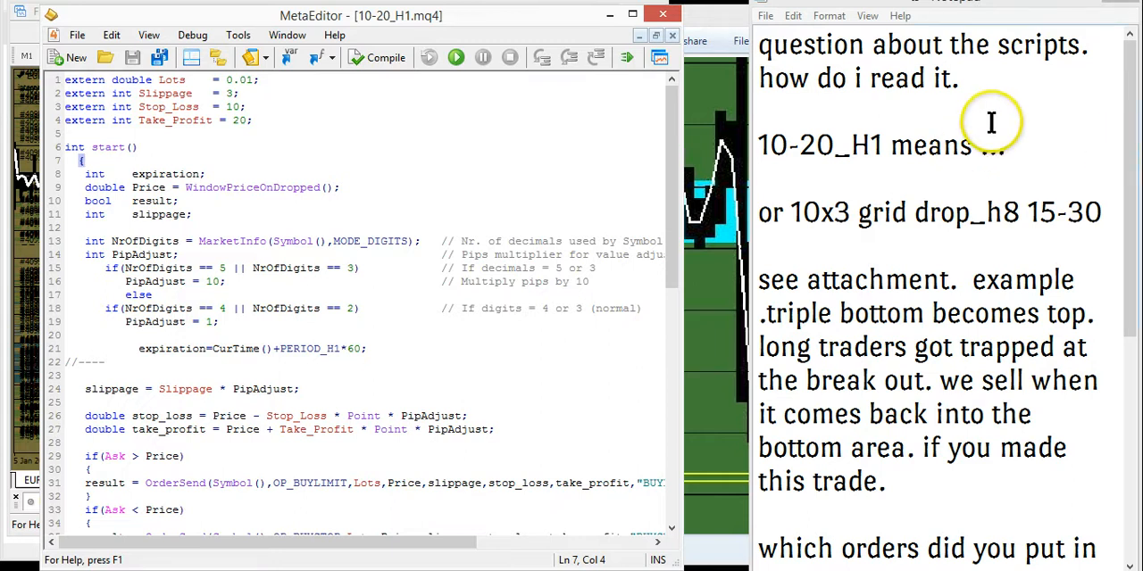
mouse_move(793, 154)
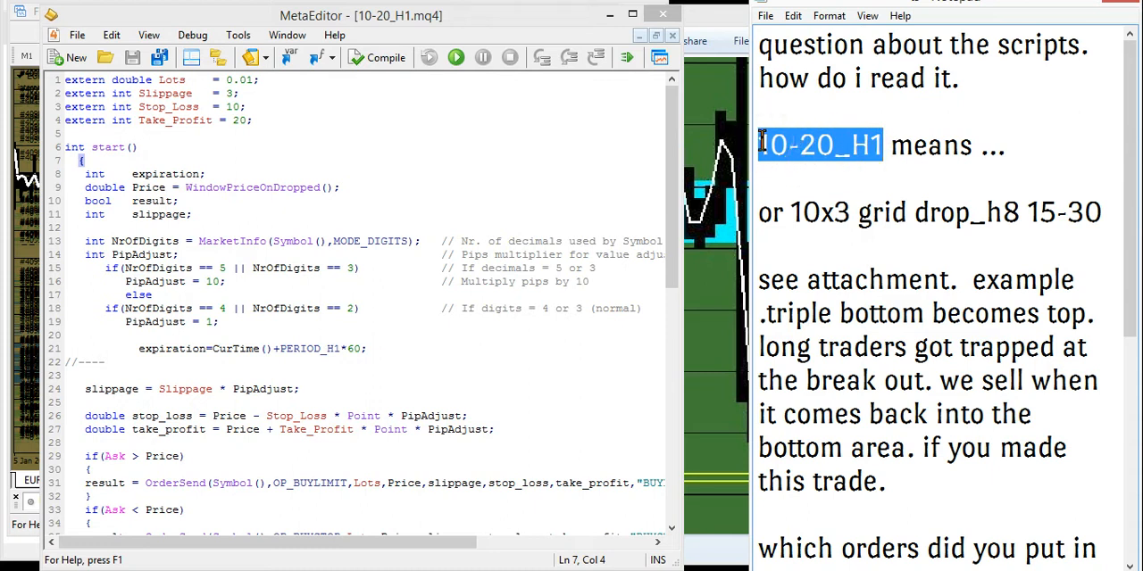
- Scroll the 10-20_H1 code right to reveal the OrderSend BUYLIMIT H1 and BUYSTOP H1 comments
left_click(771, 145)
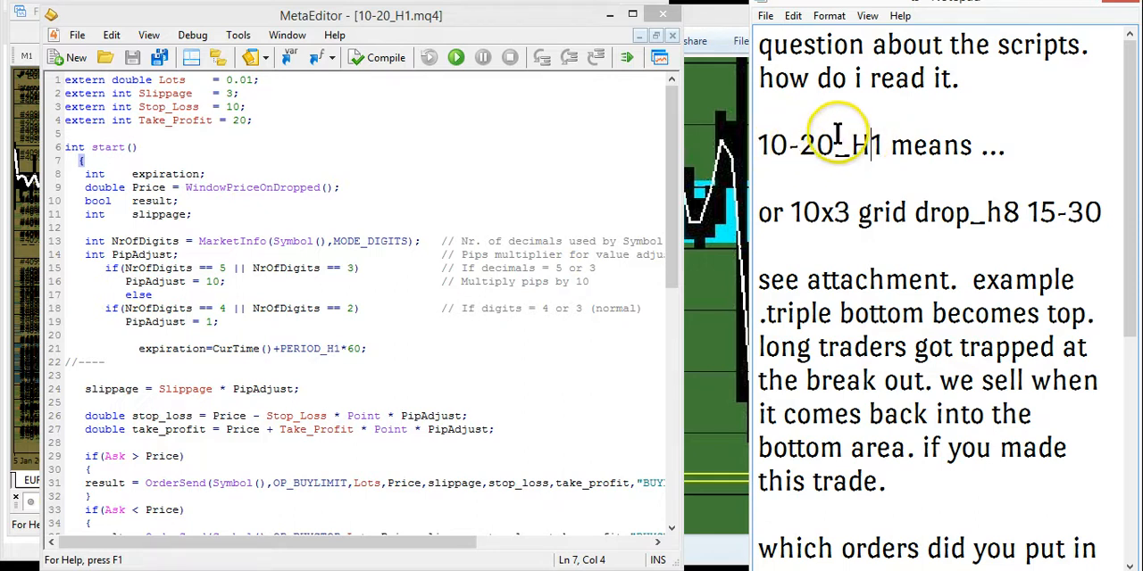
mouse_move(907, 145)
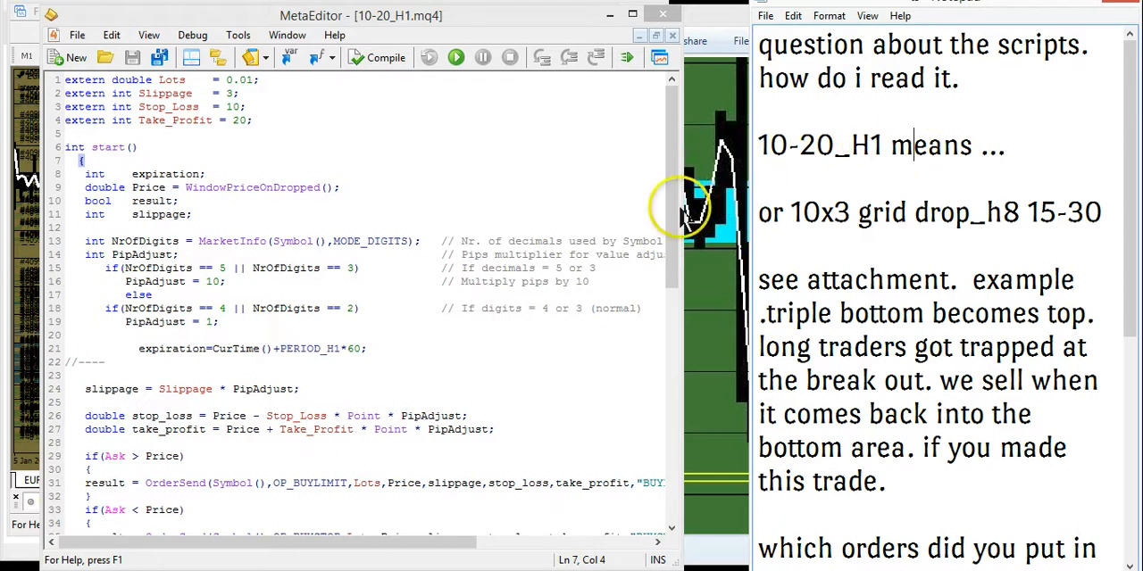
mouse_move(675, 188)
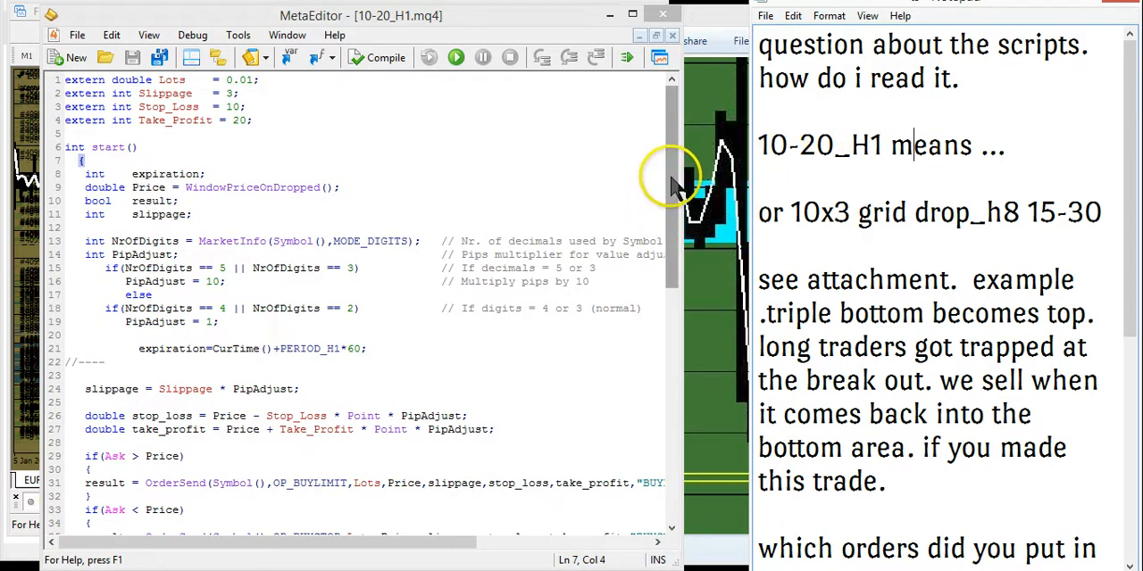
mouse_move(575, 125)
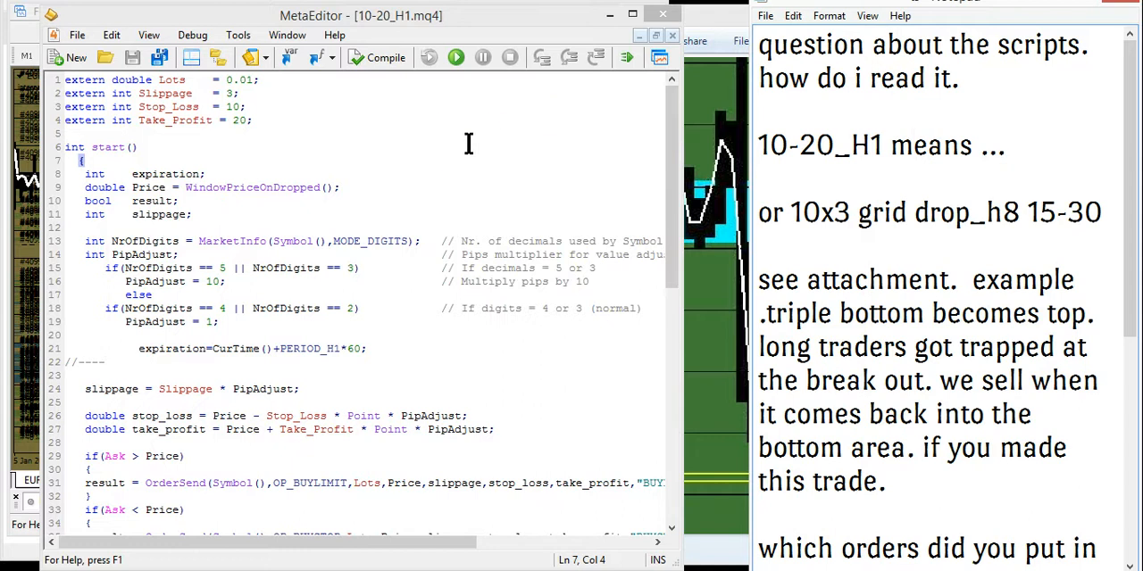
left_click(909, 144)
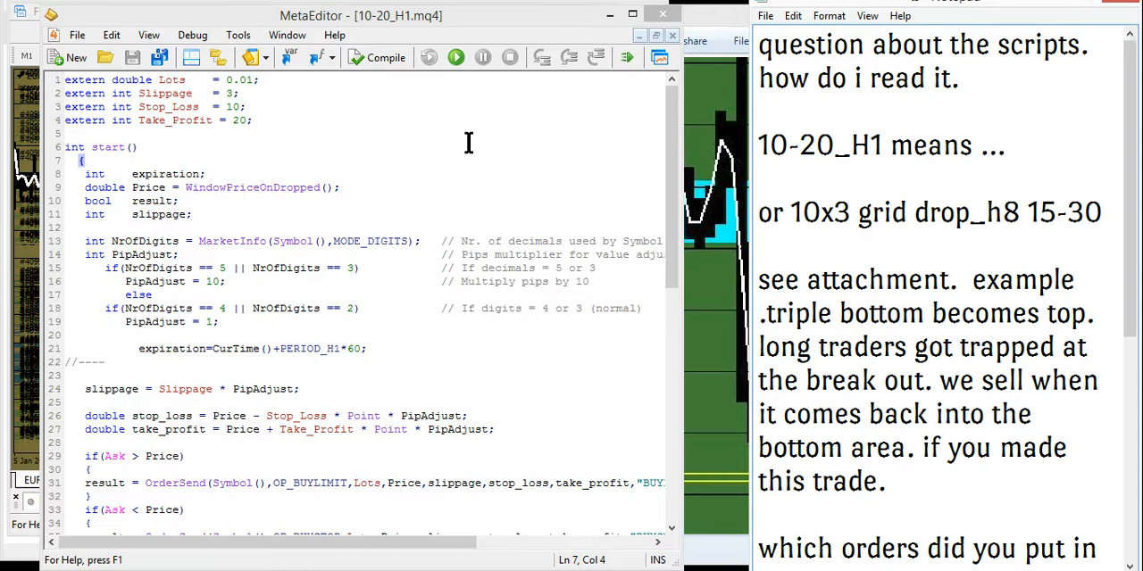
left_click(910, 145)
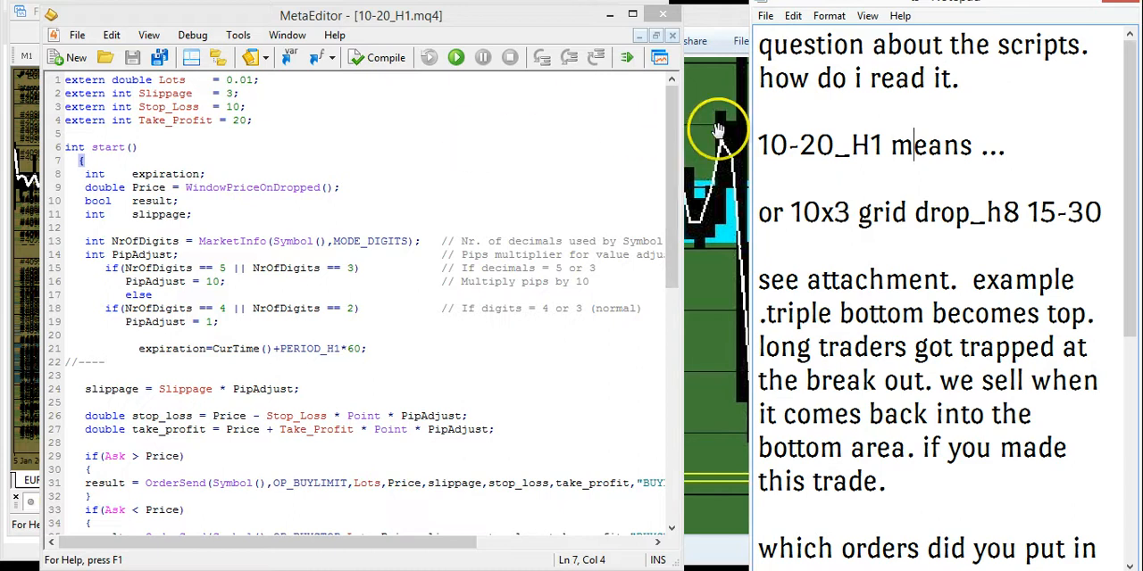
double_click(774, 145)
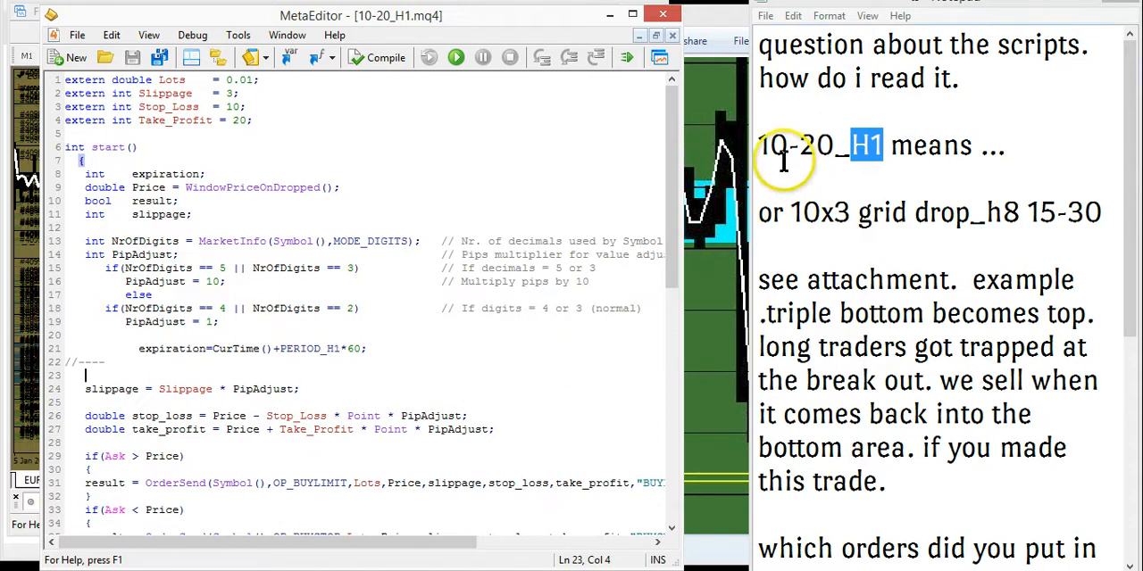
mouse_move(504, 288)
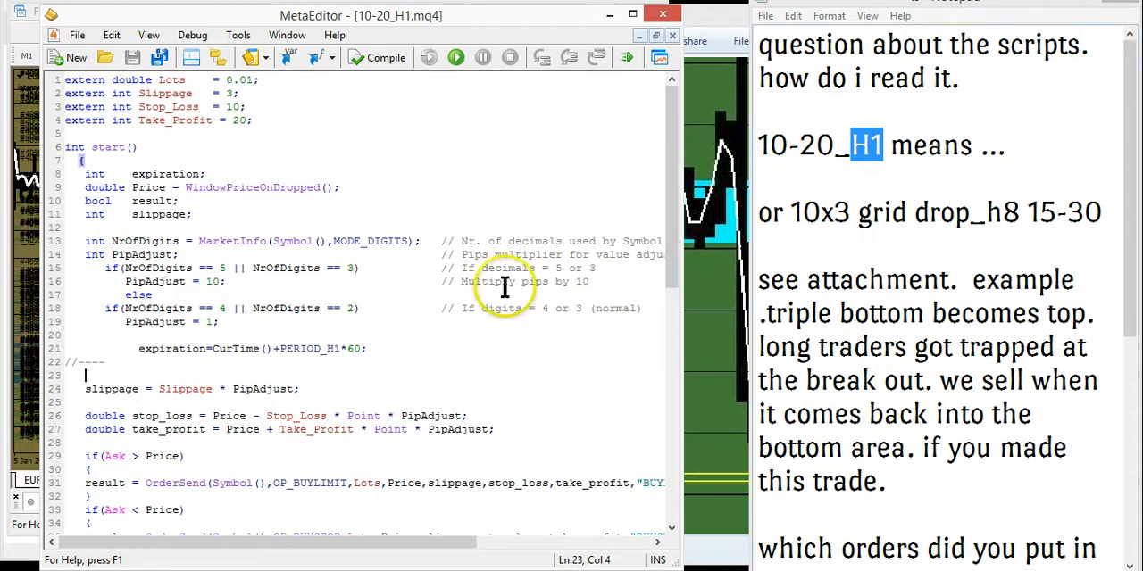
mouse_move(714, 164)
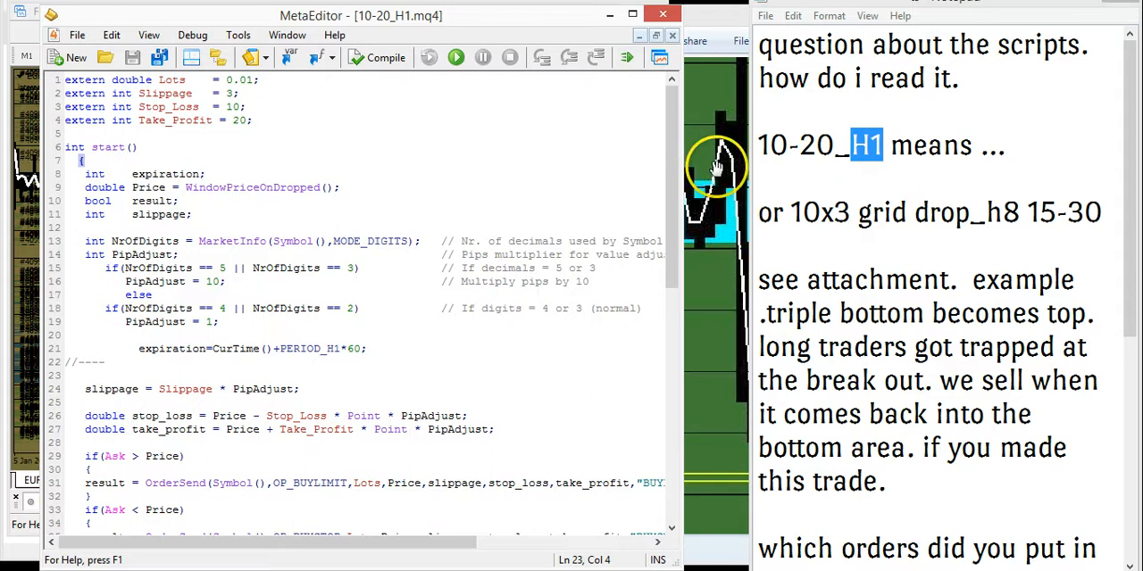
mouse_move(649, 175)
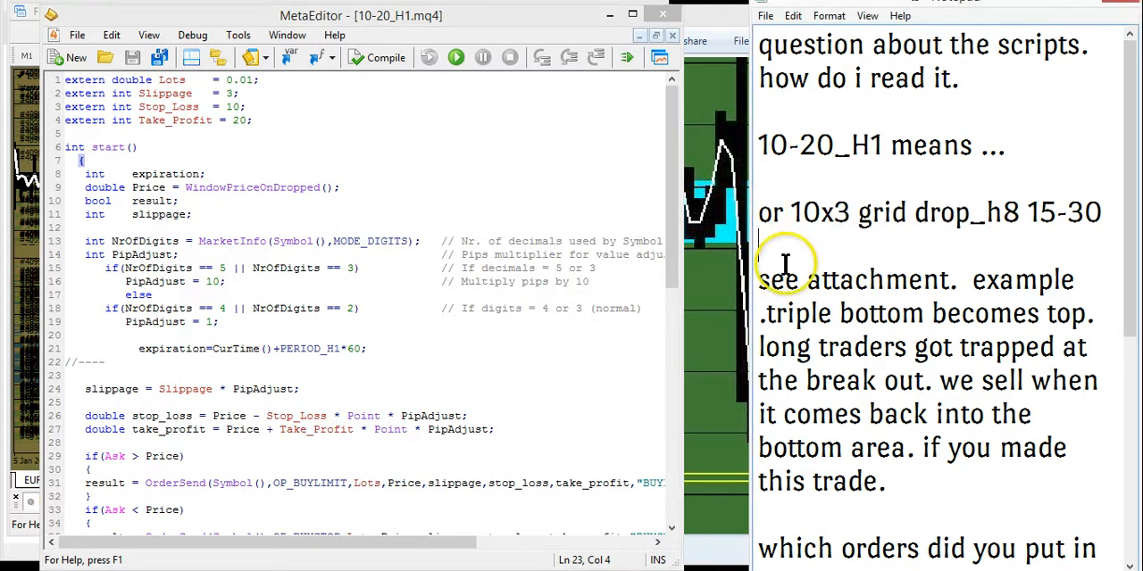
mouse_move(425, 366)
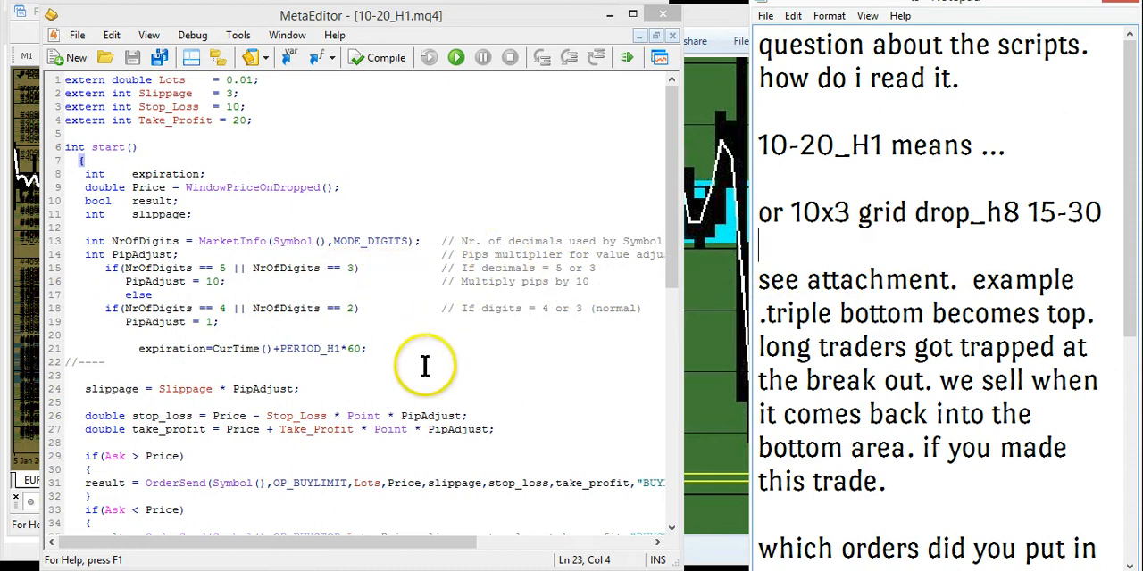
mouse_move(419, 366)
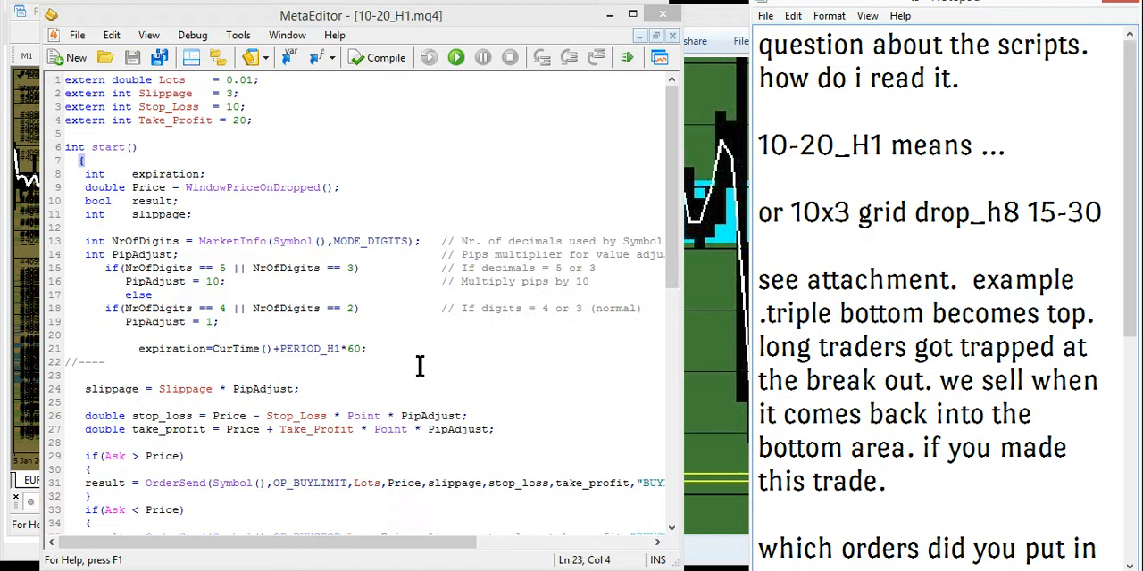
left_click(758, 246)
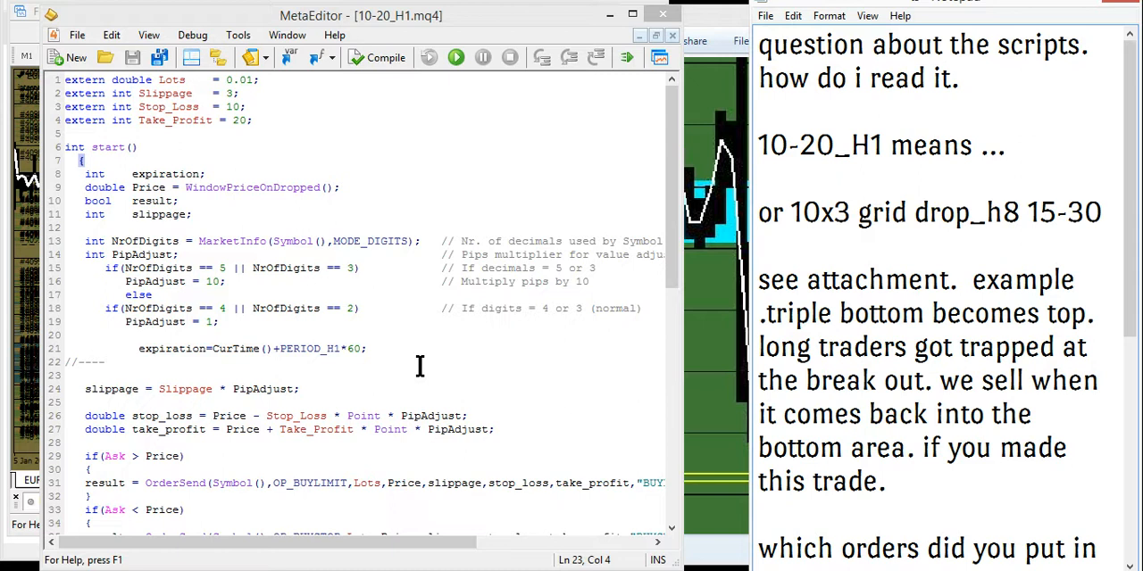
mouse_move(675, 178)
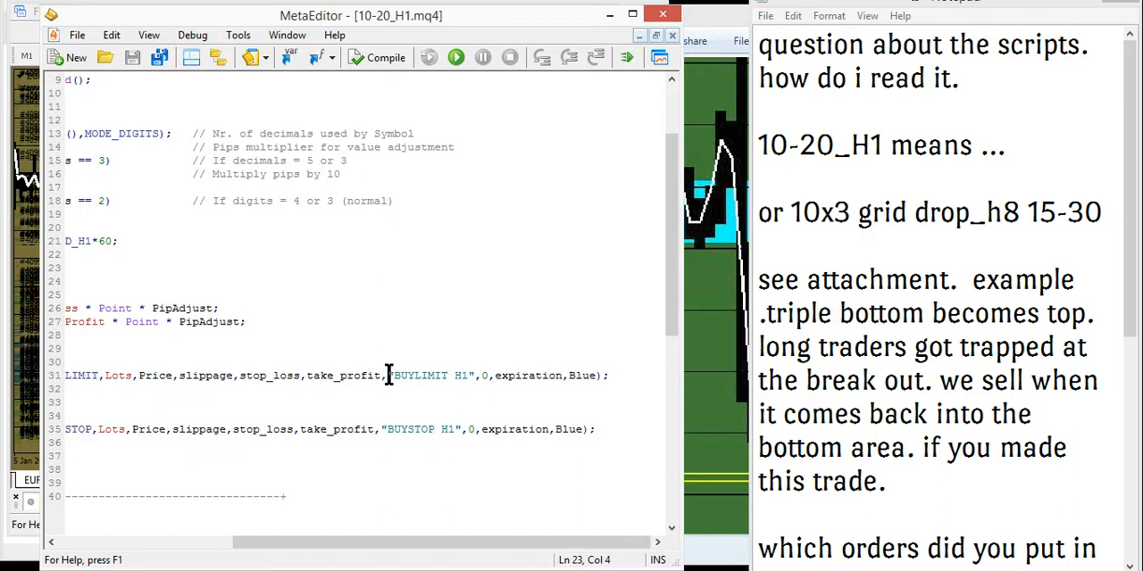
mouse_move(390, 375)
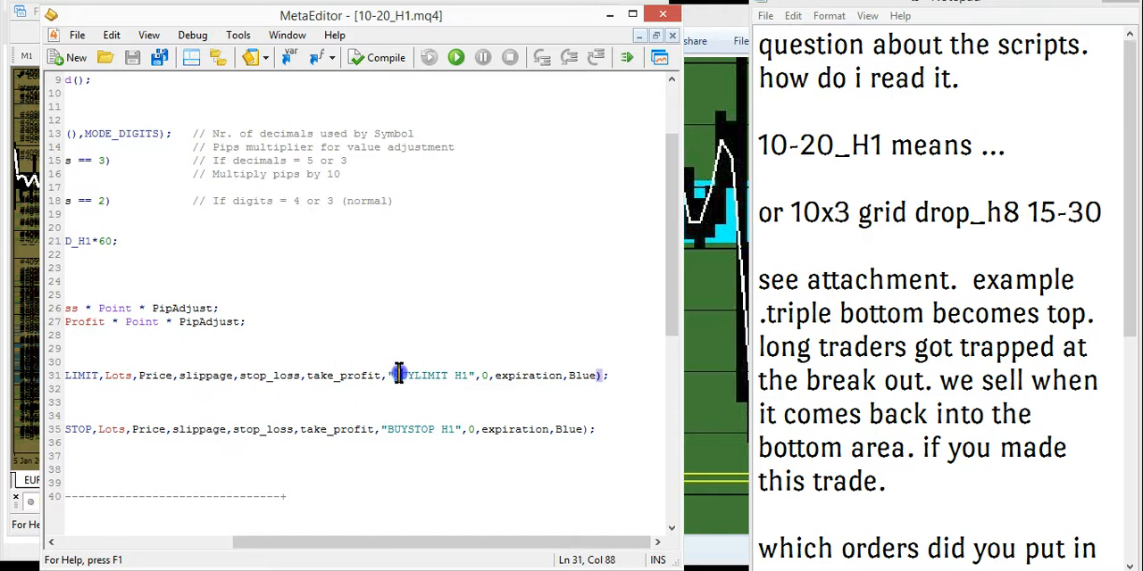
left_click_drag(400, 374, 479, 375)
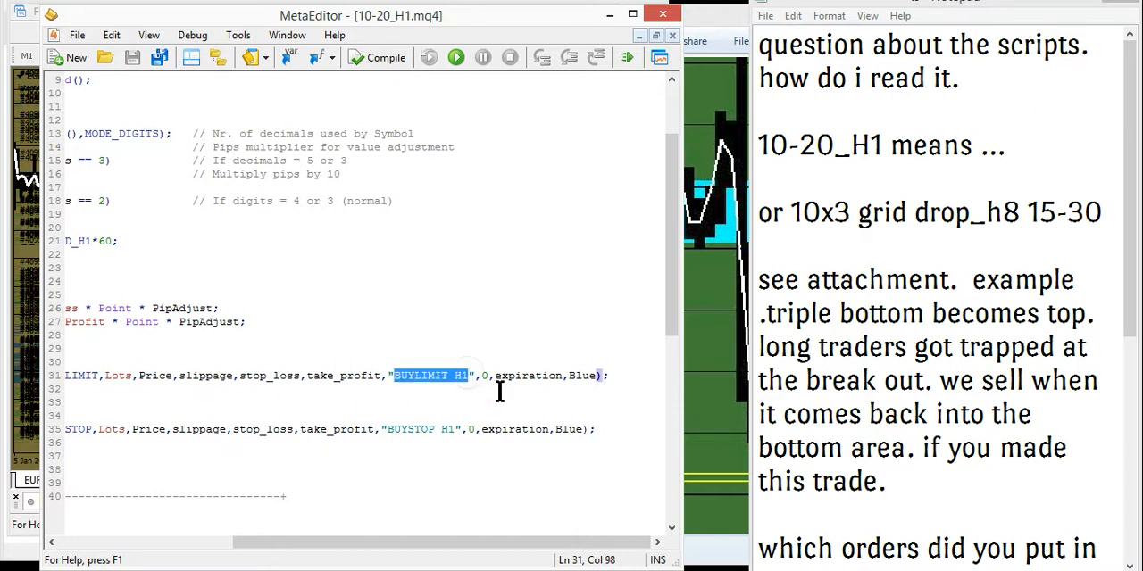
left_click(418, 375)
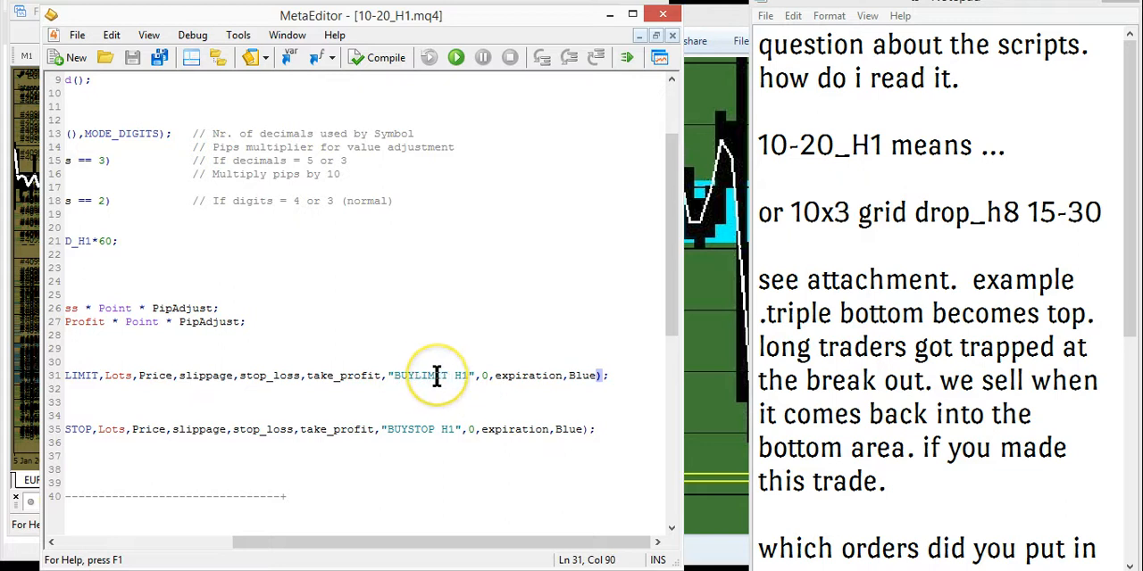
mouse_move(593, 400)
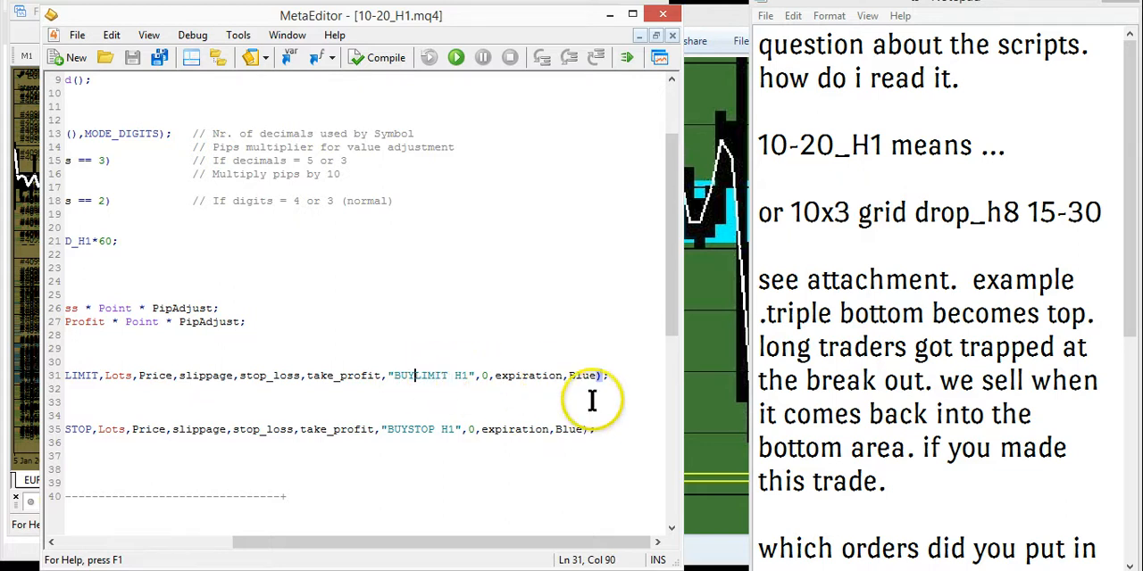
double_click(579, 375)
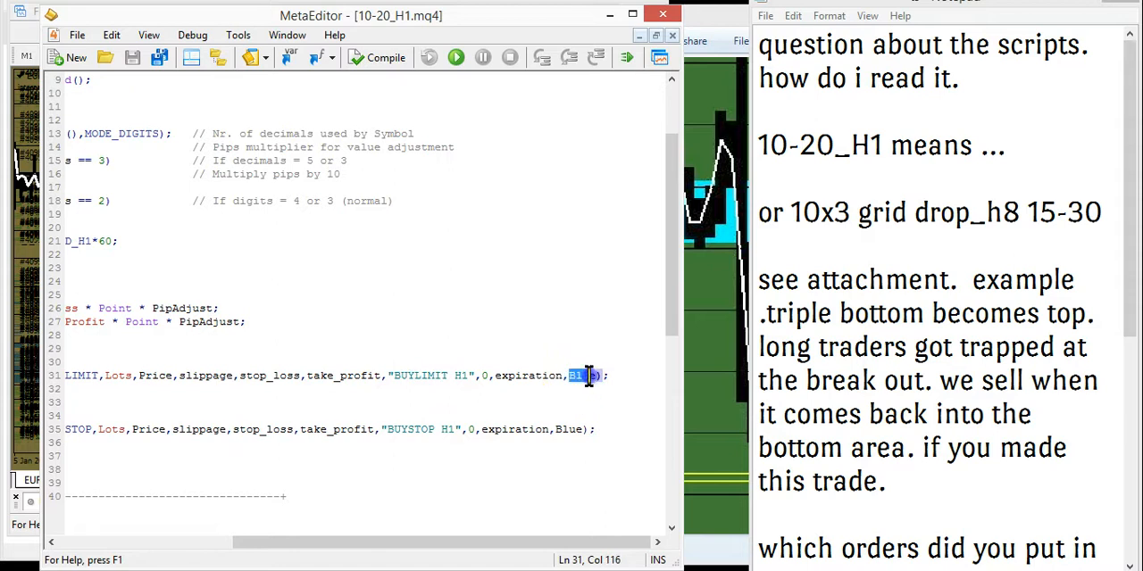
double_click(582, 374)
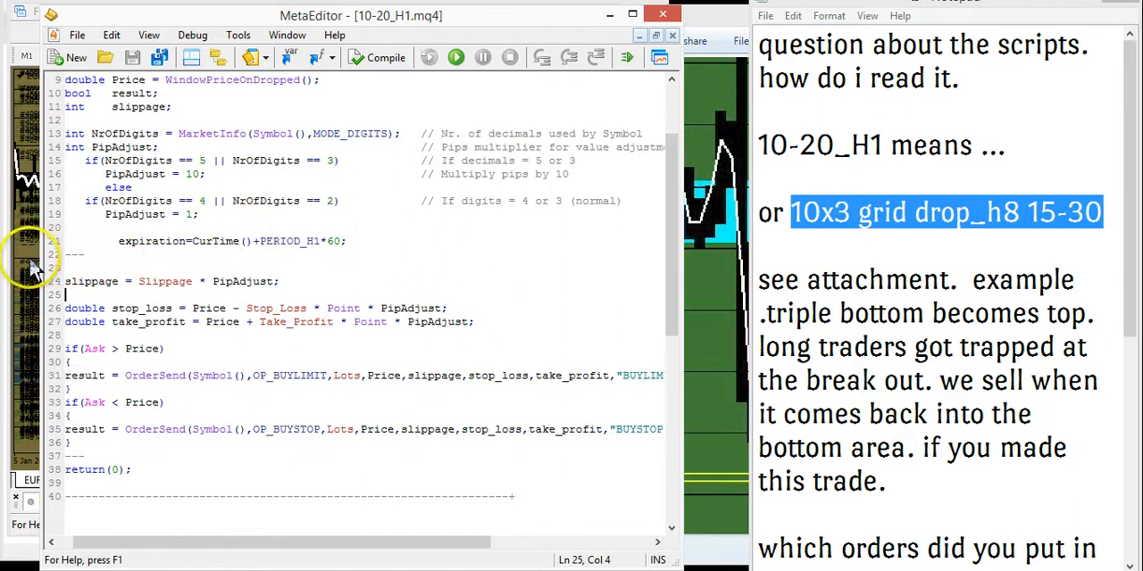
mouse_move(357, 36)
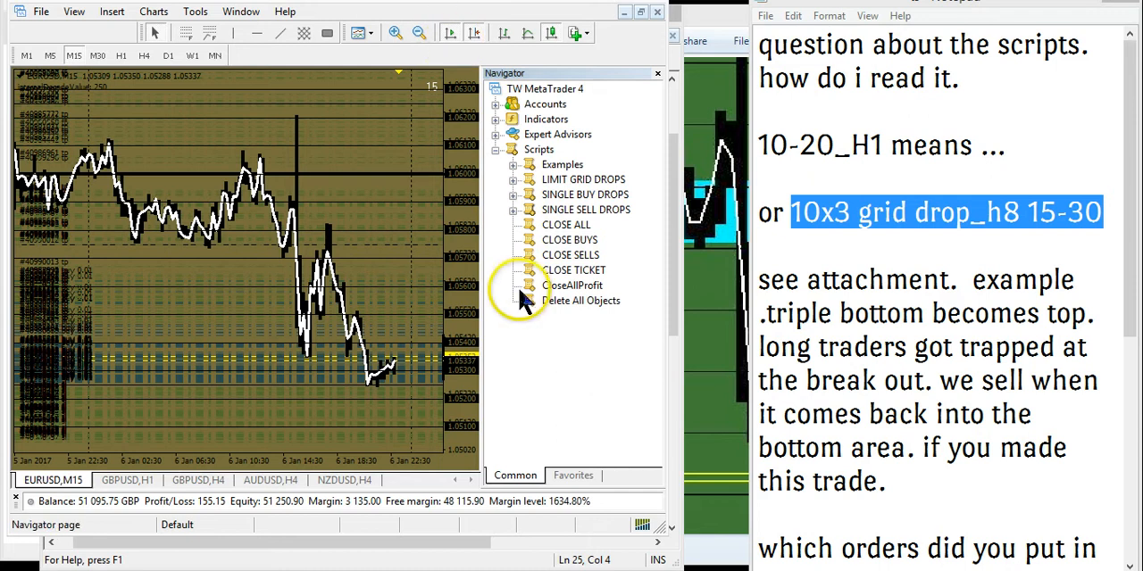
mouse_move(596, 391)
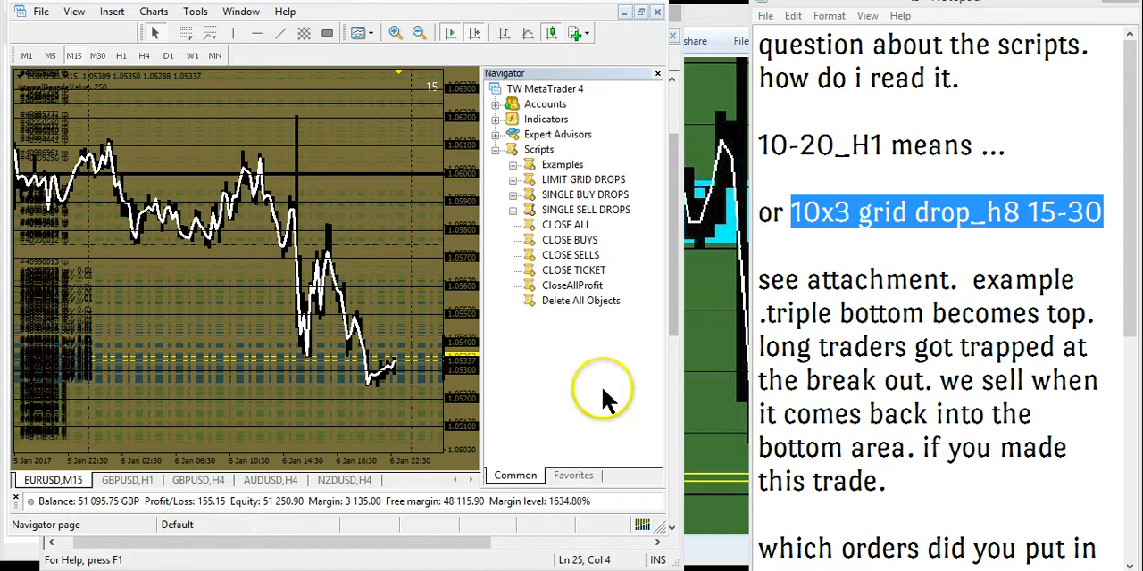
mouse_move(607, 392)
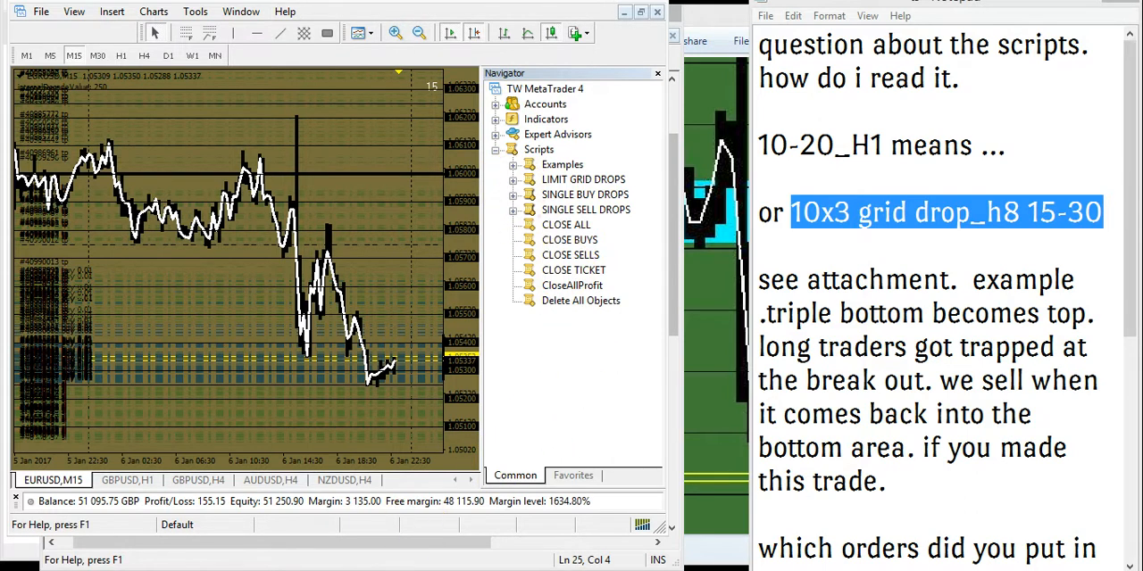
mouse_move(654, 266)
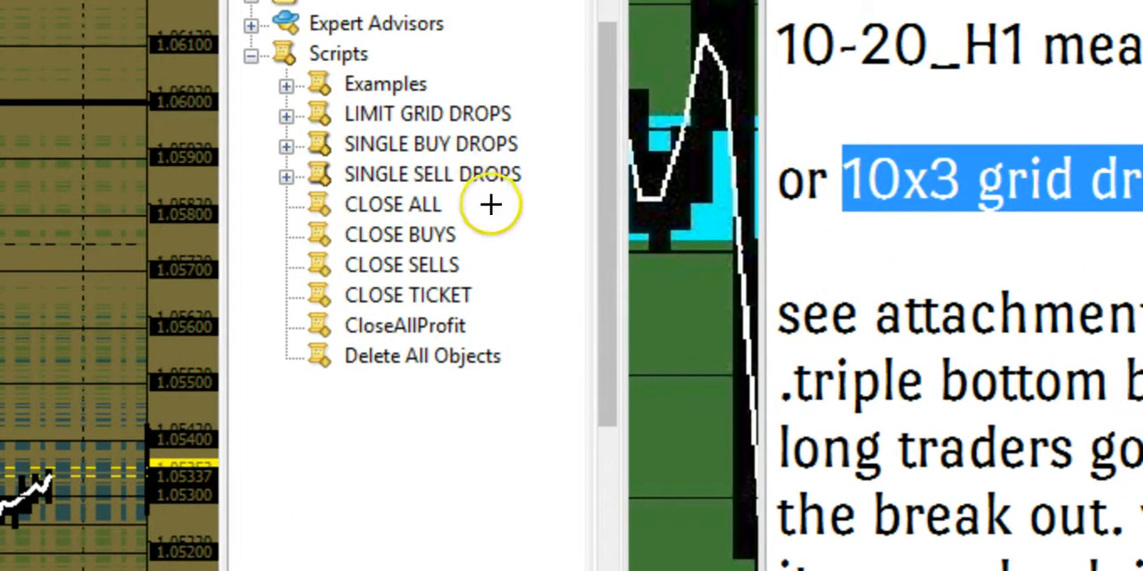
mouse_move(530, 291)
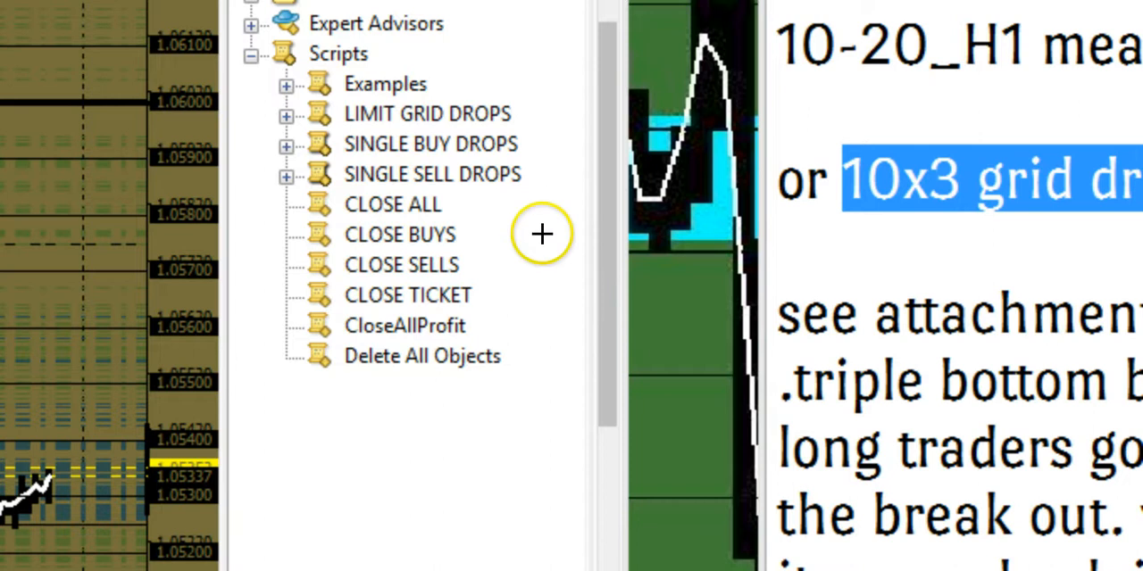
mouse_move(830, 177)
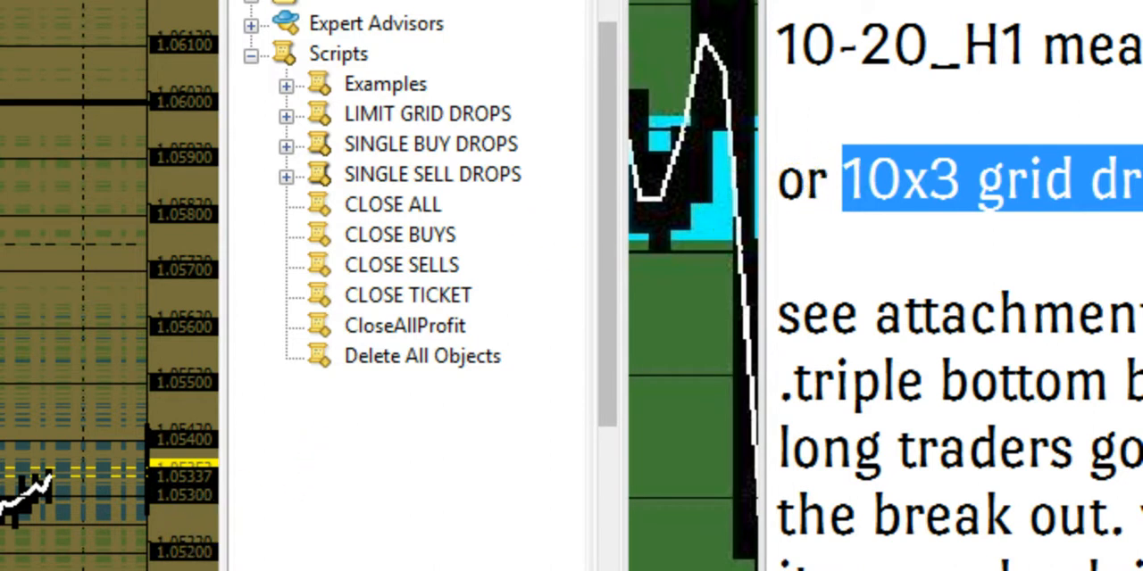
mouse_move(803, 179)
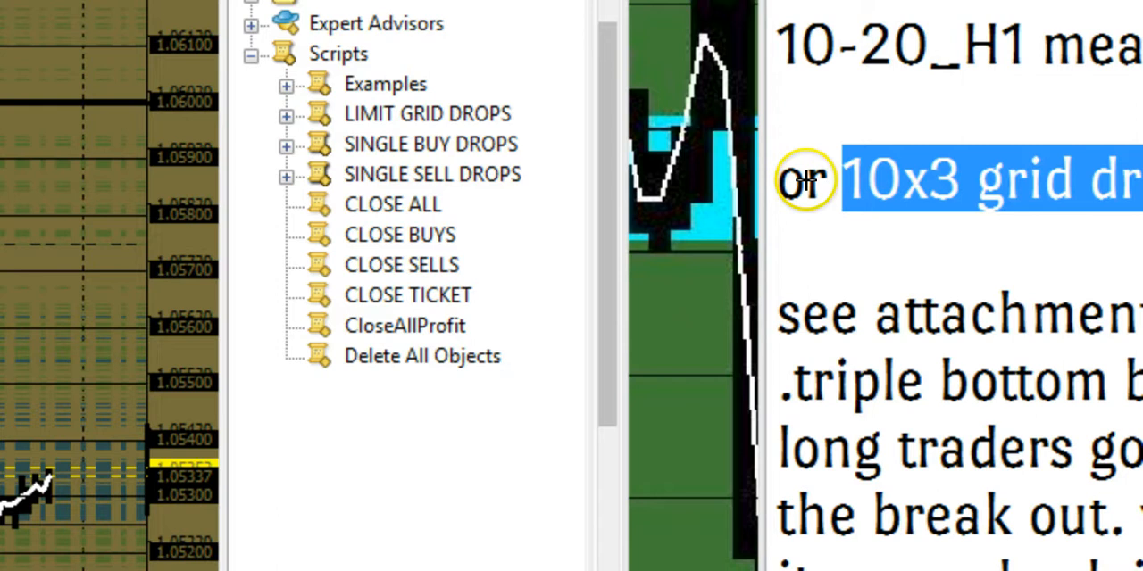
mouse_move(839, 164)
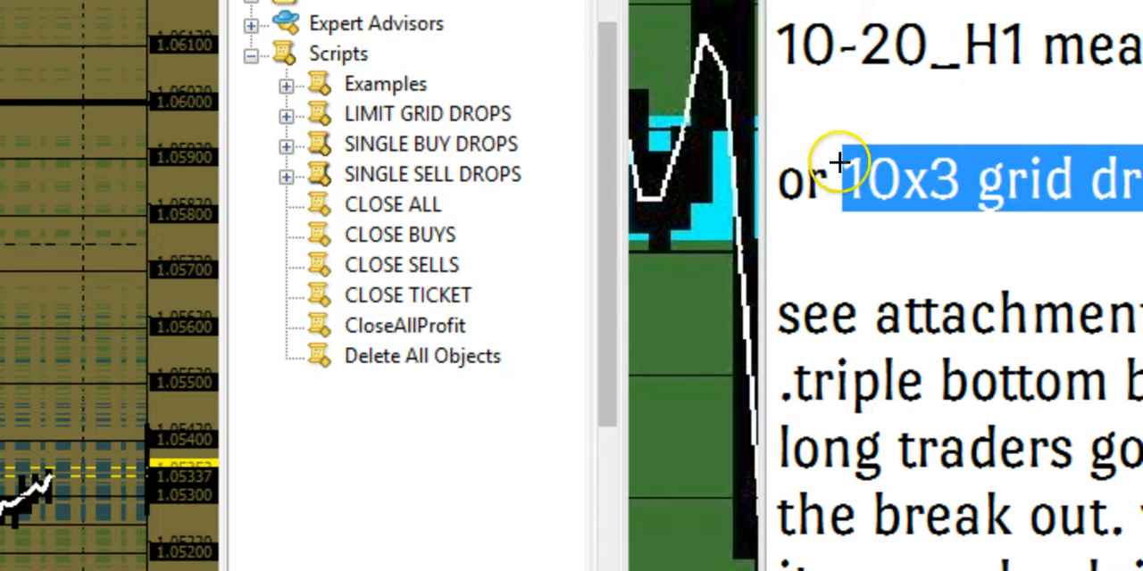
mouse_move(839, 146)
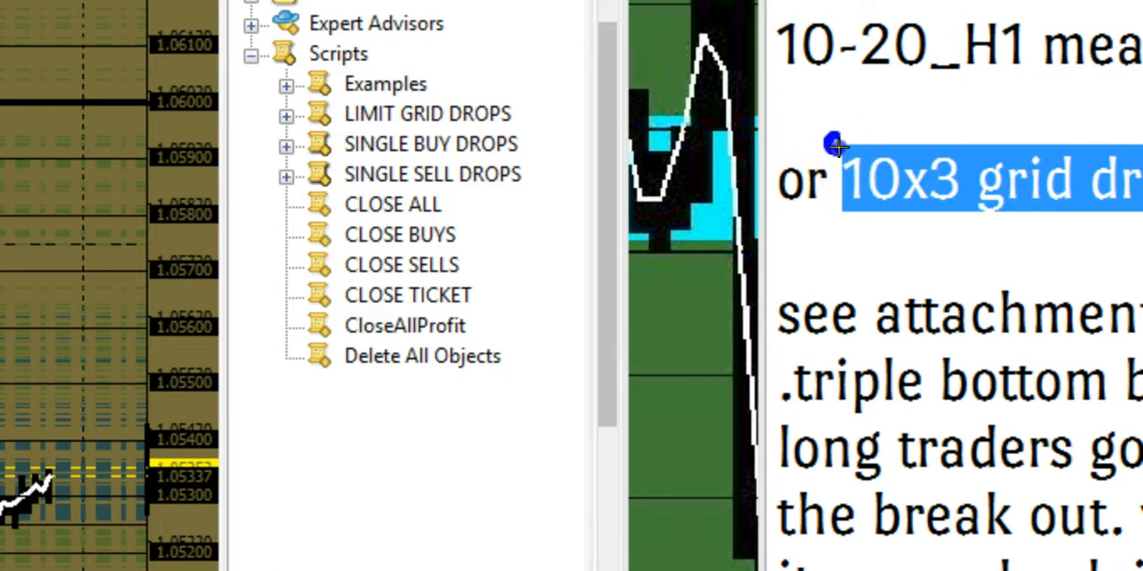
mouse_move(832, 147)
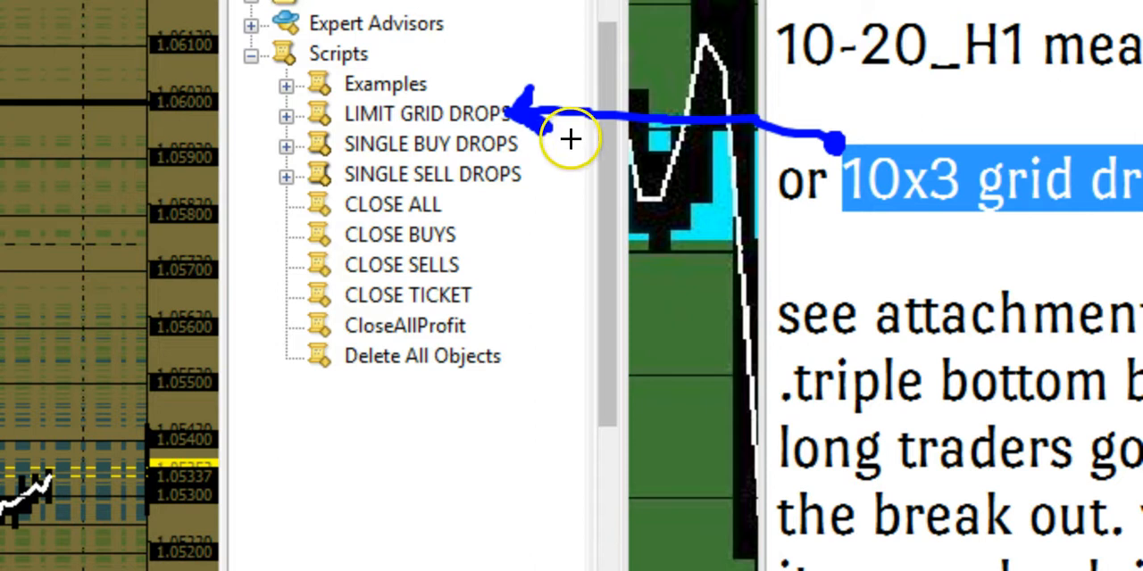
mouse_move(503, 146)
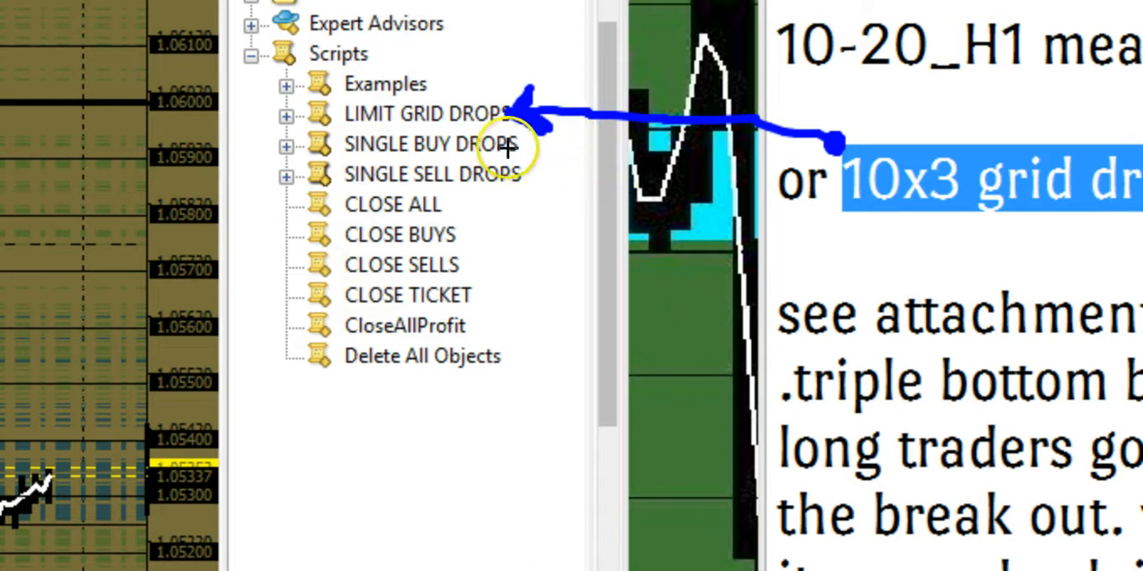
mouse_move(514, 107)
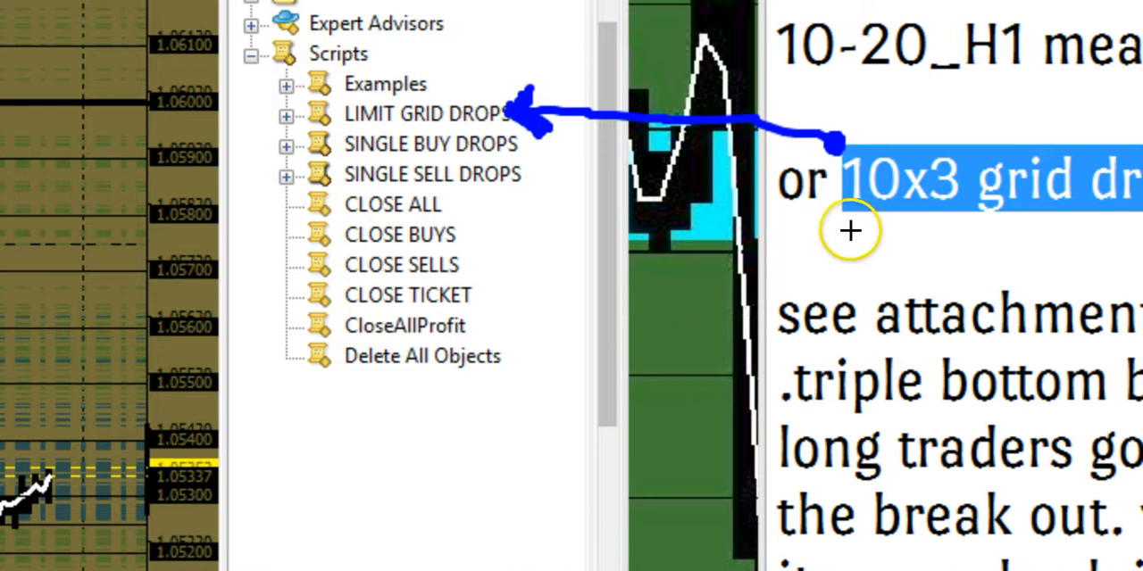
mouse_move(855, 236)
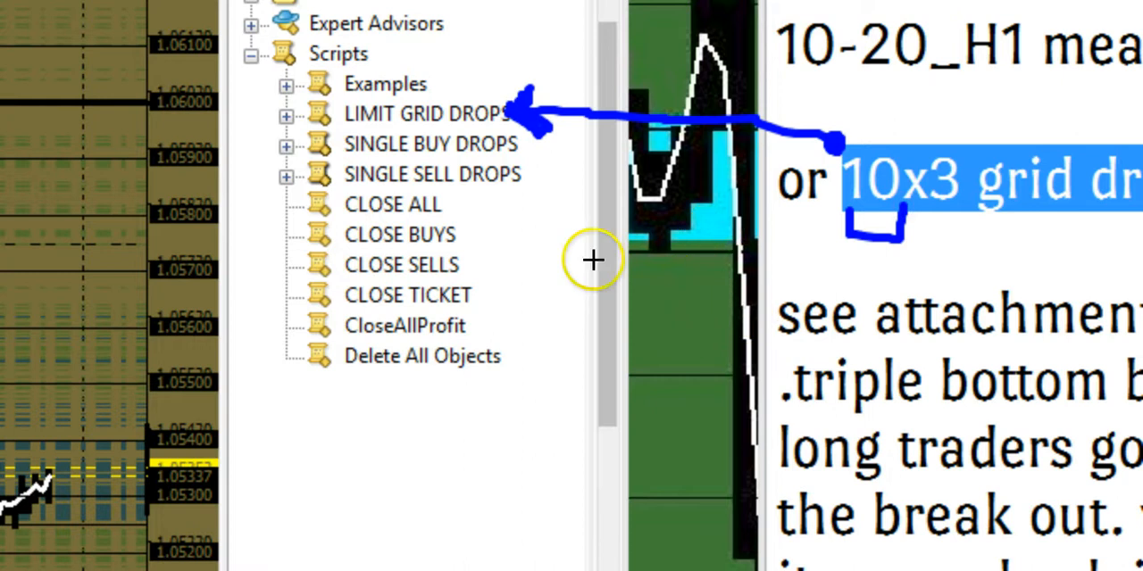
mouse_move(125, 332)
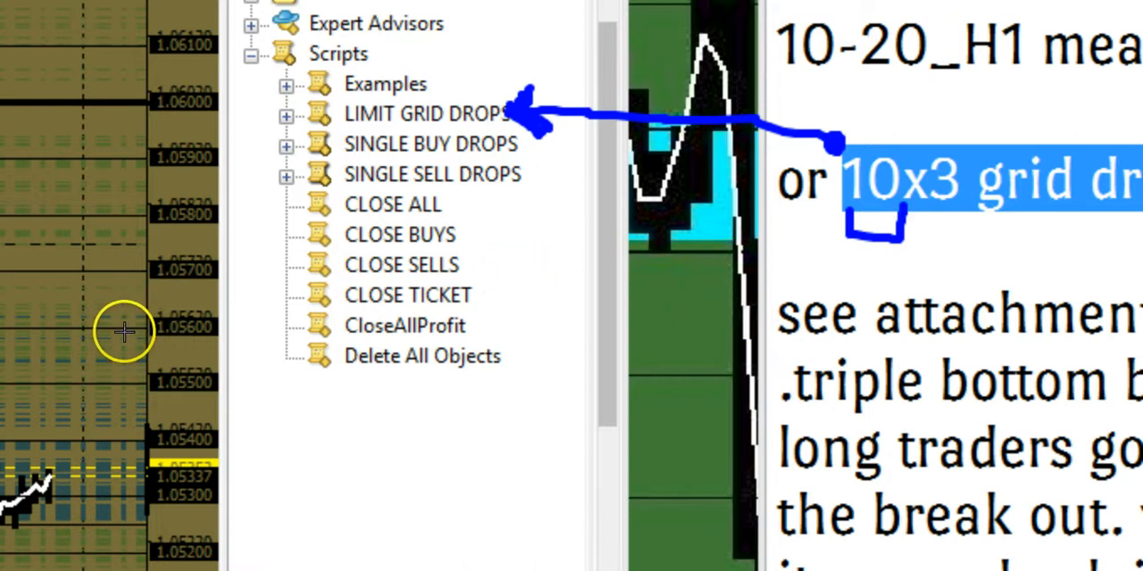
mouse_move(93, 378)
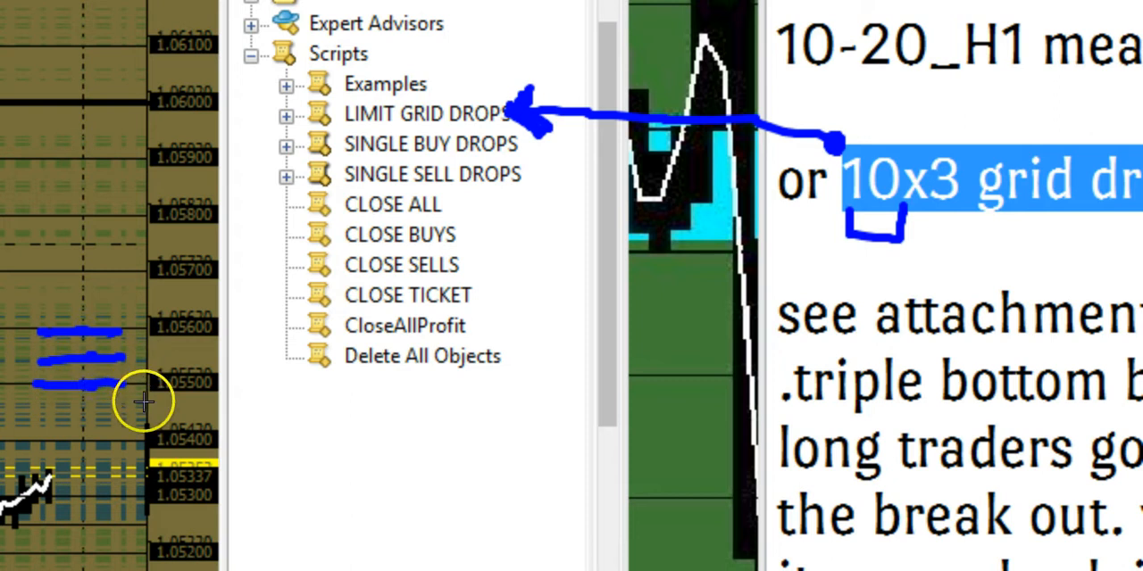
mouse_move(39, 336)
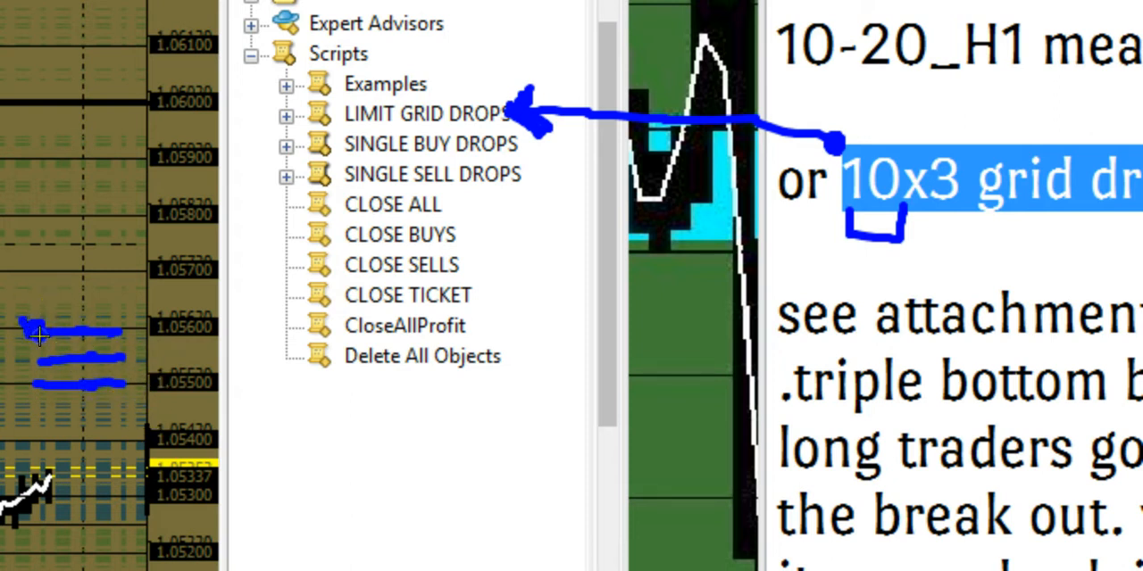
mouse_move(264, 328)
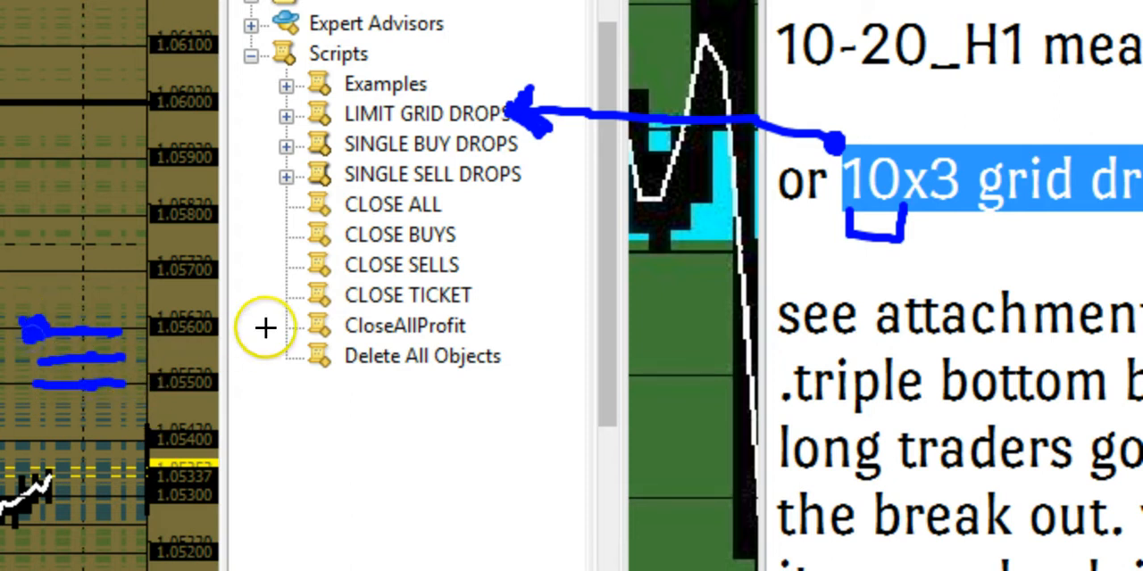
mouse_move(857, 246)
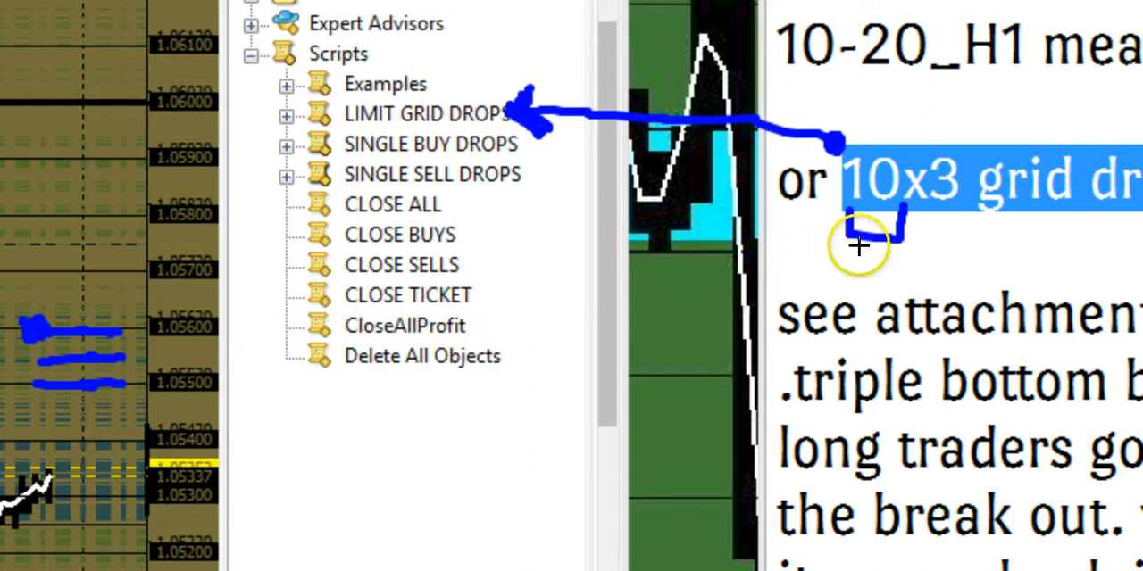
mouse_move(954, 241)
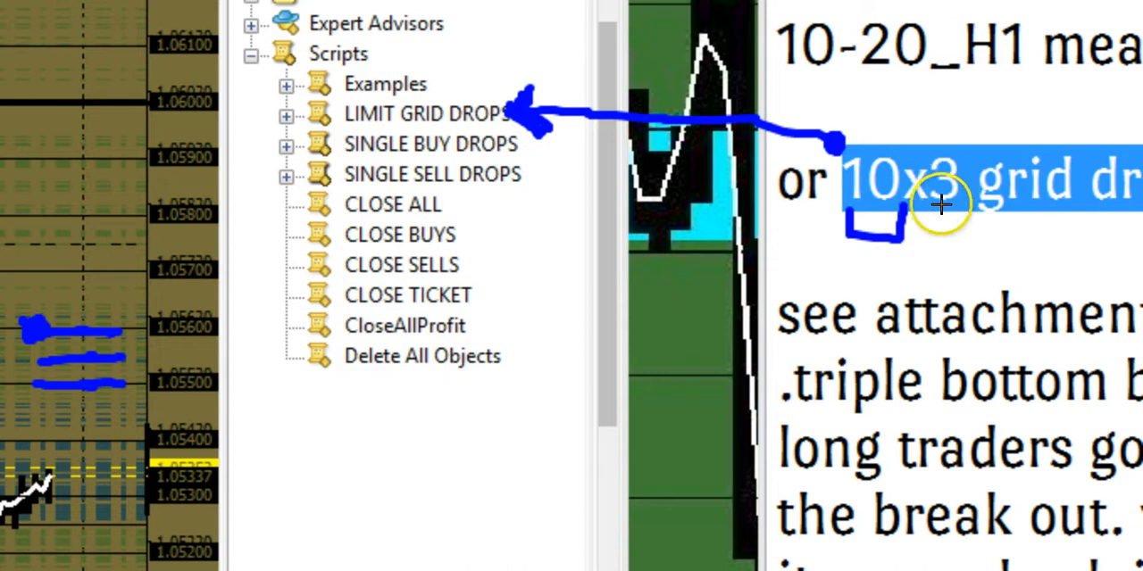
mouse_move(919, 263)
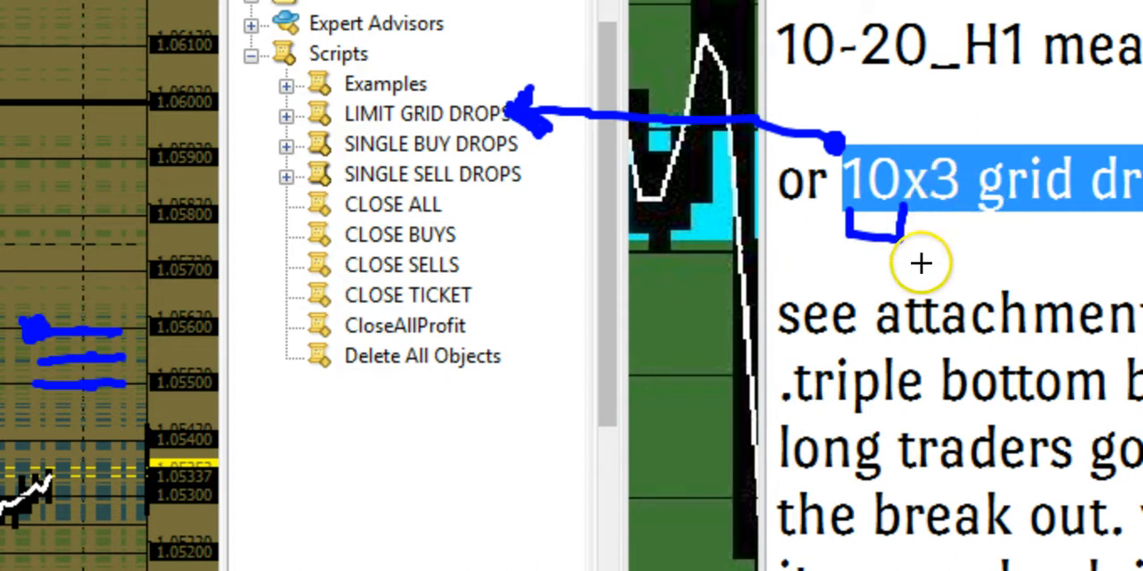
mouse_move(422, 530)
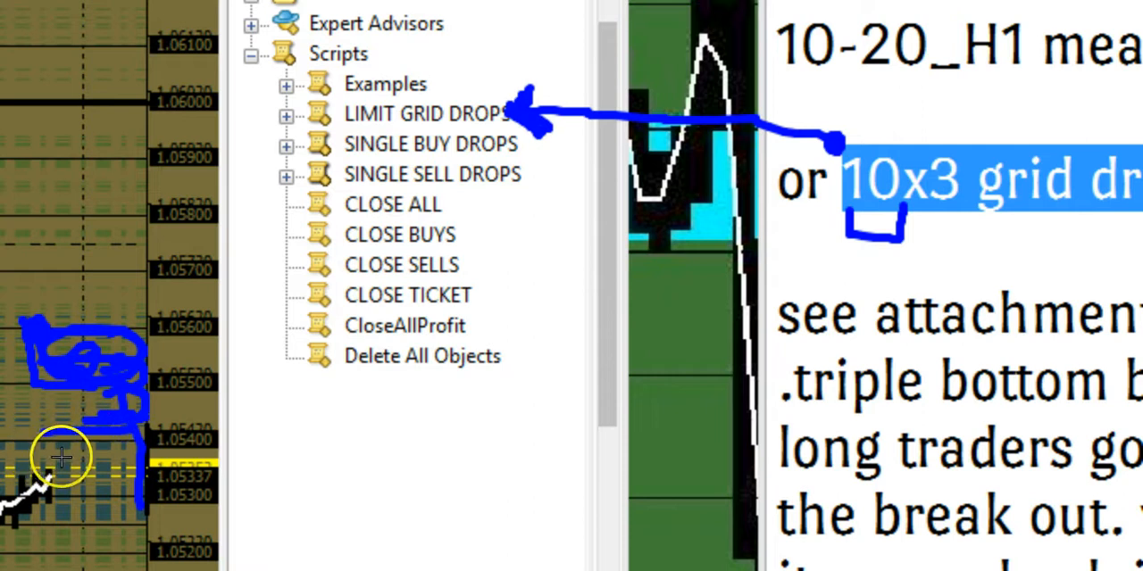
mouse_move(378, 421)
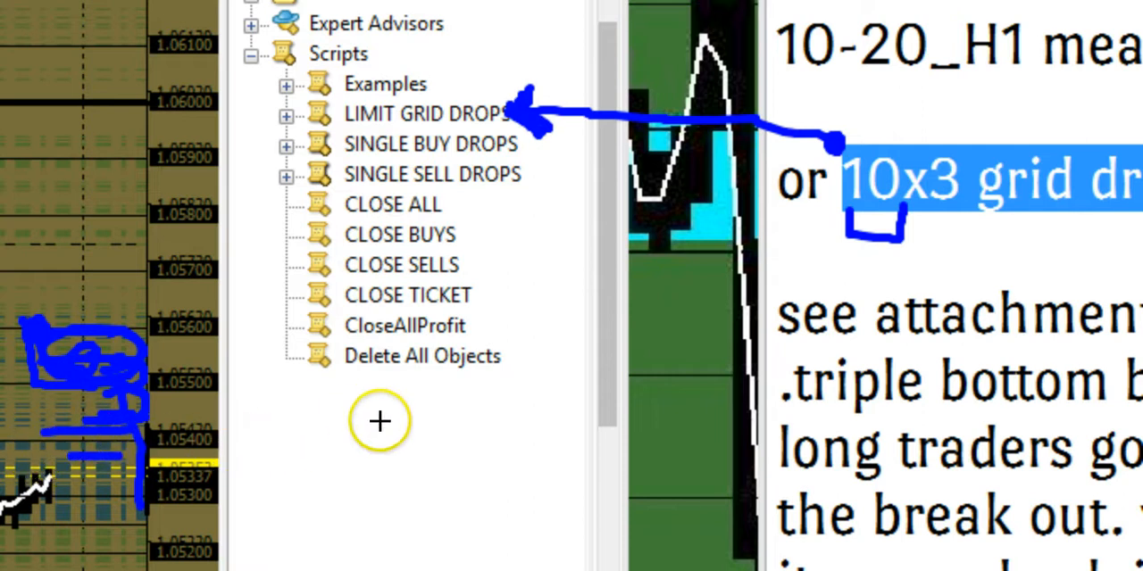
mouse_move(125, 484)
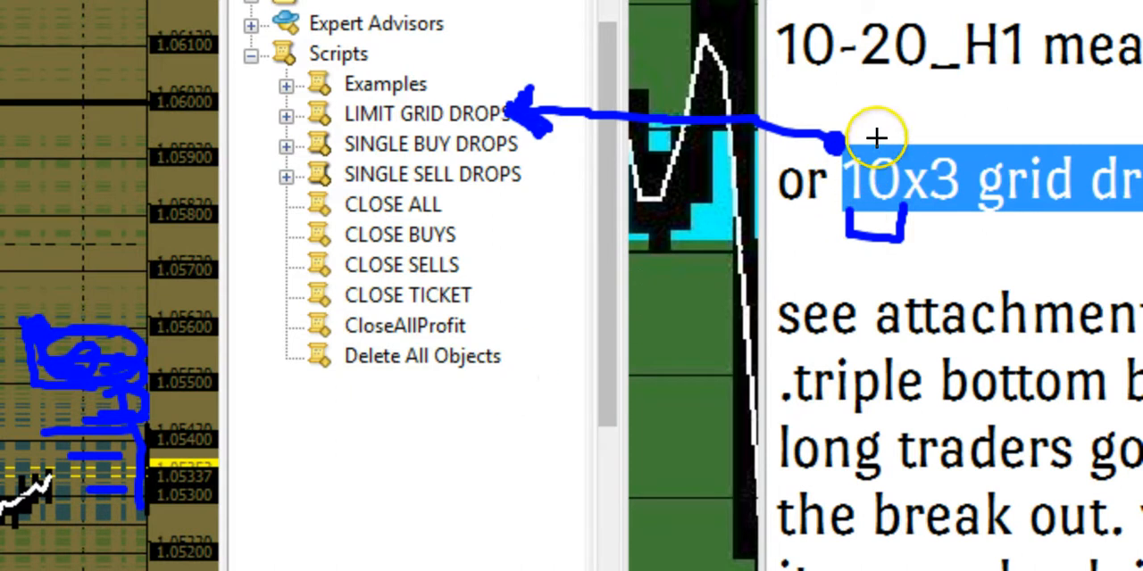
mouse_move(932, 129)
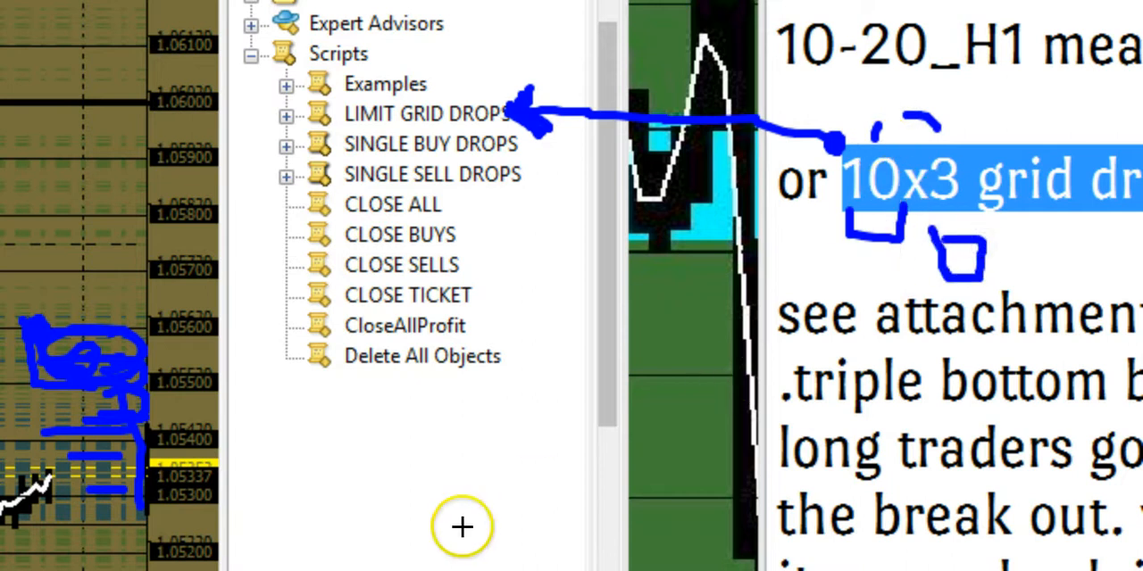
mouse_move(839, 264)
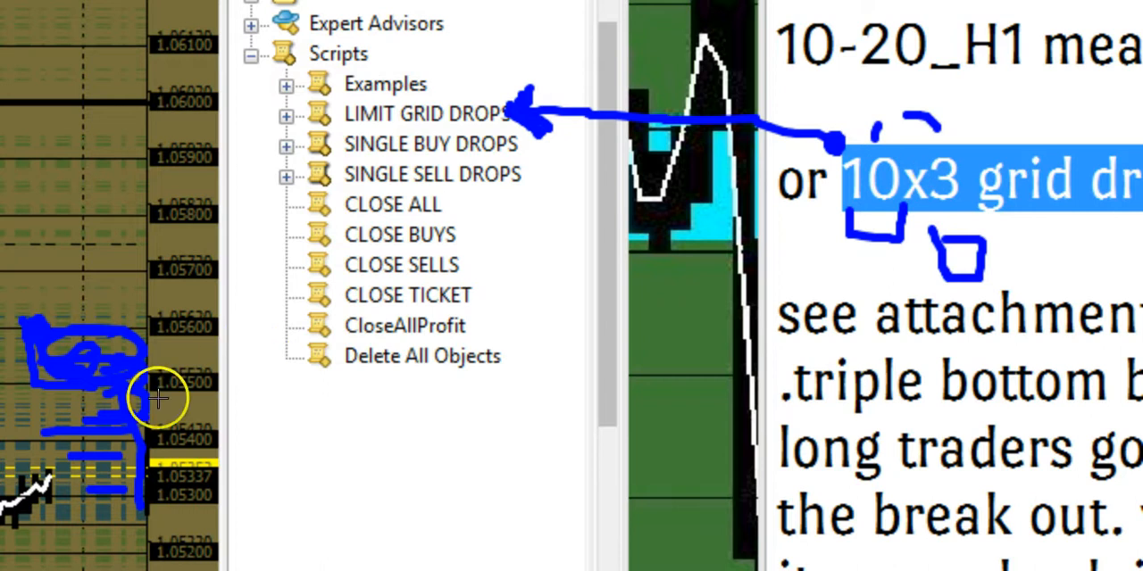
mouse_move(514, 364)
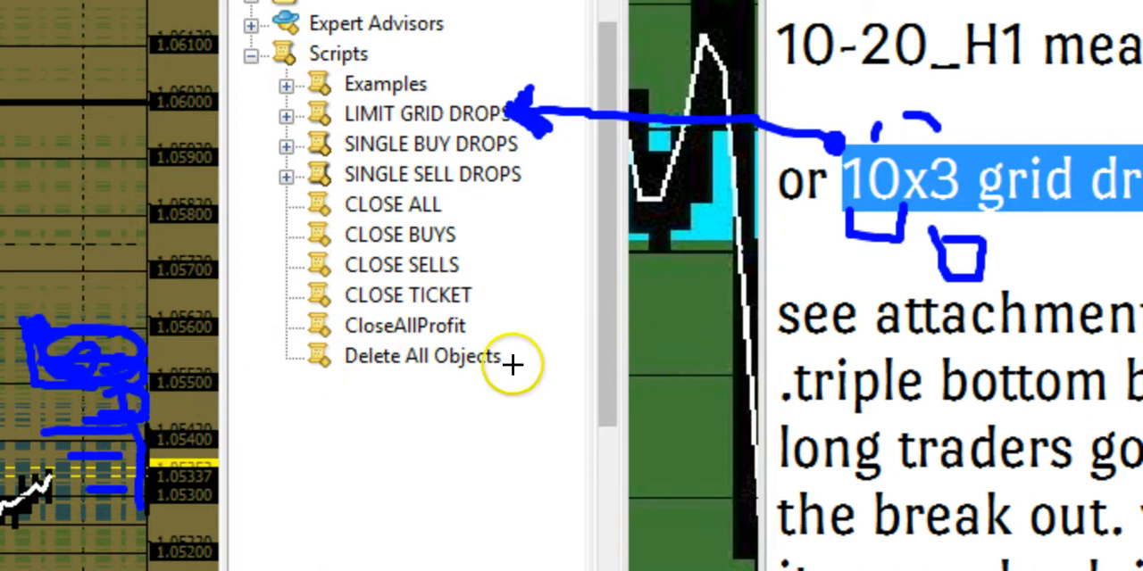
mouse_move(675, 368)
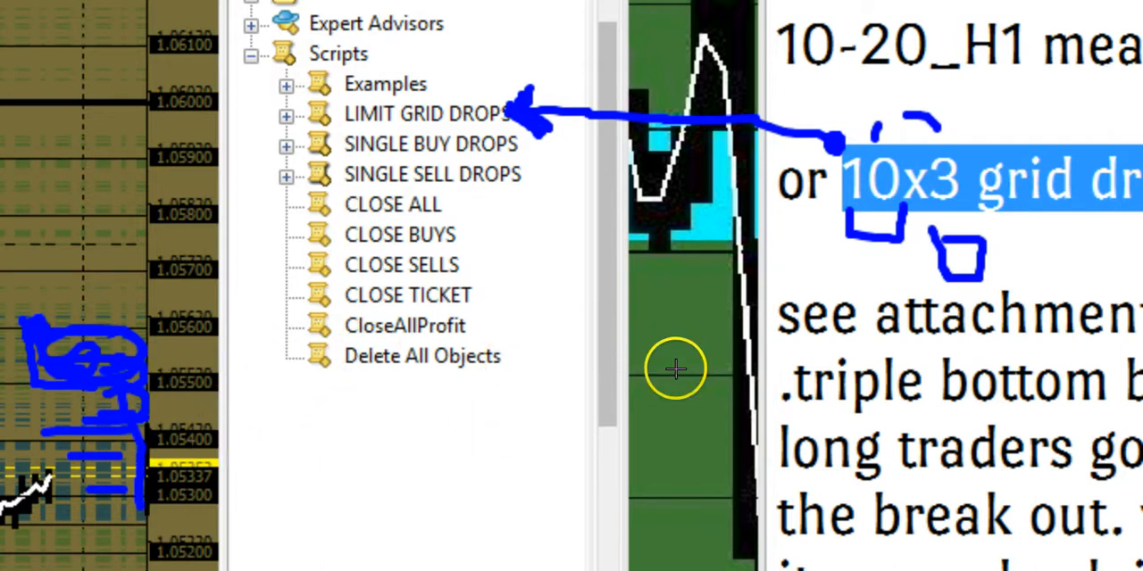
mouse_move(803, 275)
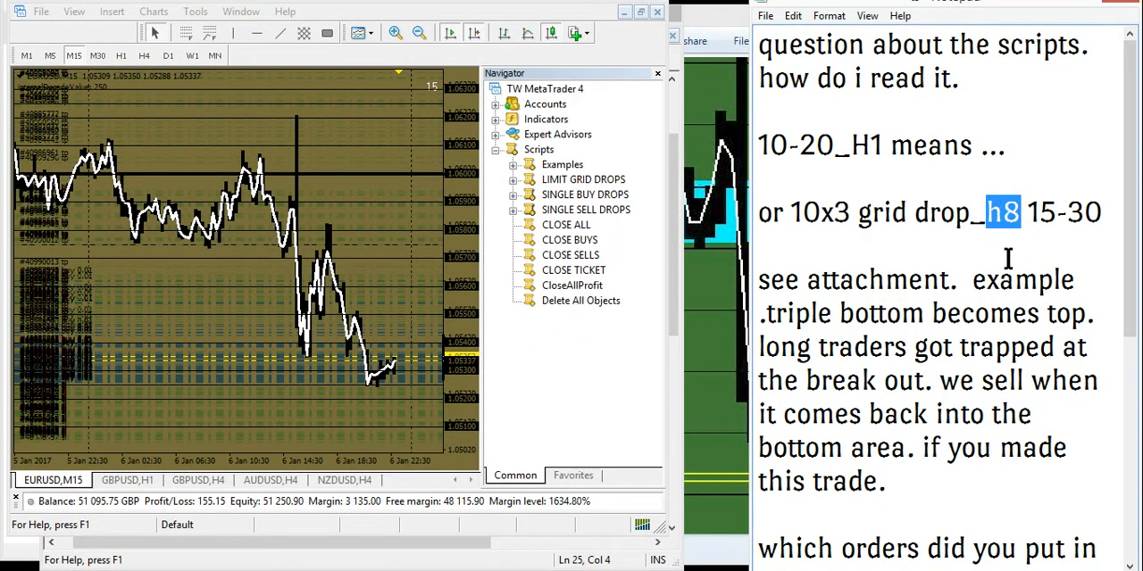
mouse_move(907, 259)
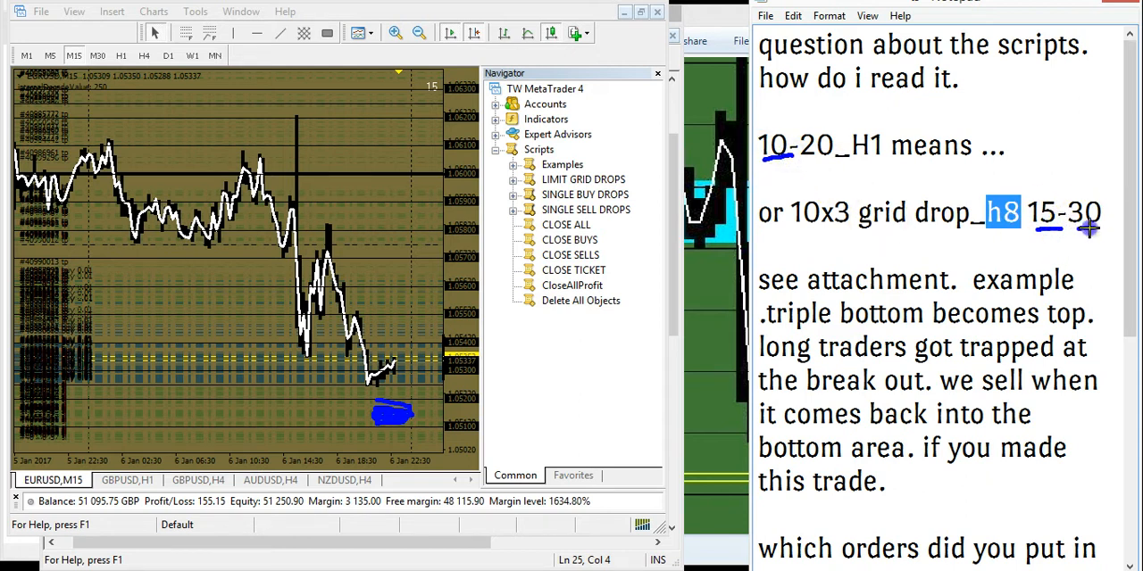
mouse_move(972, 175)
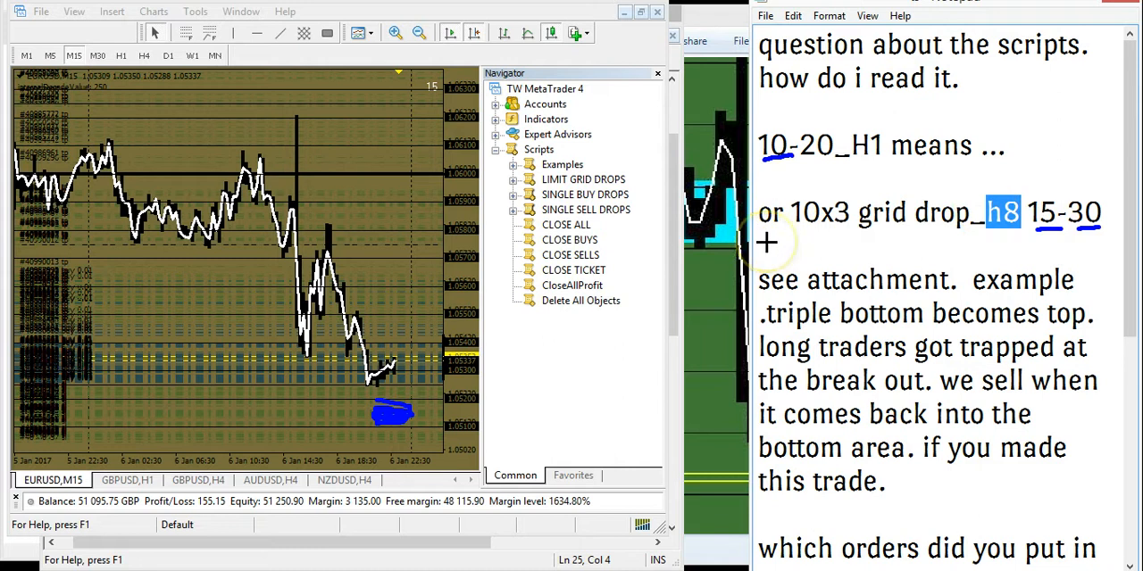
mouse_move(821, 147)
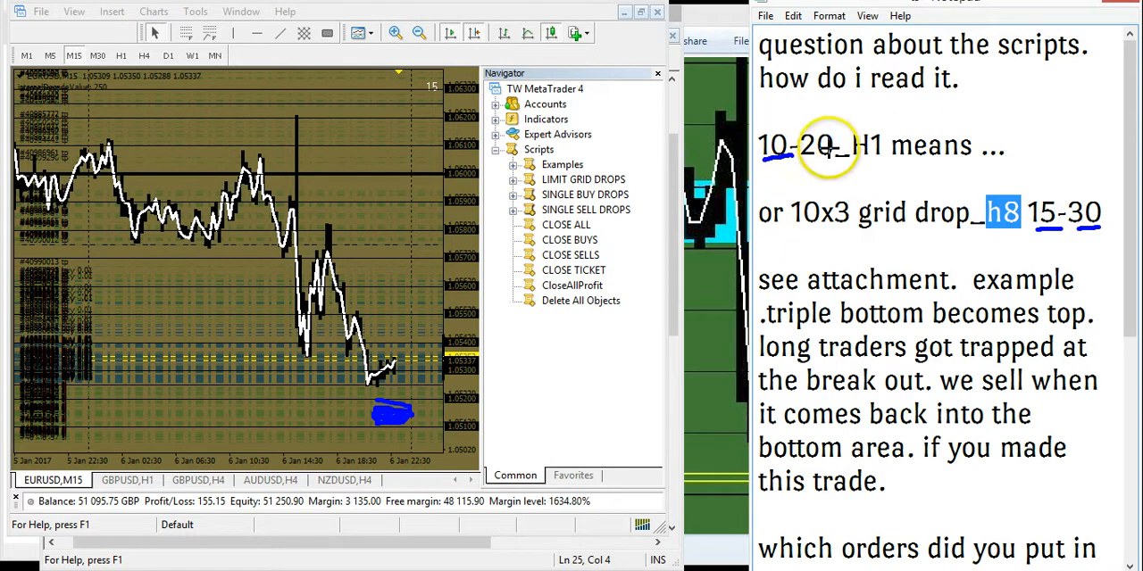
mouse_move(768, 124)
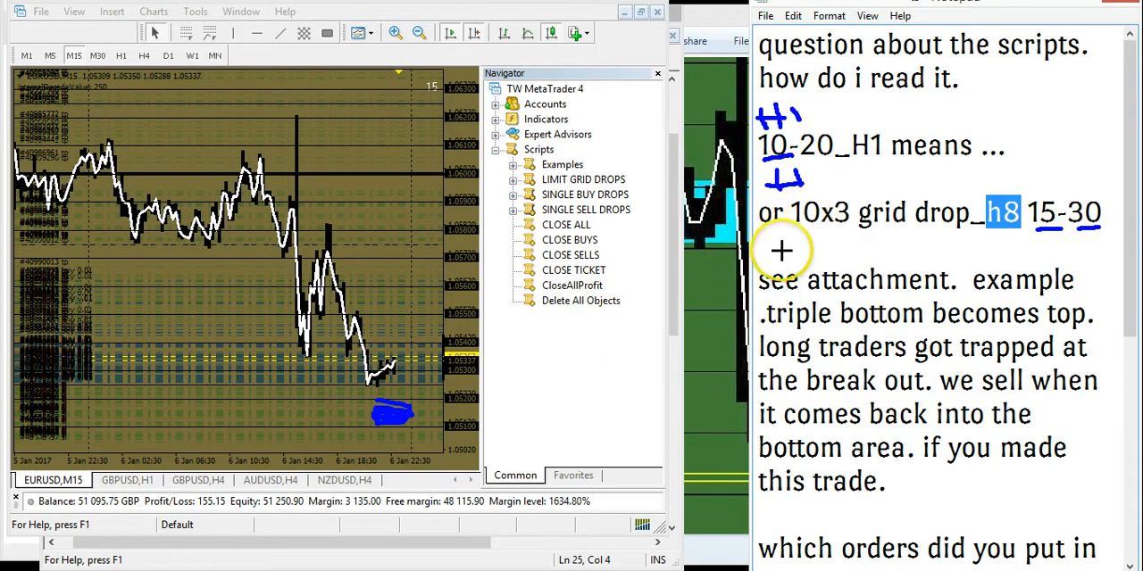
mouse_move(793, 240)
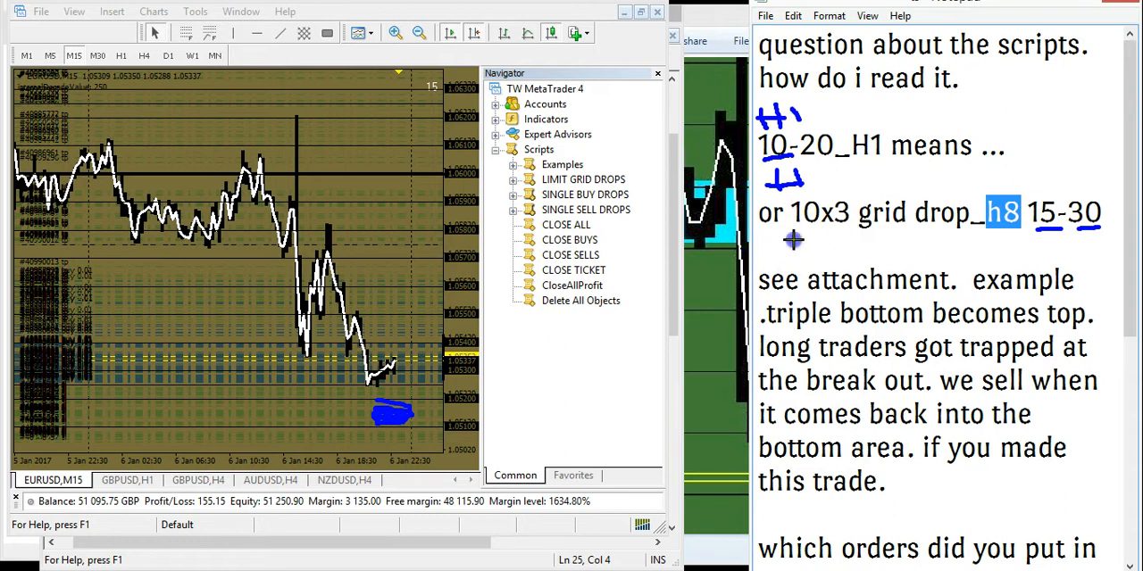
left_click_drag(794, 236, 807, 264)
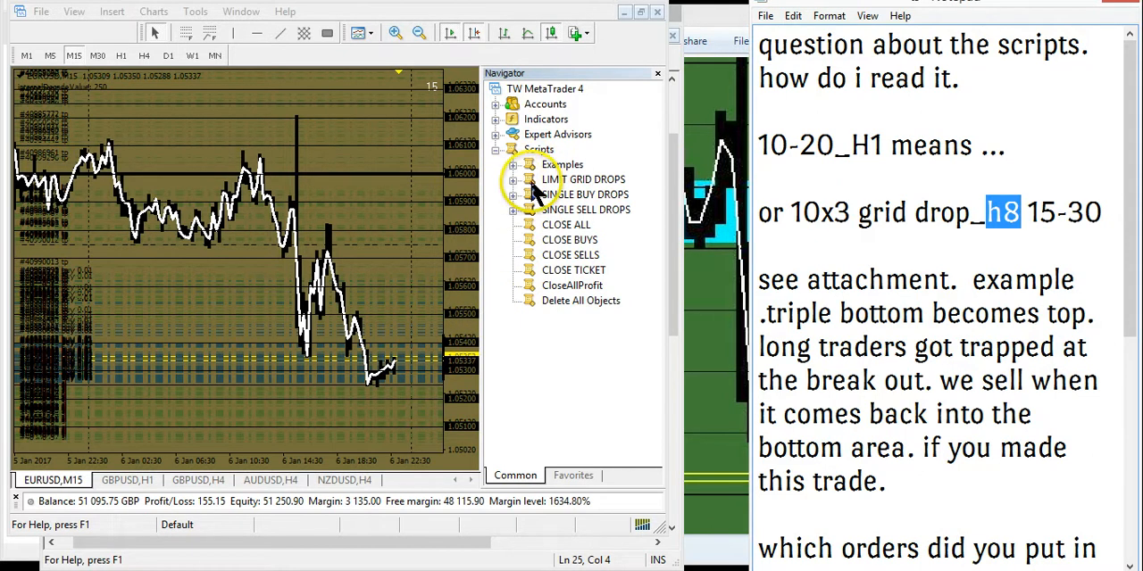
- Expand LIMIT GRID DROPS, pass 10X3 D1 25-75 and open the 4 X 5 _ 10-20 H1 grid script
left_click(586, 178)
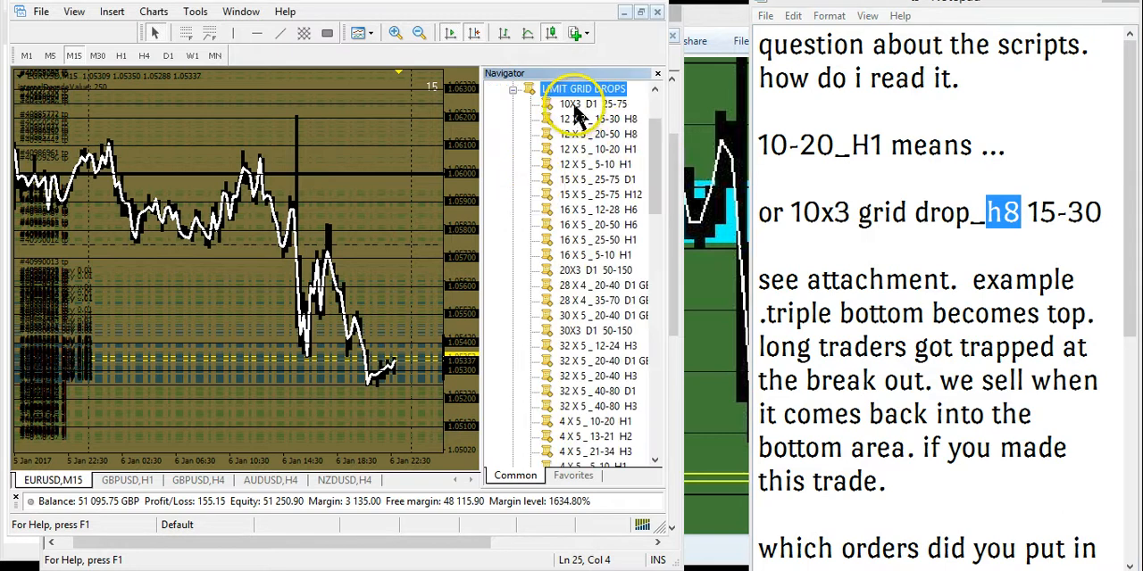
left_click(591, 104)
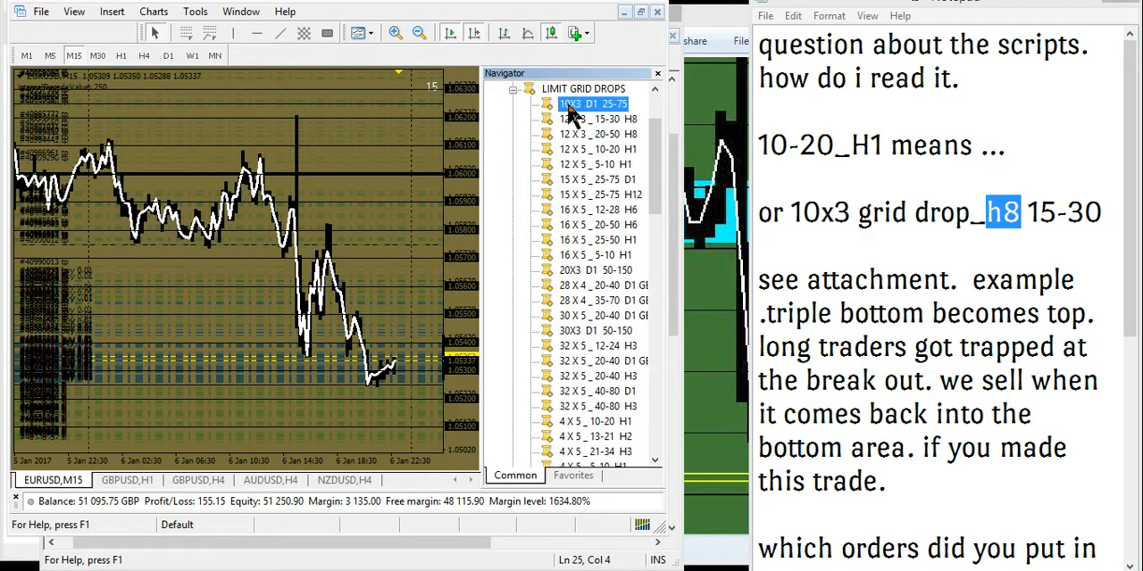
mouse_move(616, 122)
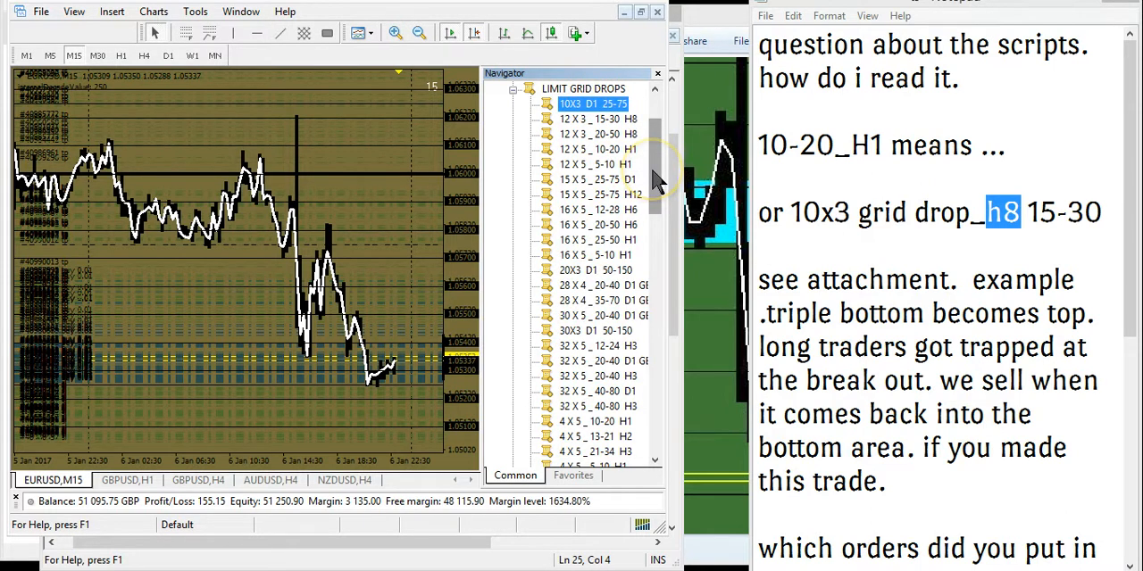
scroll("down", 3)
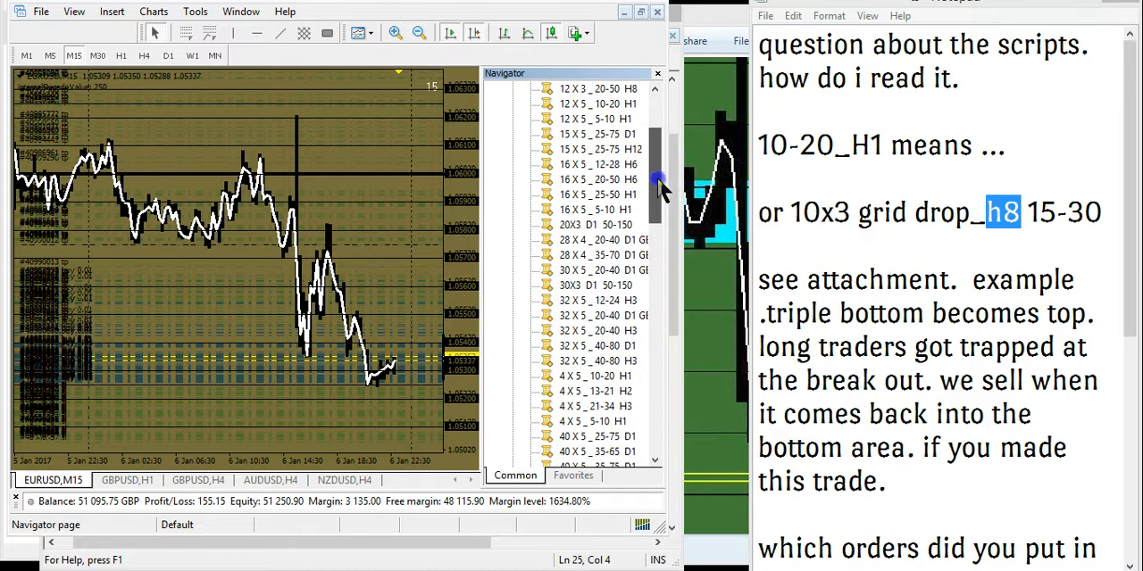
scroll("down", 3)
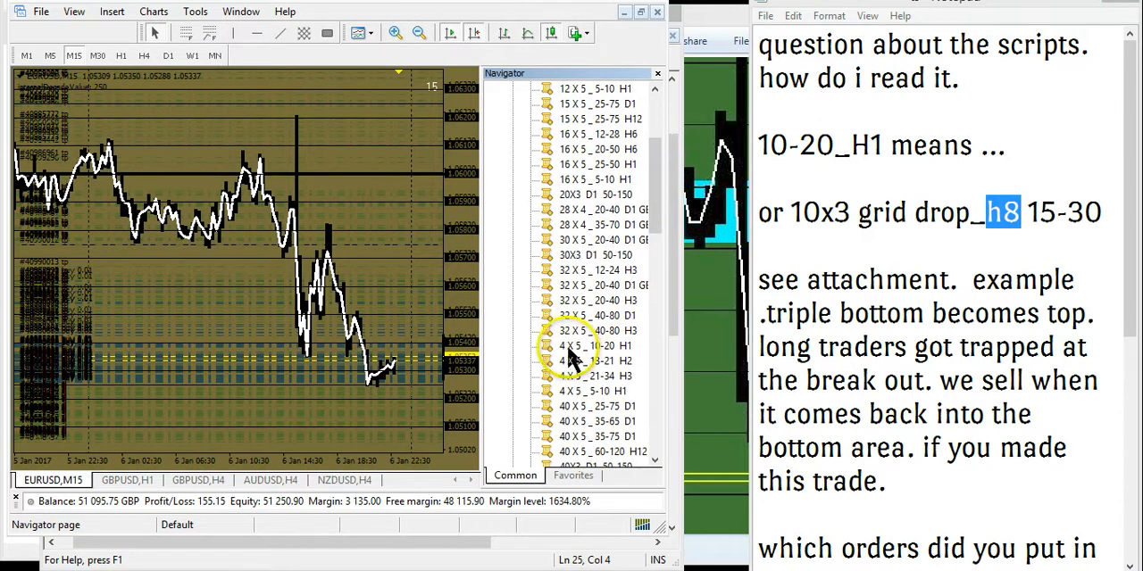
left_click(593, 347)
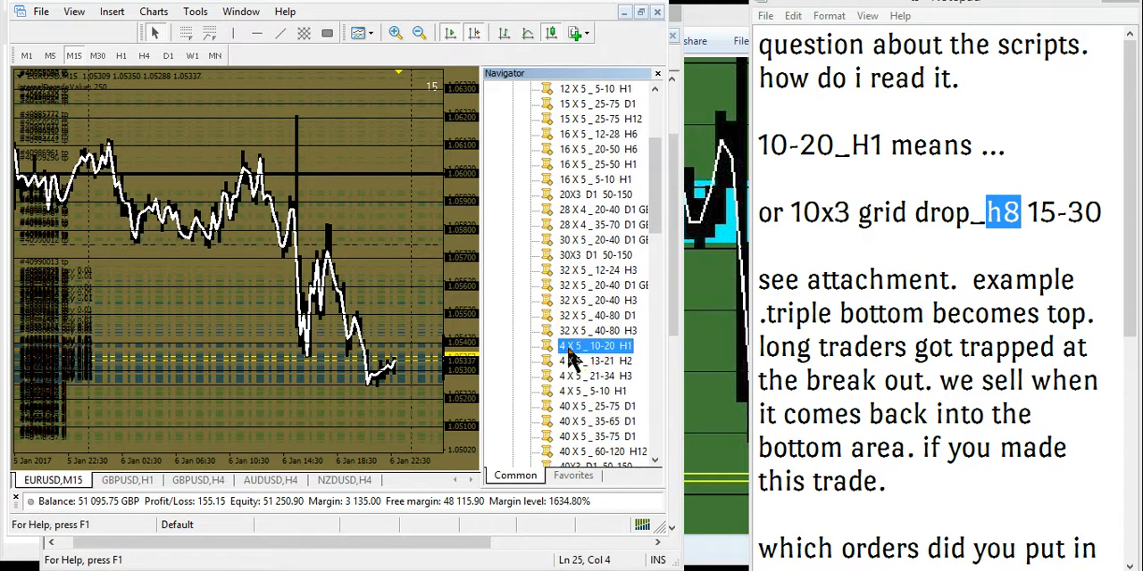
double_click(593, 346)
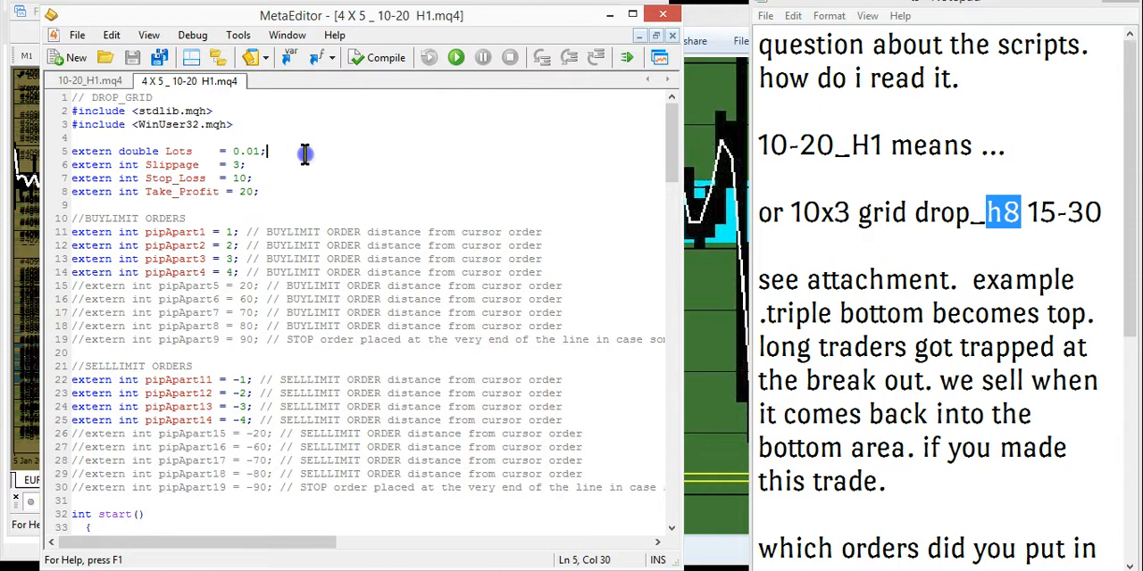
mouse_move(360, 153)
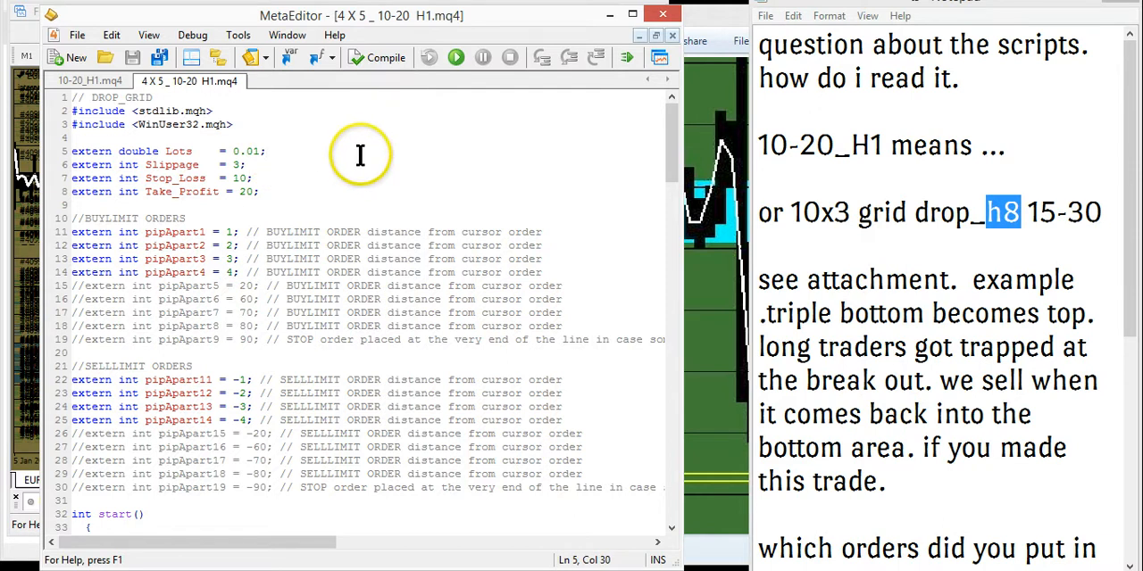
mouse_move(356, 158)
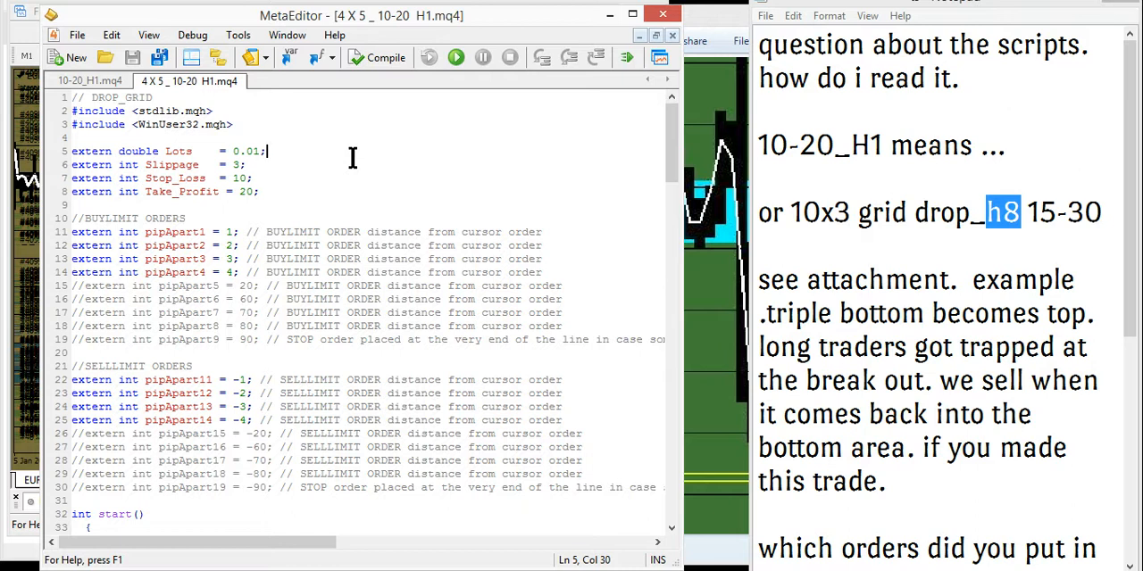
mouse_move(552, 171)
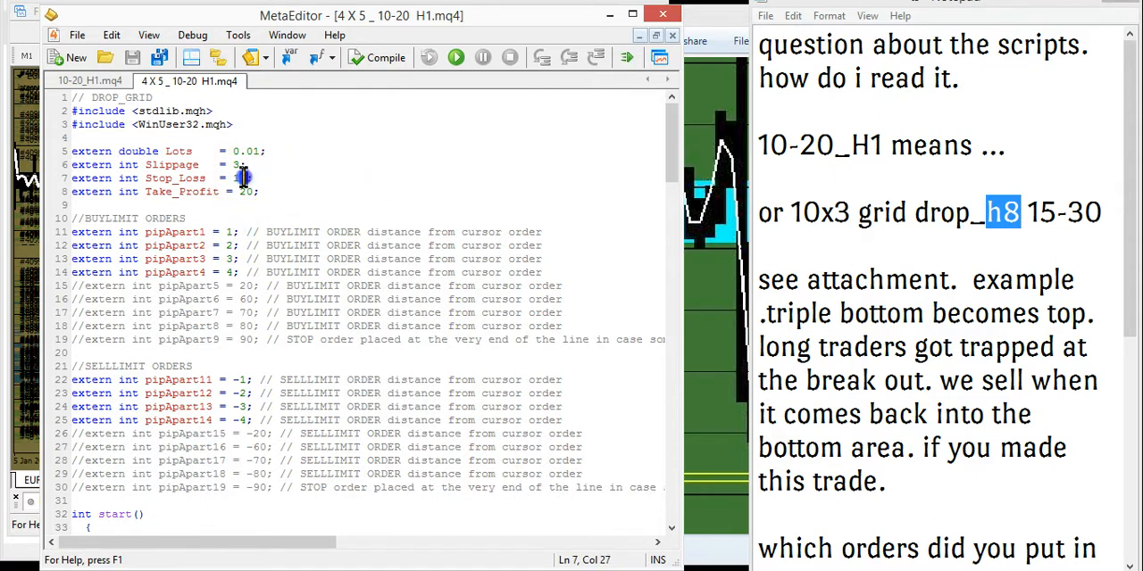
- Select the Stop_Loss value of 10 in the 4 X 5 _ 10-20 H1 script without editing it
double_click(239, 179)
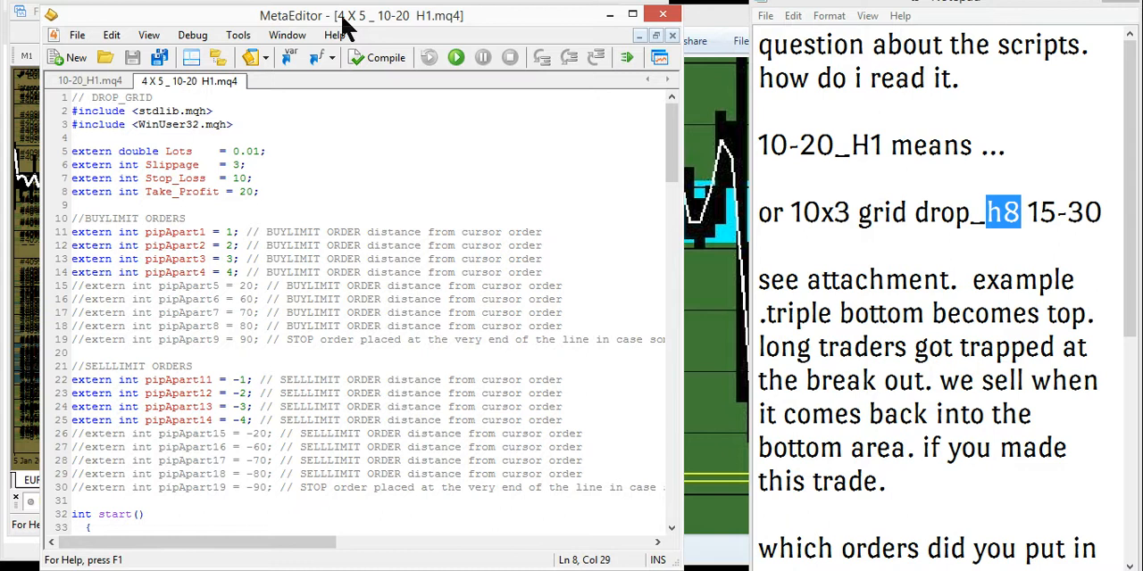
mouse_move(354, 26)
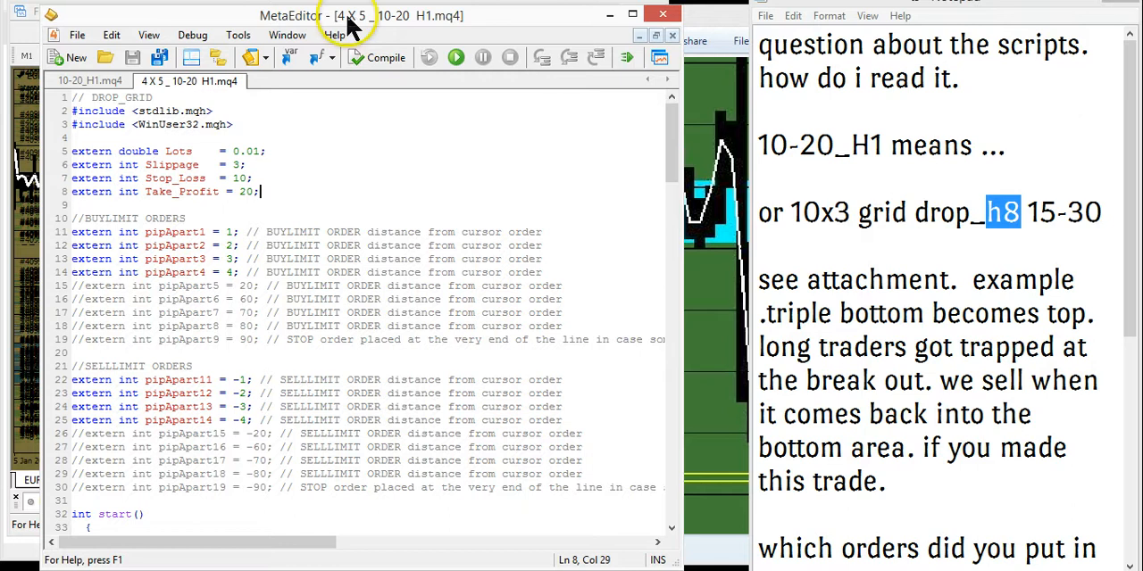
mouse_move(346, 21)
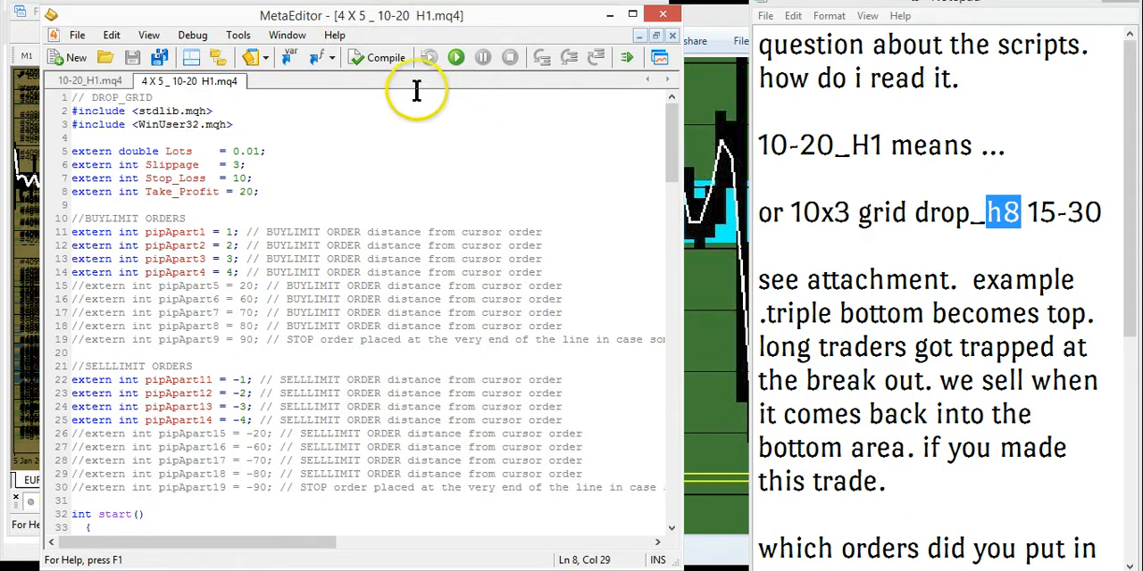
mouse_move(539, 81)
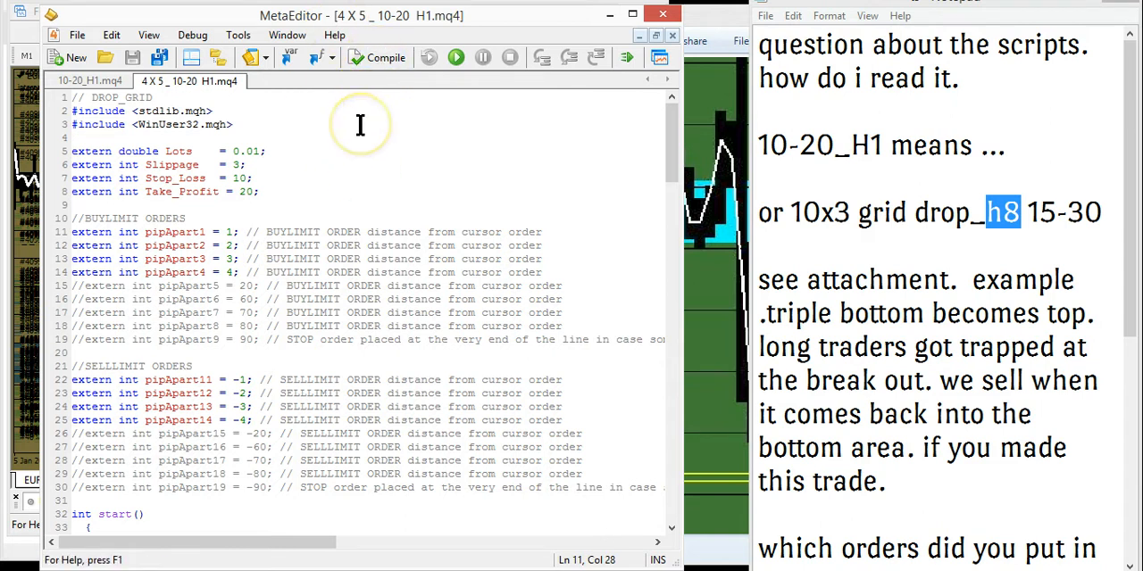
mouse_move(391, 96)
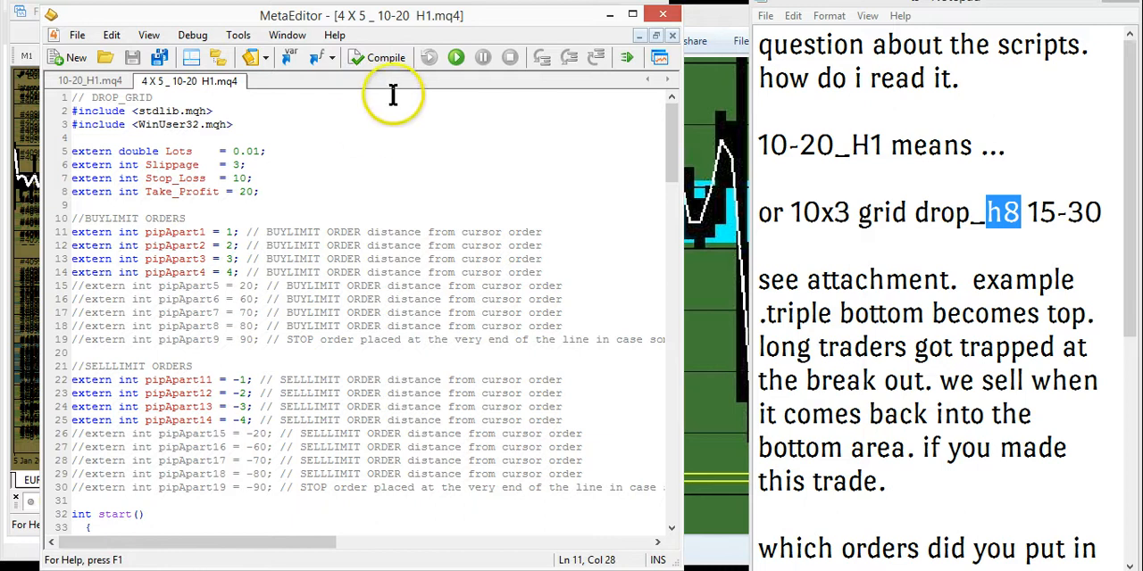
mouse_move(396, 139)
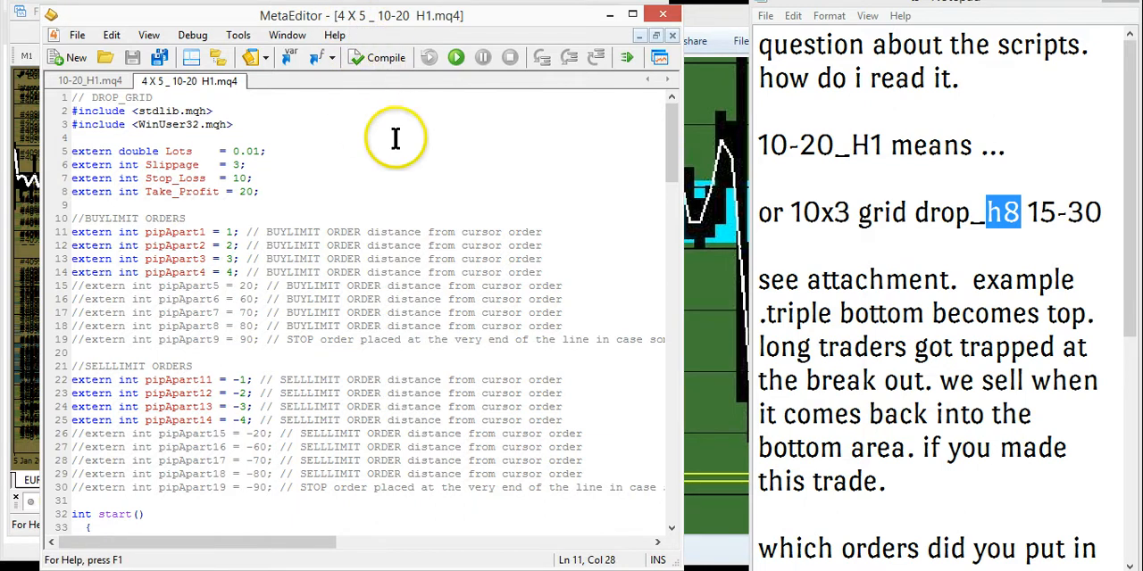
mouse_move(408, 164)
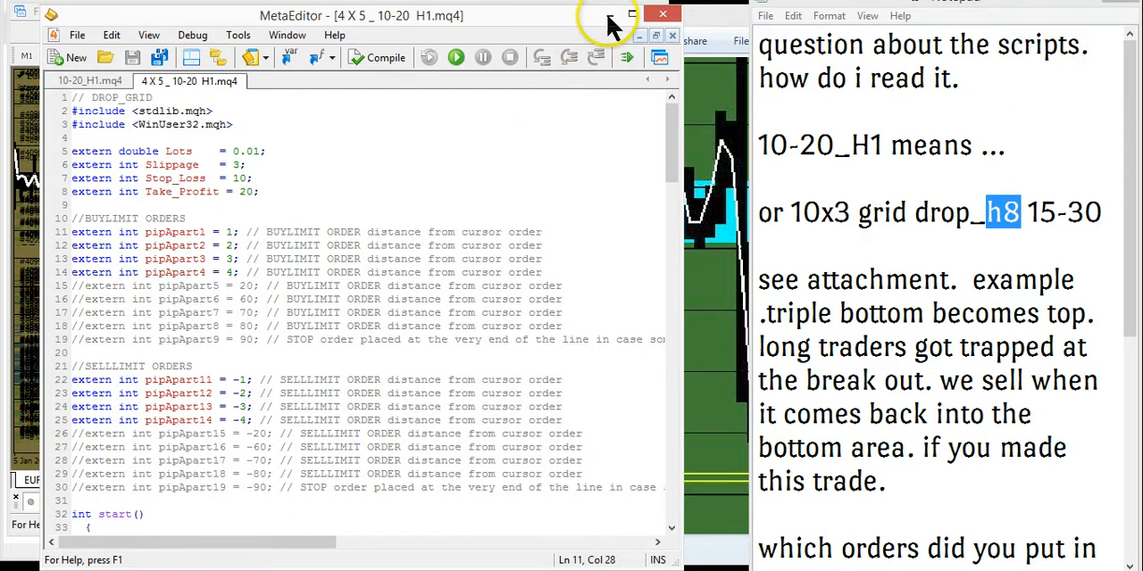
mouse_move(575, 54)
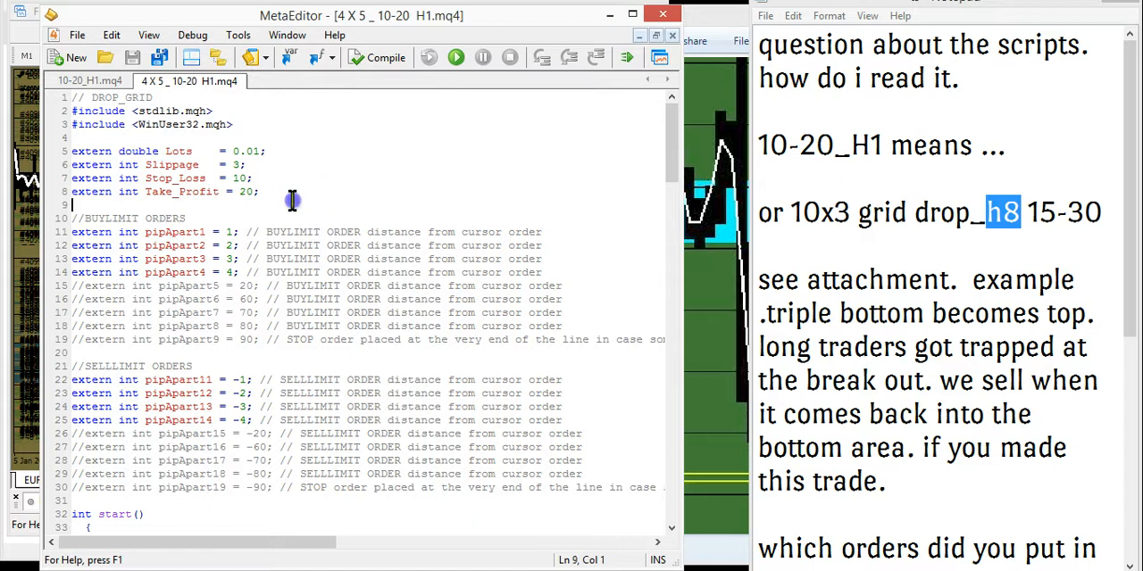
mouse_move(611, 14)
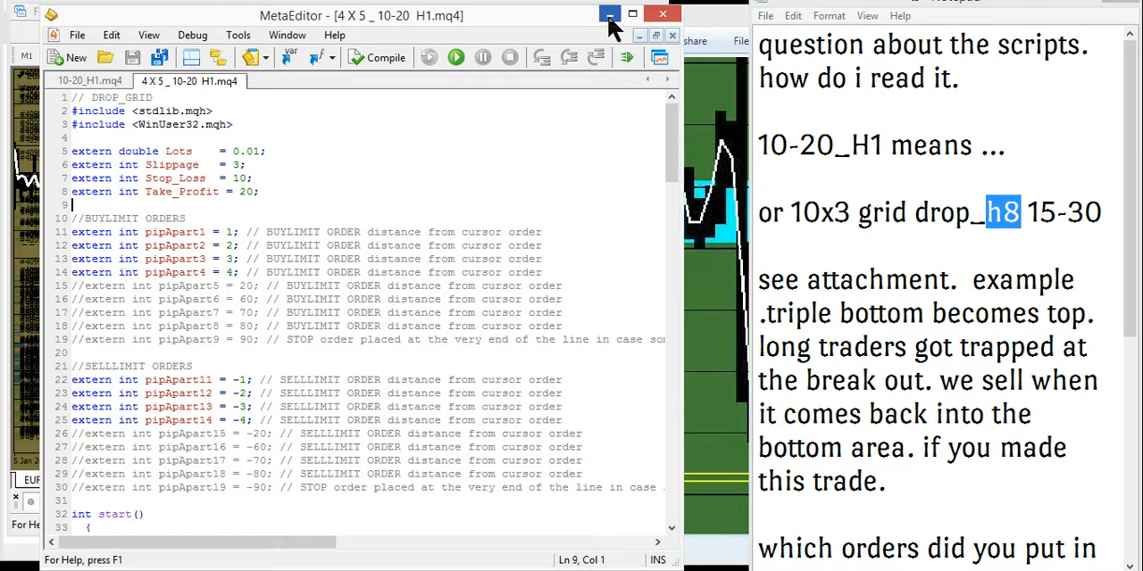
mouse_move(572, 27)
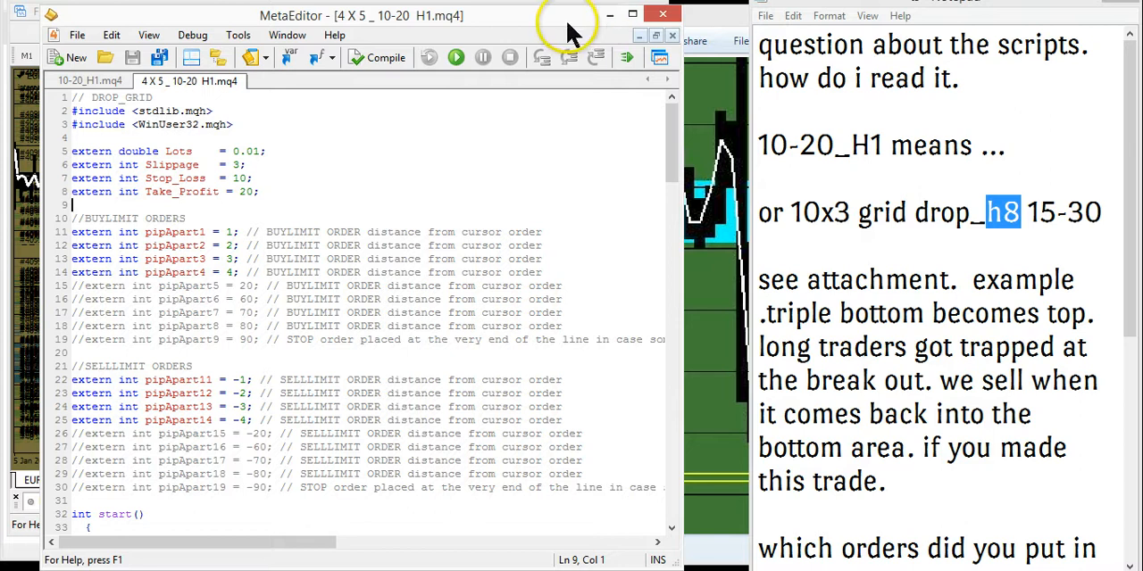
mouse_move(578, 146)
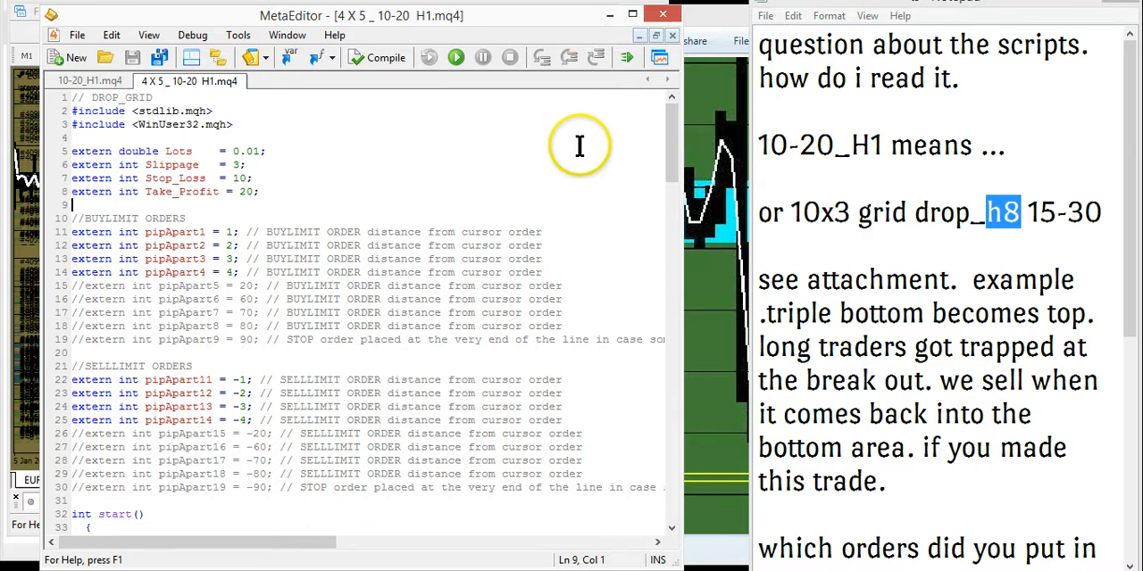
mouse_move(578, 25)
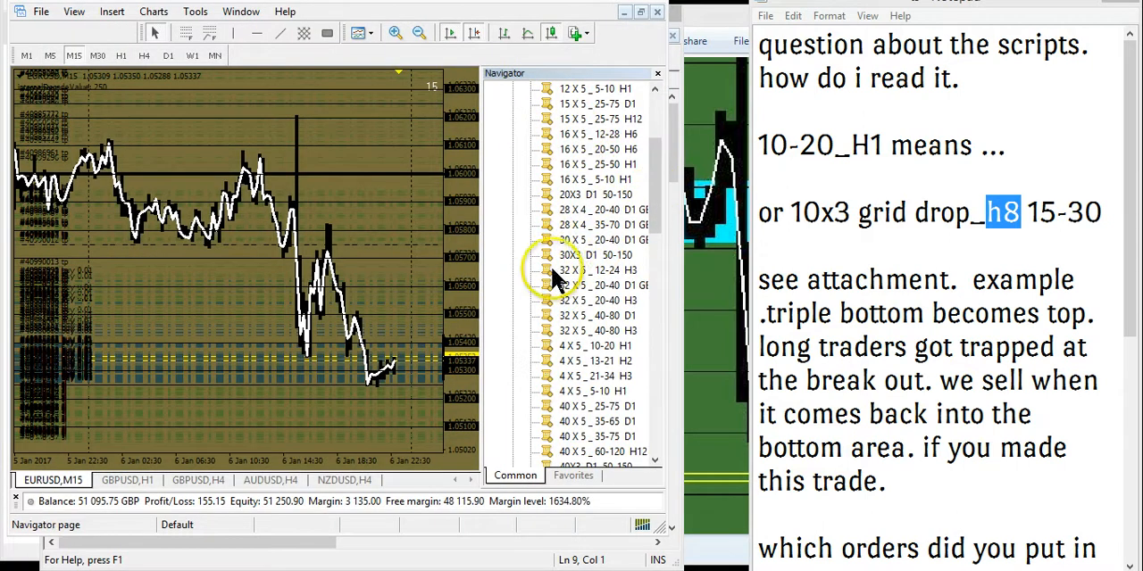
- Select 30X3 D1 50-150, then 16 X 5 _ 12-28 H6 in the Navigator scripts list
left_click(598, 255)
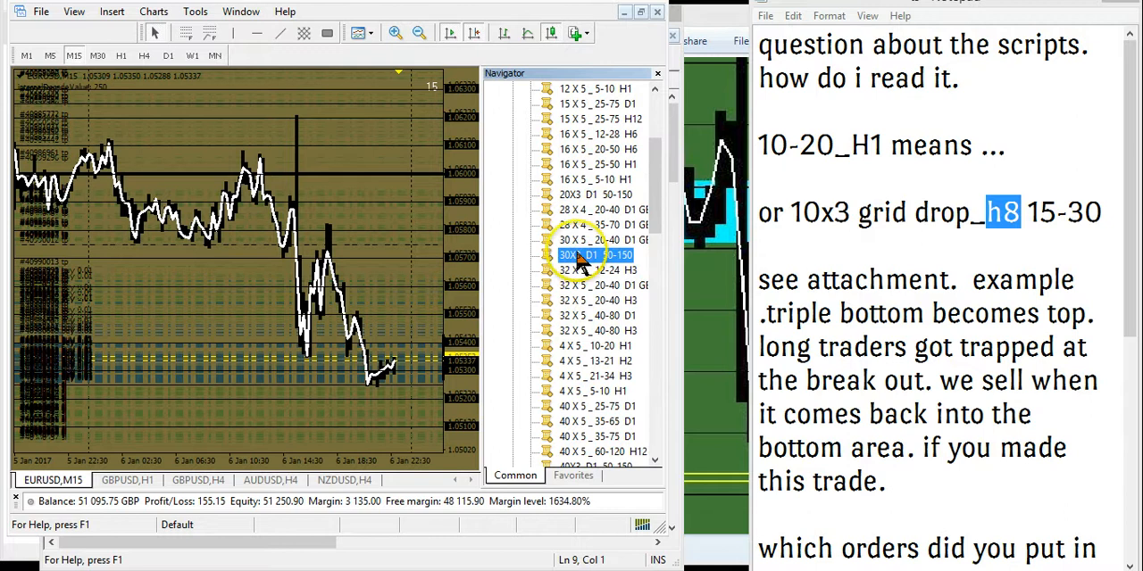
mouse_move(628, 372)
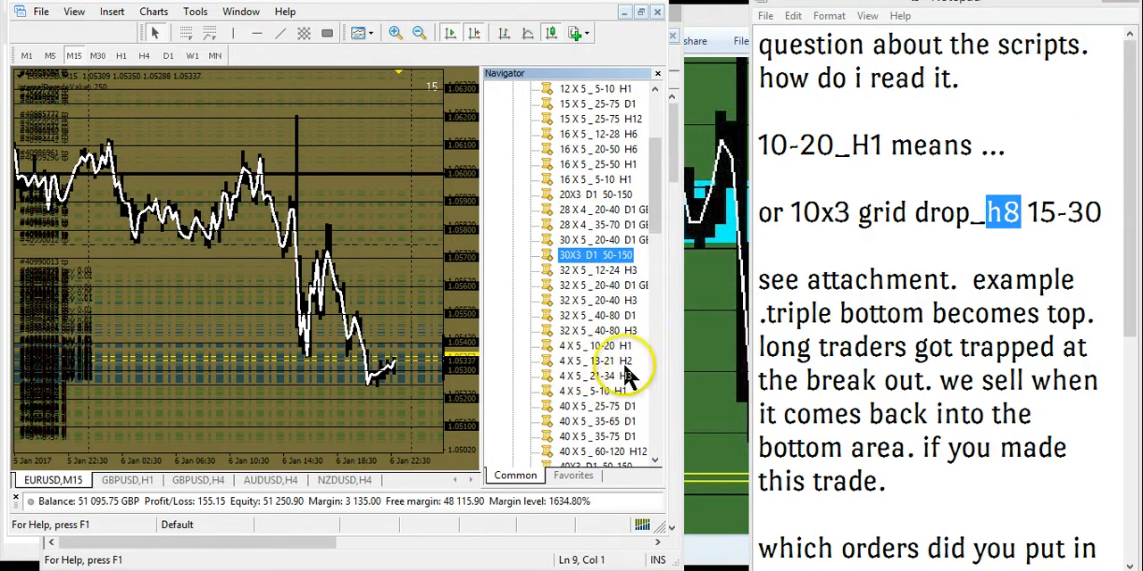
left_click(598, 134)
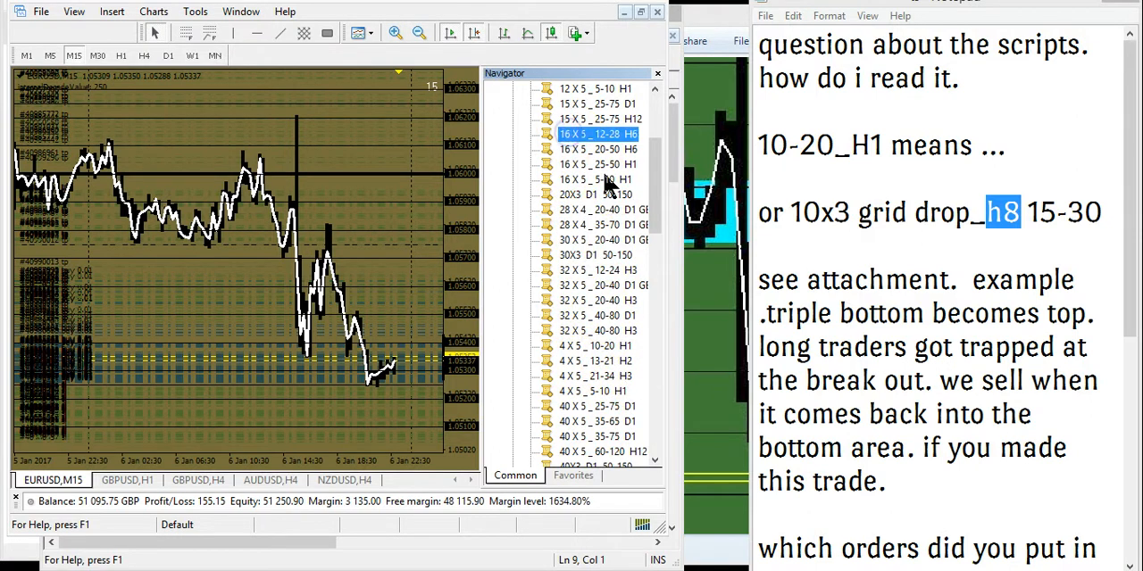
mouse_move(586, 143)
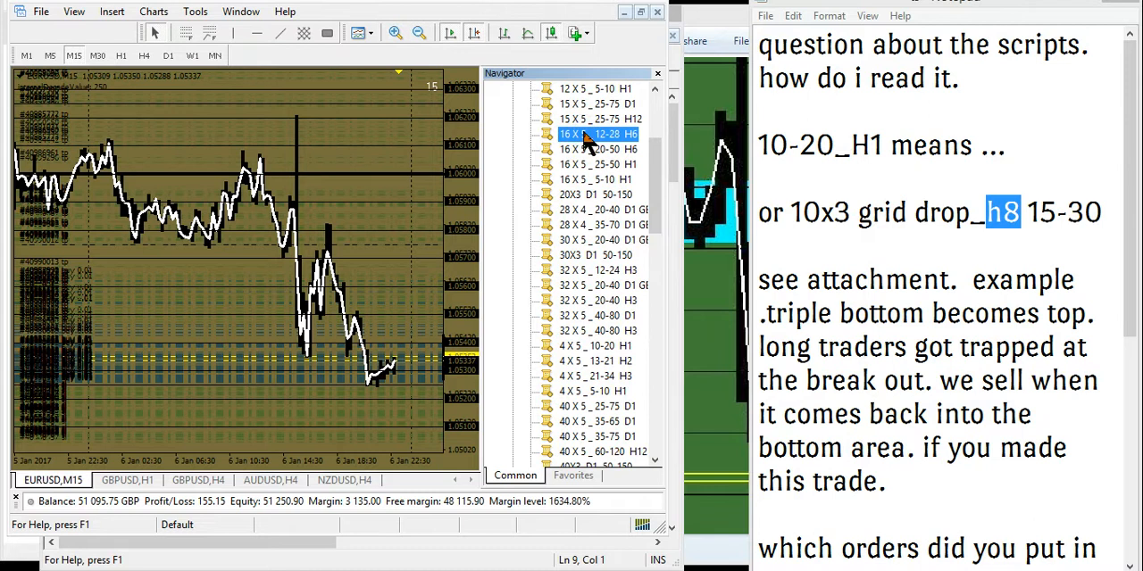
- Open the 16 X 5 _ 12-28 H6 script in MetaEditor to review its buy-limit distances
double_click(597, 134)
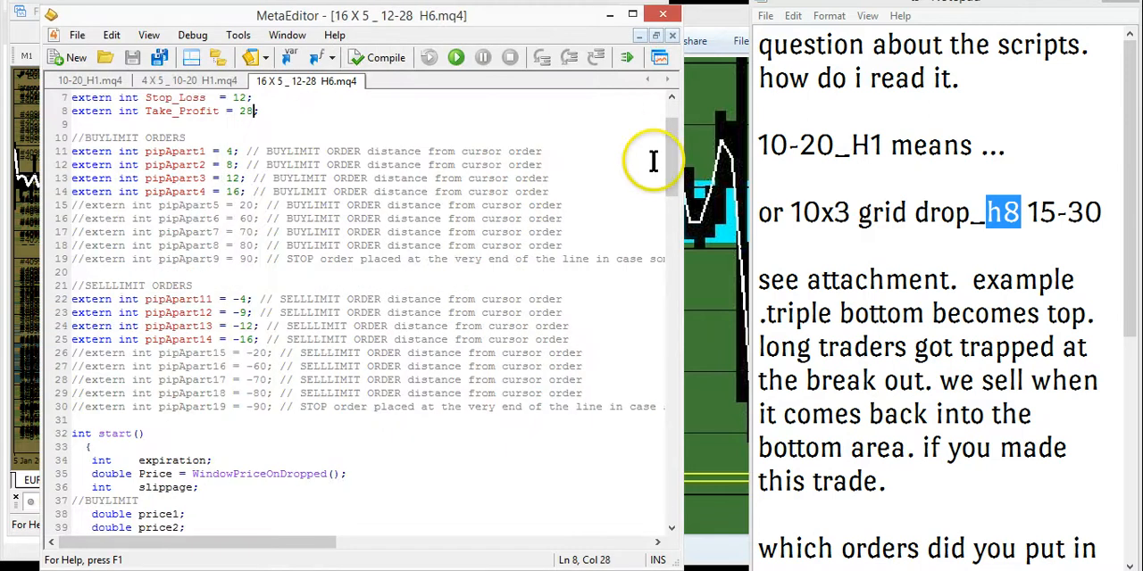
mouse_move(532, 106)
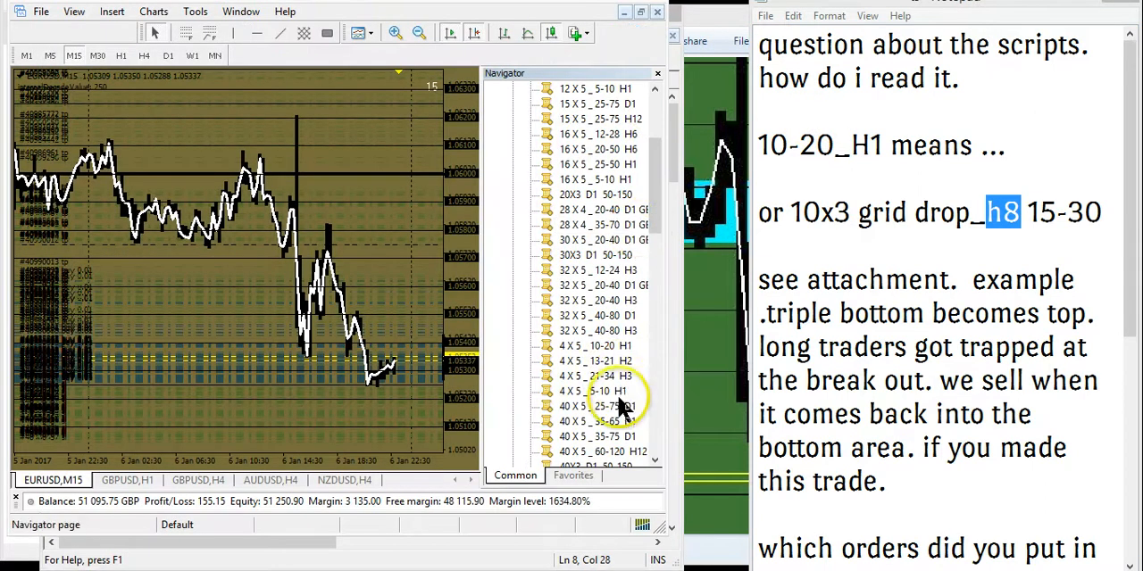
- Open the 40 X 5 _ 35-65 D1 script in MetaEditor, showing stop loss 35 and take profit 65
left_click(597, 422)
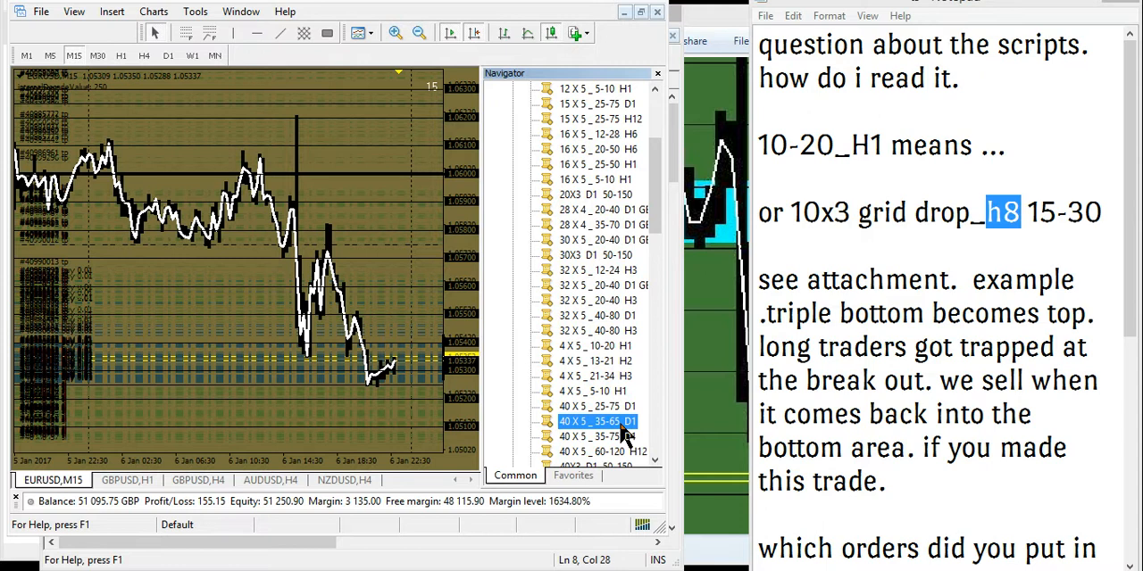
double_click(596, 421)
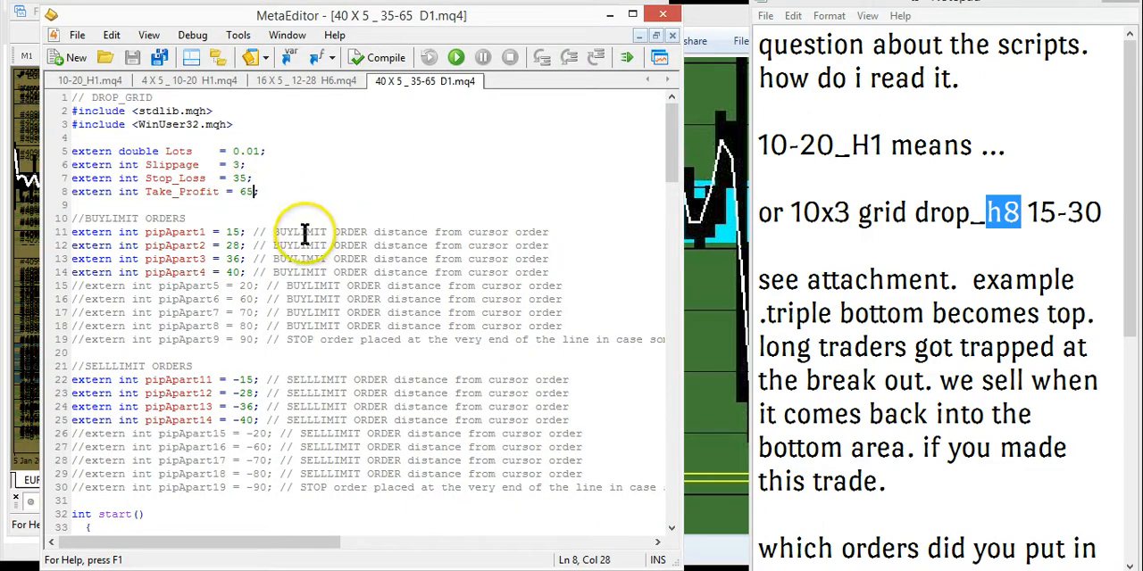
mouse_move(318, 267)
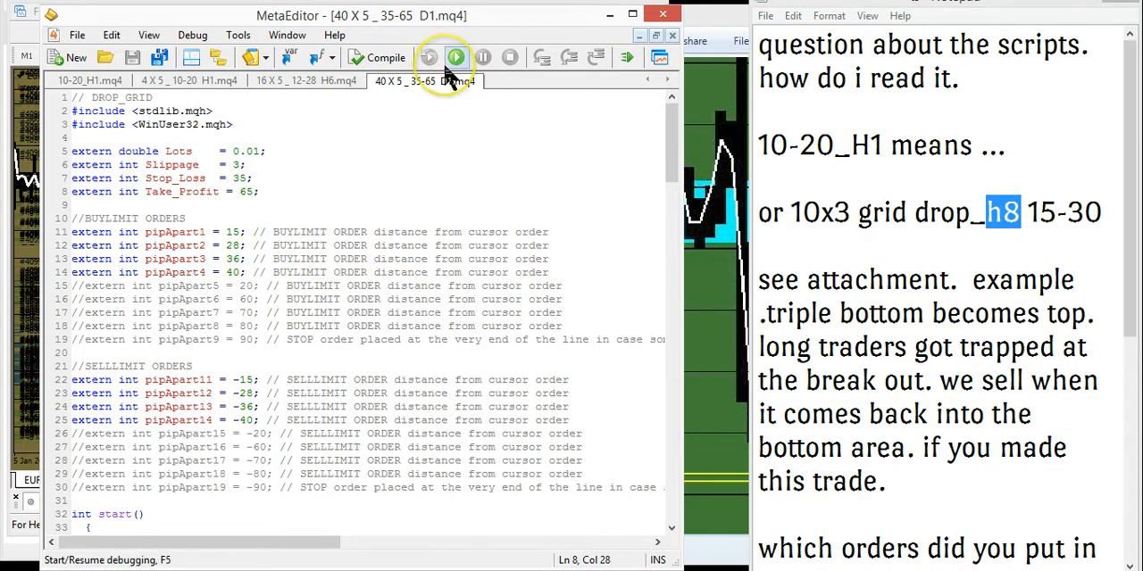
mouse_move(457, 57)
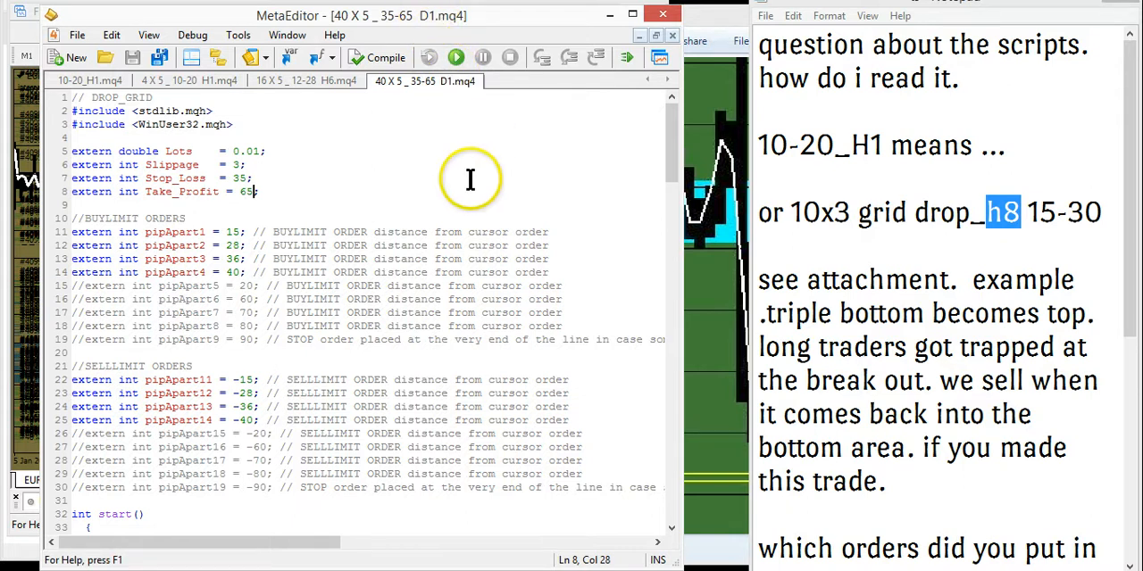
mouse_move(460, 178)
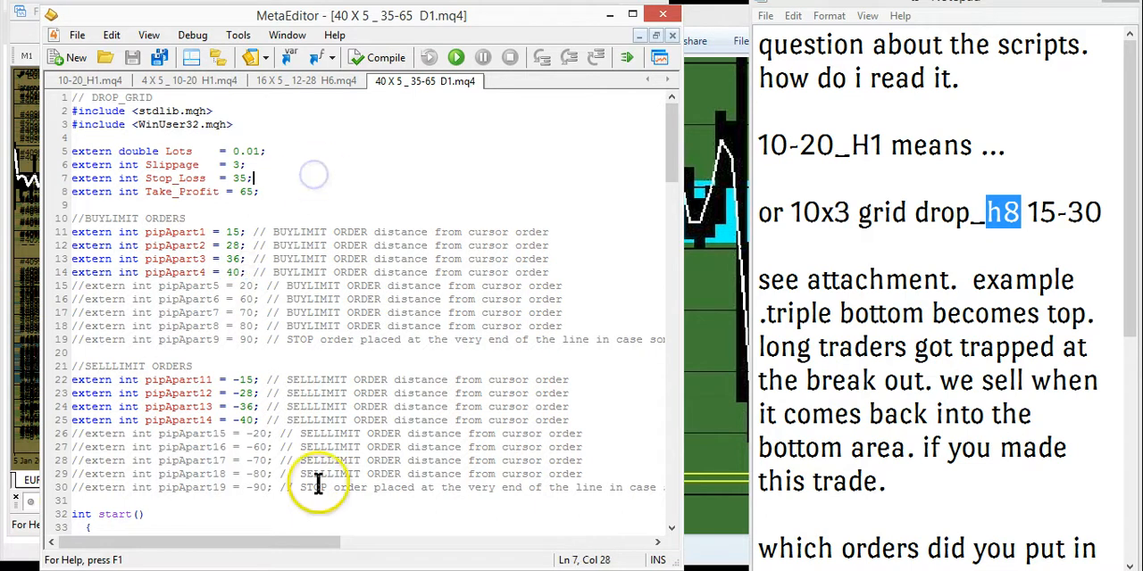
mouse_move(364, 220)
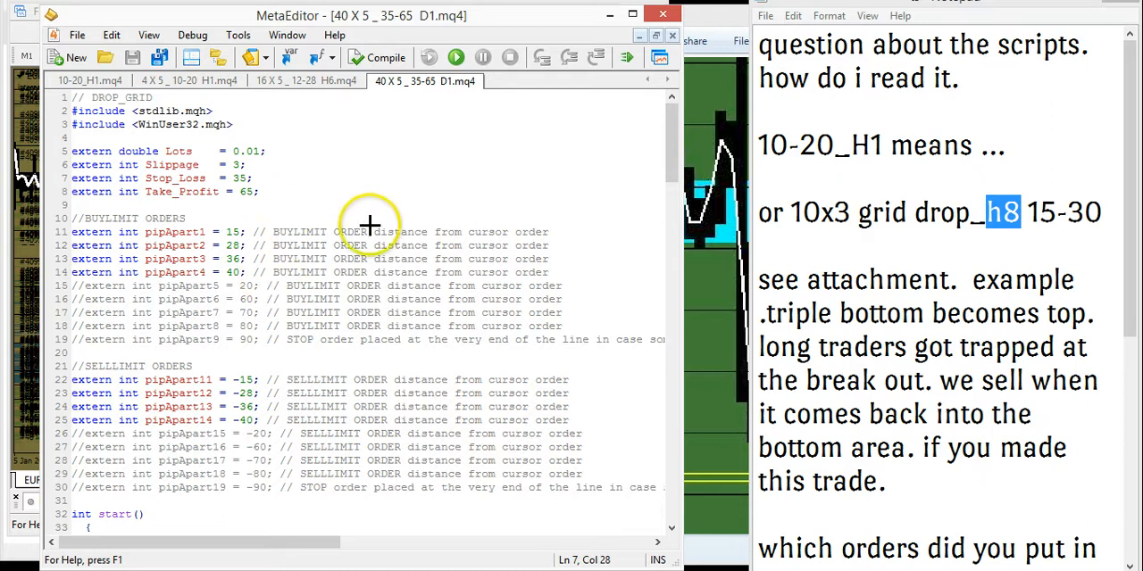
mouse_move(300, 193)
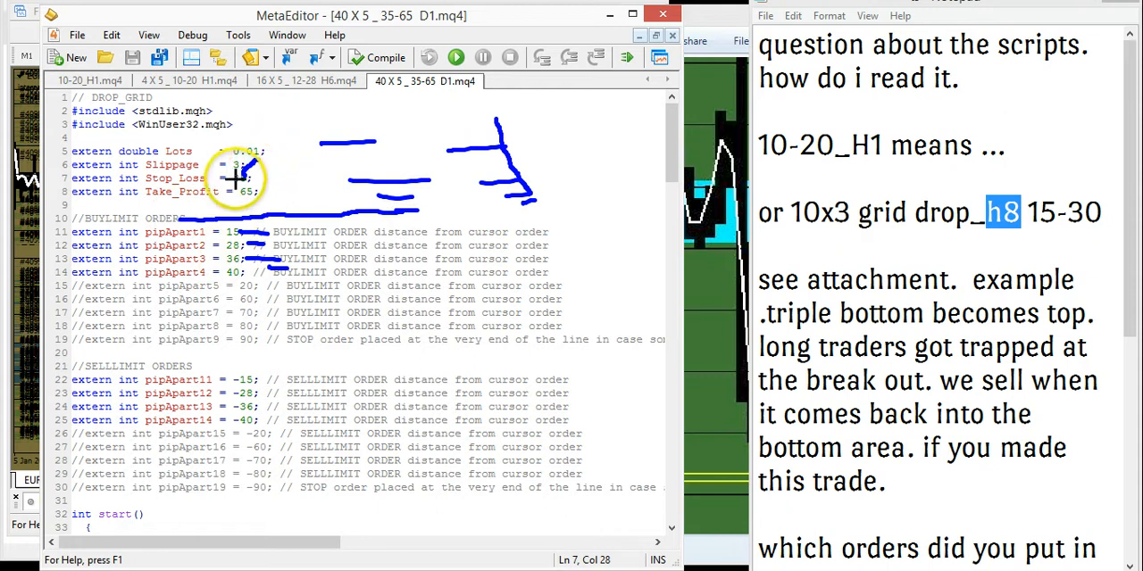
mouse_move(338, 361)
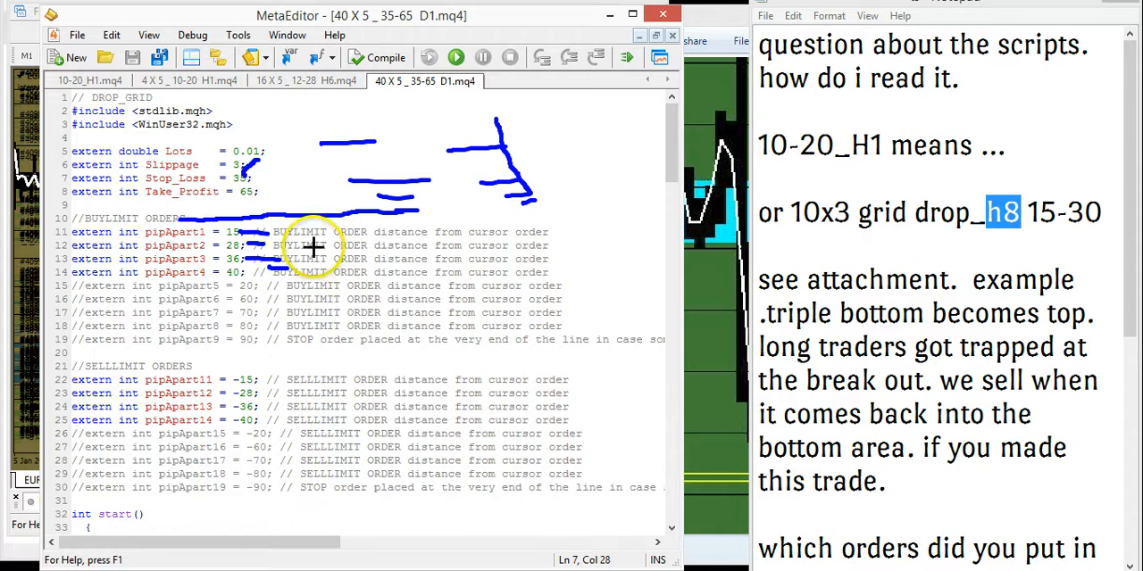
mouse_move(304, 194)
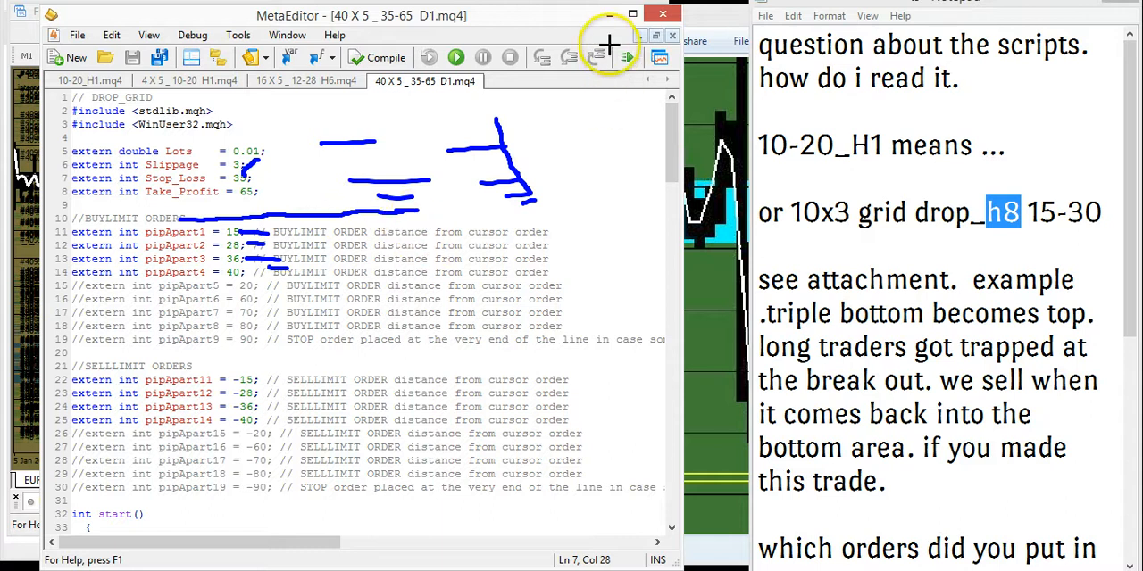
mouse_move(179, 557)
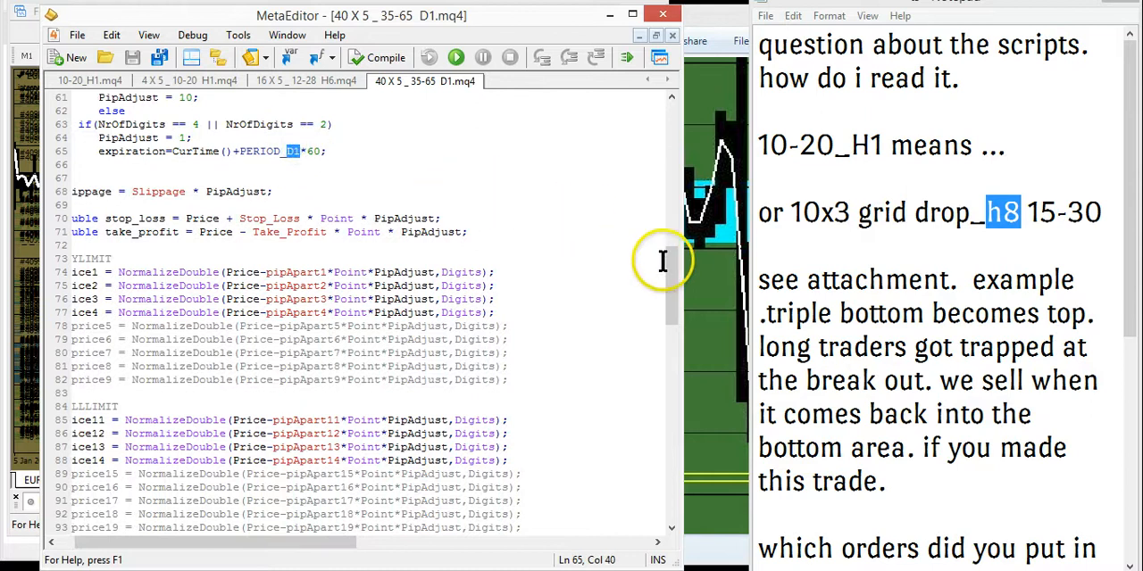
scroll("down", 3)
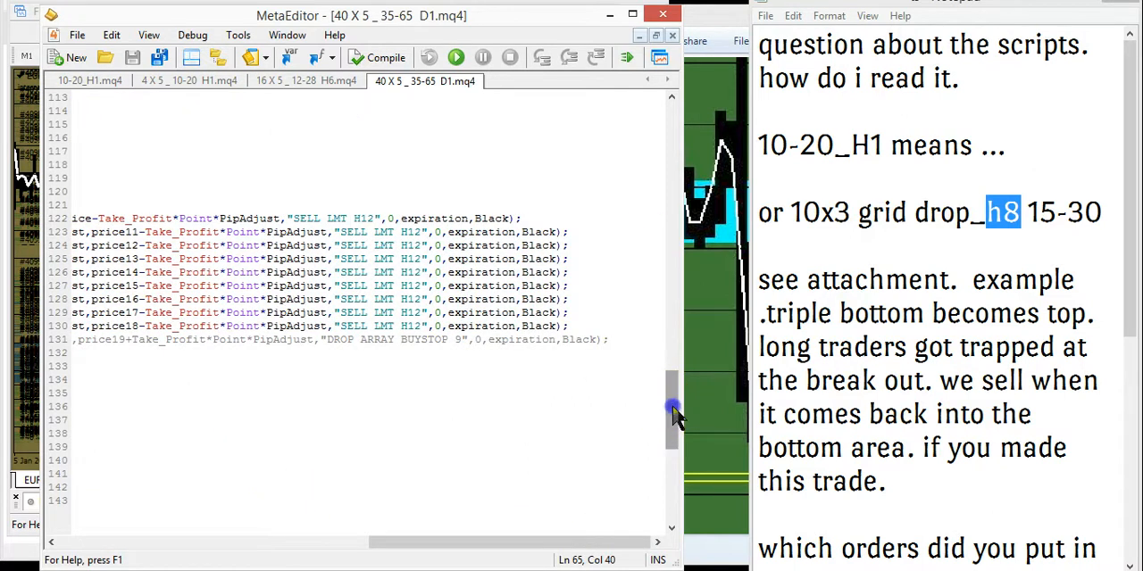
left_click(407, 232)
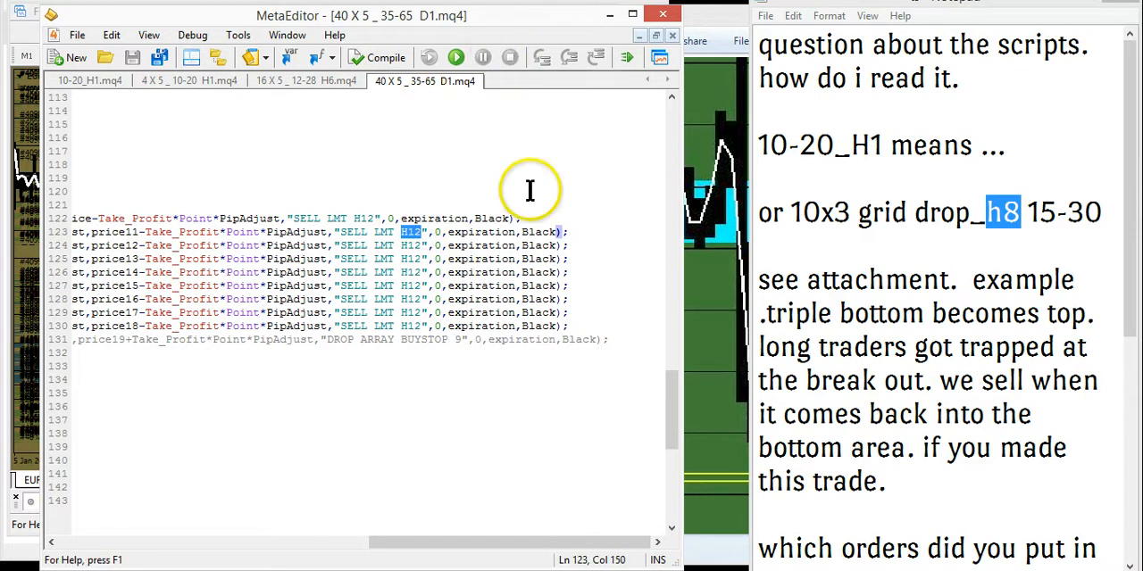
double_click(540, 232)
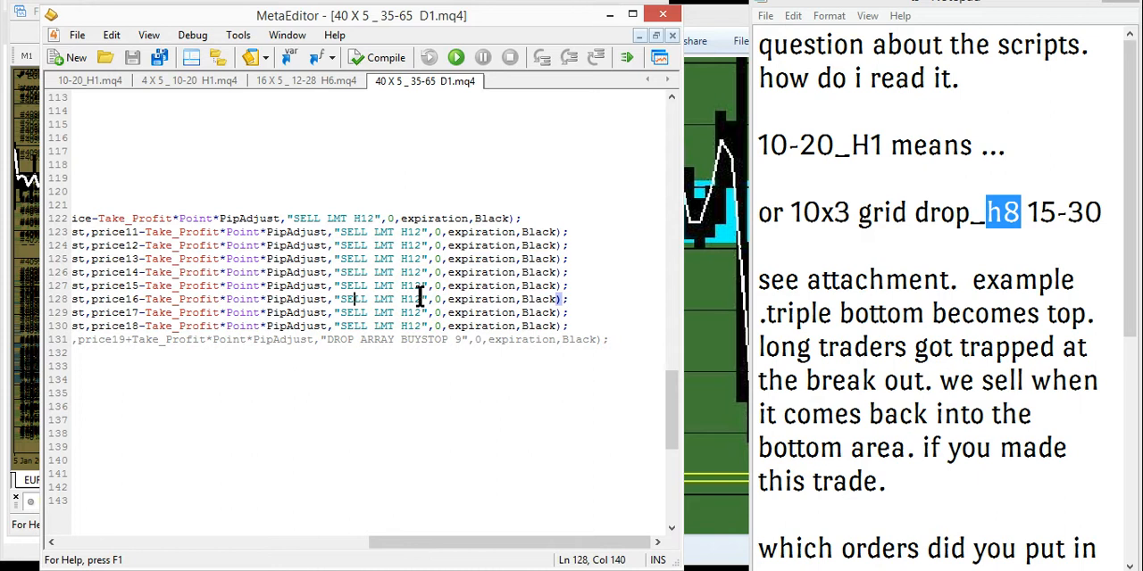
mouse_move(596, 98)
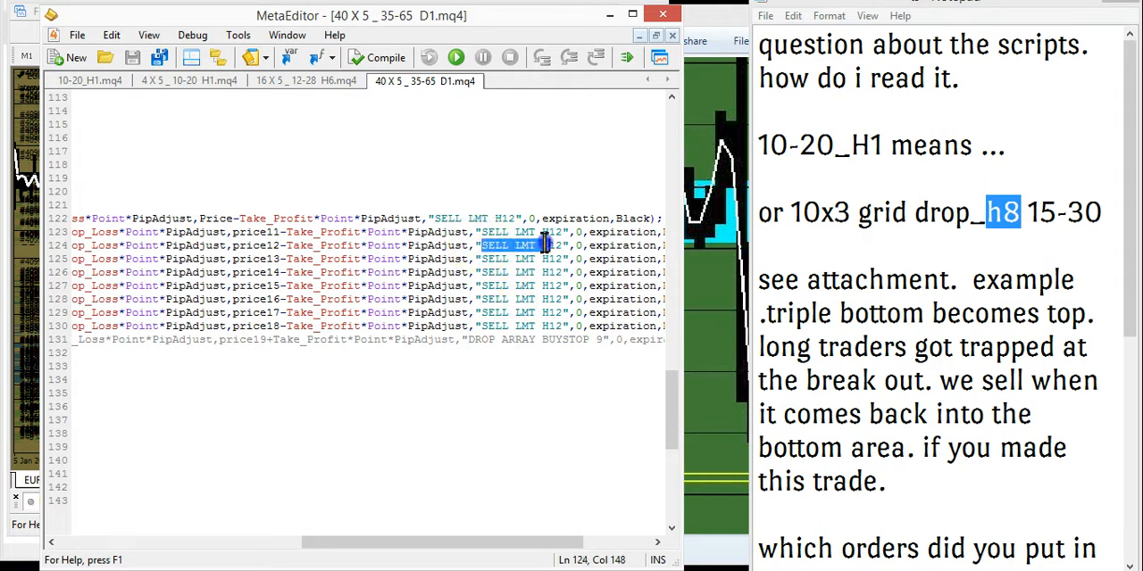
left_click(527, 292)
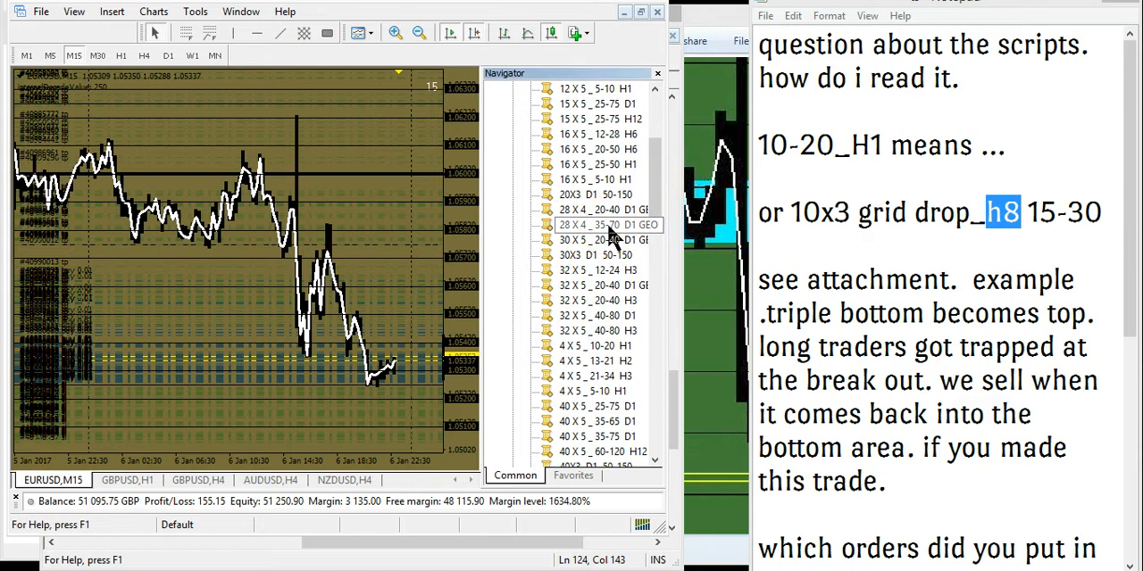
- Open the 28 X 4 _ 35-70 D1 GEO script's source, showing 0.01 lots, stop 35, profit 70
left_click(598, 225)
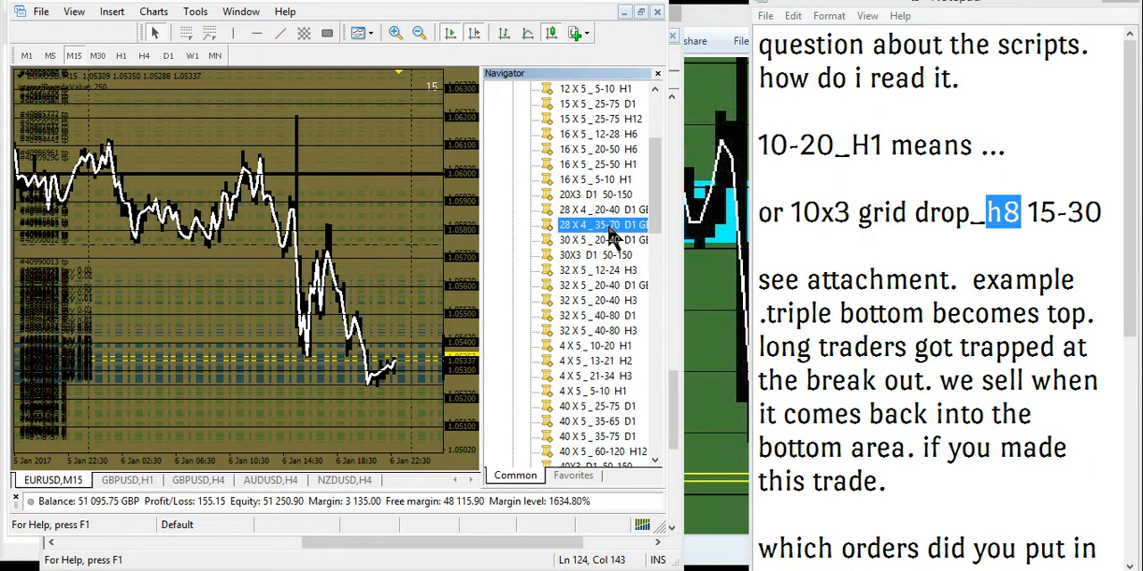
double_click(593, 225)
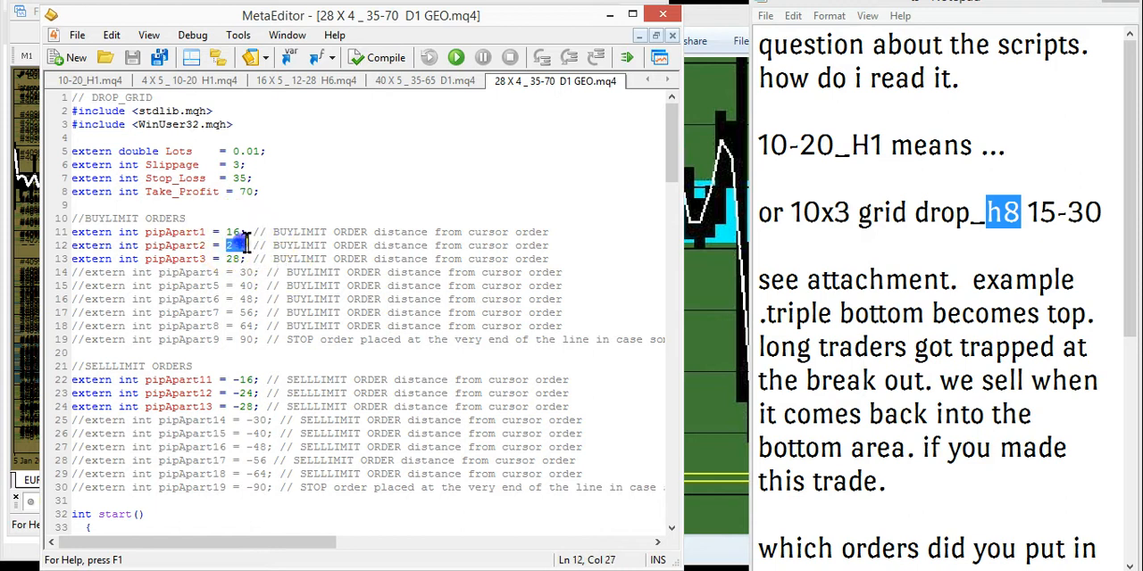
left_click(234, 259)
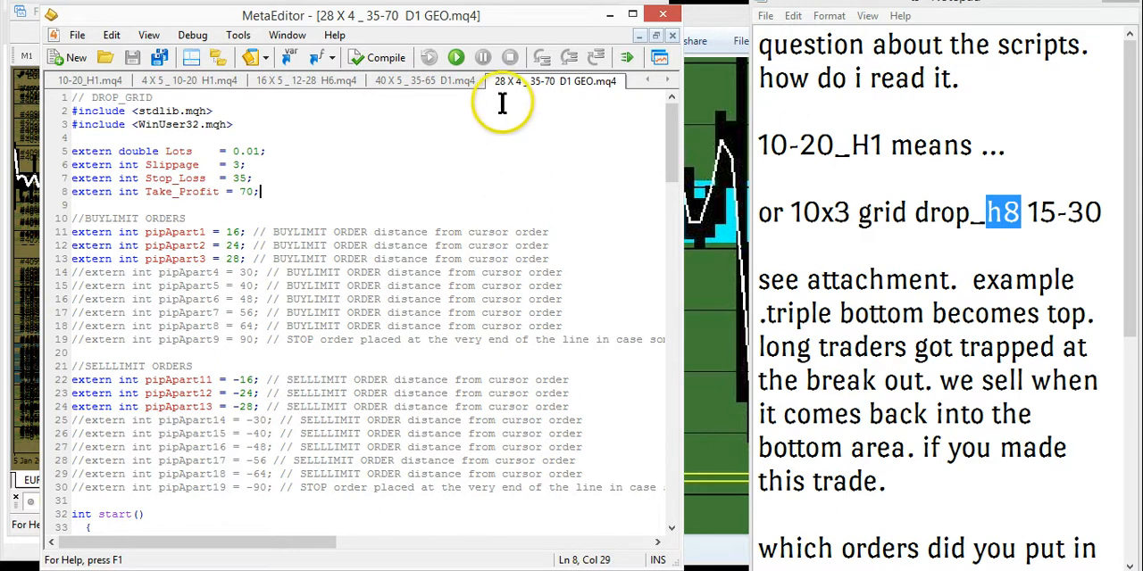
mouse_move(543, 170)
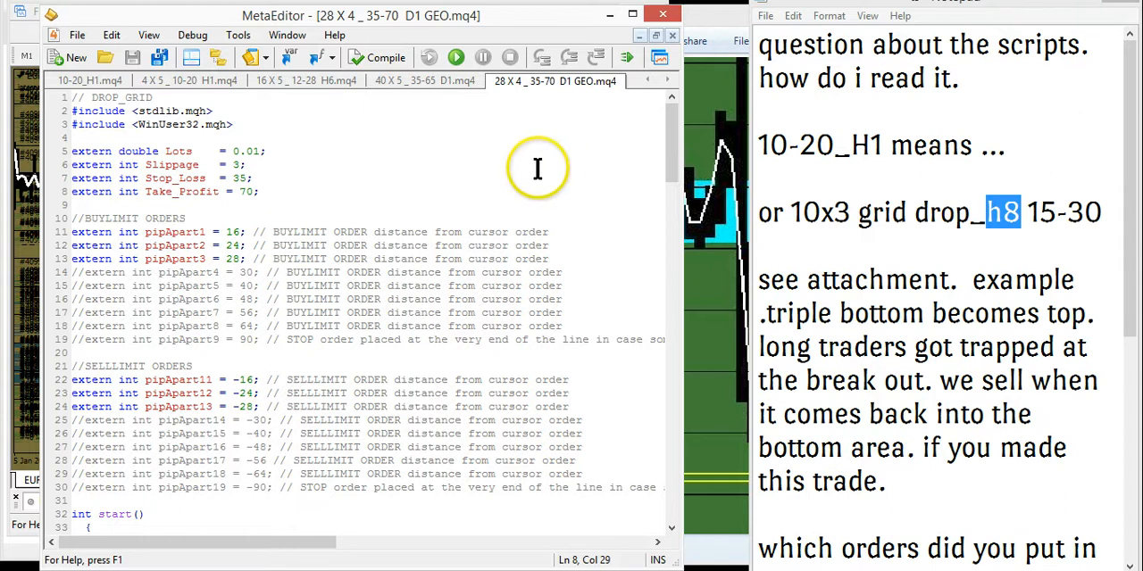
double_click(235, 259)
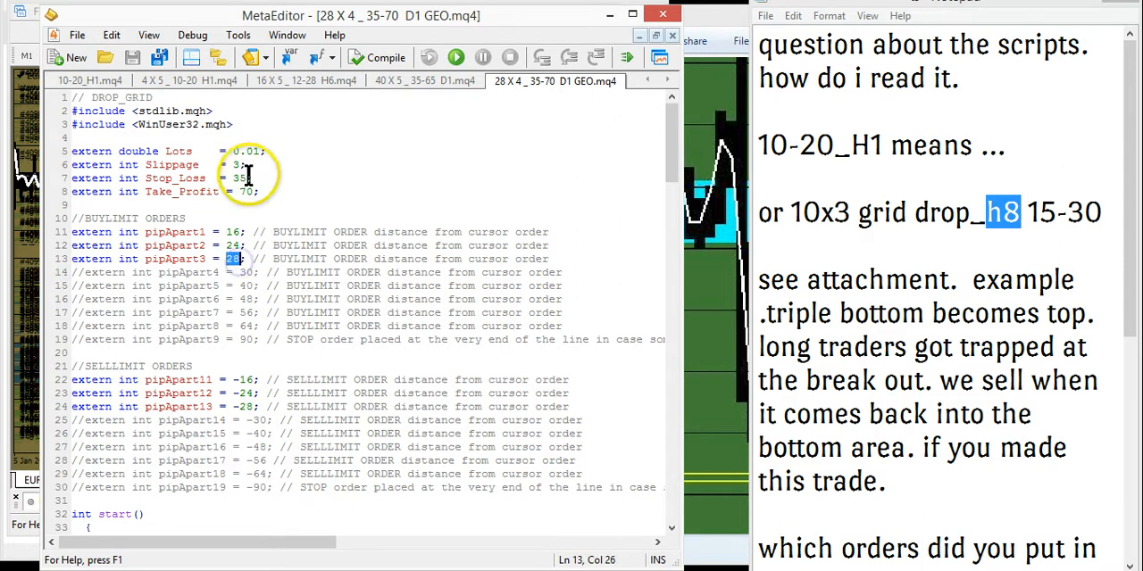
mouse_move(307, 203)
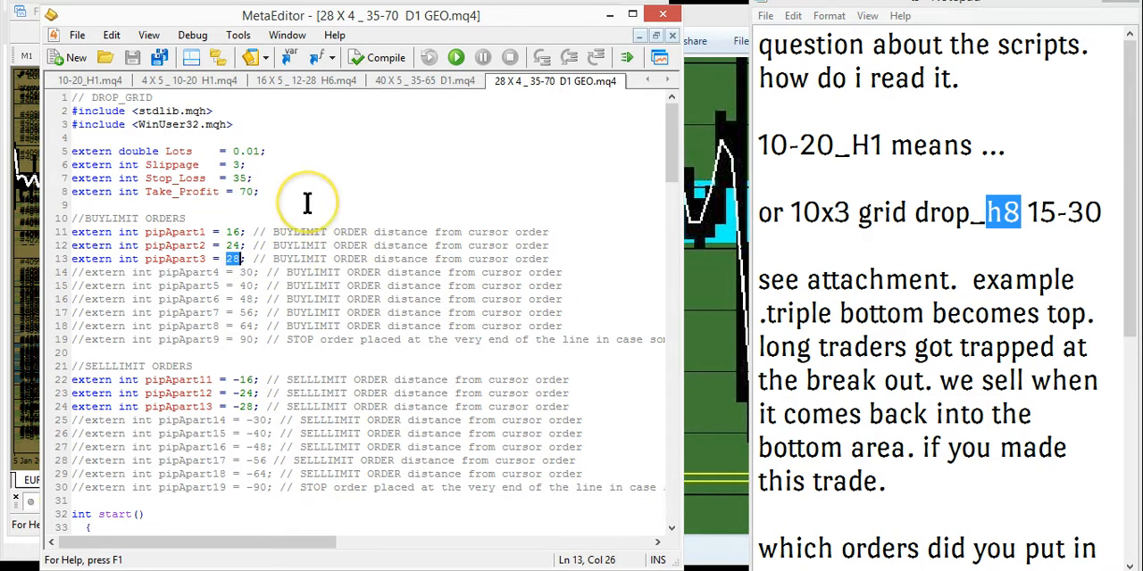
mouse_move(284, 286)
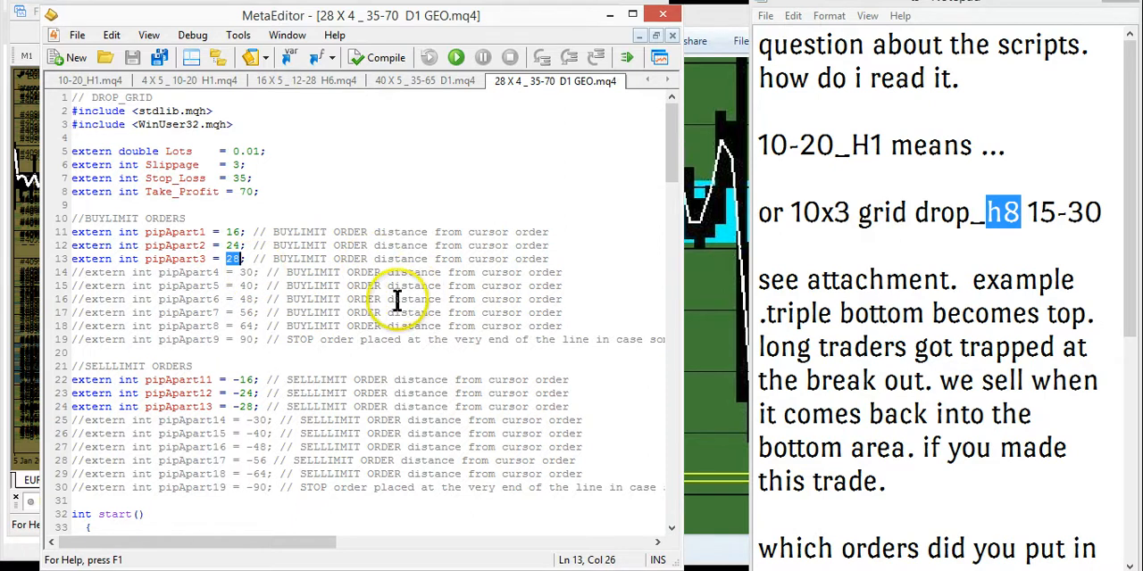
mouse_move(346, 196)
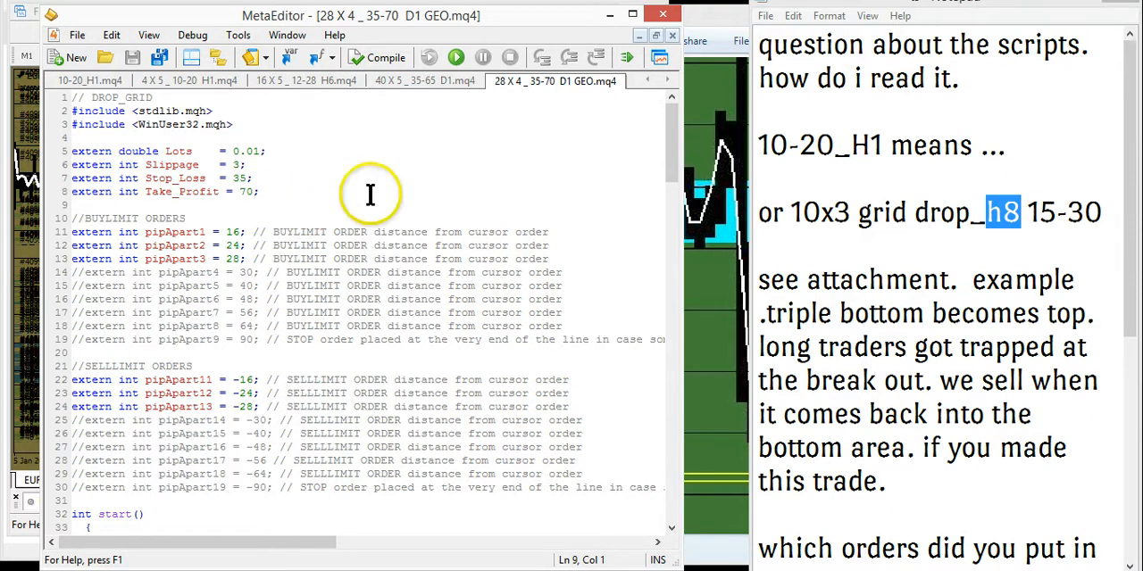
mouse_move(764, 144)
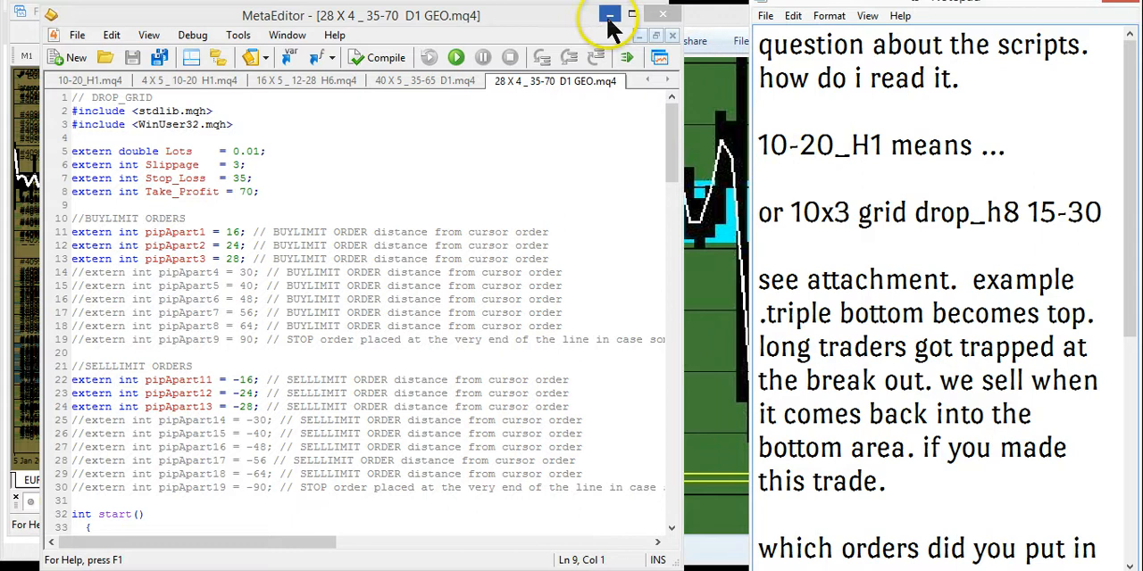
- Highlight 10-20 in the notes and expand the SINGLE SELL DROPS scripts folder
double_click(786, 144)
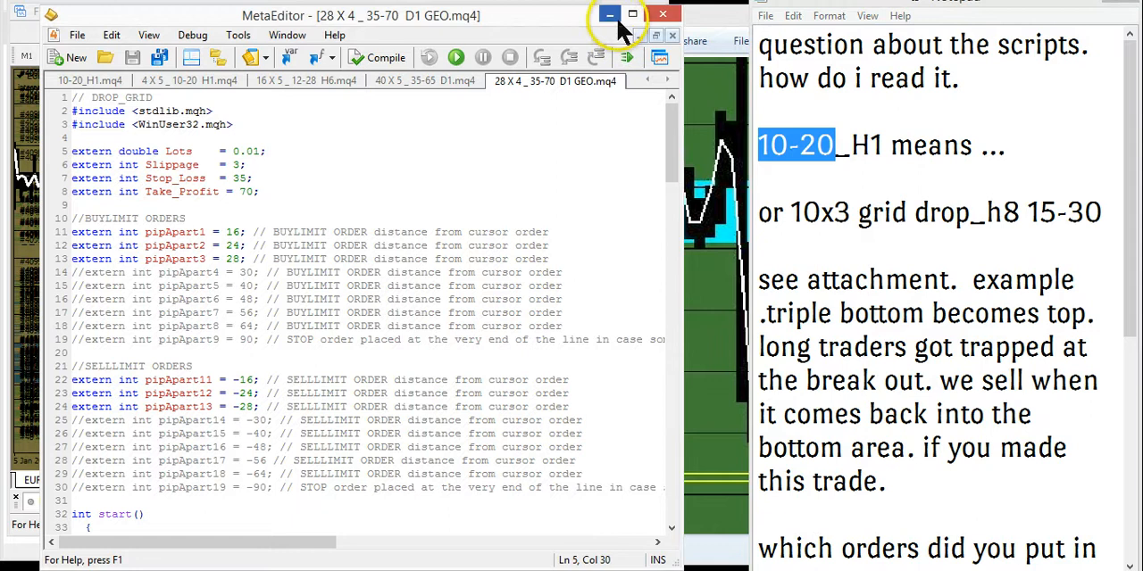
mouse_move(611, 14)
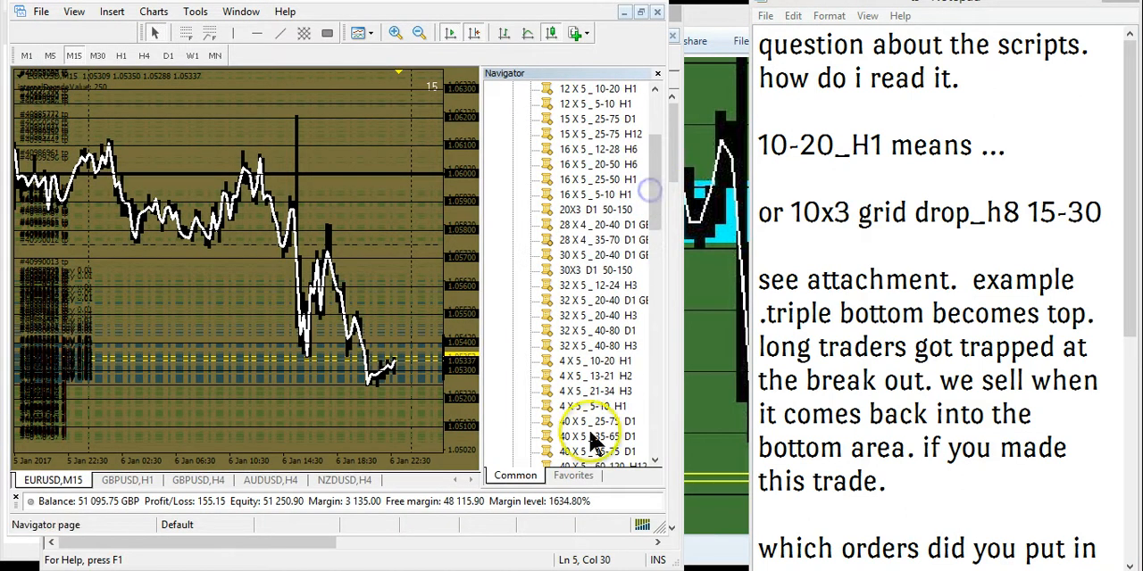
left_click(598, 240)
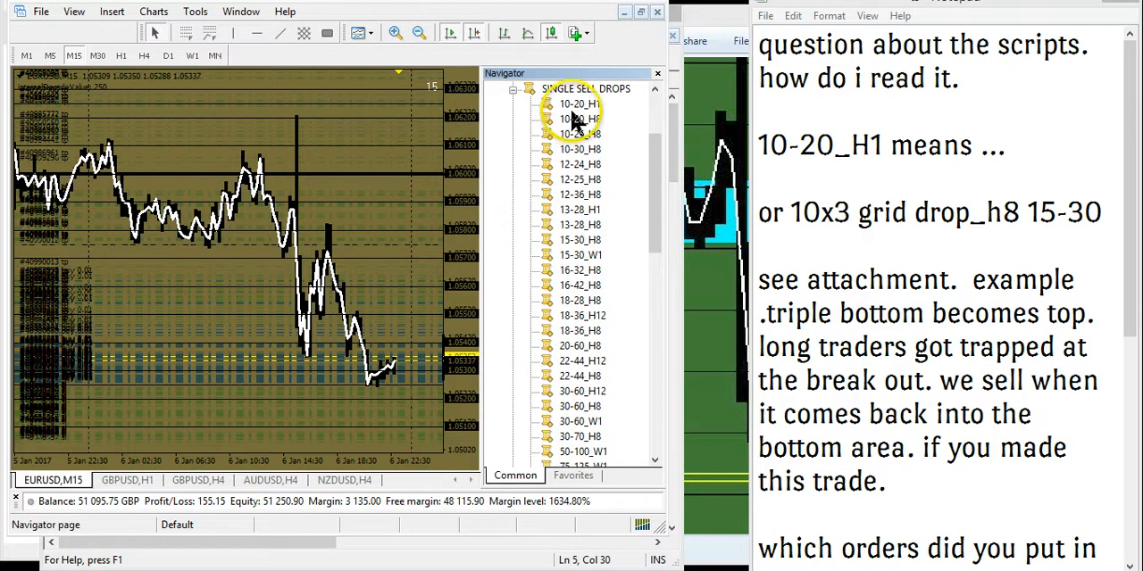
- Open the 10-25_H8 sell-drop script and read its SELLSTOP H8 and SELLLIMIT H8 OrderSend lines
left_click(575, 132)
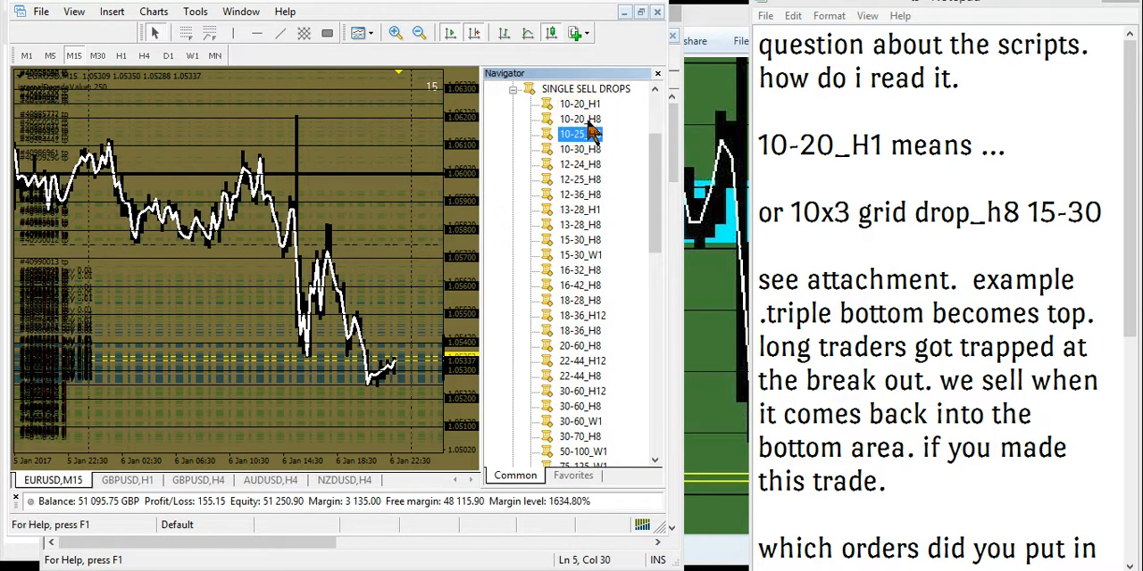
double_click(572, 132)
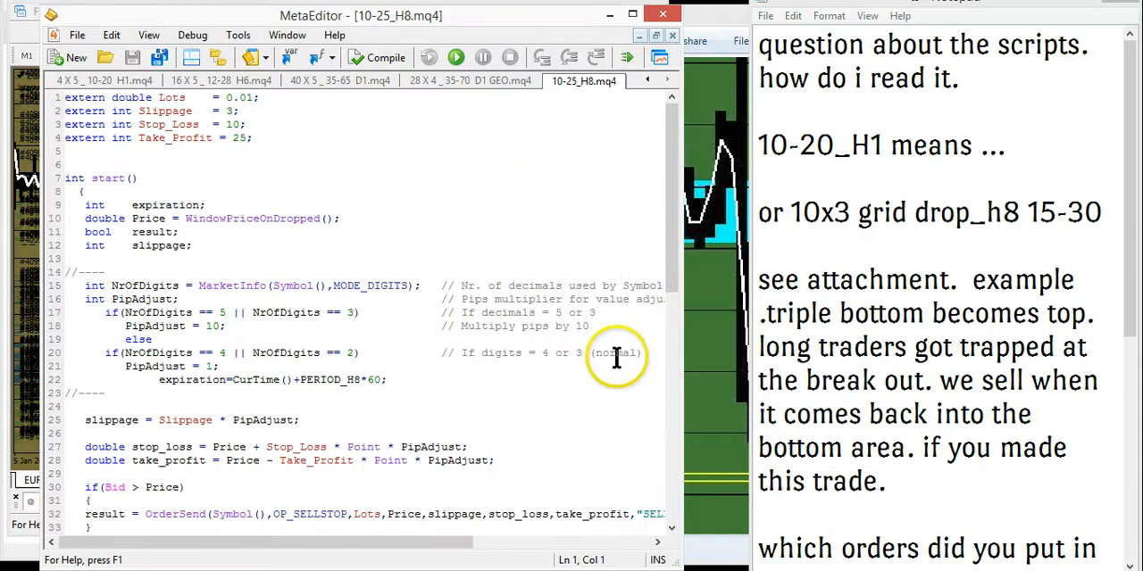
mouse_move(664, 146)
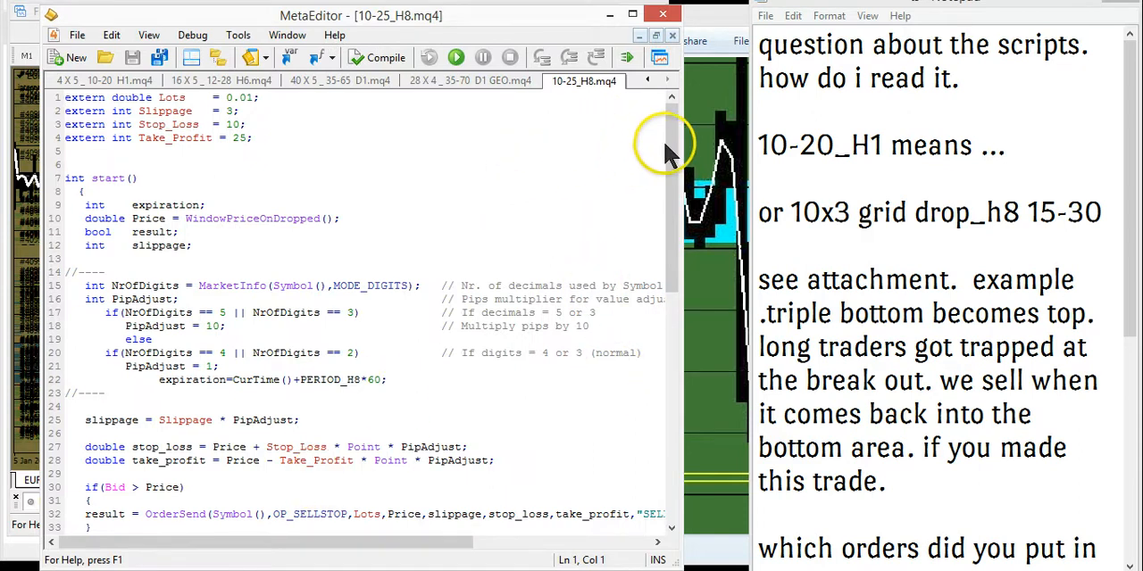
scroll("down", 3)
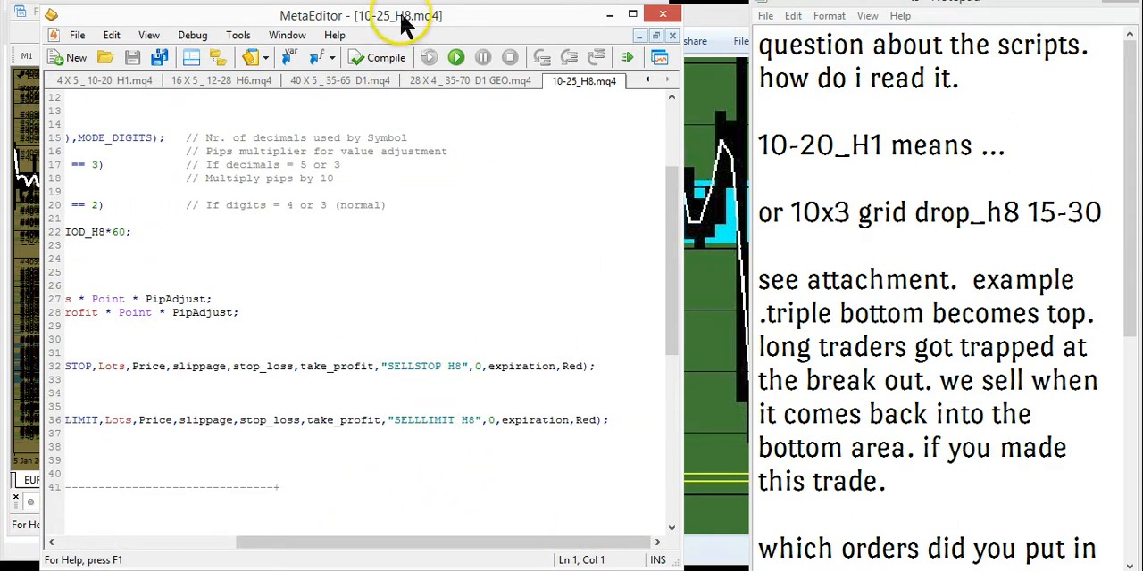
double_click(451, 366)
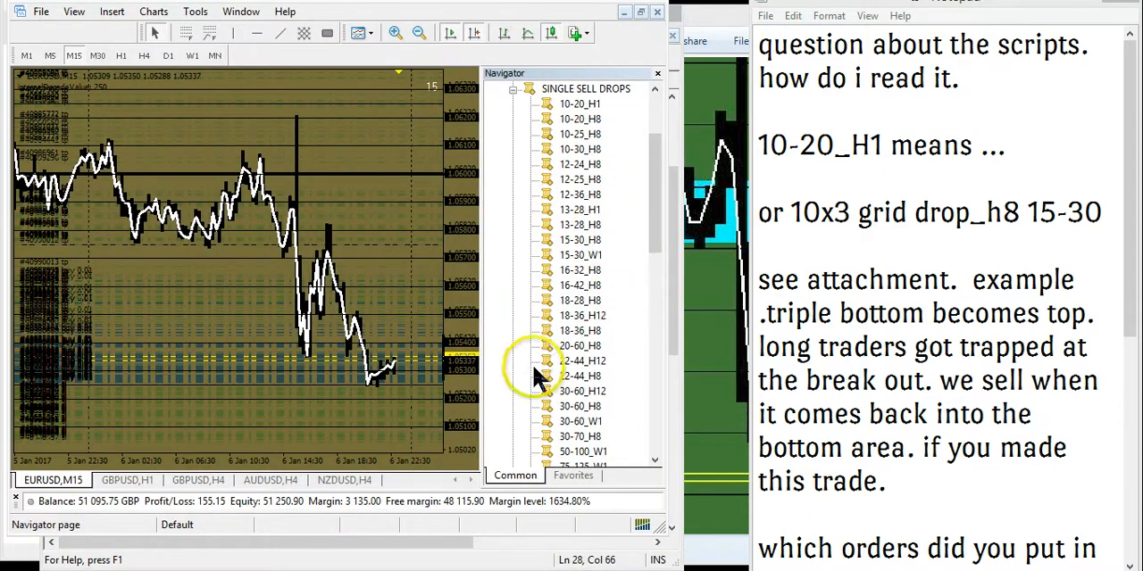
mouse_move(610, 321)
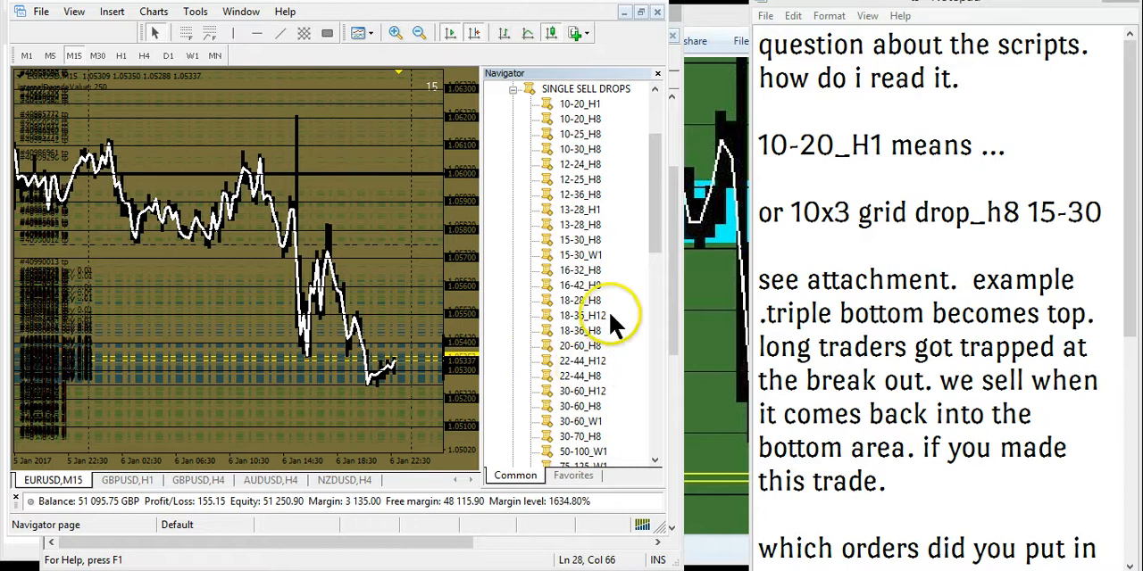
- Add the 16-32_H8 single sell-drop script to Favorites from its context menu
left_click(580, 300)
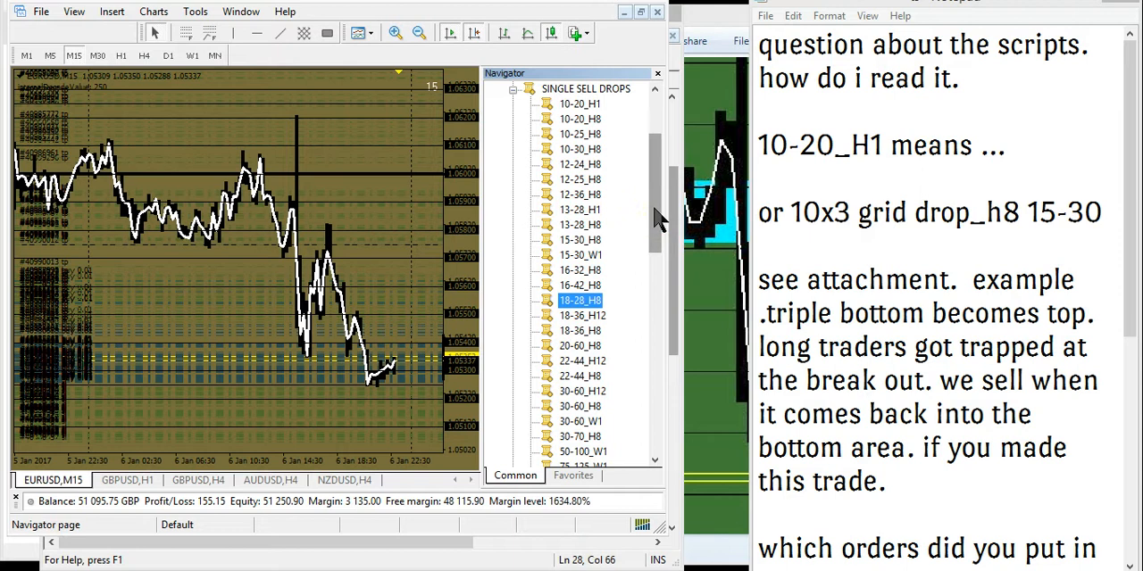
scroll("down", 3)
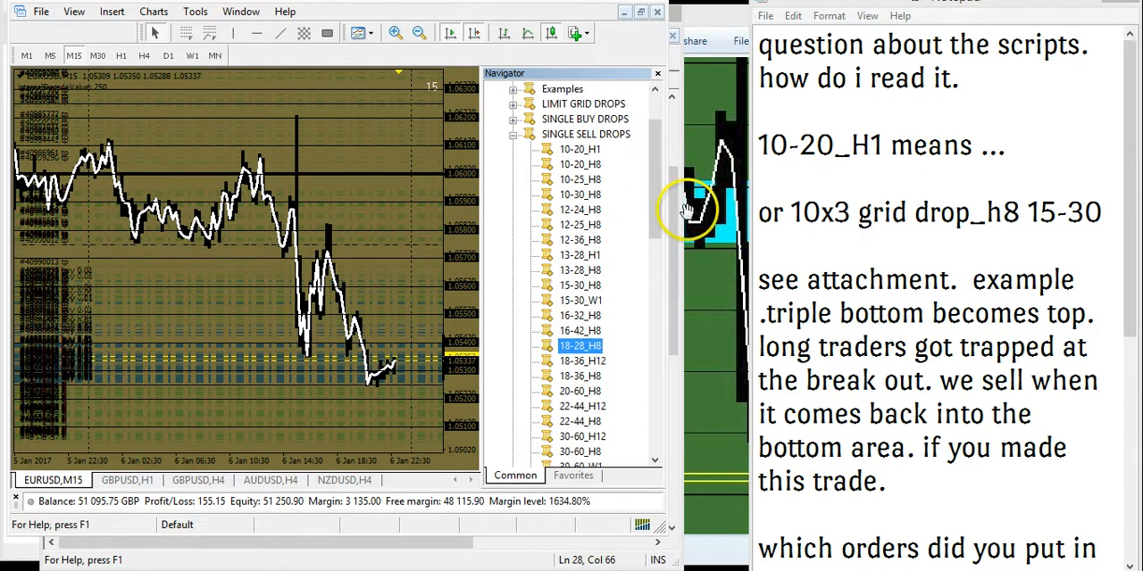
mouse_move(1098, 179)
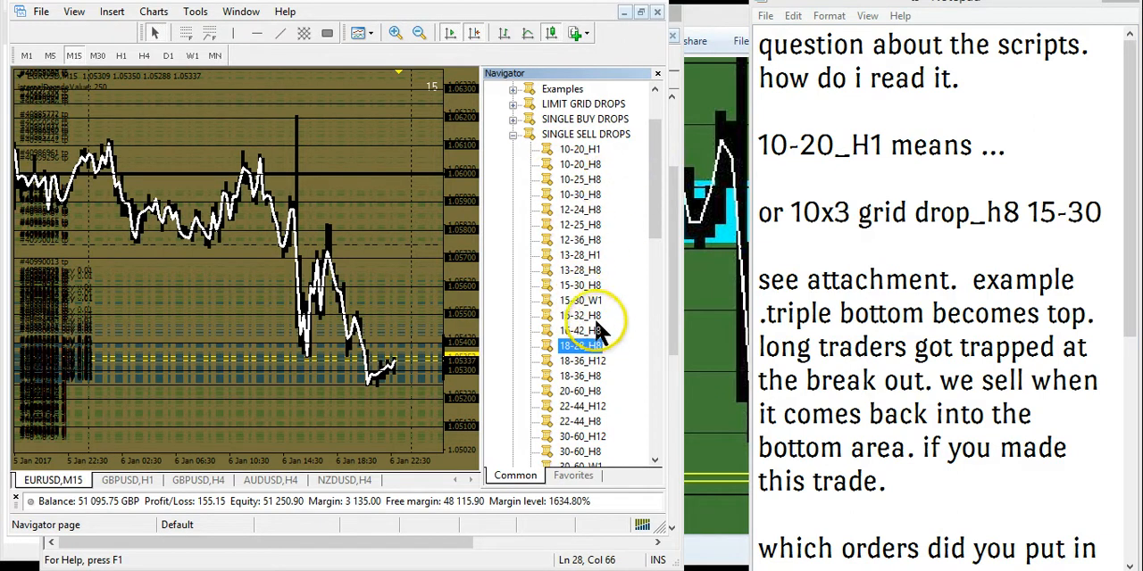
right_click(578, 315)
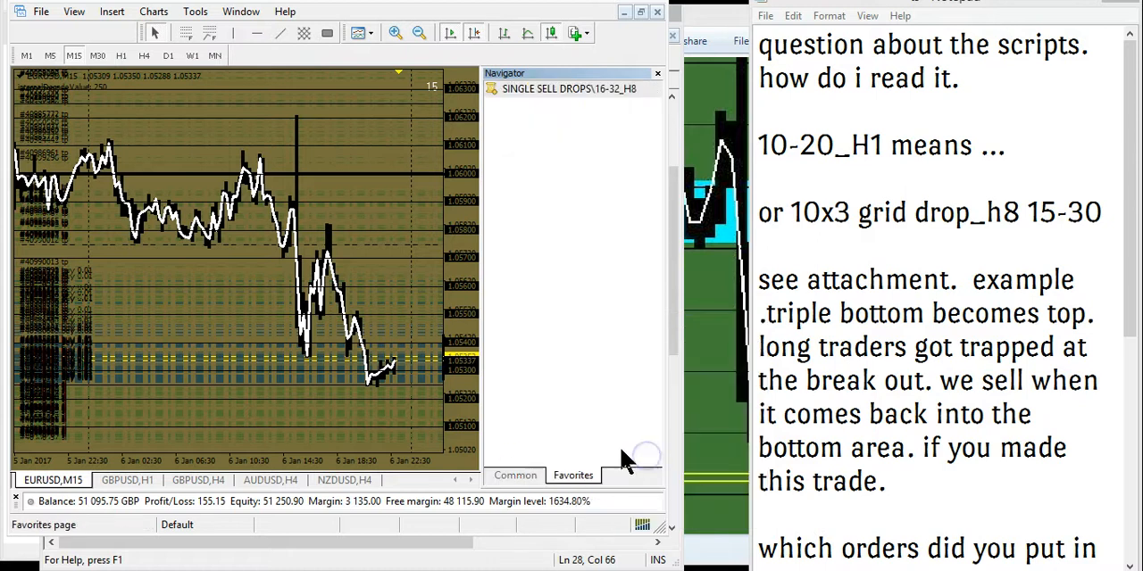
- Add the Single Buy Drops 15-30_H3 script to Favorites from the scripts list
left_click(512, 134)
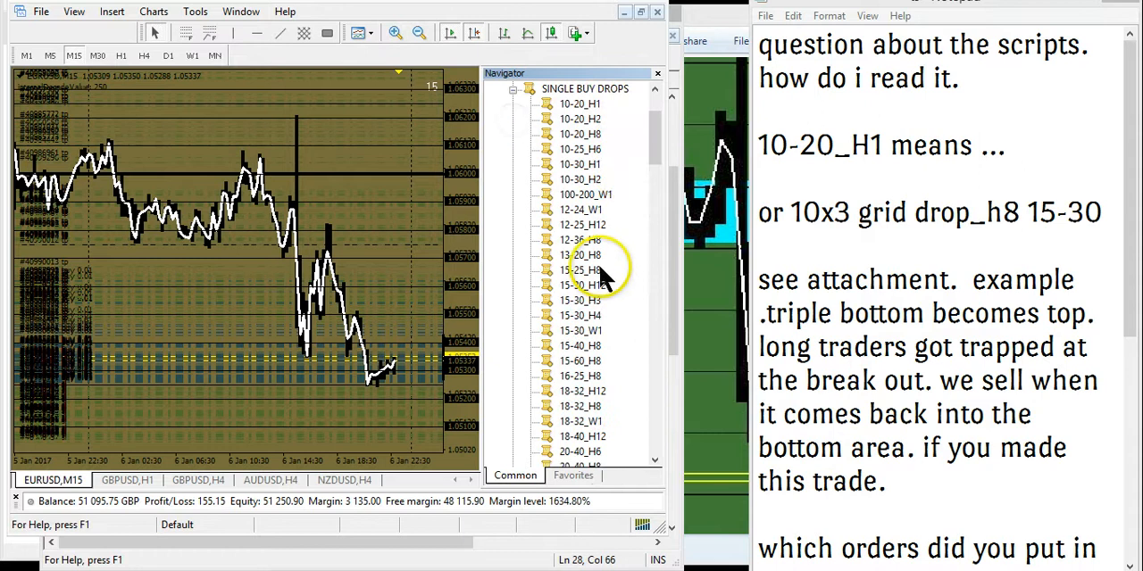
right_click(579, 300)
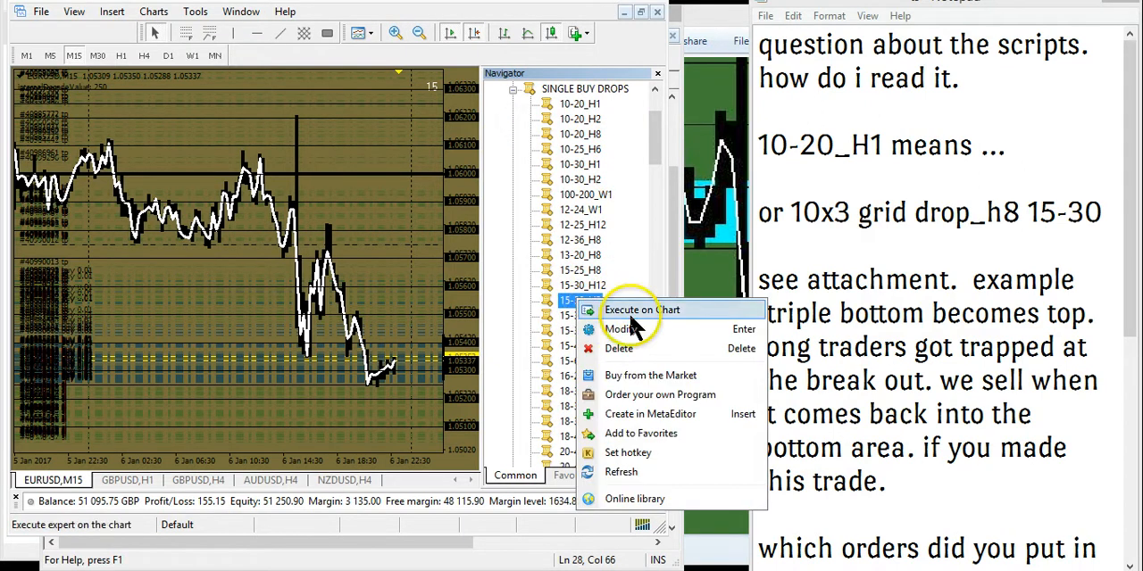
mouse_move(628, 454)
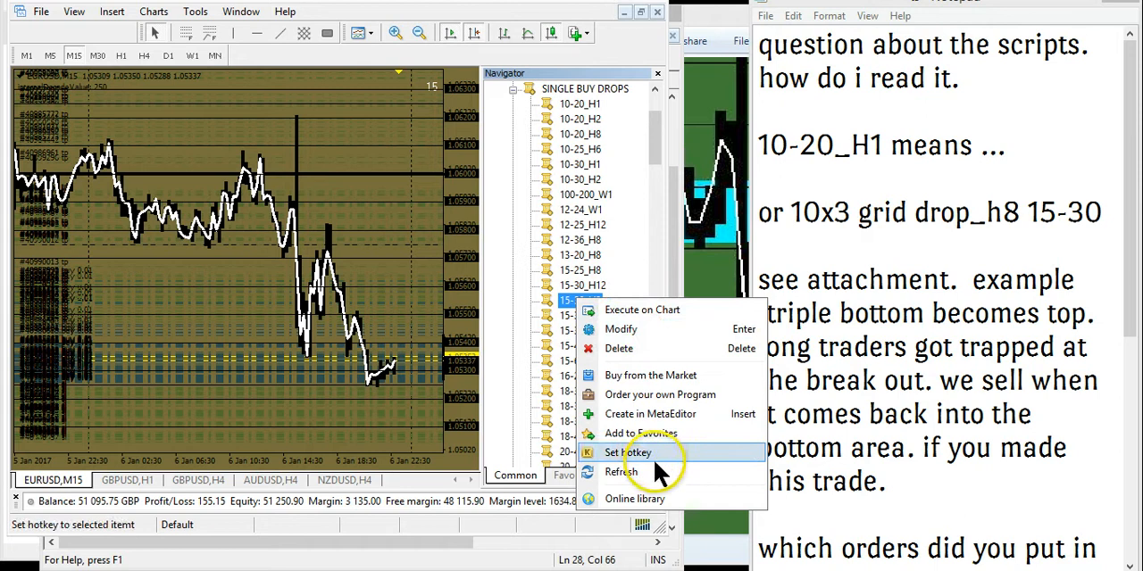
mouse_move(639, 432)
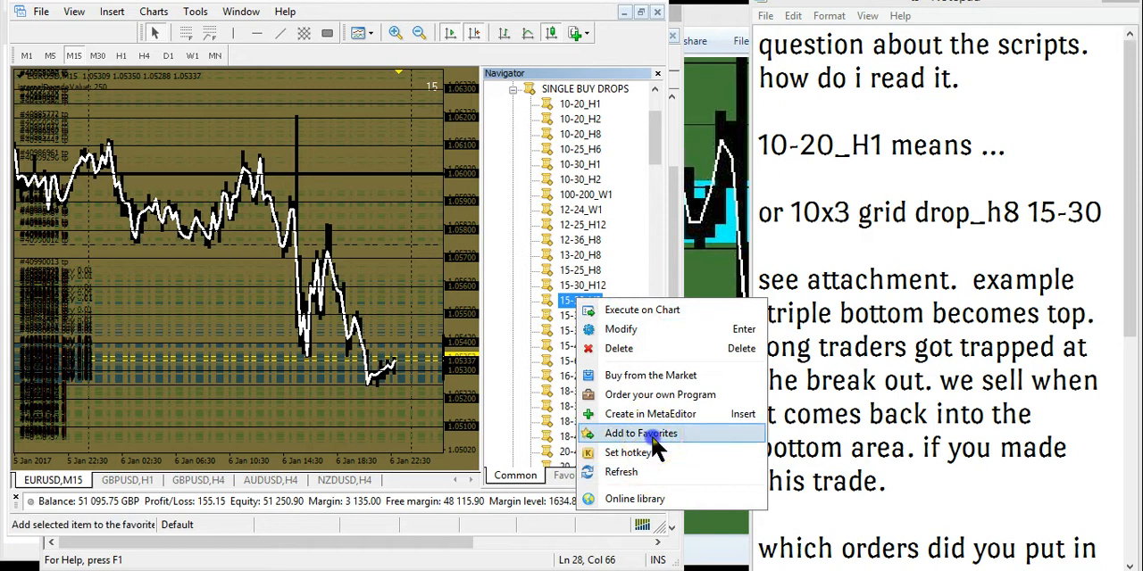
left_click(639, 432)
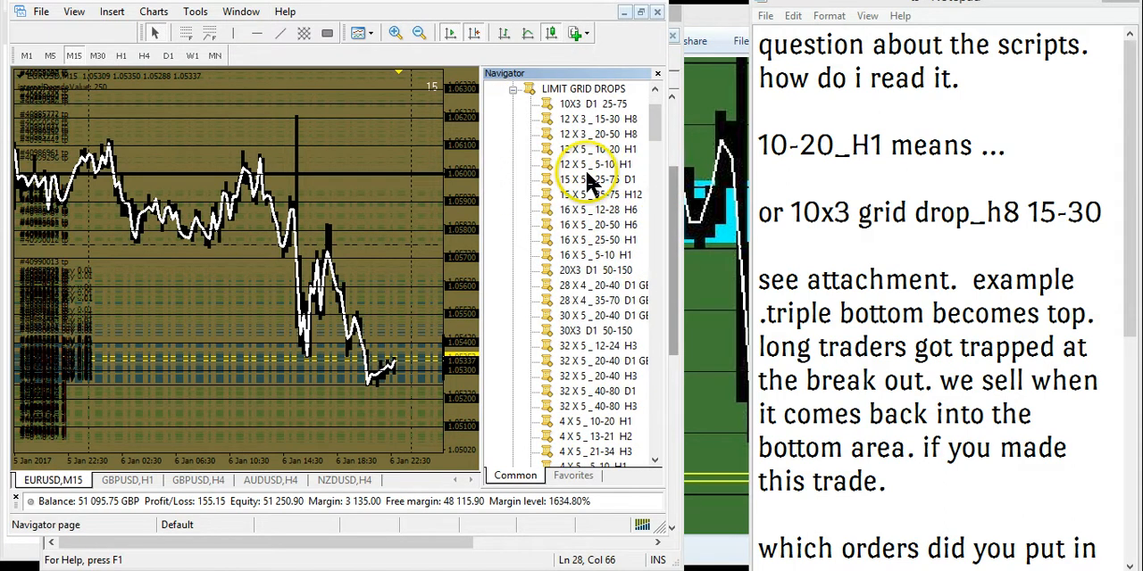
- Browse the LIMIT GRID DROPS scripts and add 16 X 5 _ 20-50 H6 to Favorites
left_click(592, 150)
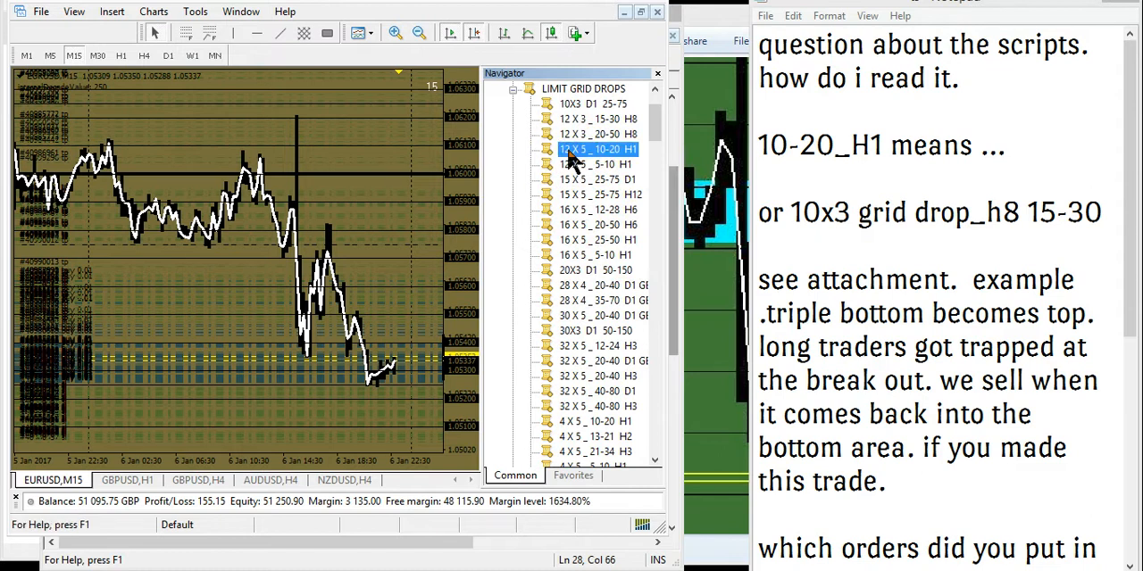
mouse_move(607, 210)
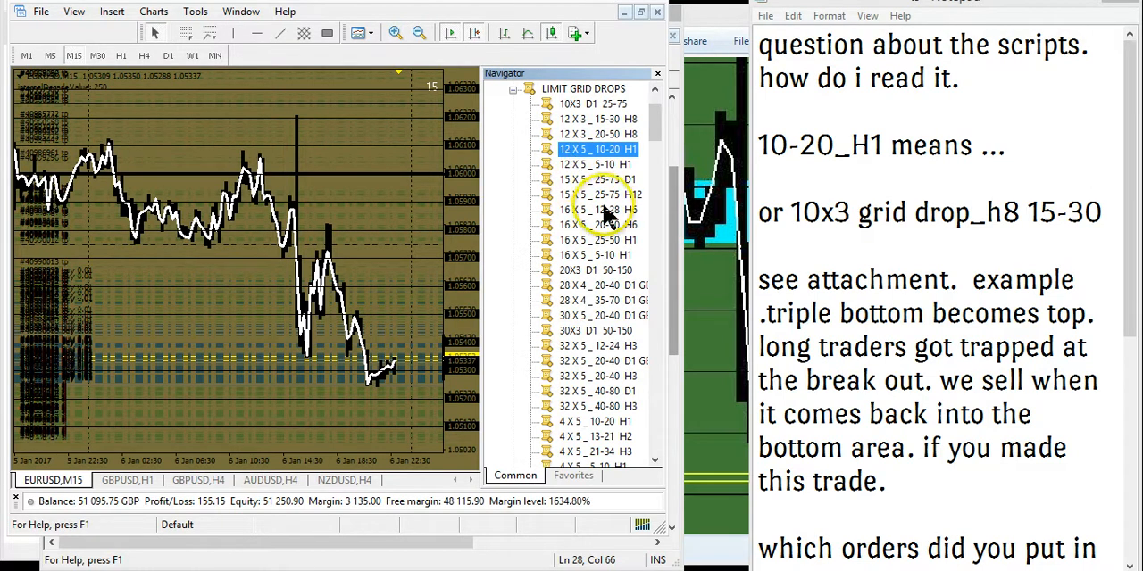
left_click(598, 193)
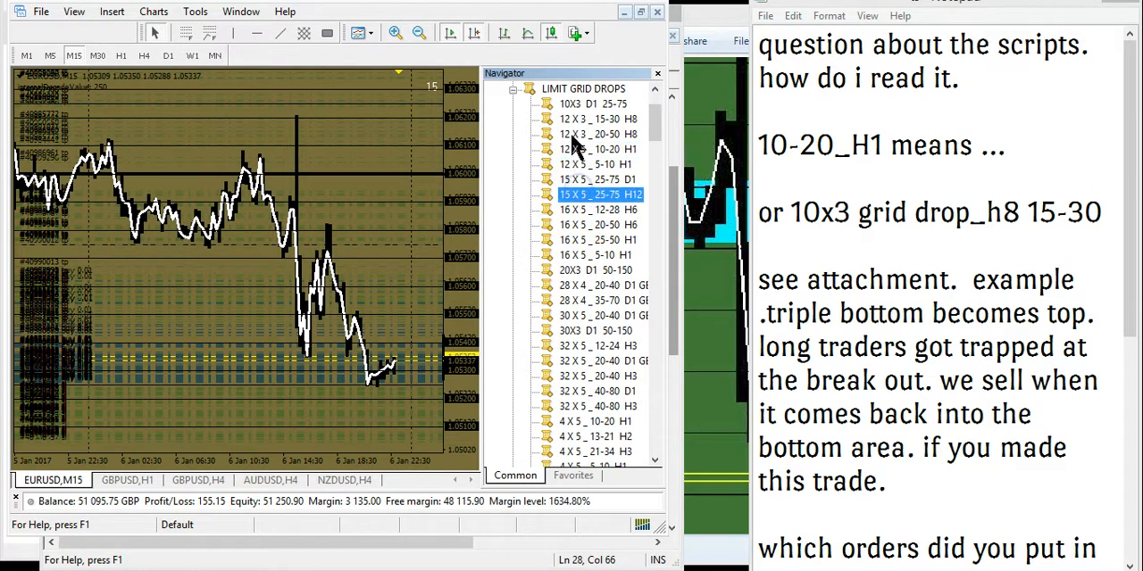
left_click(597, 240)
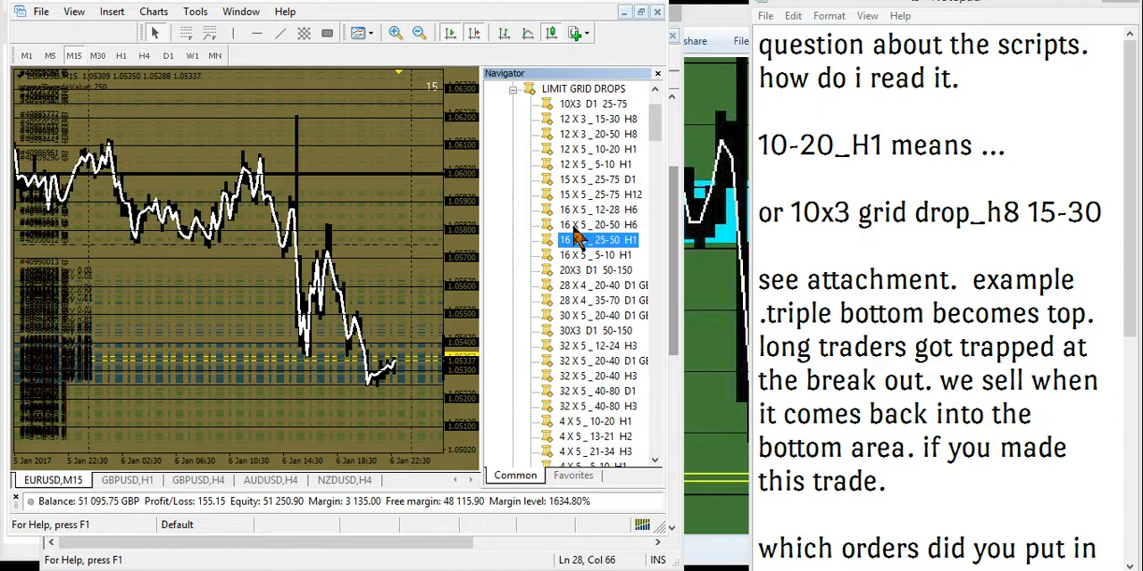
left_click(593, 225)
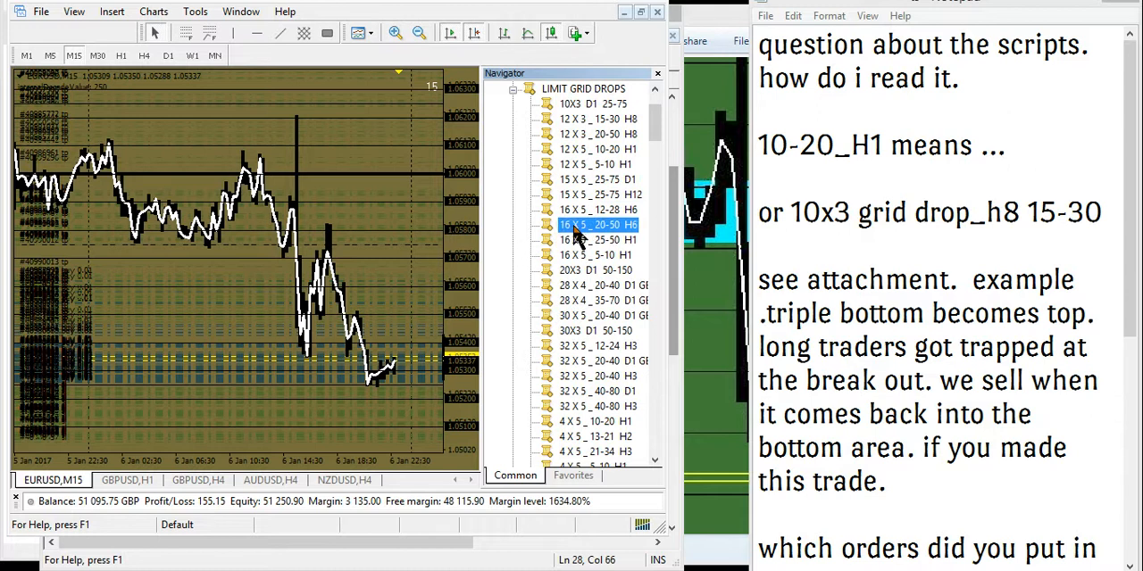
right_click(596, 225)
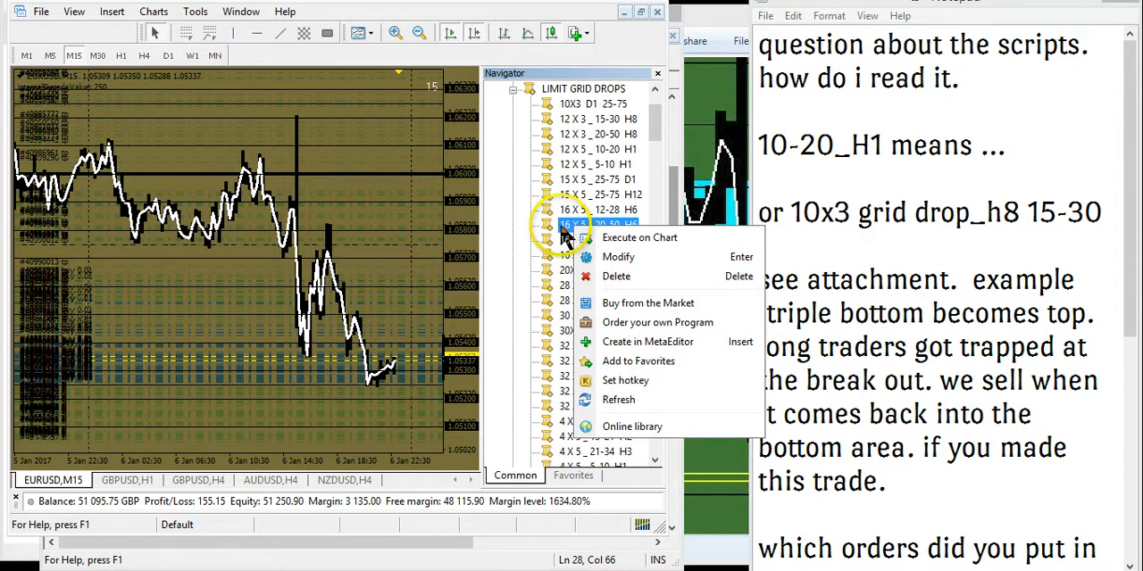
mouse_move(598, 300)
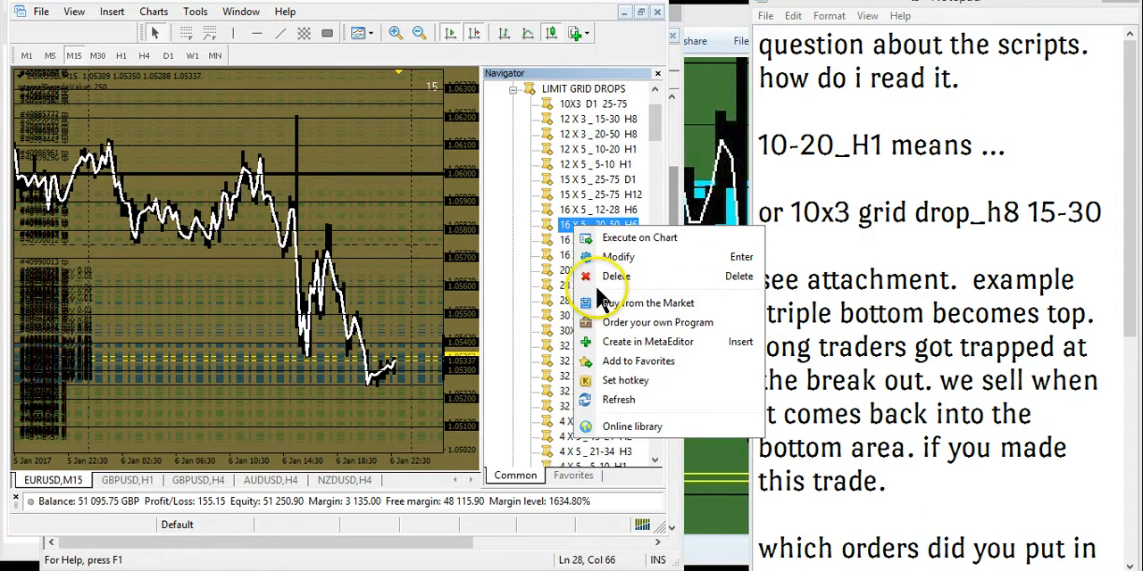
left_click(571, 475)
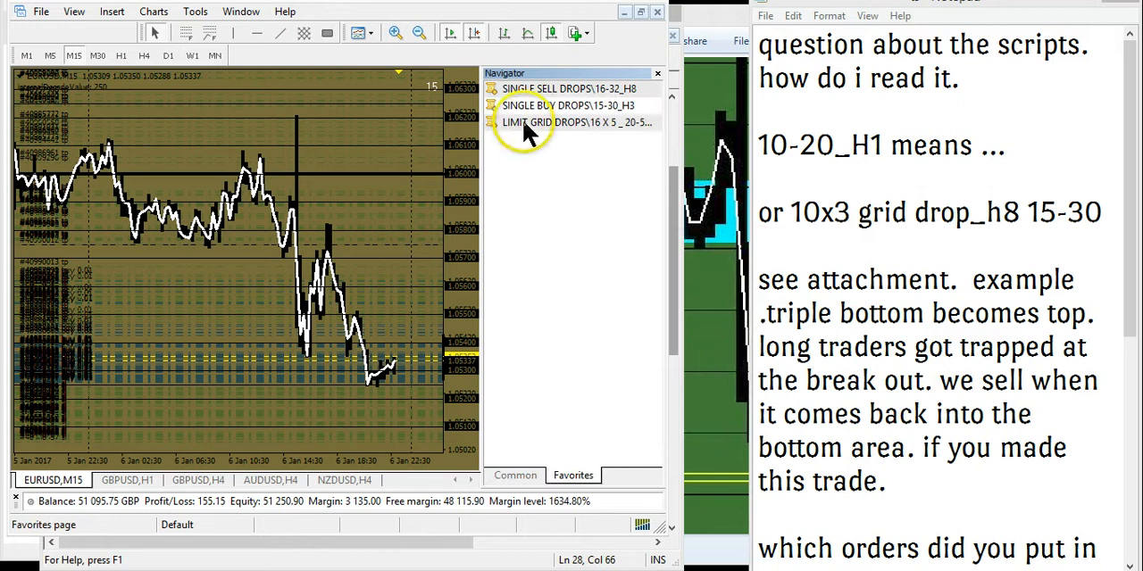
left_click(572, 121)
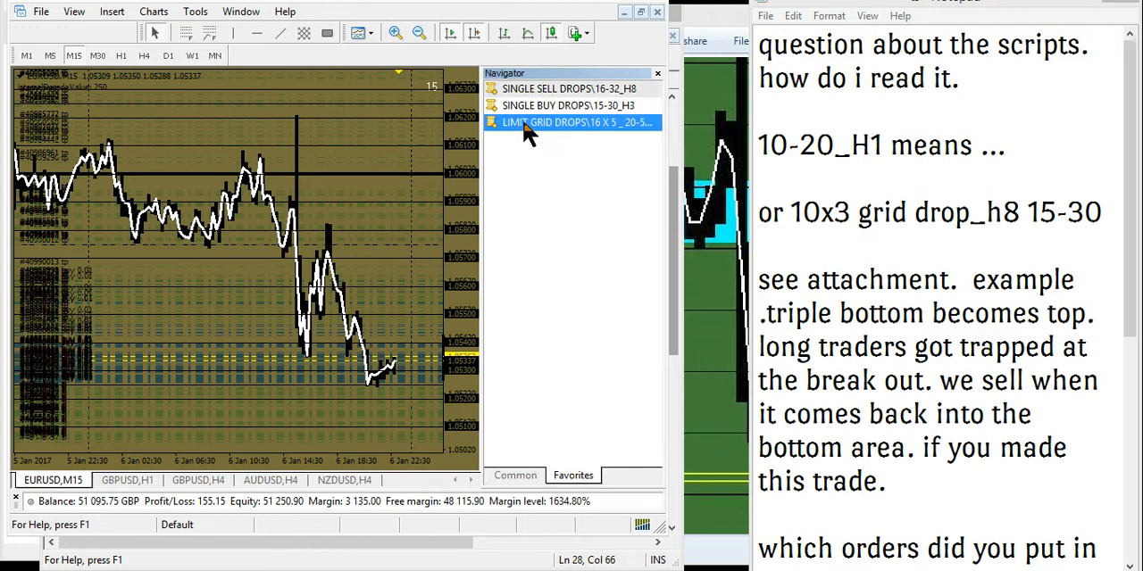
double_click(571, 121)
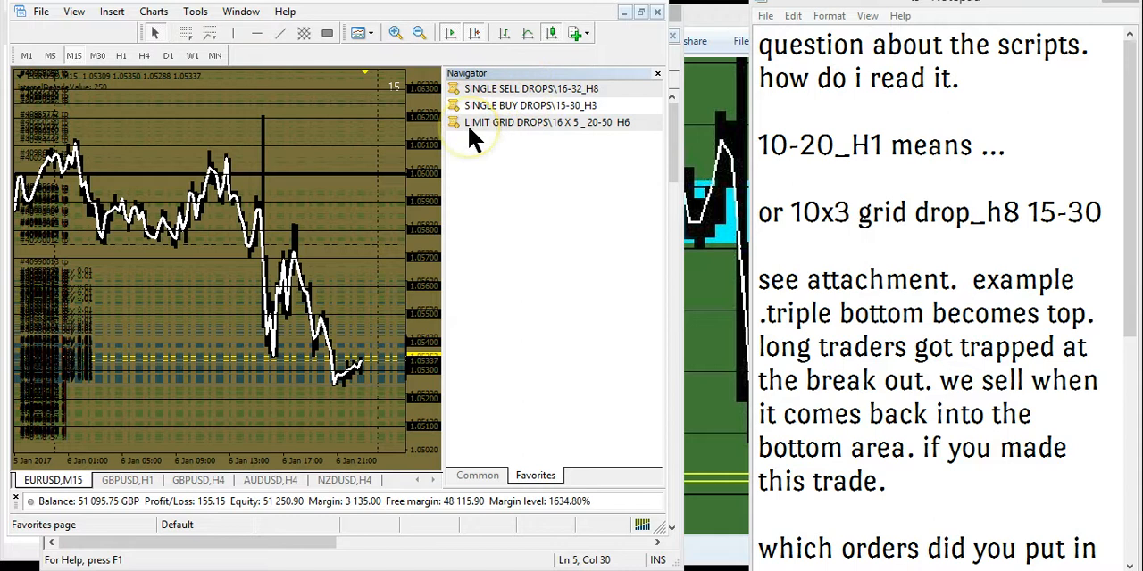
mouse_move(536, 175)
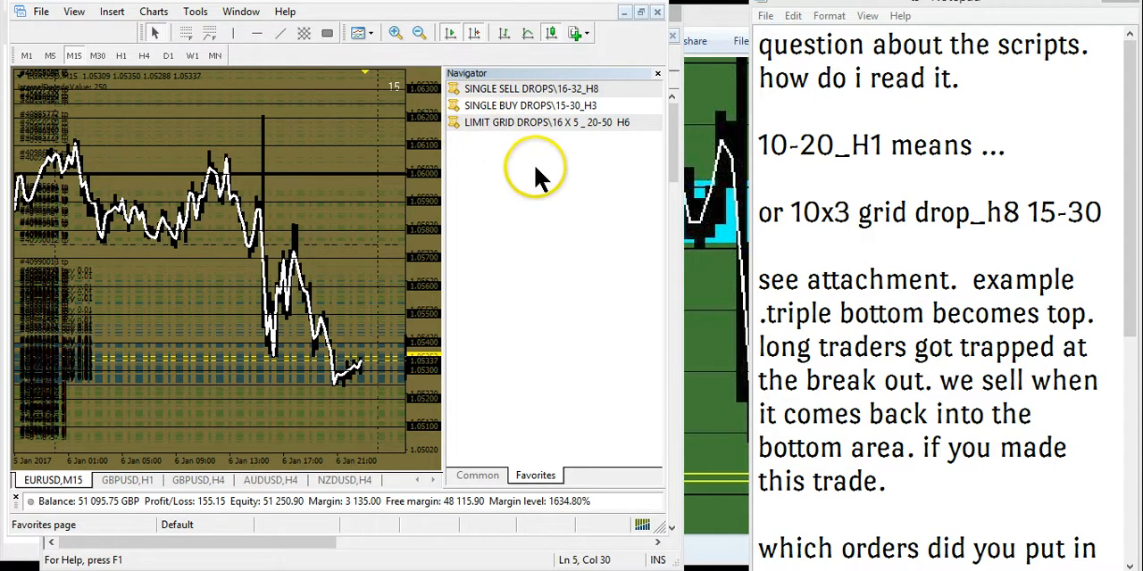
mouse_move(446, 232)
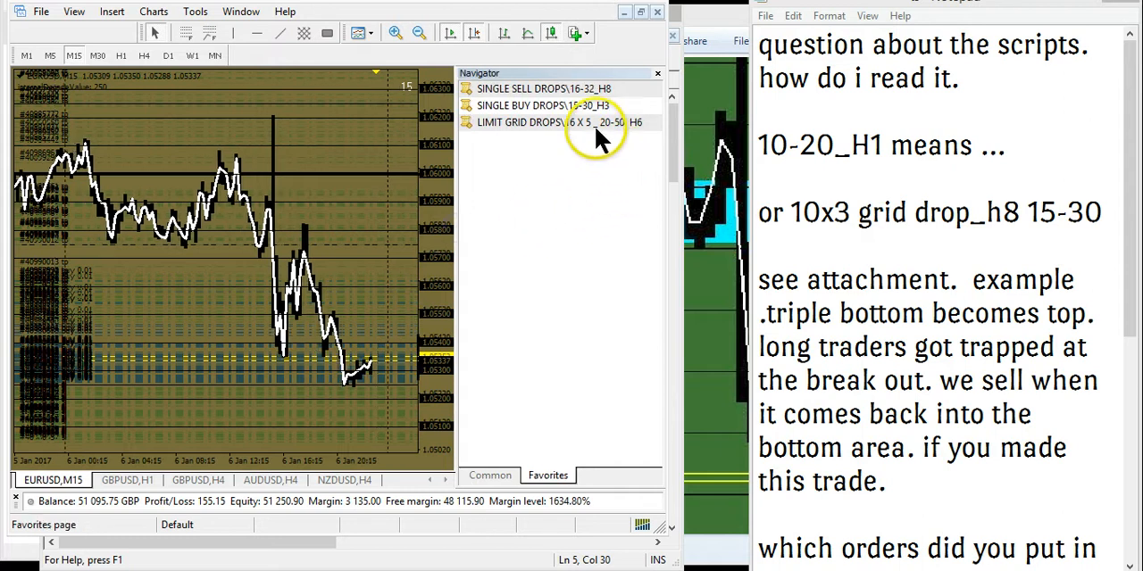
left_click(536, 105)
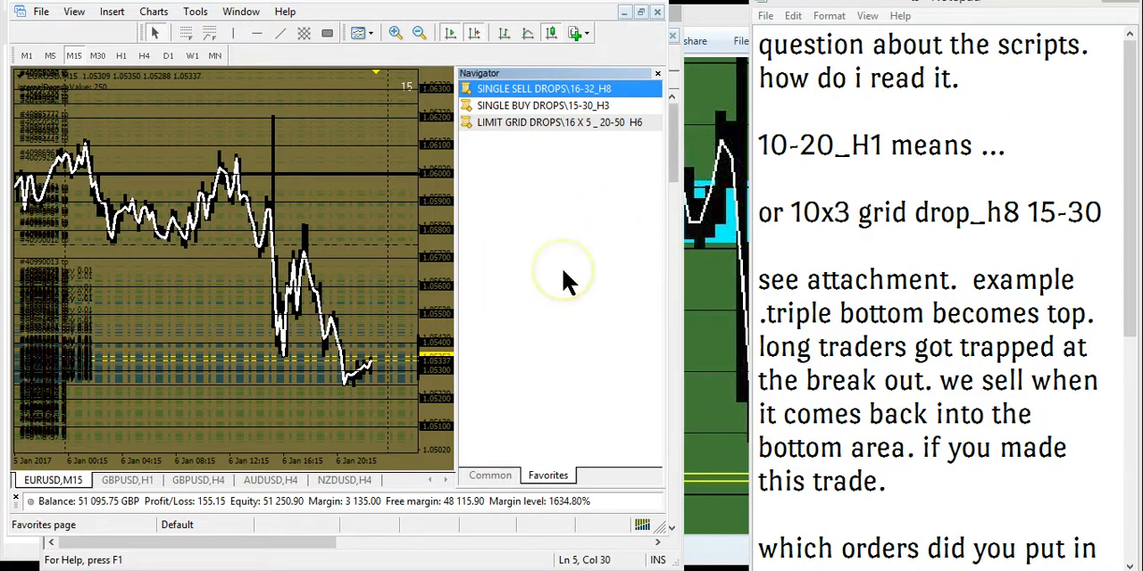
mouse_move(375, 214)
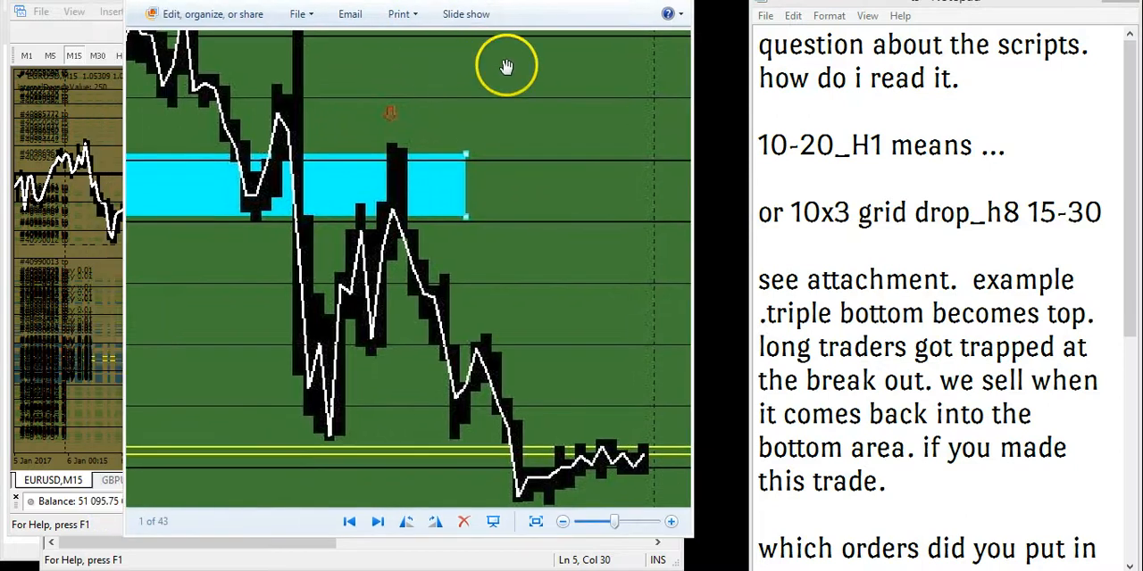
mouse_move(548, 242)
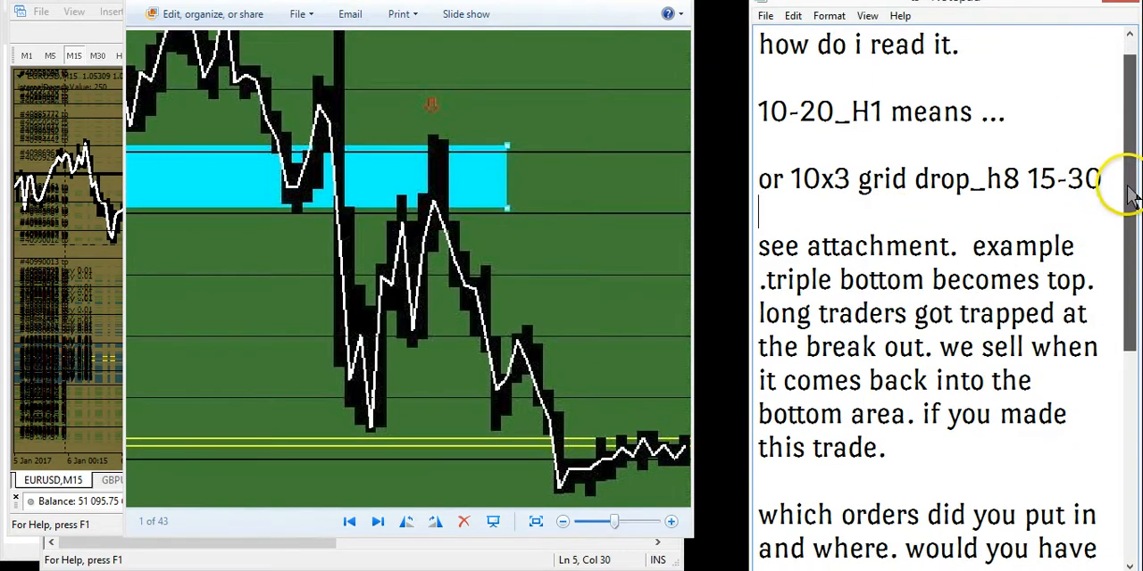
- Scroll the Notepad notes down to the question about orders from 1.05700 to 1.05800
scroll("down", 3)
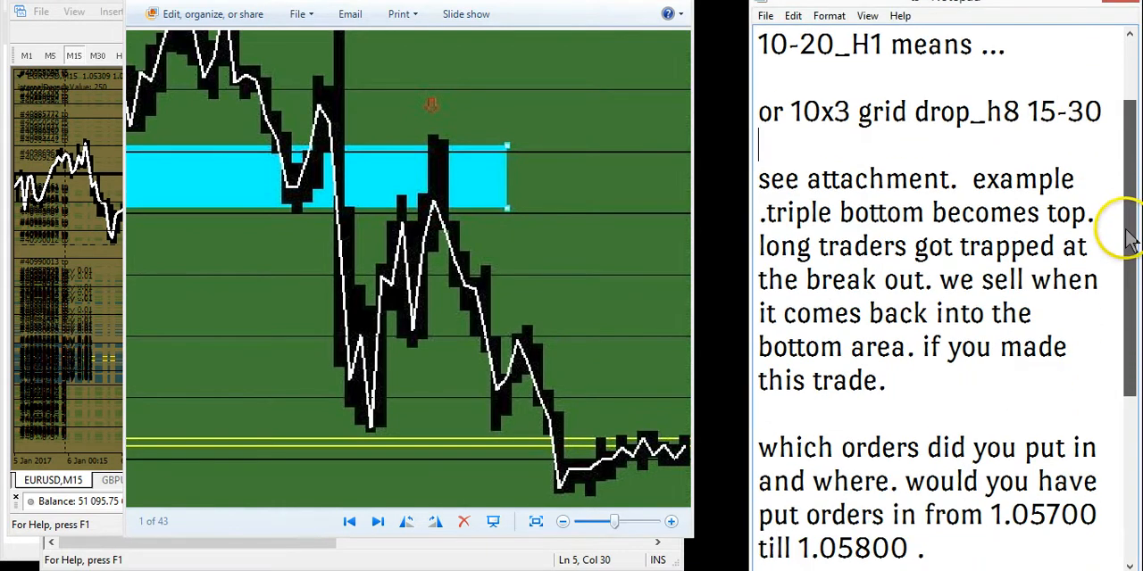
scroll("down", 3)
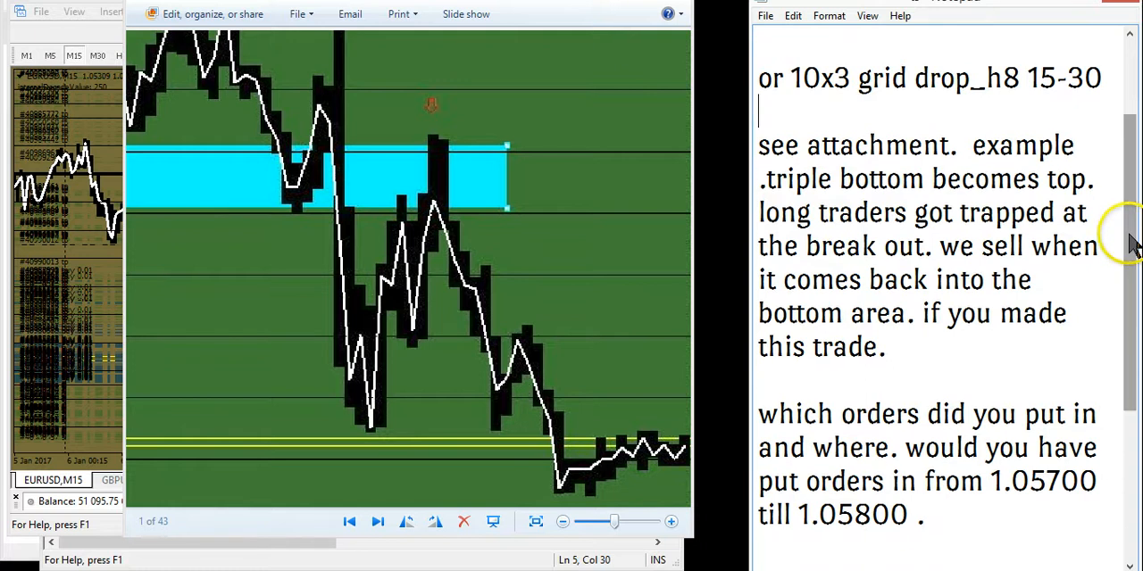
scroll("down", 3)
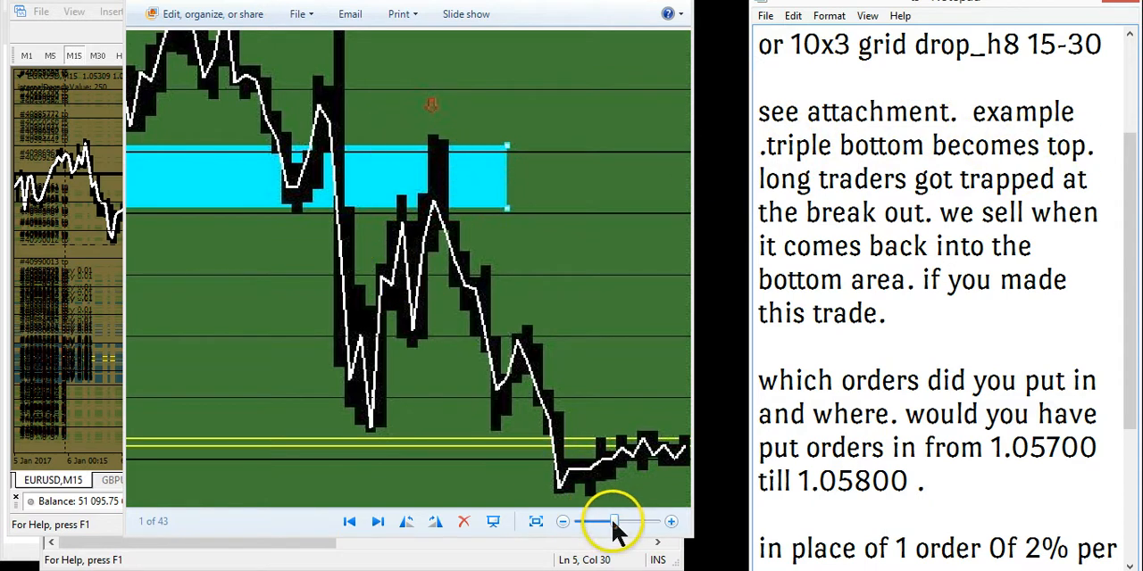
- Zoom the chart image out to show the whole price move around the cyan zone
left_click_drag(614, 521, 606, 522)
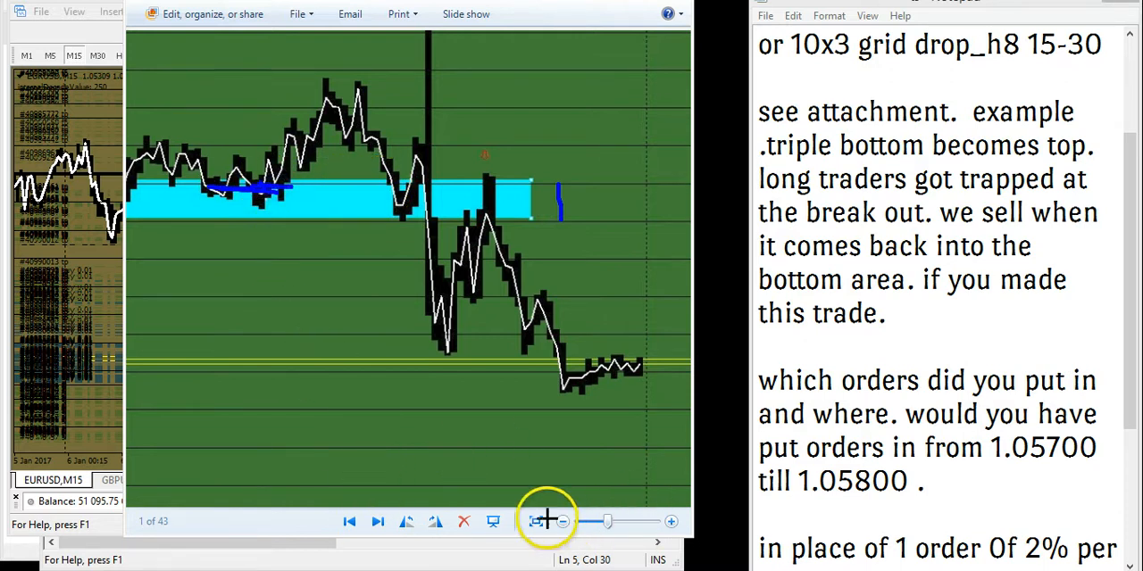
mouse_move(350, 354)
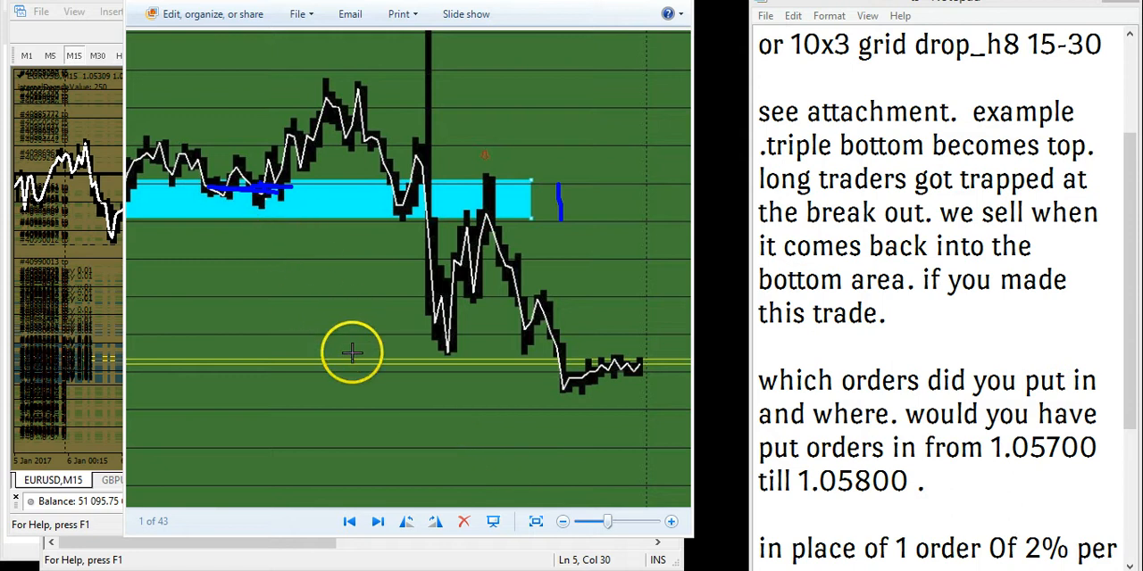
mouse_move(400, 204)
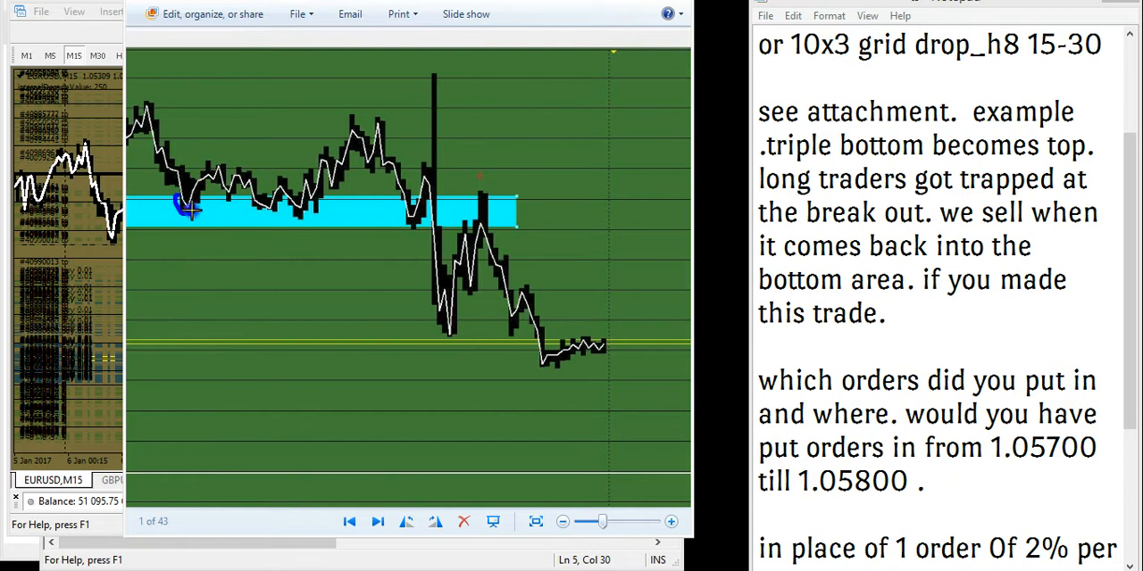
left_click_drag(182, 207, 389, 207)
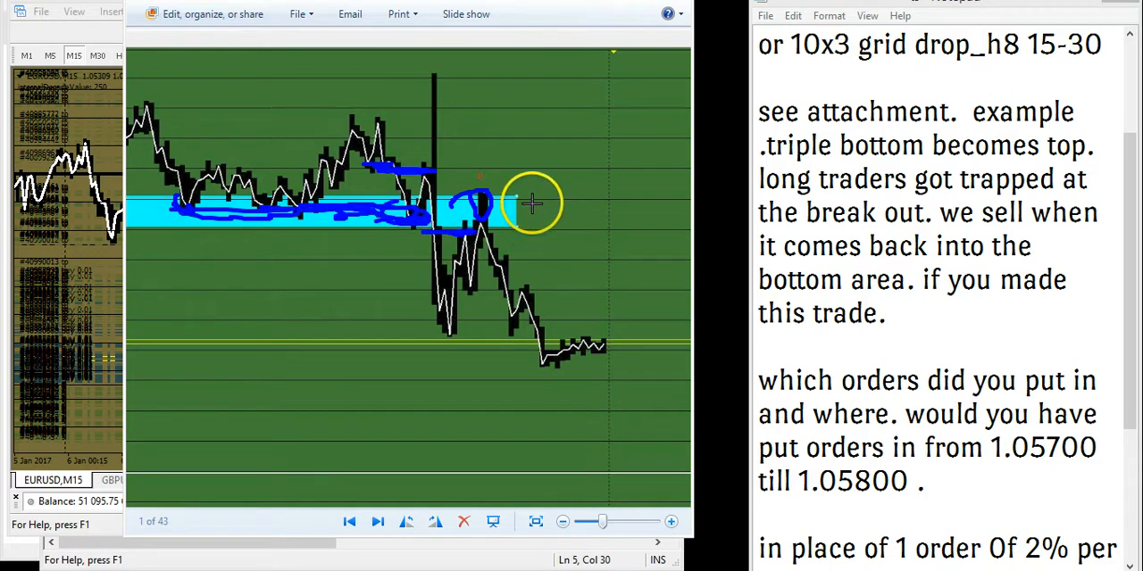
mouse_move(985, 372)
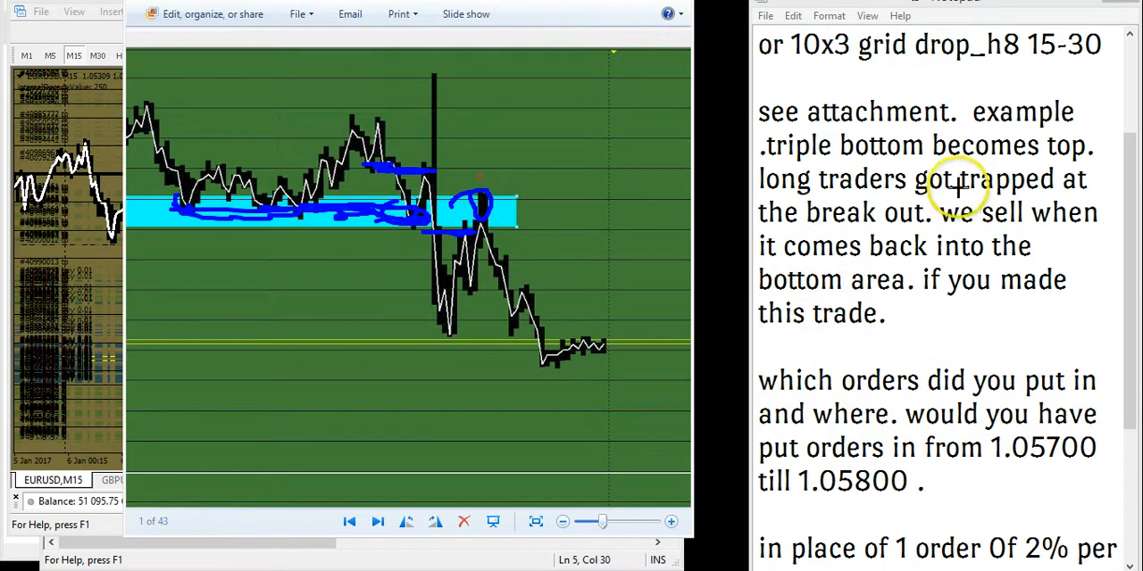
mouse_move(878, 187)
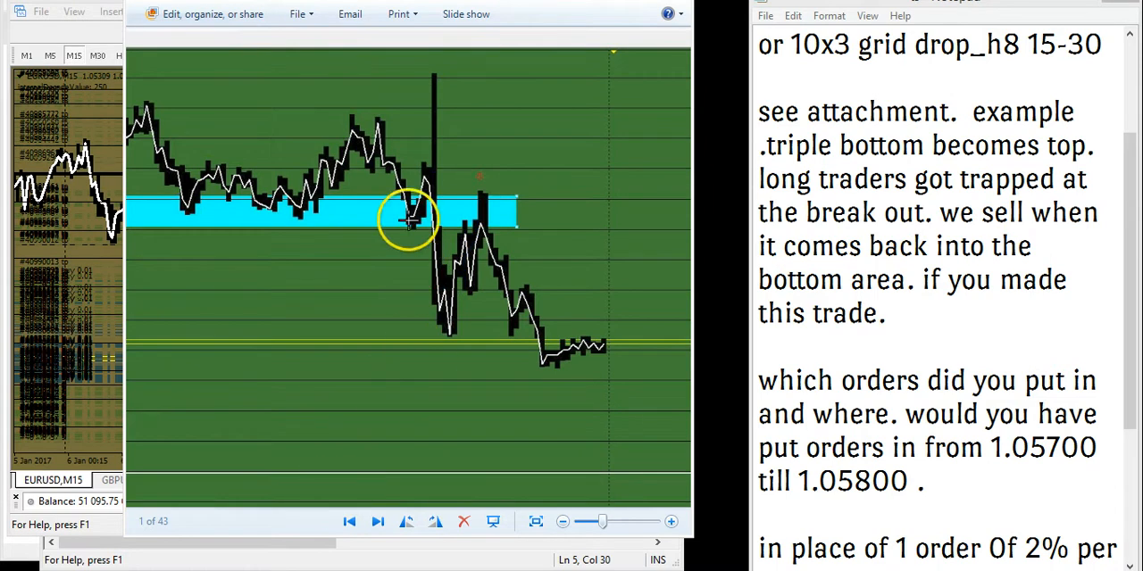
- Trace the rally, spike top and drop back into the cyan zone with blue pen strokes
left_click_drag(407, 223, 432, 75)
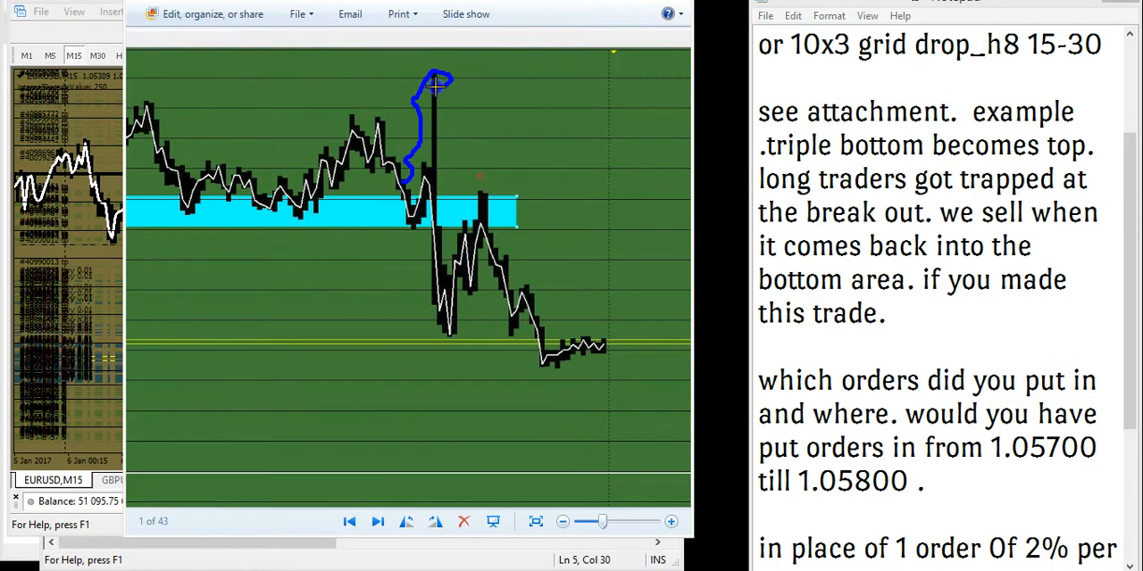
left_click_drag(432, 85, 429, 175)
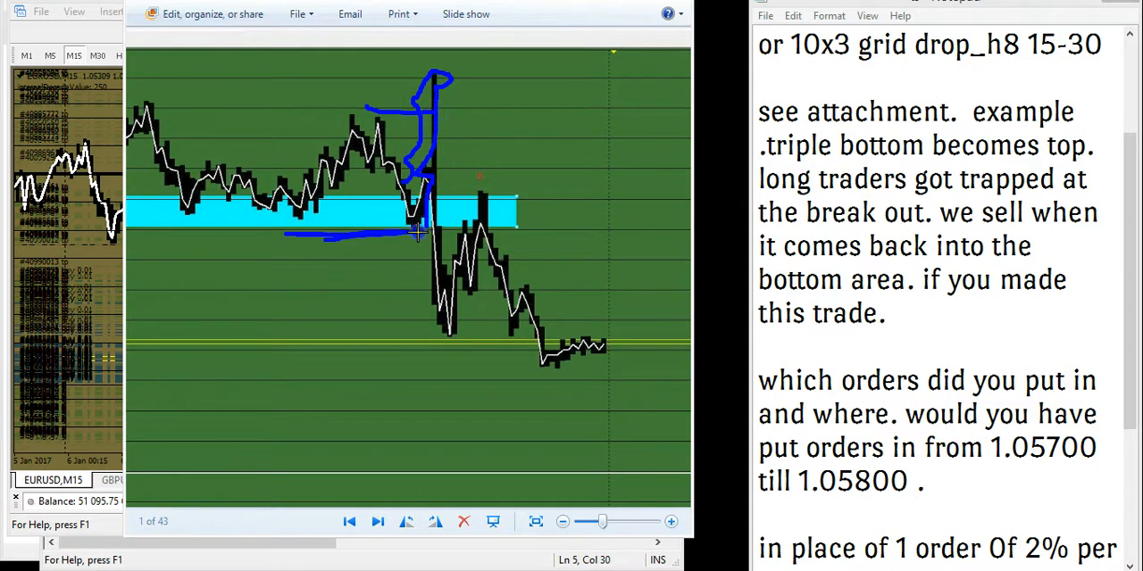
left_click_drag(414, 231, 443, 348)
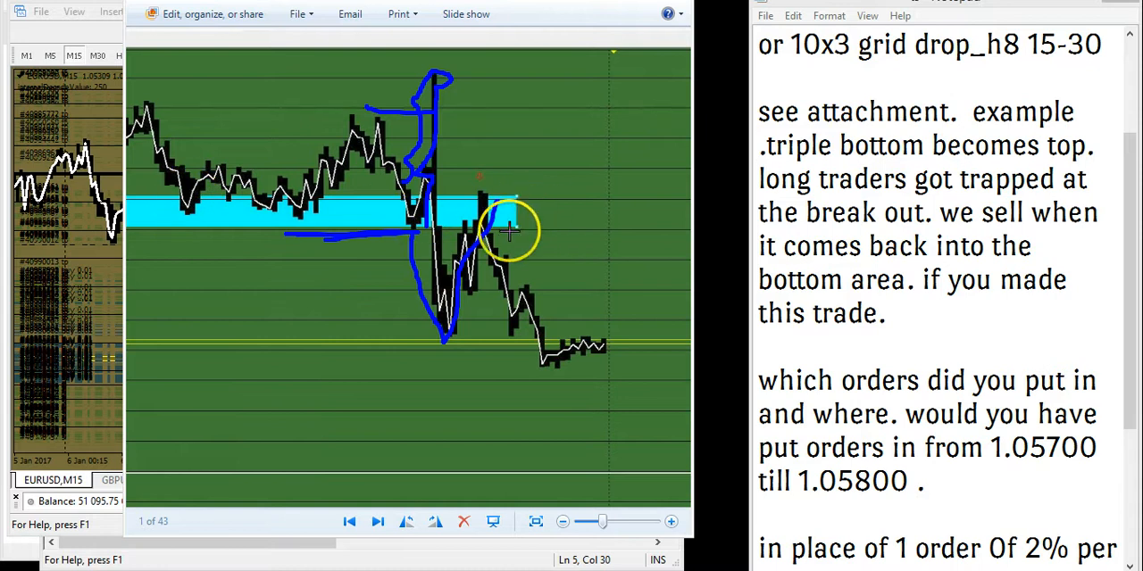
mouse_move(443, 218)
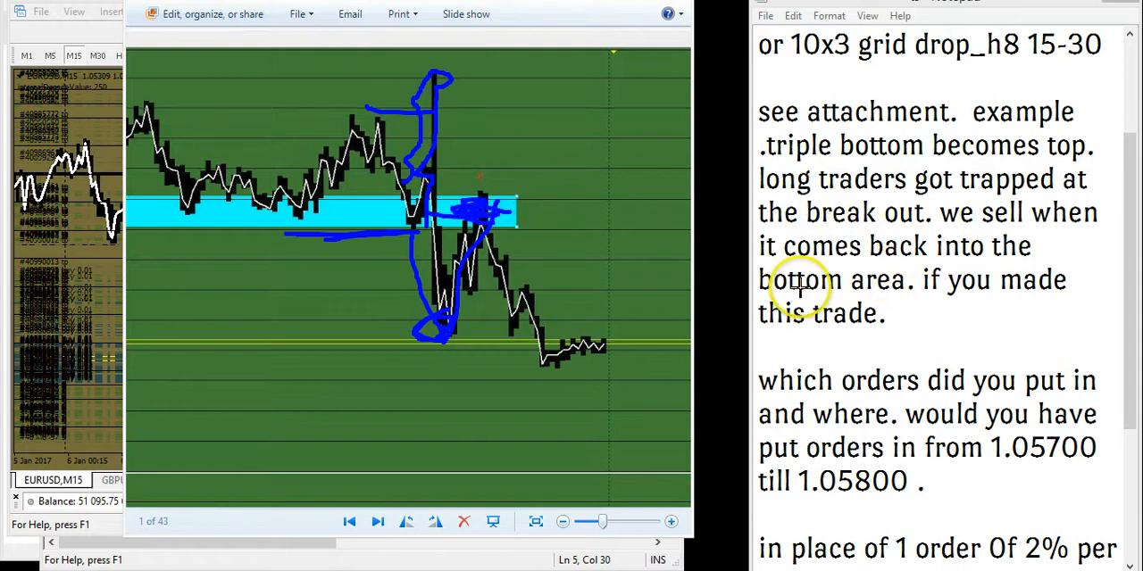
mouse_move(909, 300)
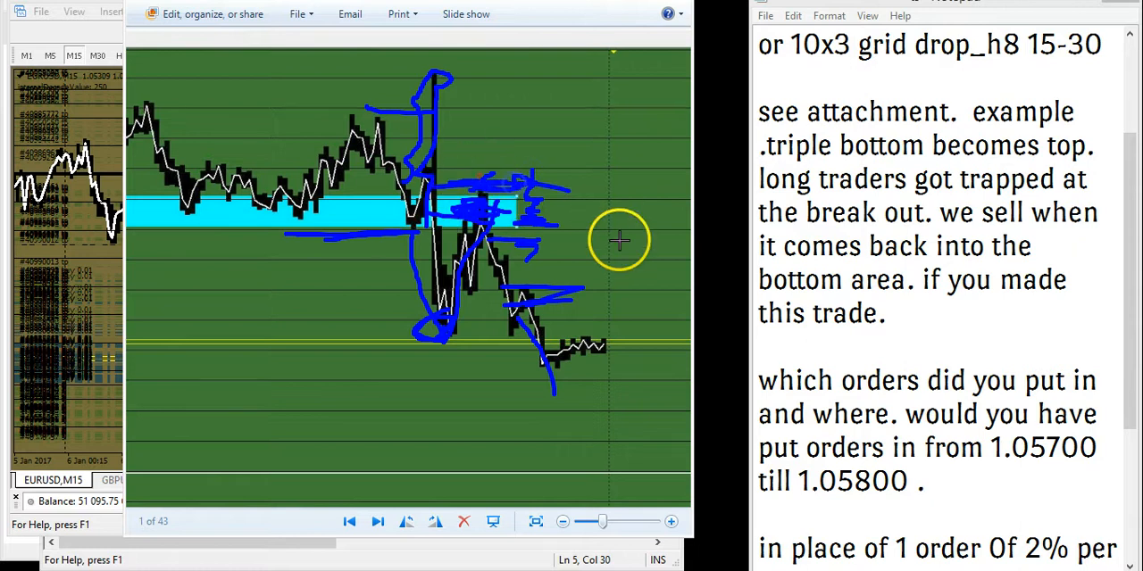
mouse_move(347, 514)
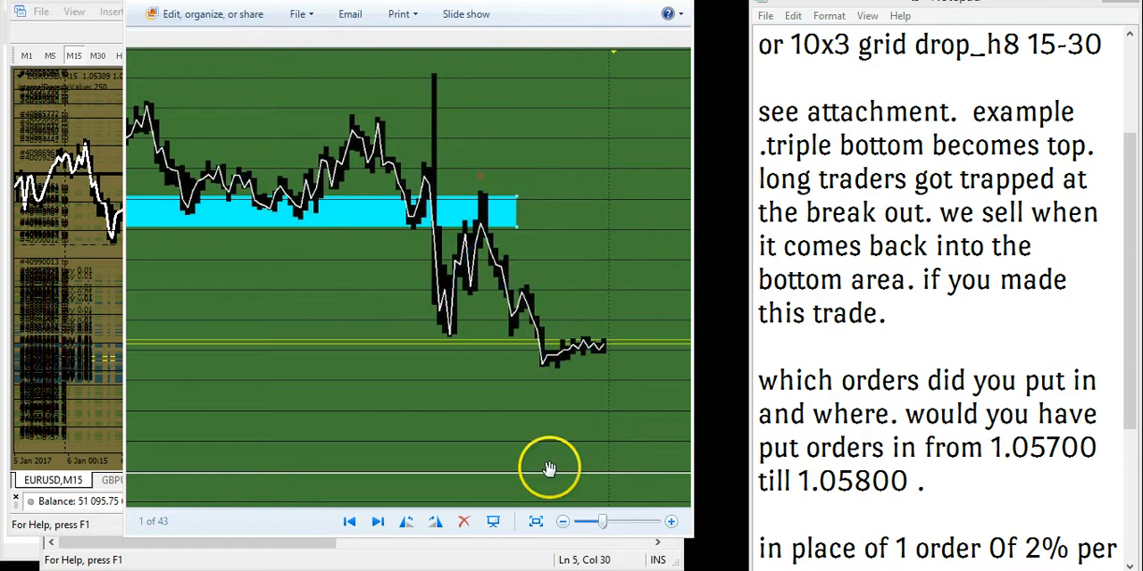
mouse_move(982, 332)
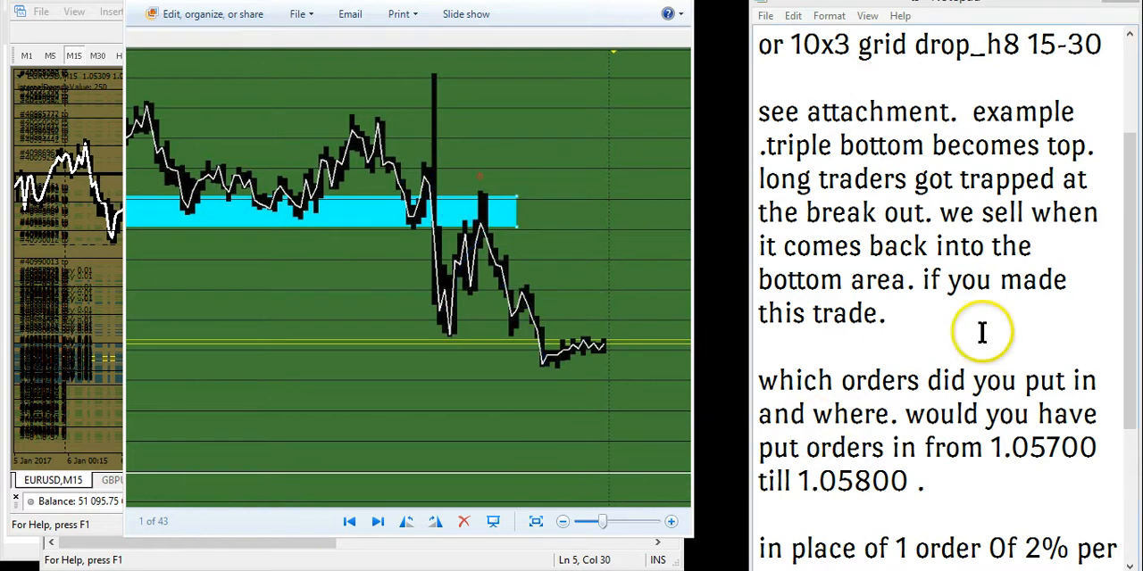
mouse_move(943, 330)
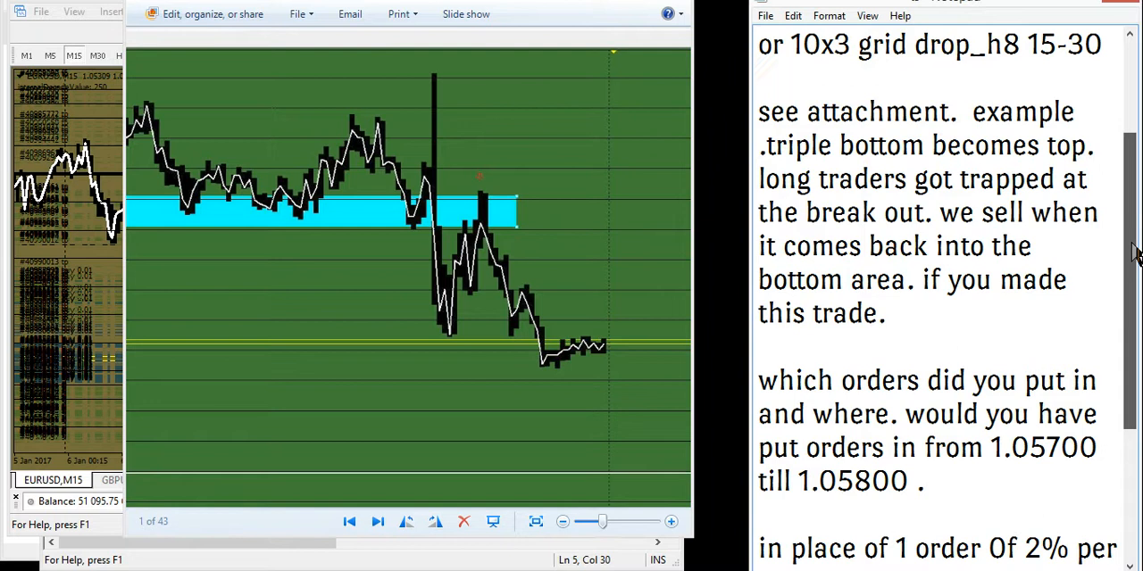
- Scroll the Notepad notes down to the paragraph on splitting a 2% trade into 5-10 orders
scroll("down", 3)
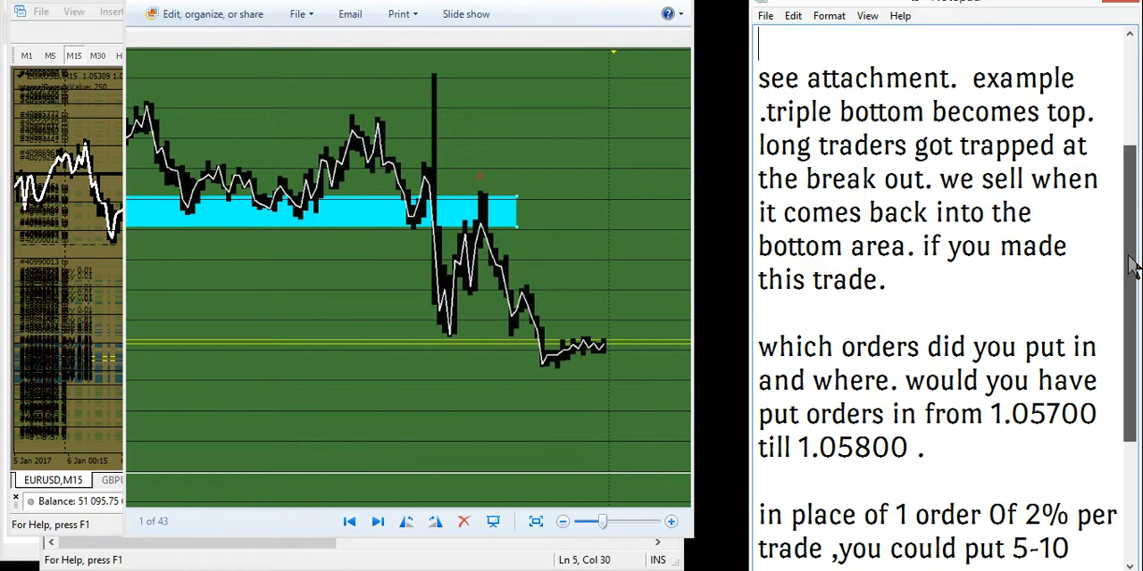
scroll("down", 3)
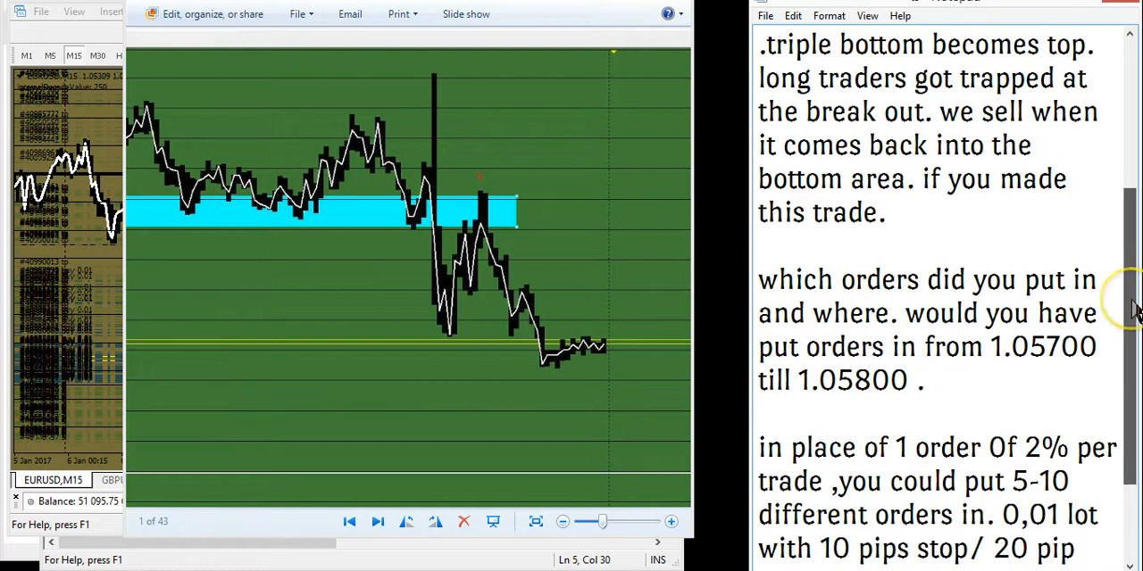
scroll("down", 3)
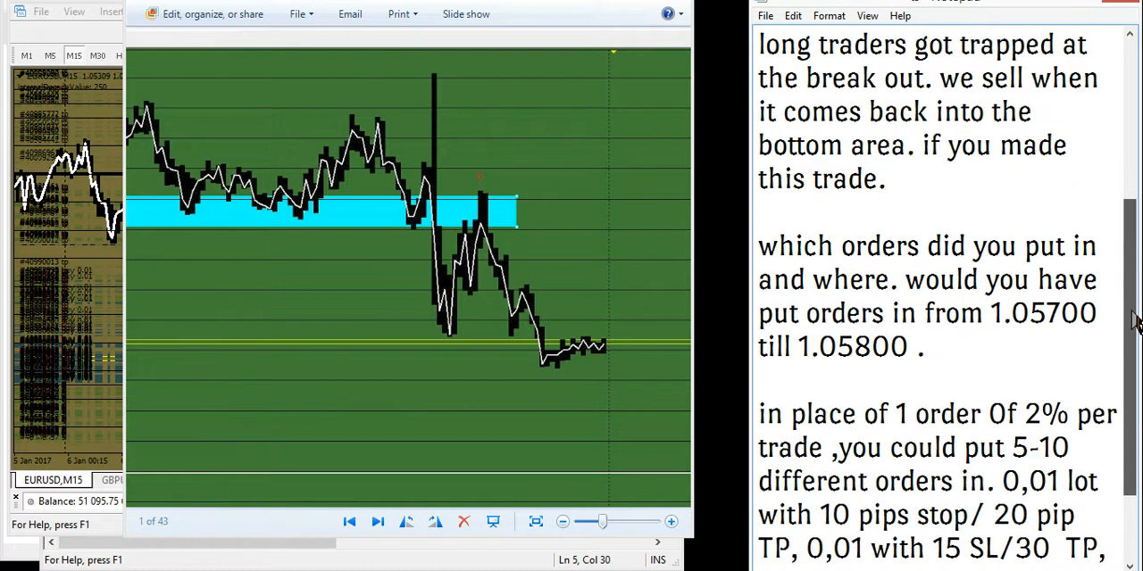
scroll("down", 3)
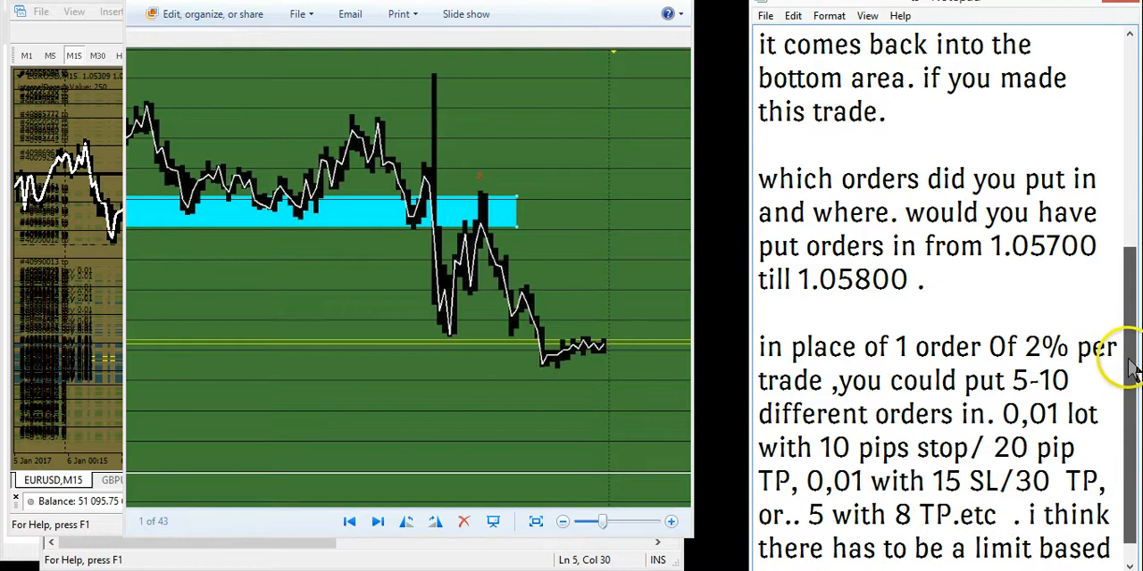
scroll("down", 3)
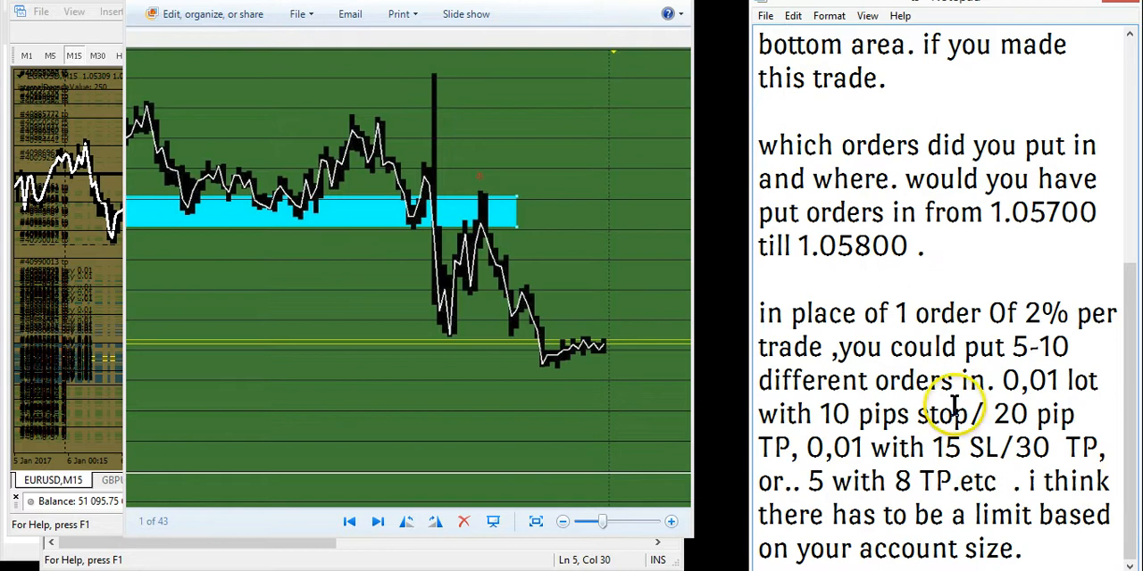
mouse_move(921, 276)
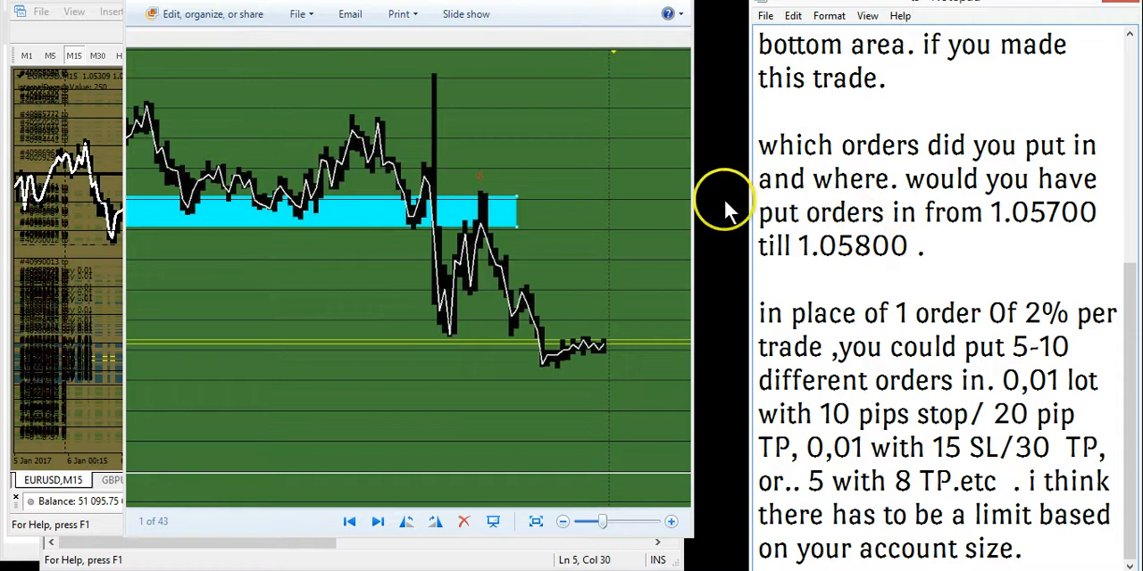
mouse_move(270, 64)
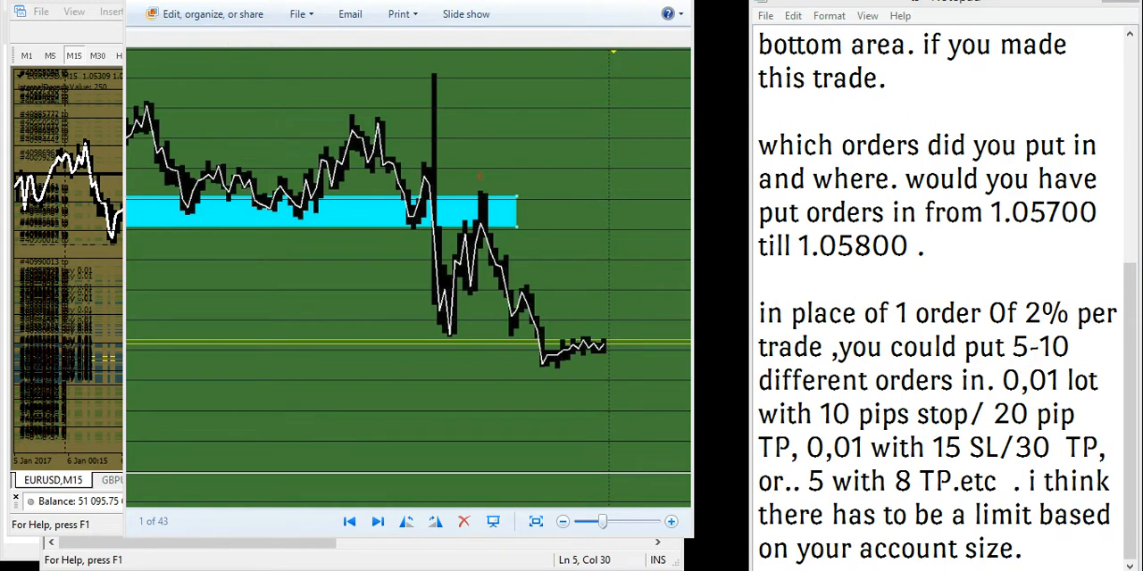
mouse_move(27, 535)
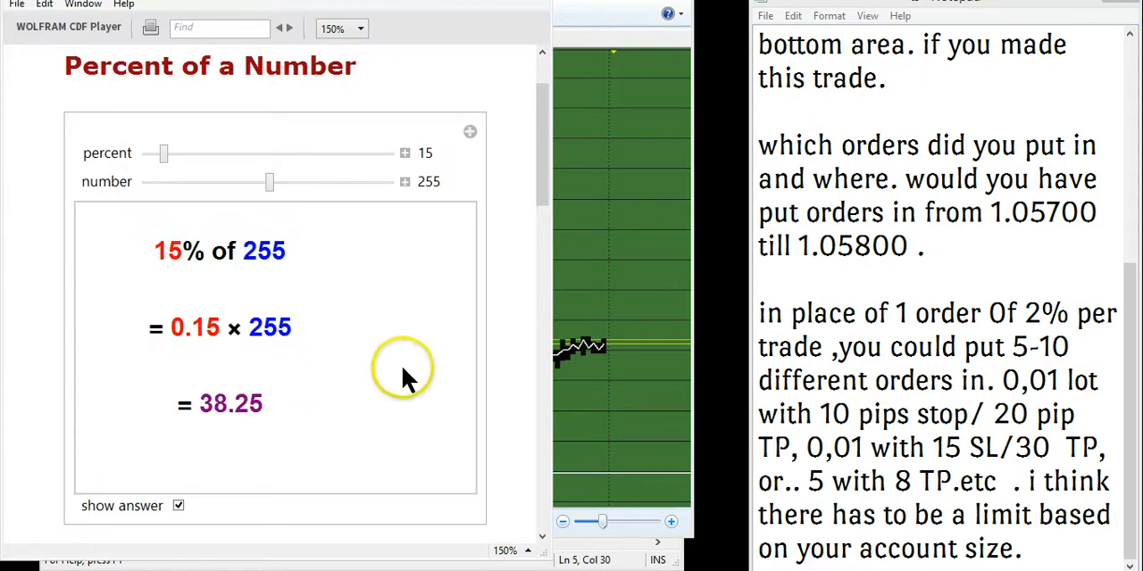
mouse_move(453, 342)
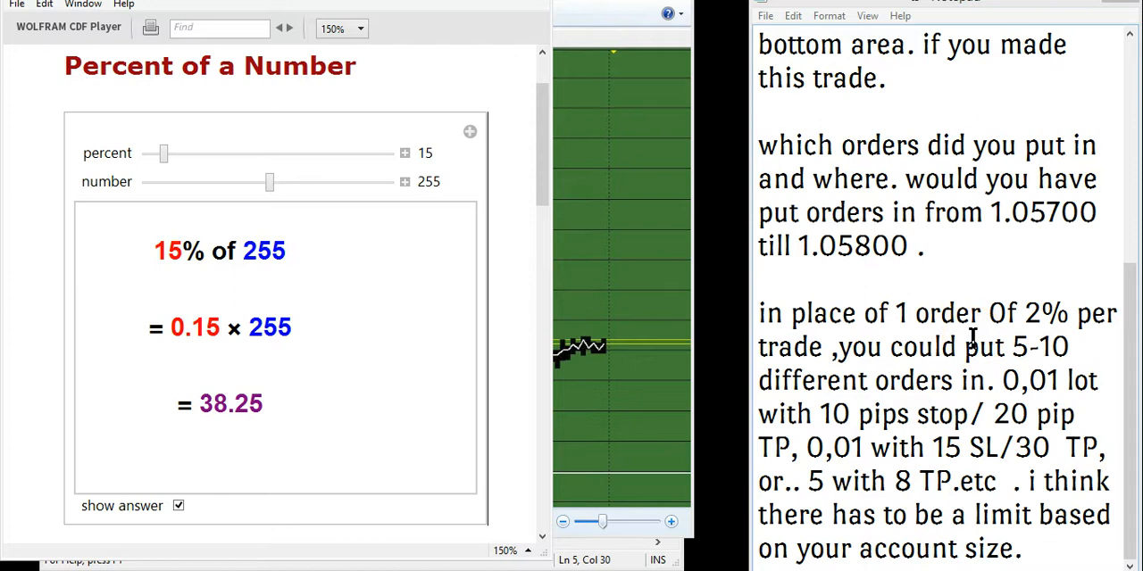
mouse_move(991, 276)
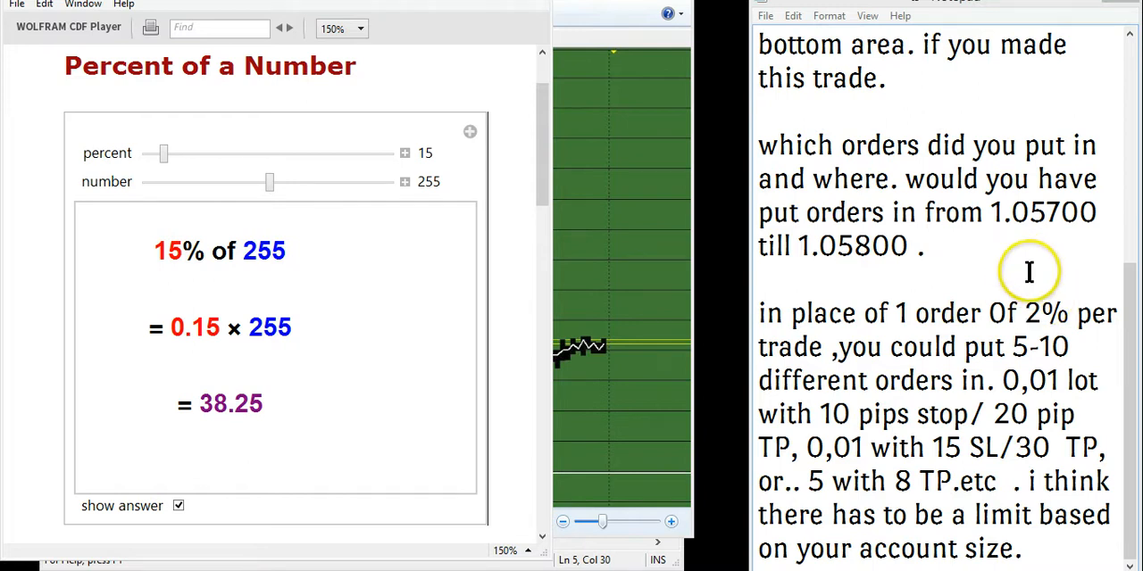
mouse_move(582, 279)
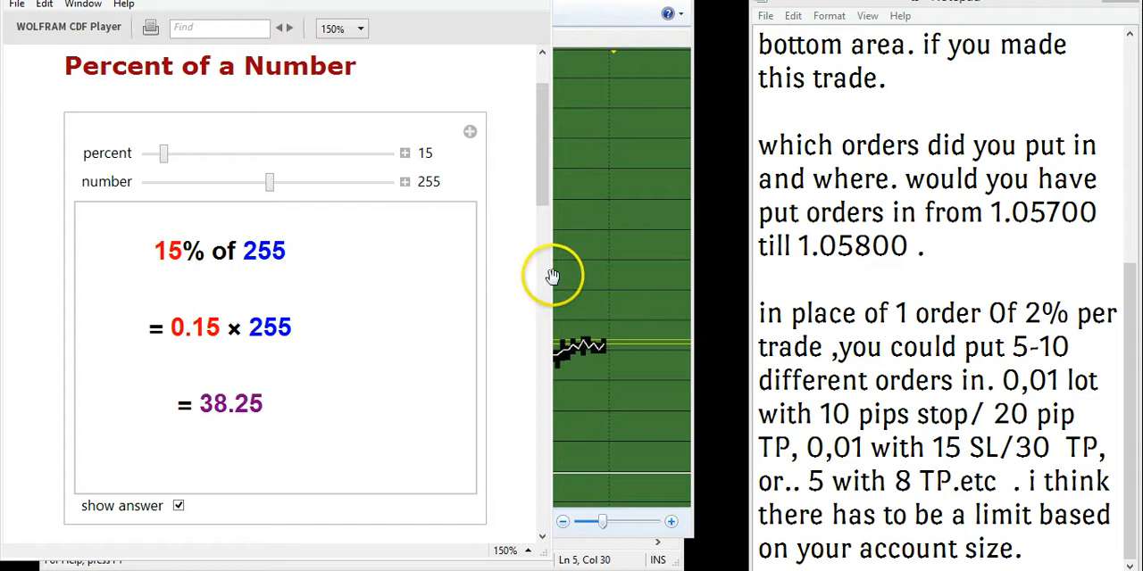
mouse_move(159, 150)
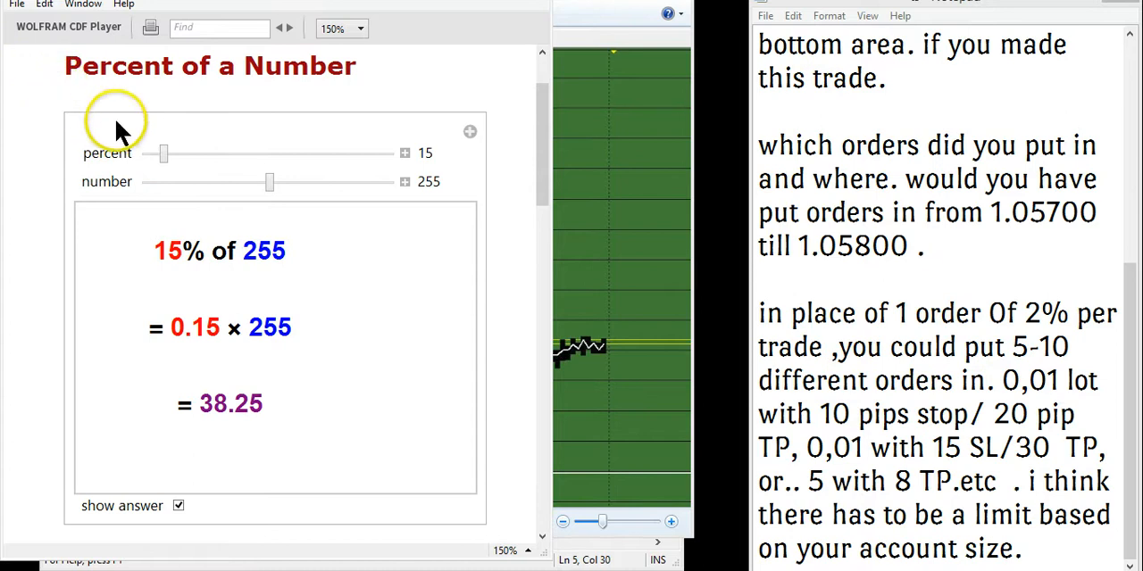
mouse_move(60, 117)
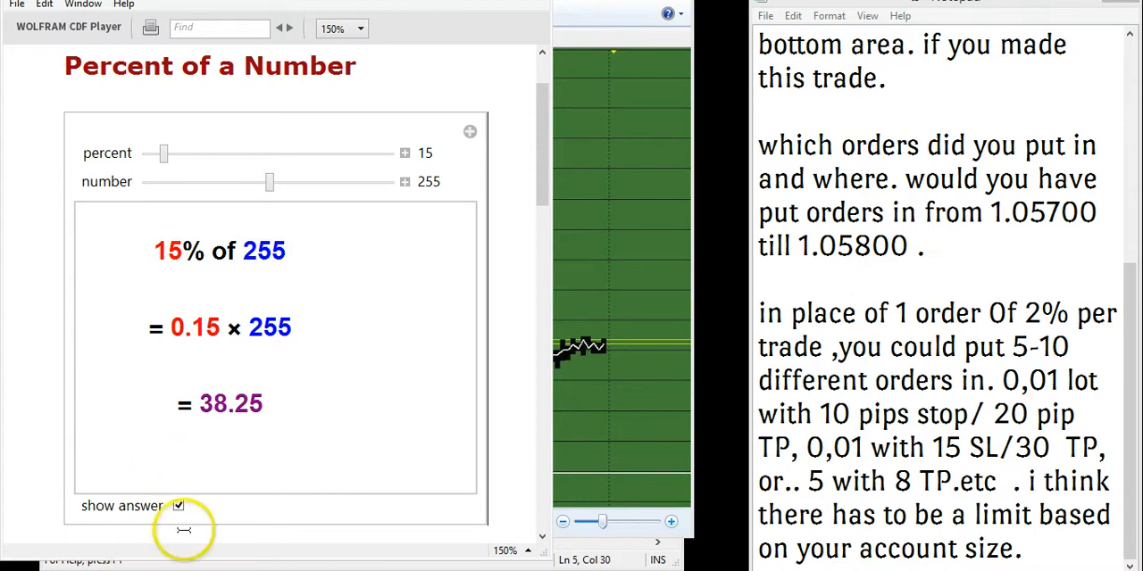
mouse_move(311, 259)
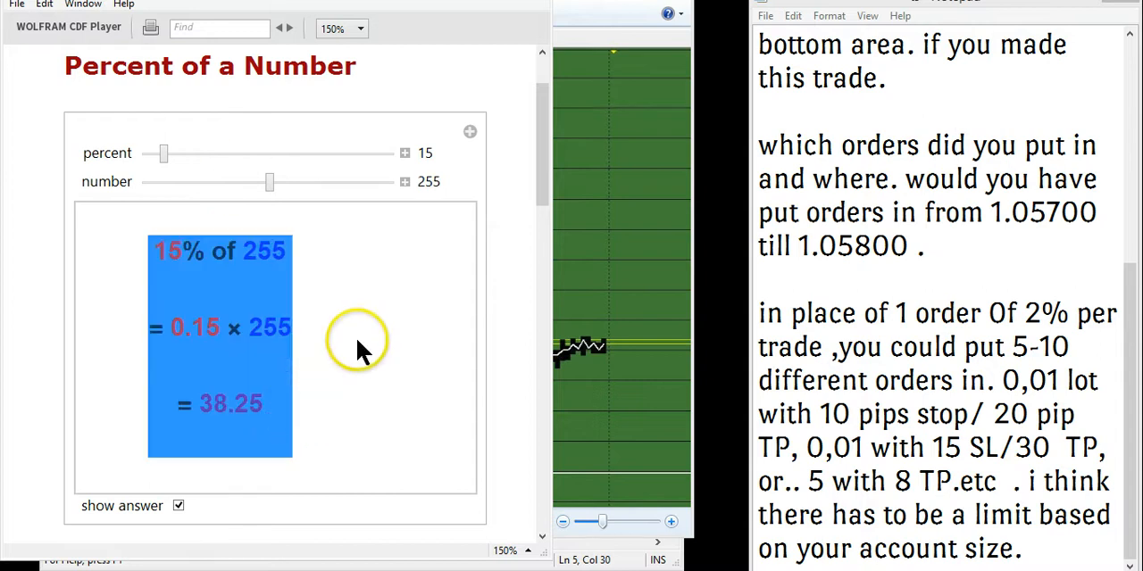
mouse_move(492, 268)
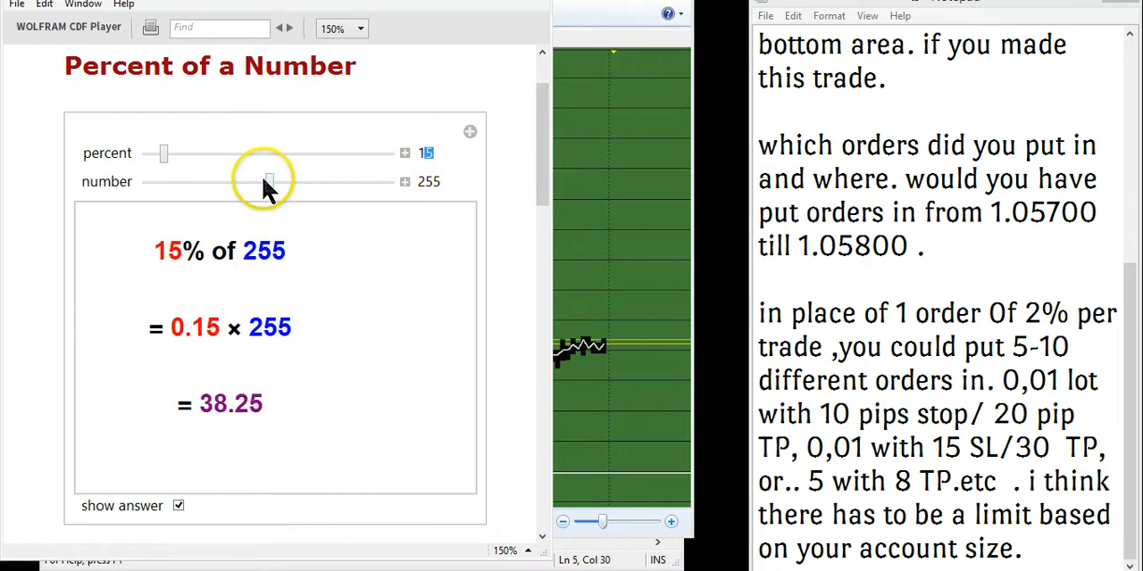
- Explore the sliders, settling around 15-16 percent of numbers from 200 up to 300
left_click_drag(268, 182, 350, 182)
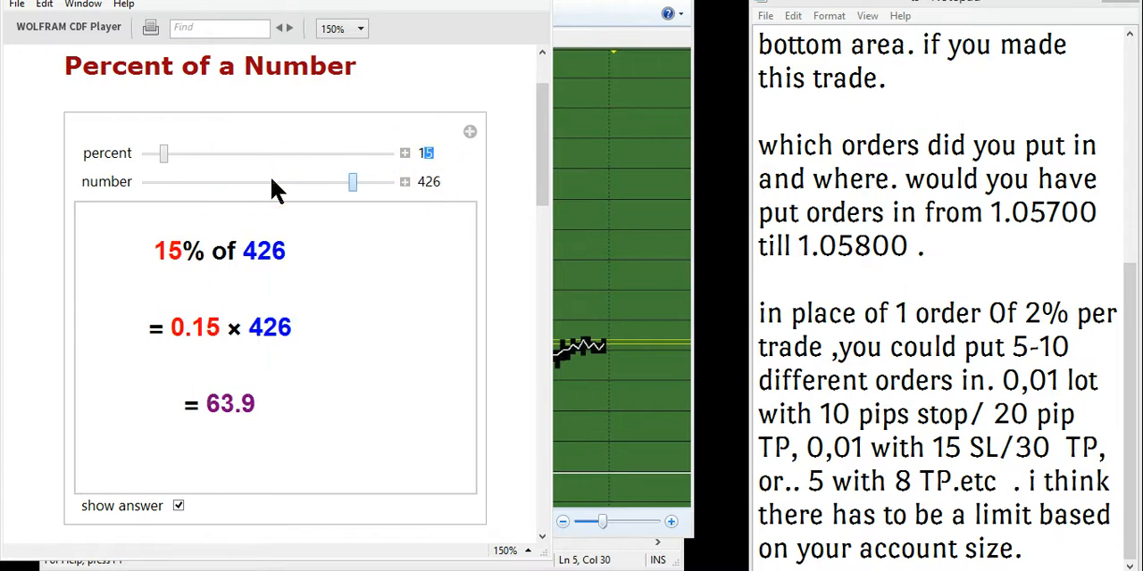
left_click_drag(352, 183, 248, 182)
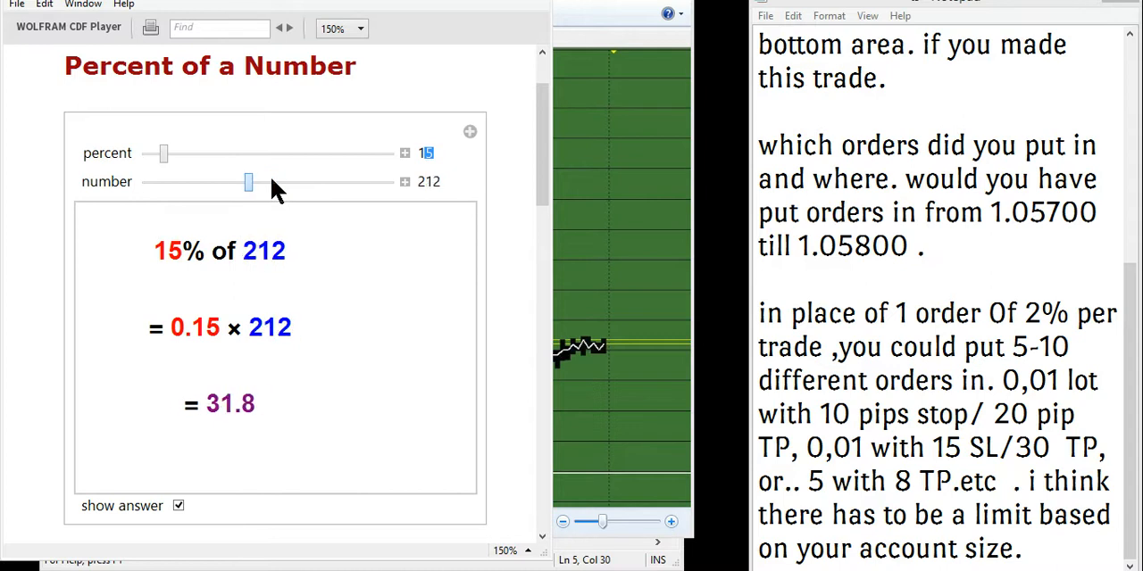
left_click_drag(248, 183, 246, 182)
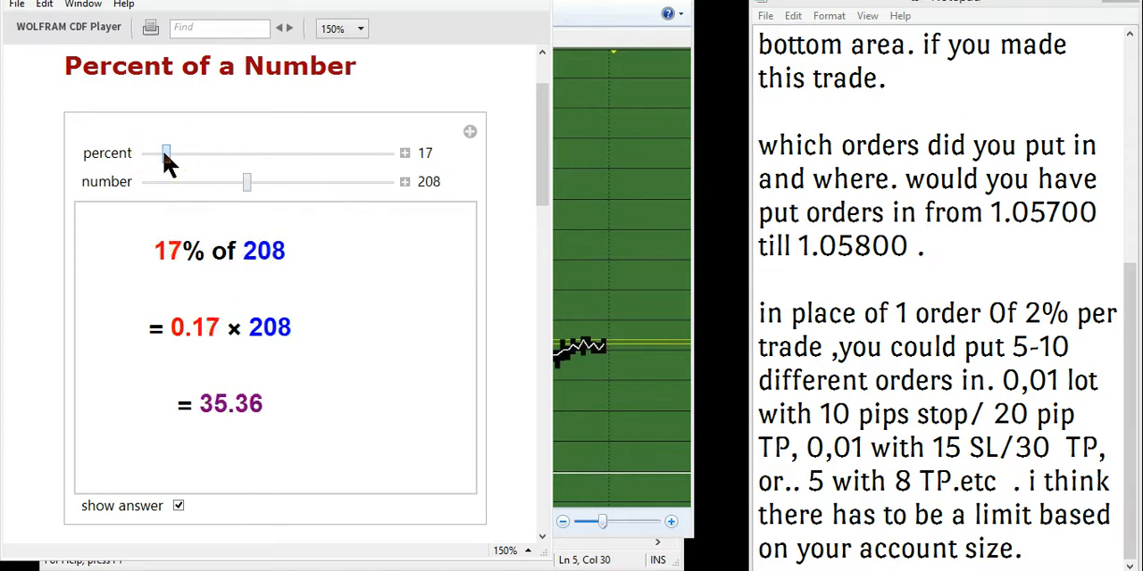
left_click_drag(167, 154, 164, 154)
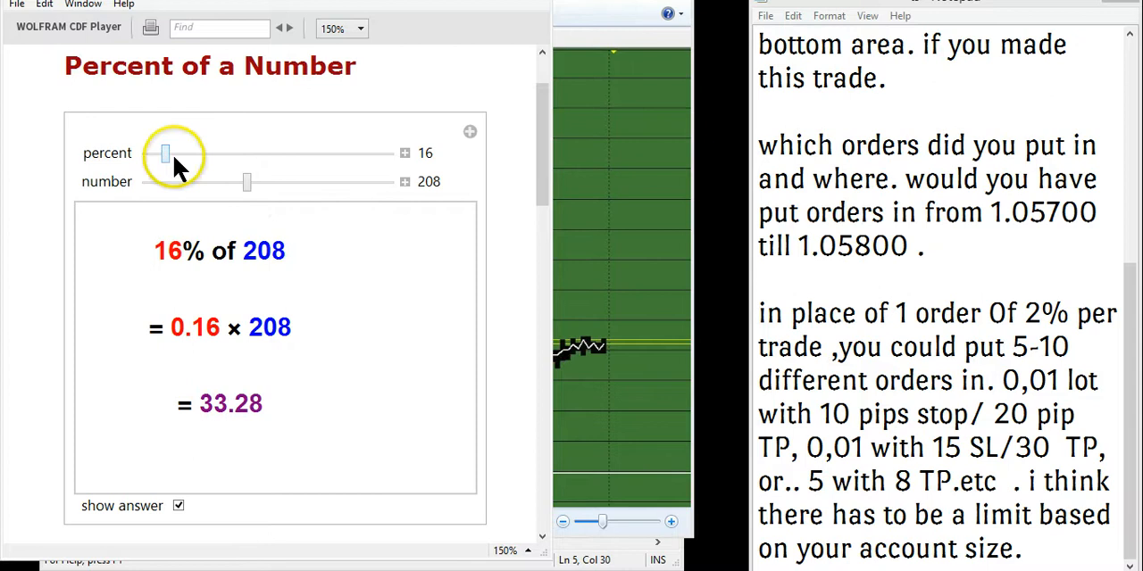
left_click_drag(246, 182, 241, 182)
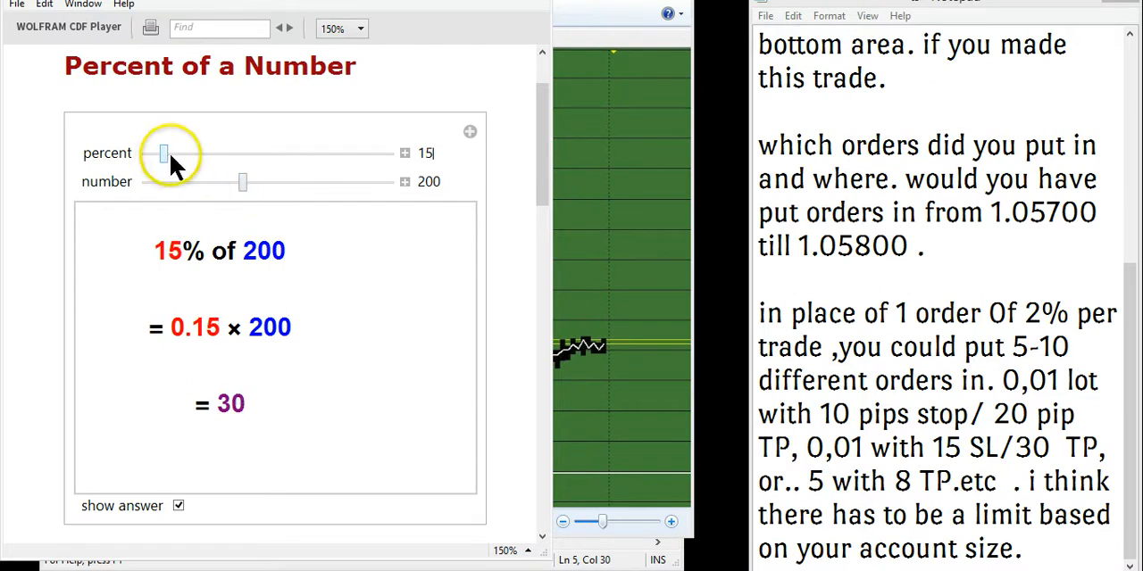
mouse_move(438, 357)
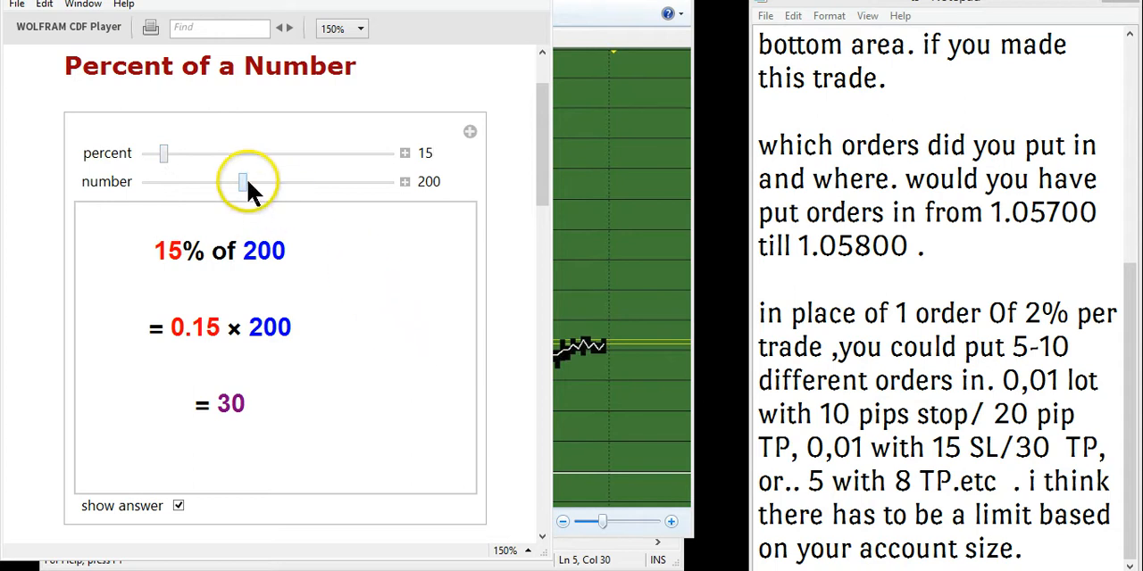
left_click_drag(241, 182, 247, 183)
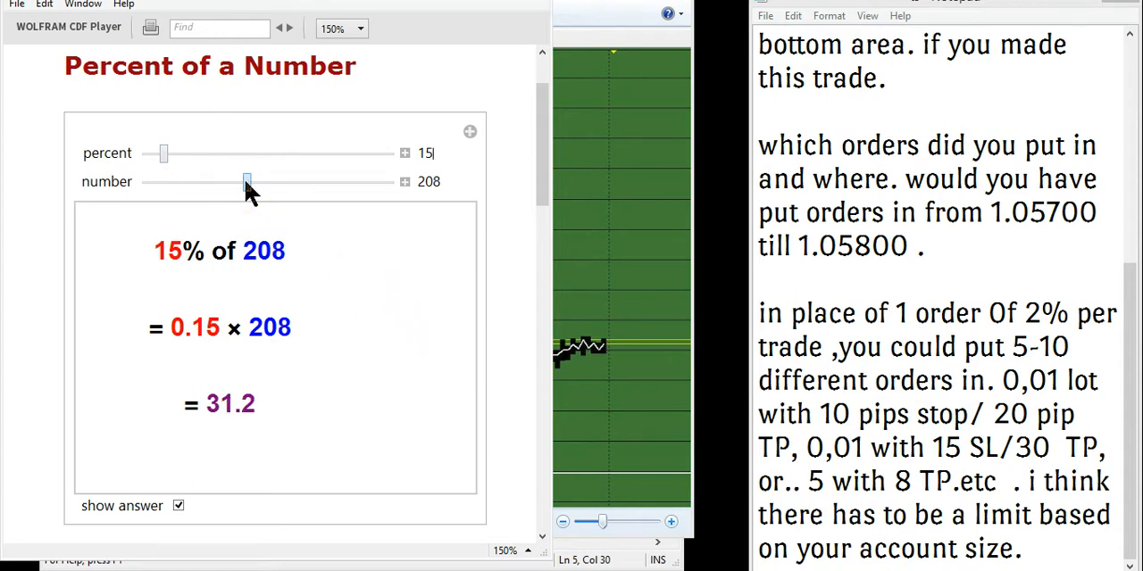
left_click_drag(246, 182, 243, 182)
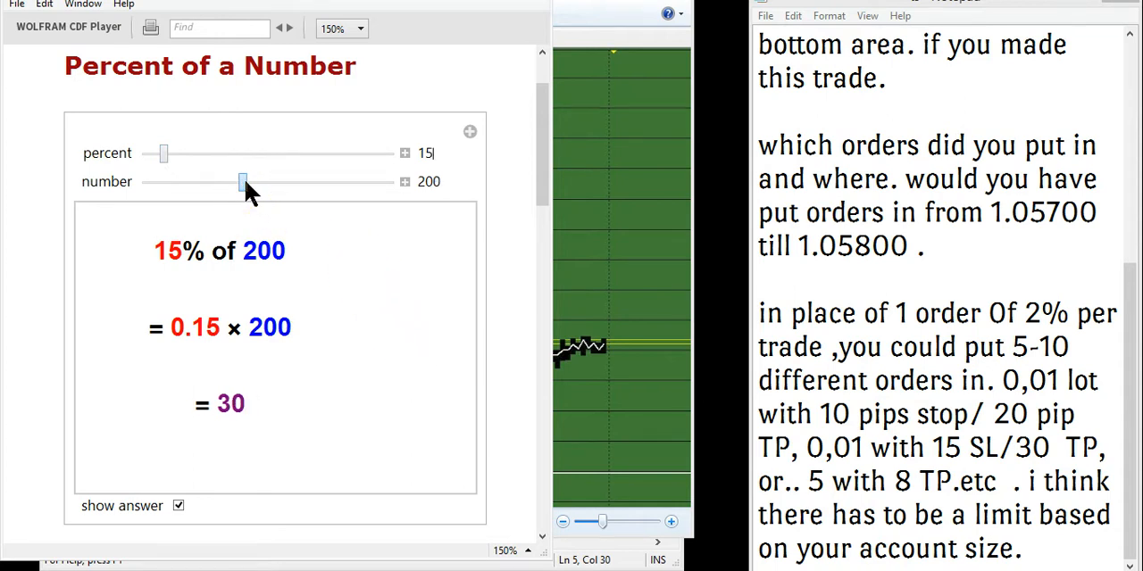
left_click_drag(242, 182, 266, 182)
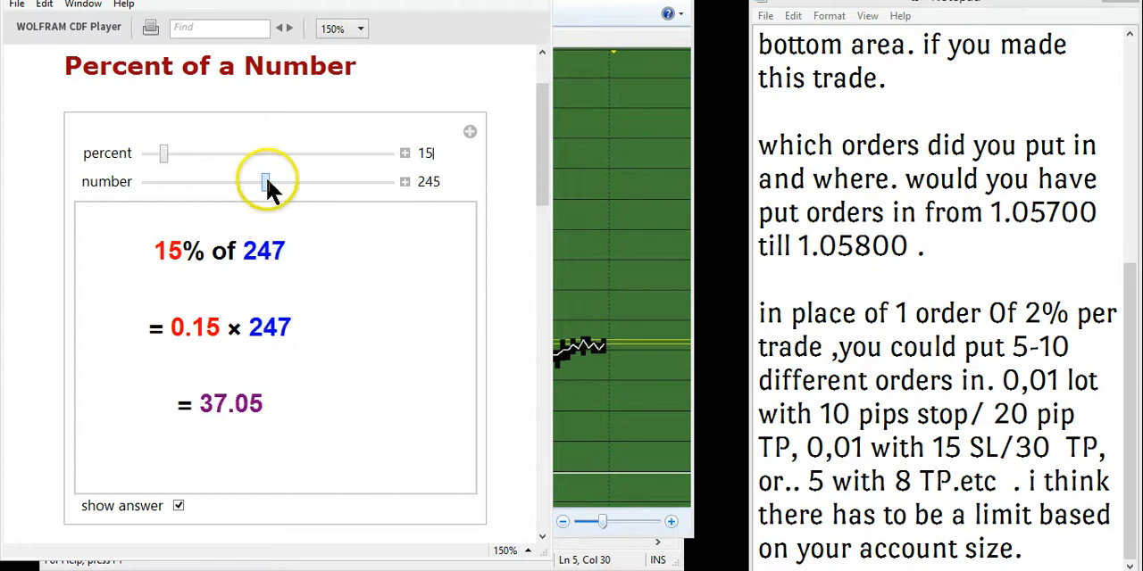
left_click_drag(266, 182, 282, 183)
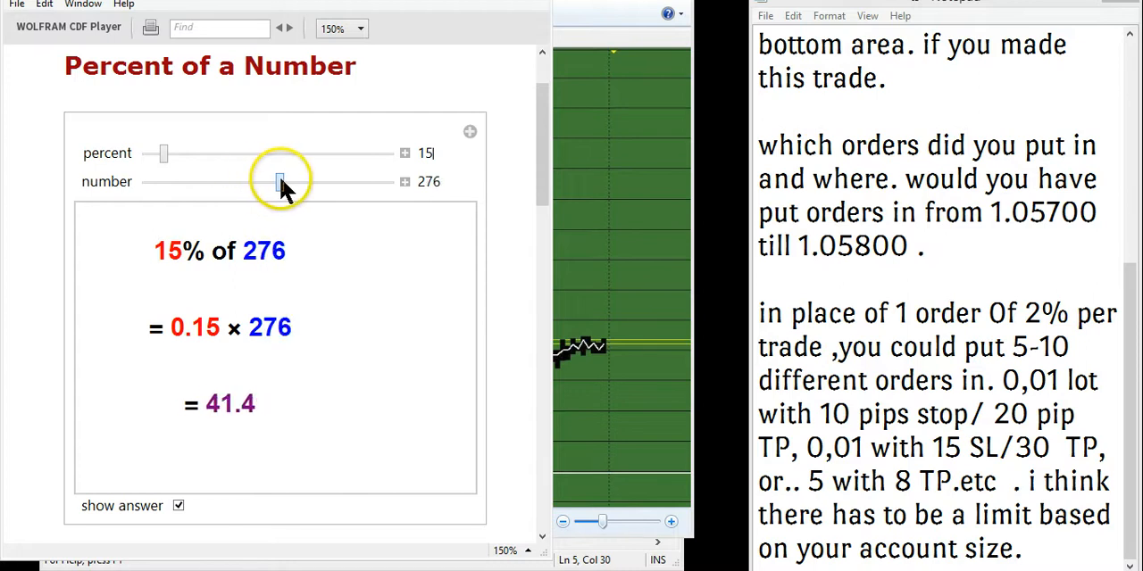
left_click_drag(278, 182, 289, 182)
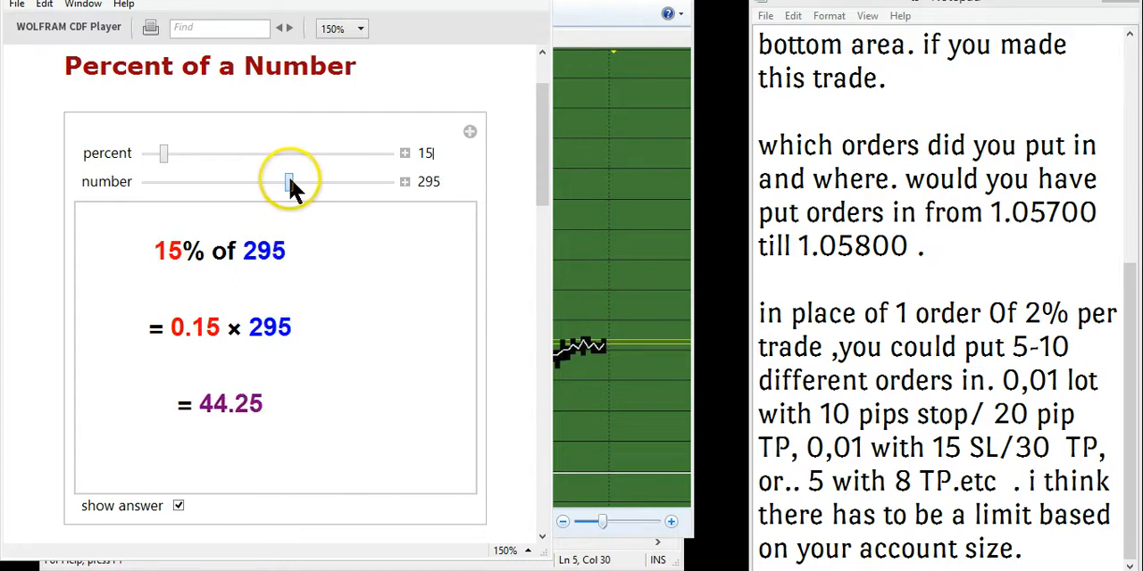
left_click_drag(289, 182, 291, 182)
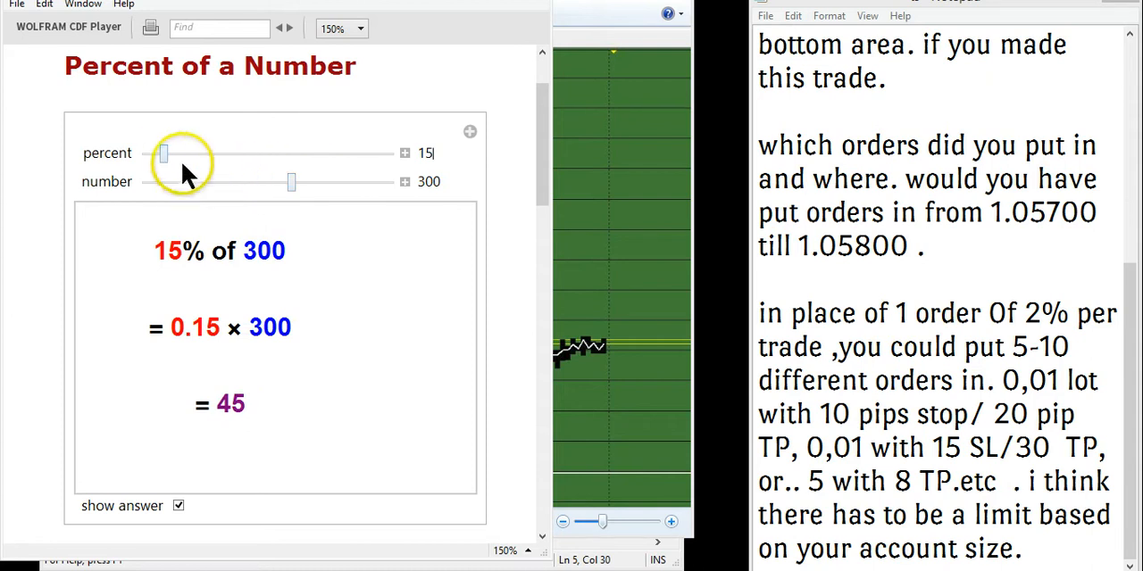
mouse_move(275, 187)
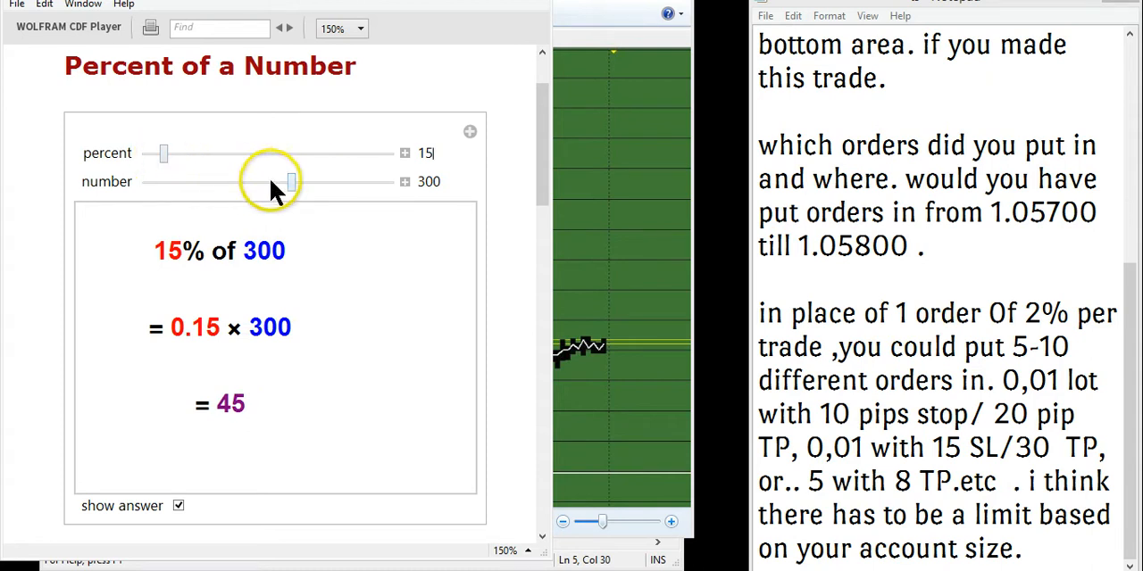
- Set the tool to 6% of 500, showing 0.06 × 500 = 30
left_click_drag(287, 182, 250, 182)
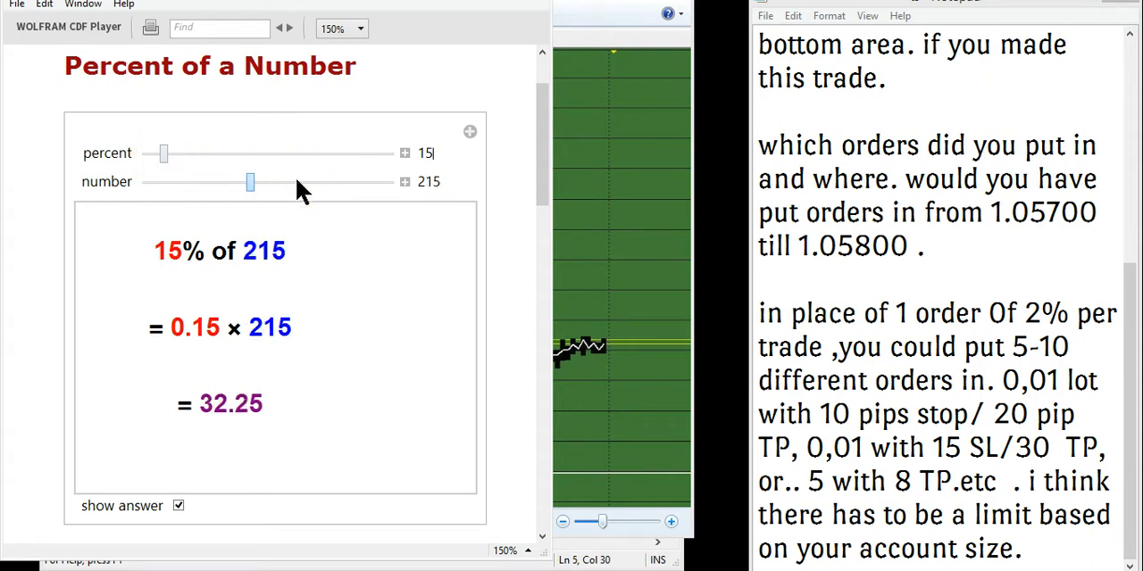
left_click_drag(250, 182, 293, 182)
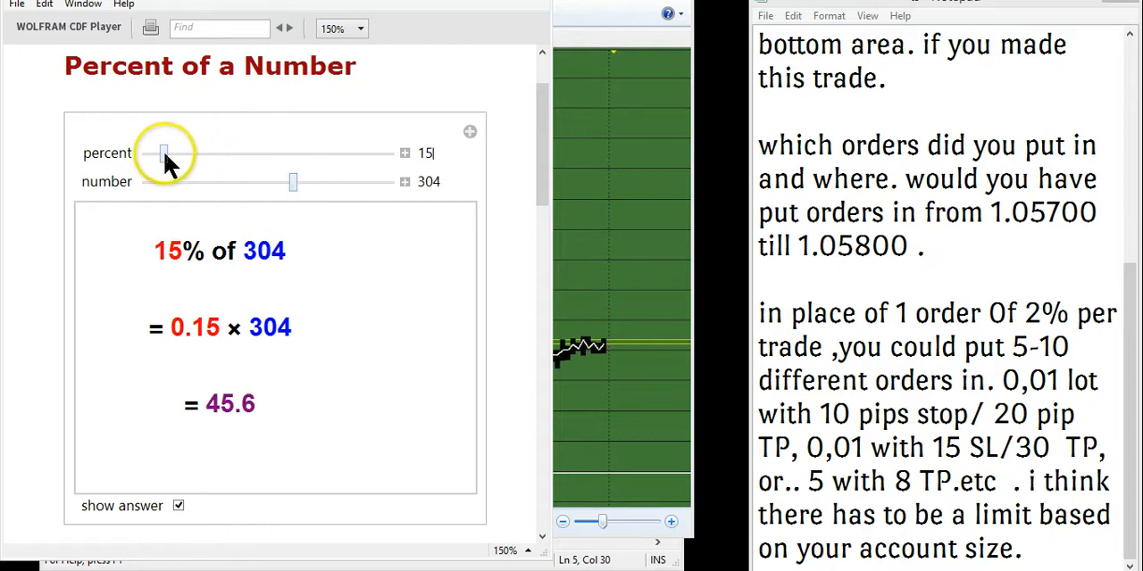
left_click_drag(164, 153, 157, 153)
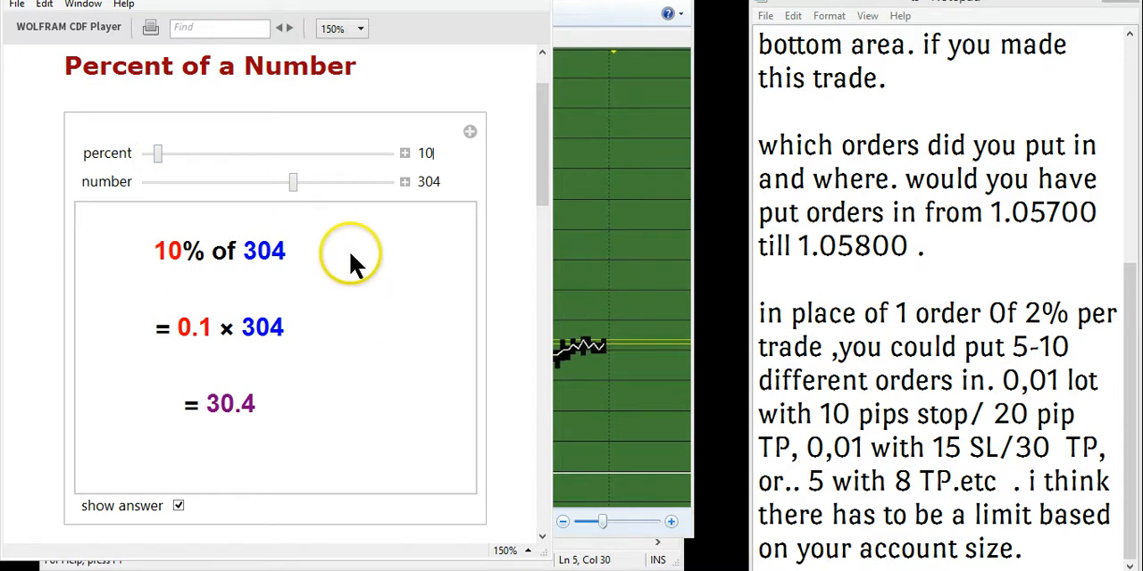
left_click_drag(293, 182, 294, 182)
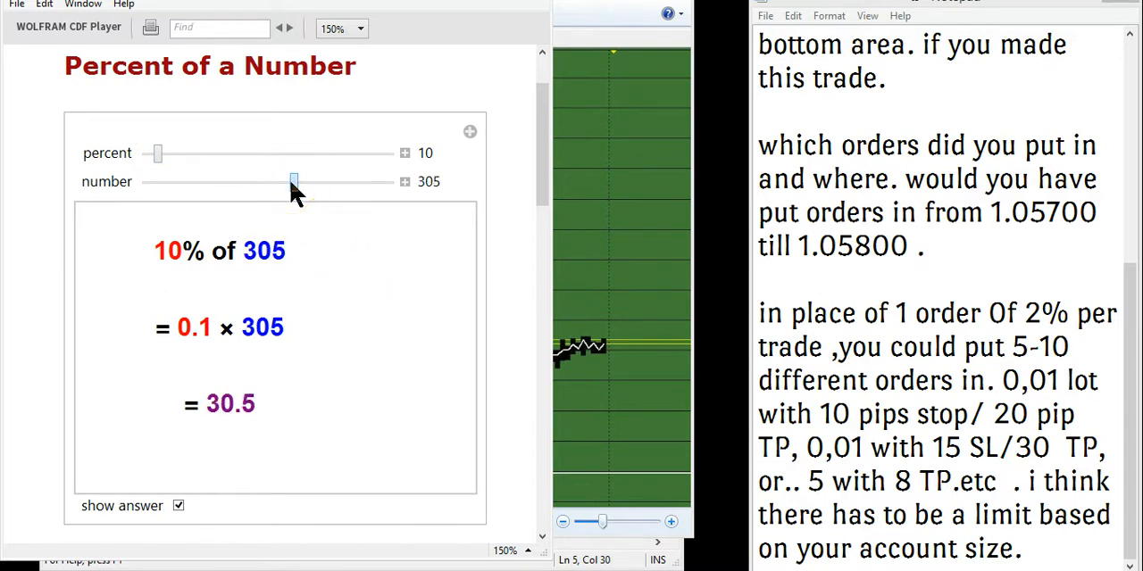
left_click_drag(294, 182, 389, 182)
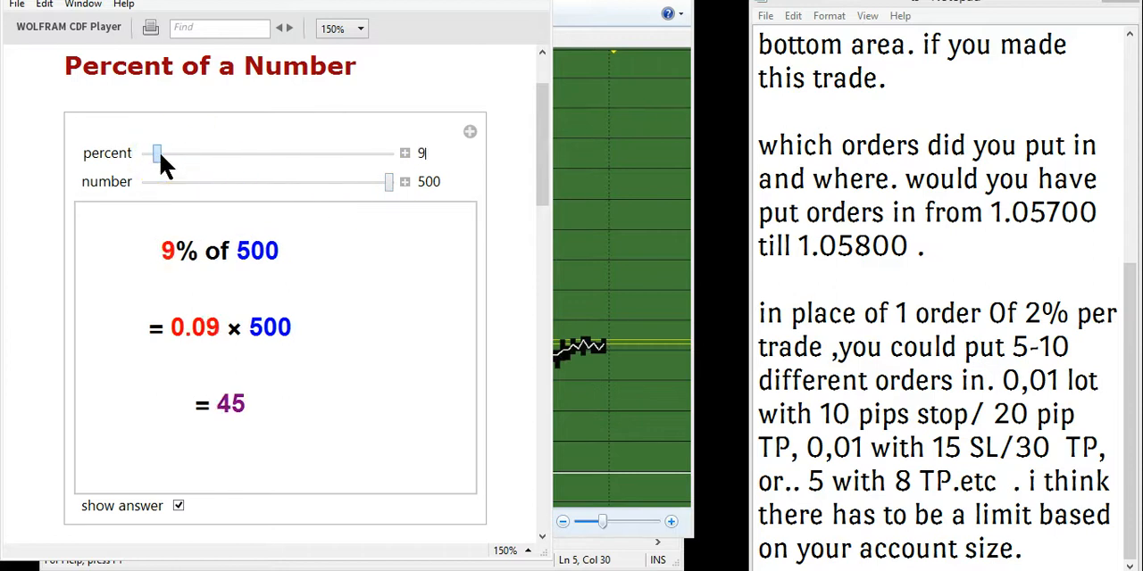
left_click_drag(157, 153, 154, 154)
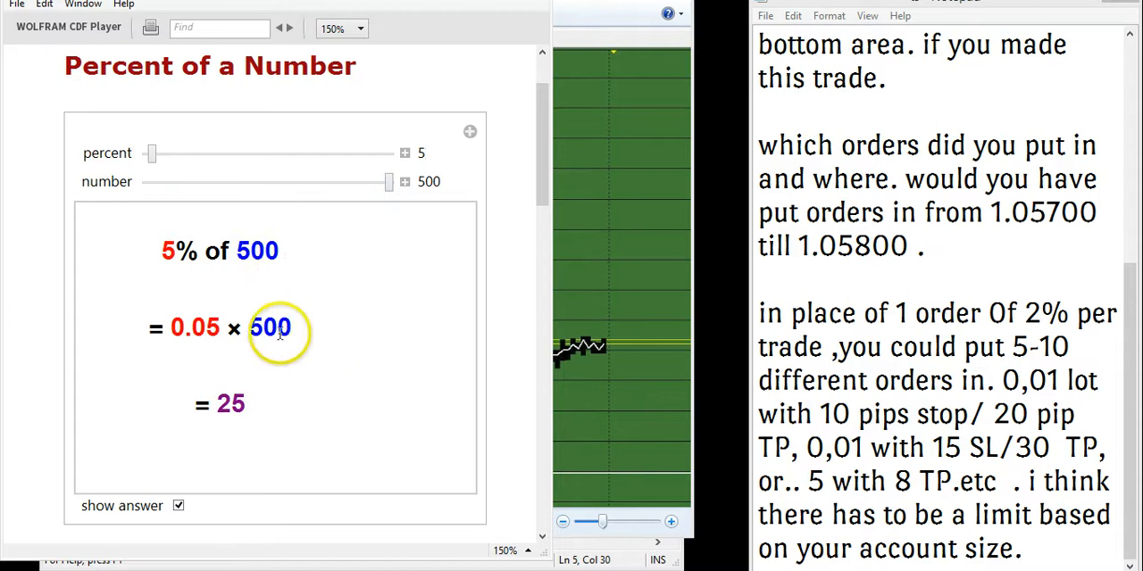
left_click_drag(150, 154, 147, 154)
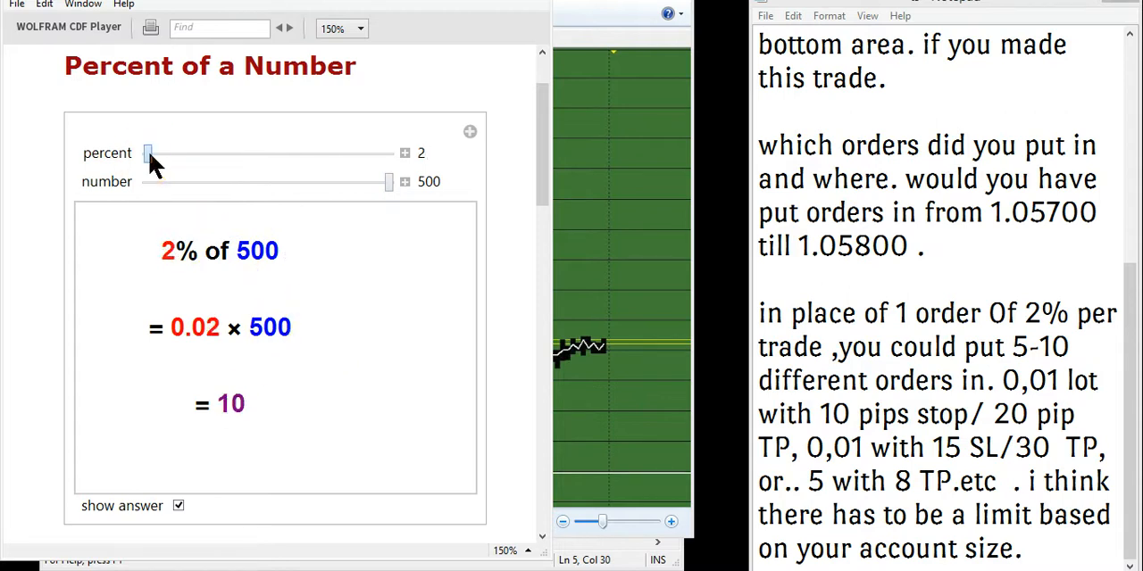
left_click_drag(146, 153, 157, 153)
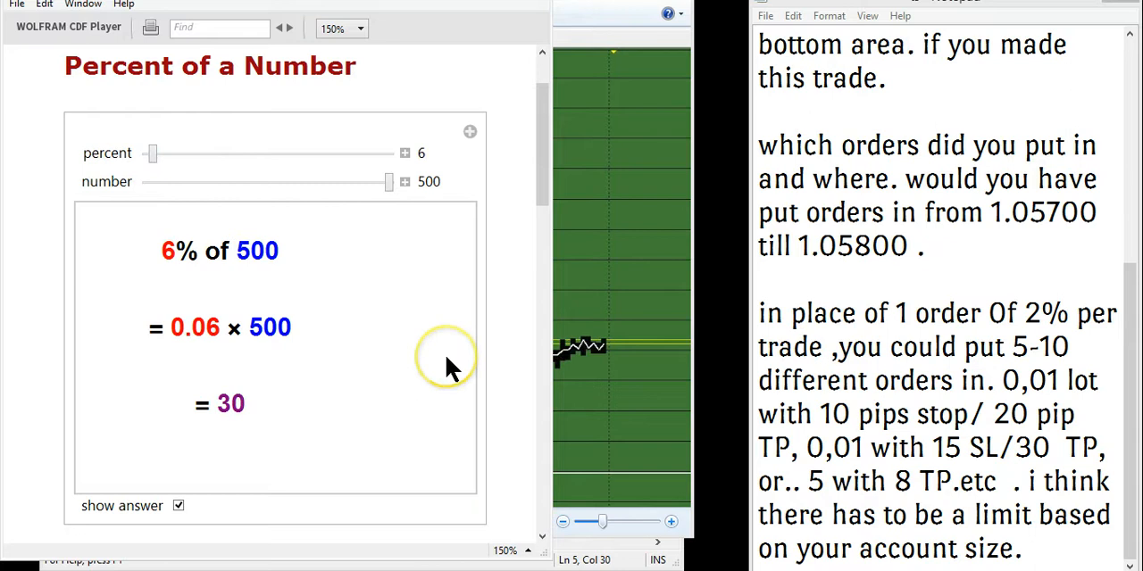
mouse_move(432, 307)
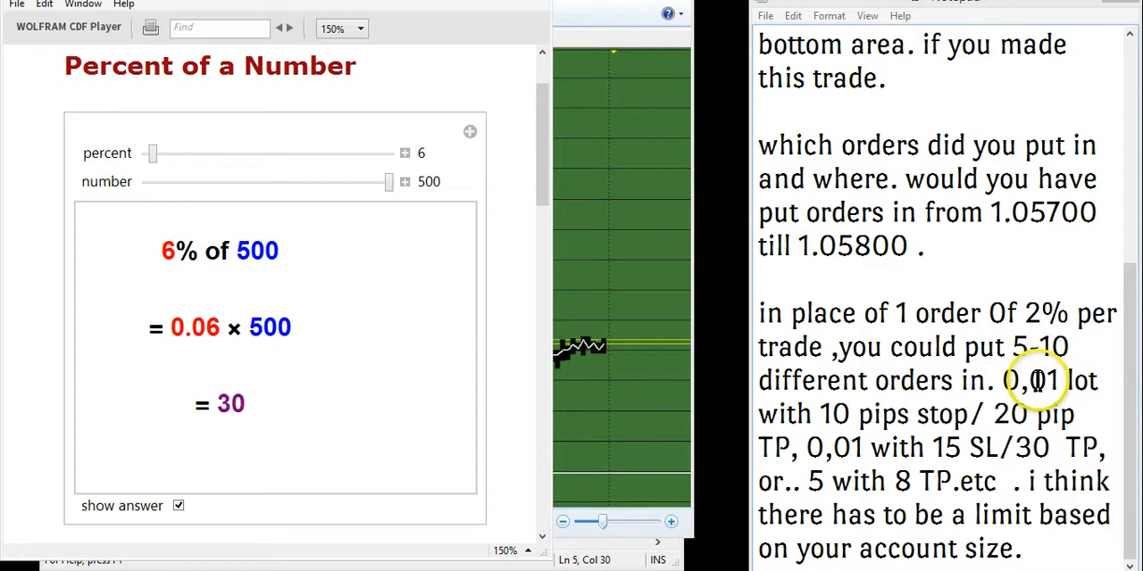
mouse_move(1060, 300)
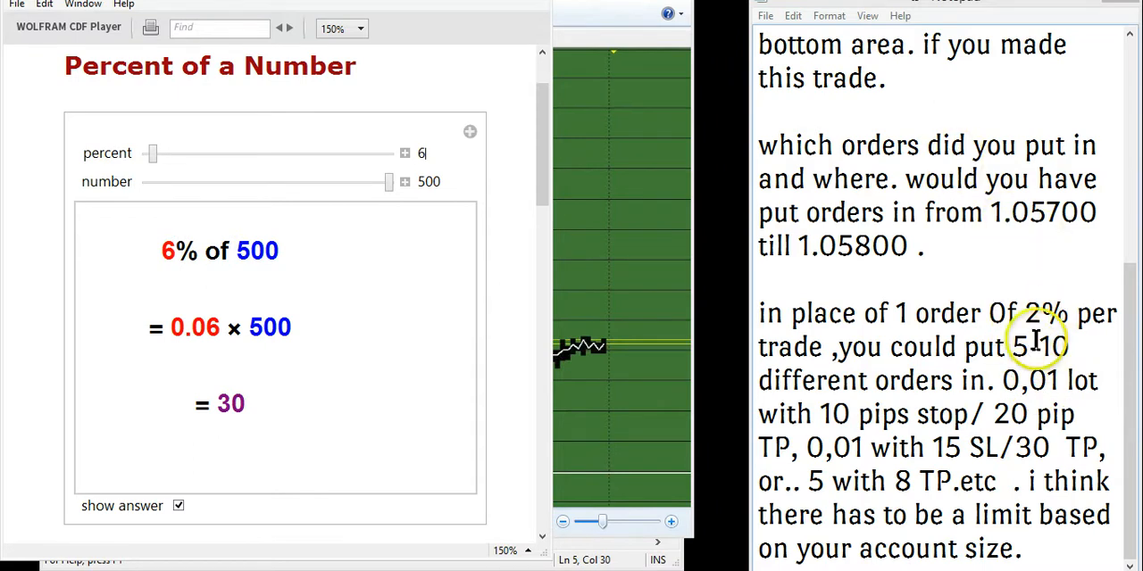
- Highlight the 5 in '5-10 different orders' in the Notepad note
double_click(1055, 346)
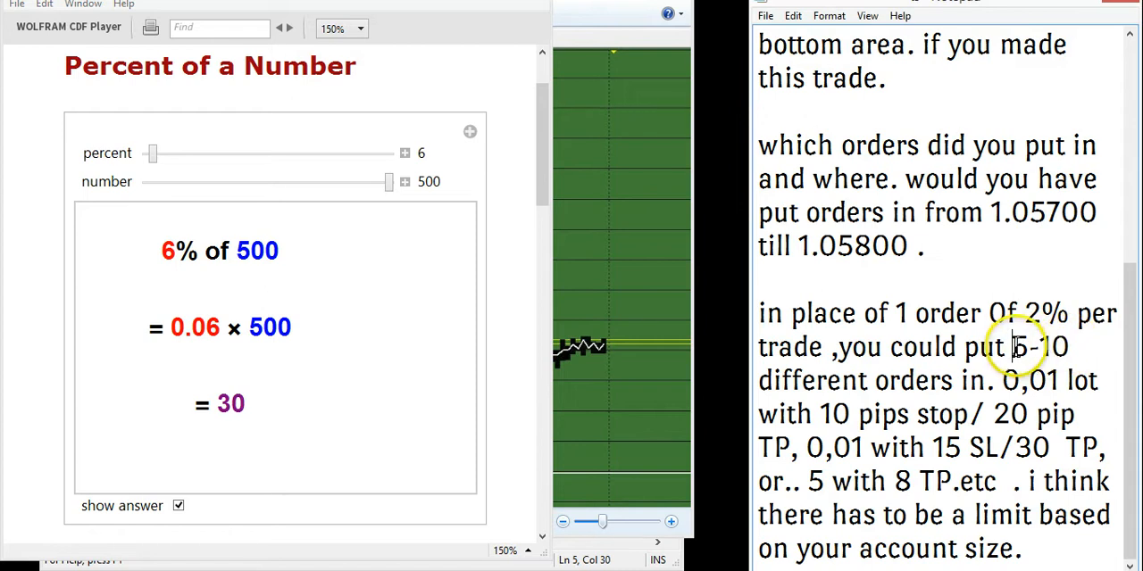
double_click(1017, 347)
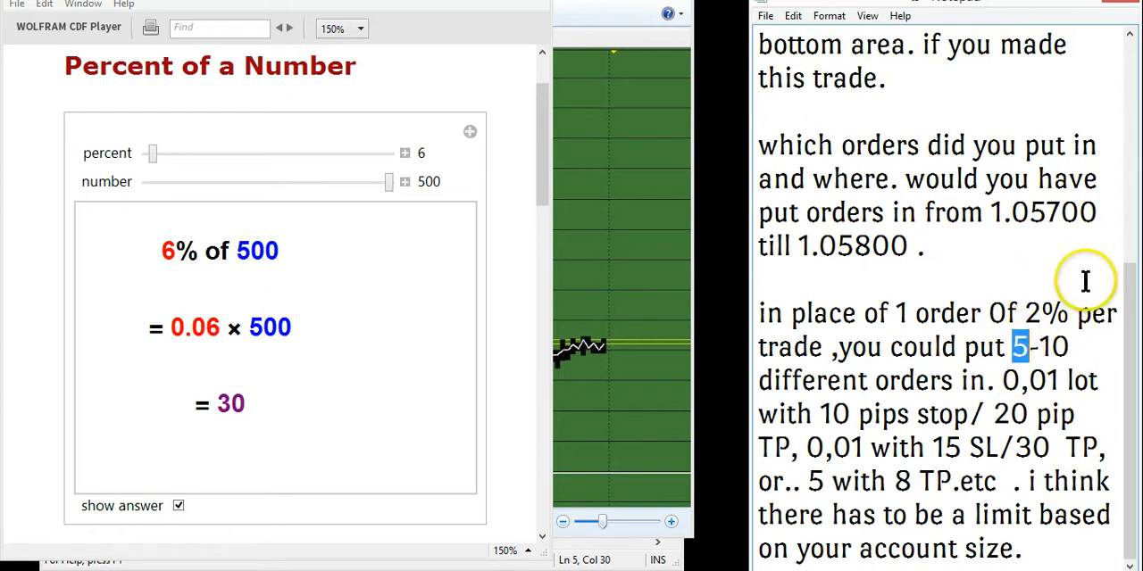
mouse_move(928, 455)
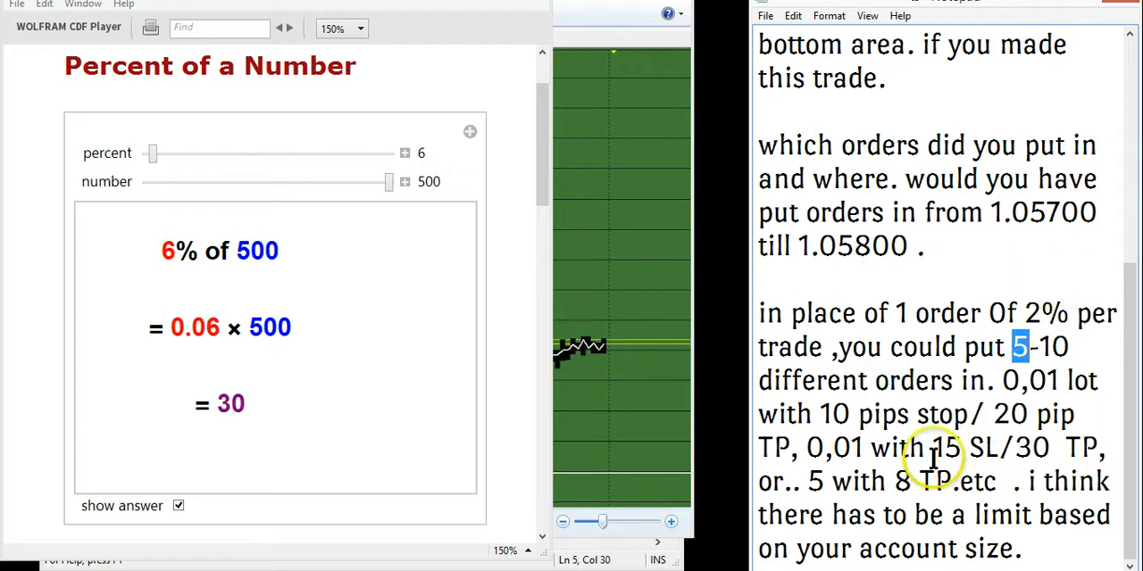
mouse_move(635, 97)
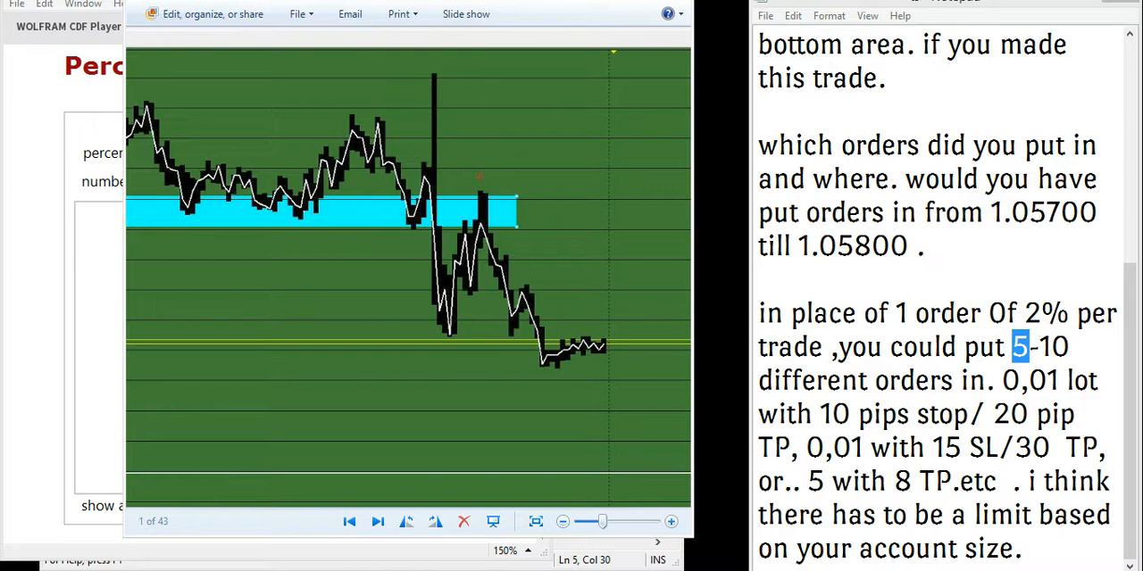
mouse_move(57, 222)
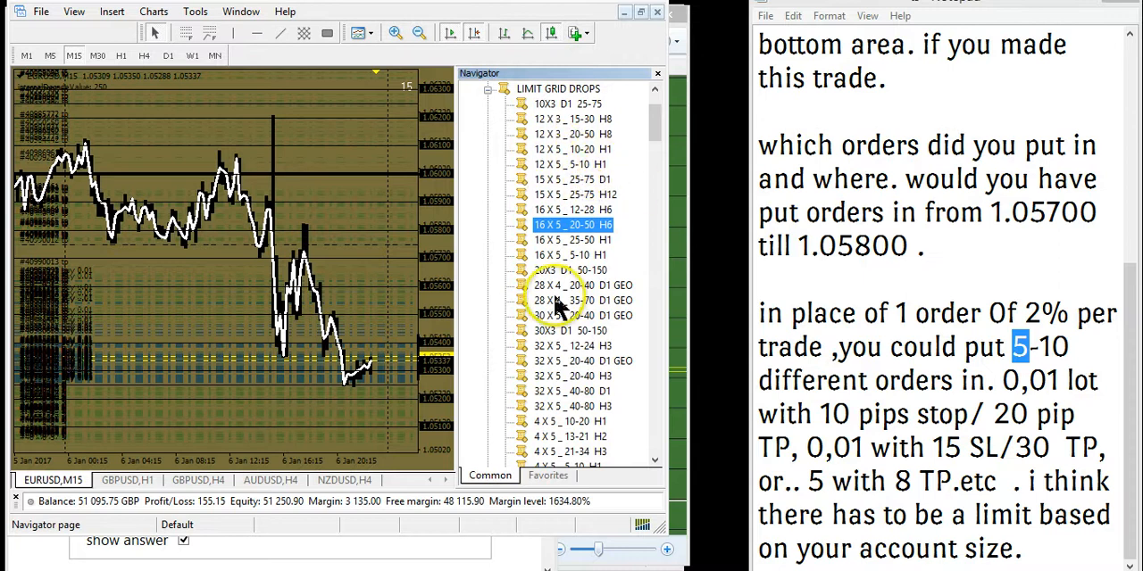
mouse_move(557, 147)
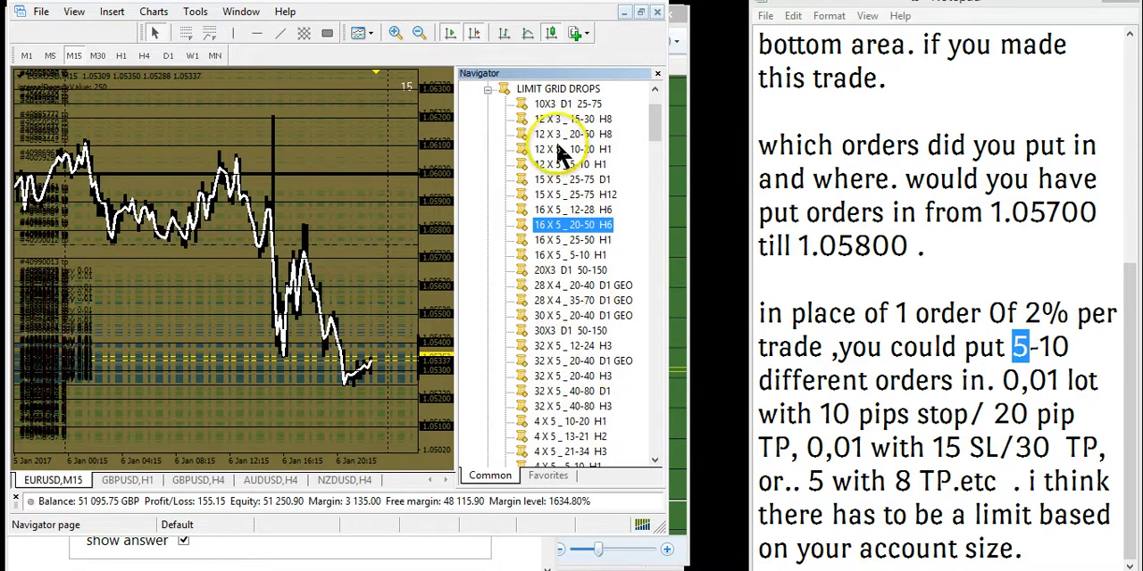
- Browse the 12 X 5 grid scripts, then open 30X3 D1 50-150 in MetaEditor
left_click(572, 164)
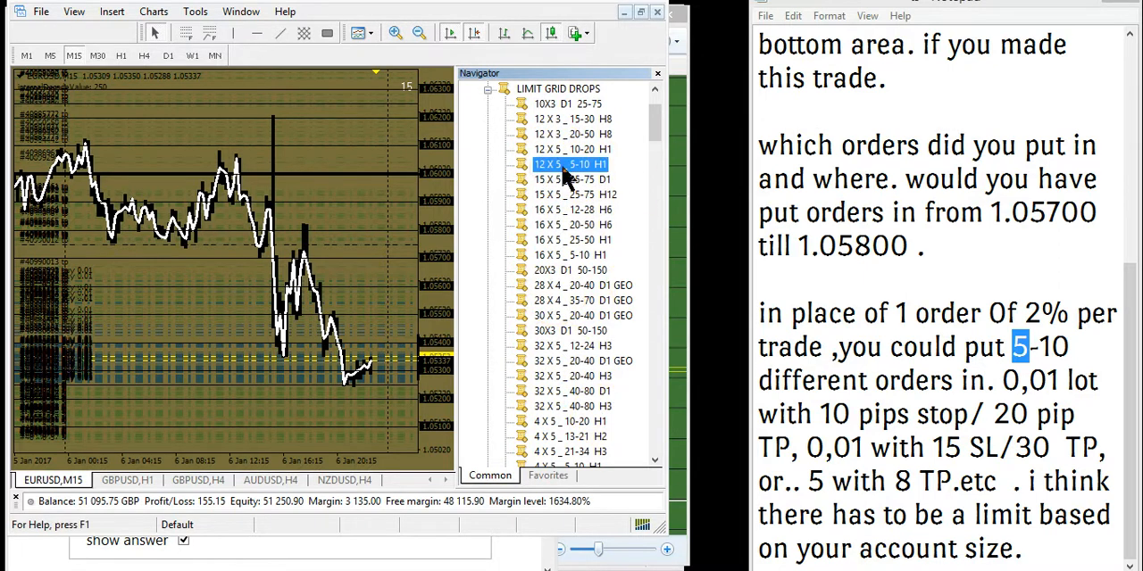
mouse_move(557, 175)
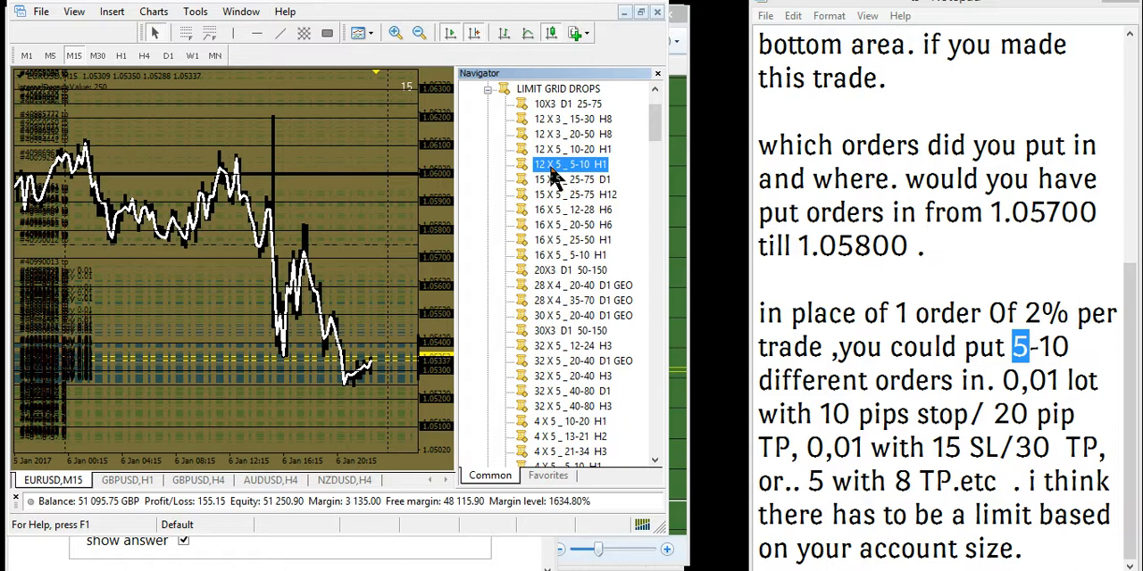
left_click(572, 150)
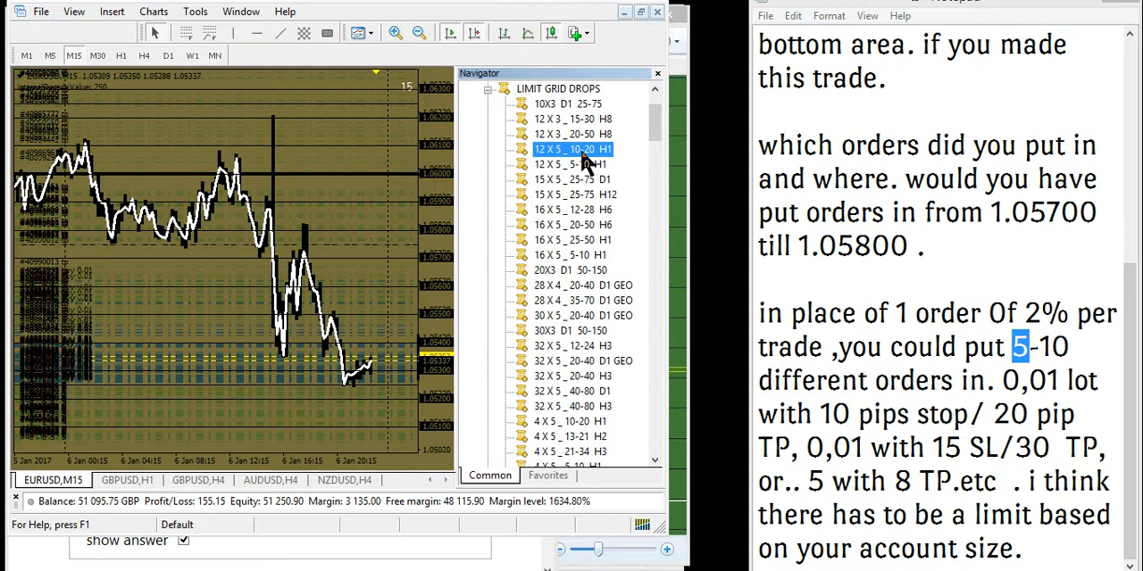
mouse_move(585, 164)
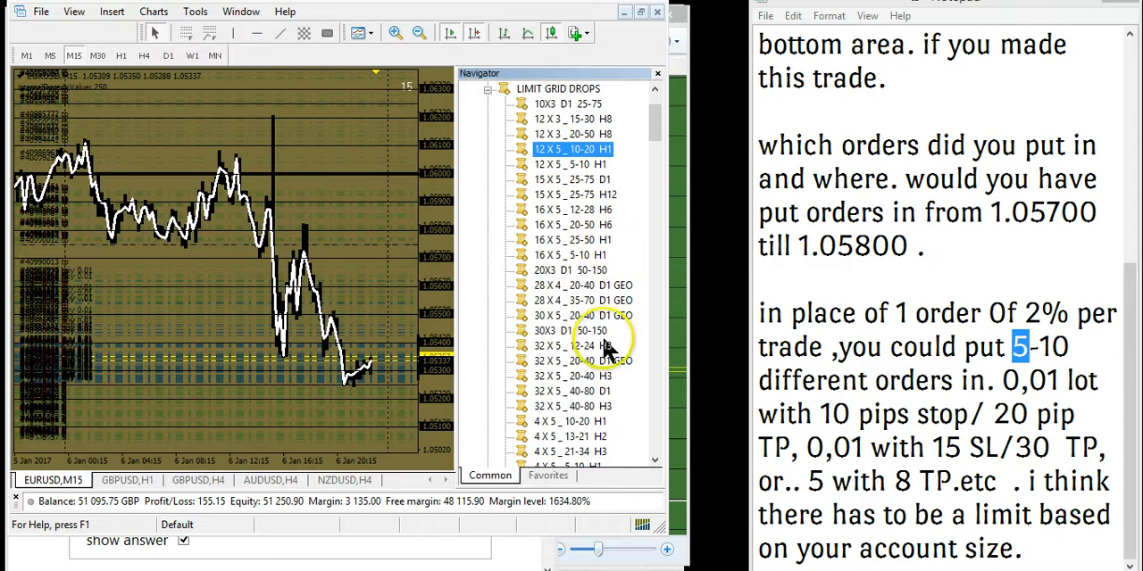
left_click(571, 330)
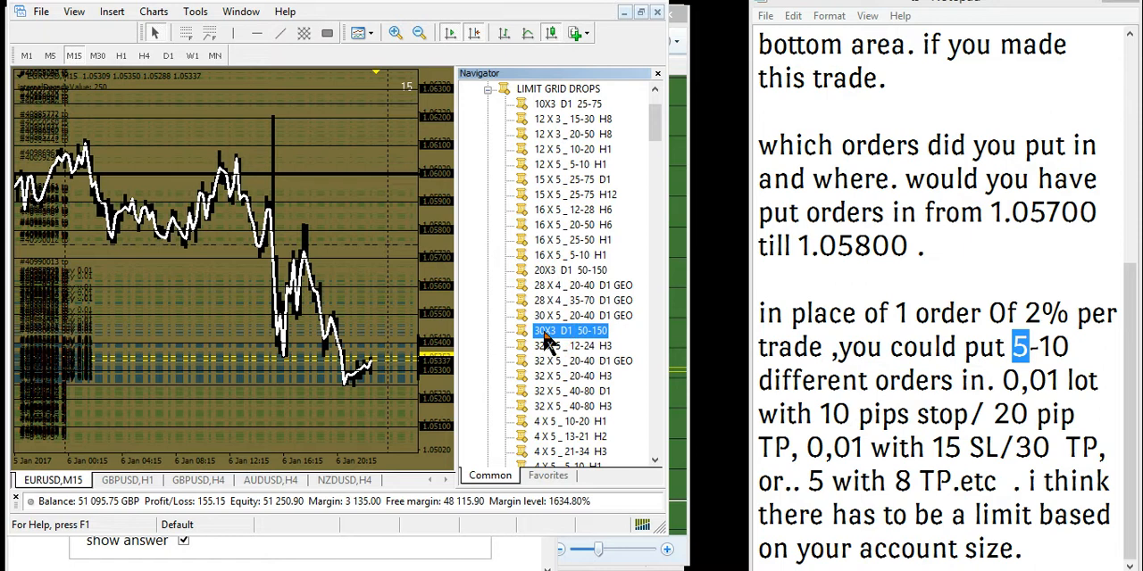
double_click(572, 330)
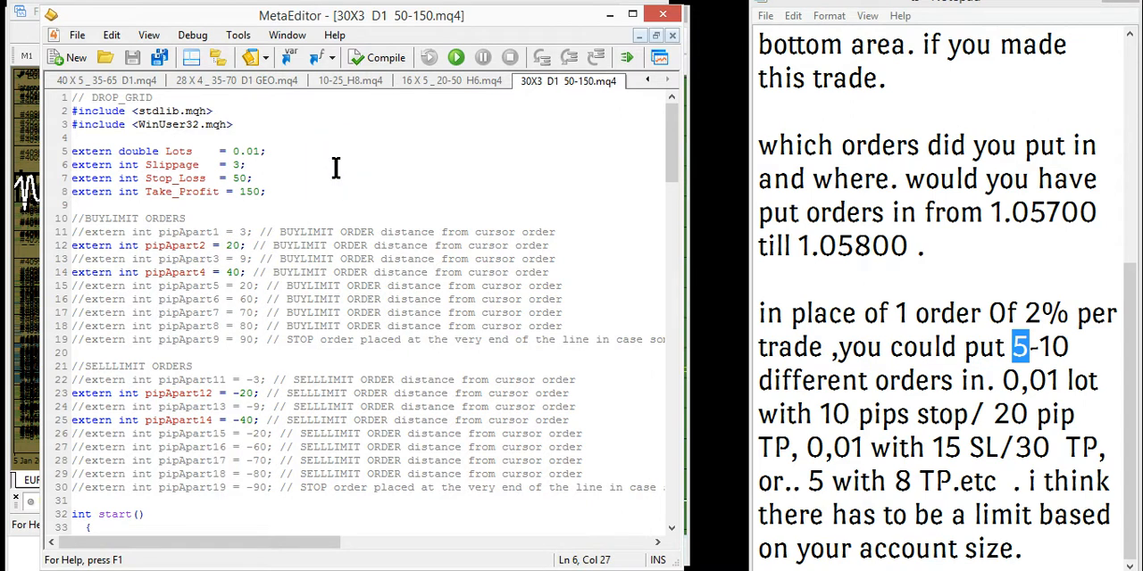
- Set the script's Take_Profit value to 150
left_click(204, 208)
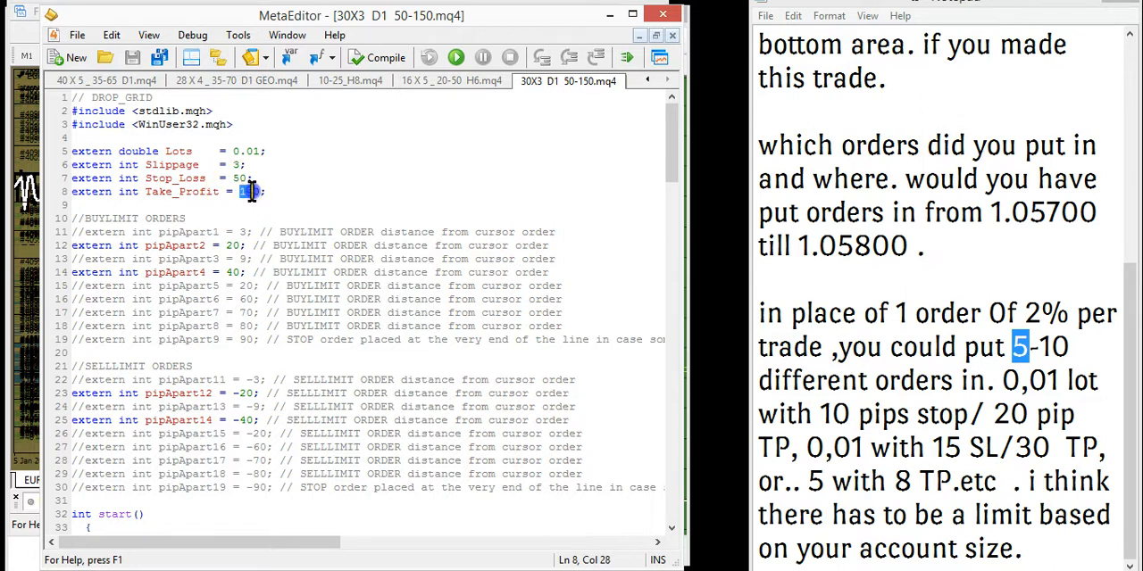
type("150")
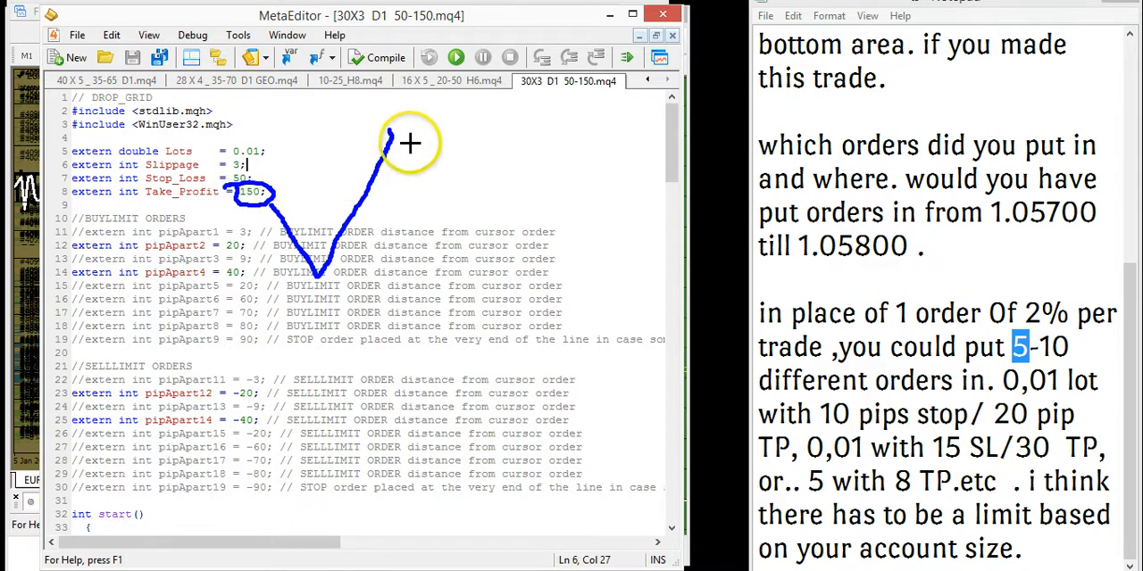
mouse_move(366, 211)
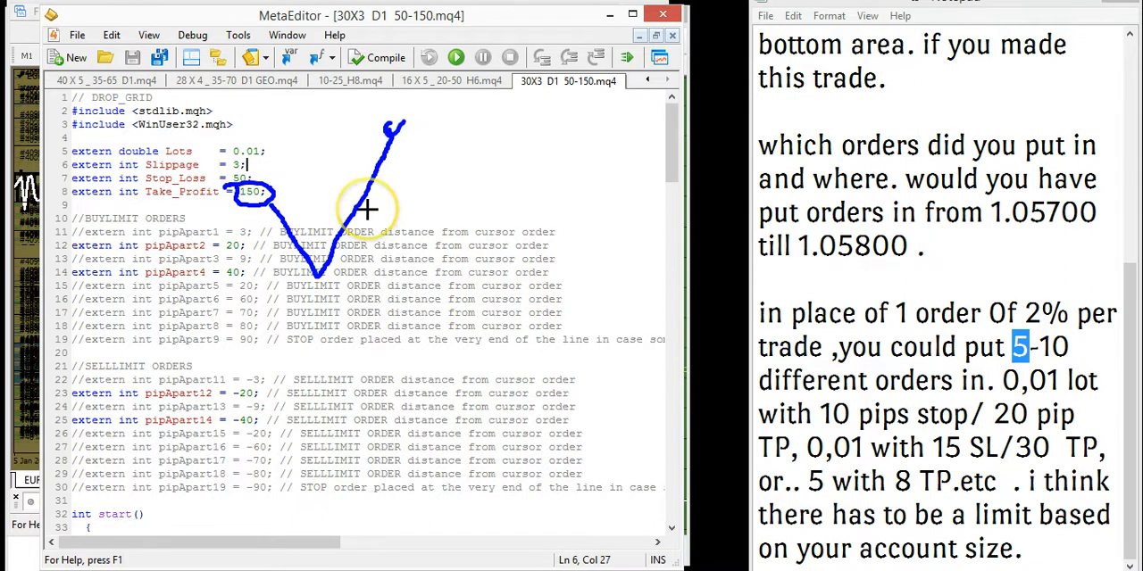
mouse_move(425, 184)
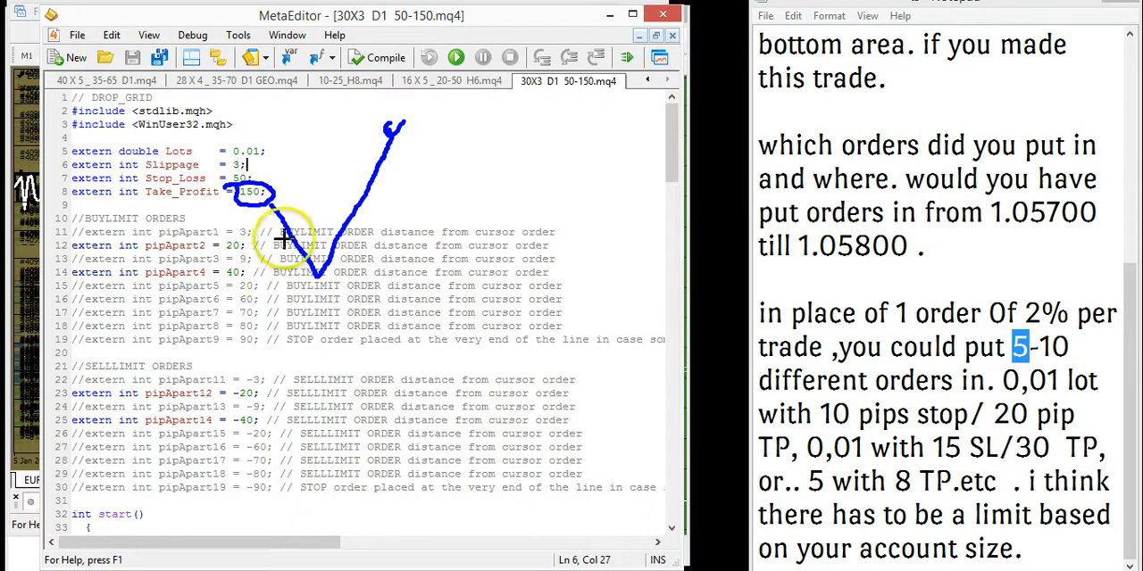
mouse_move(437, 298)
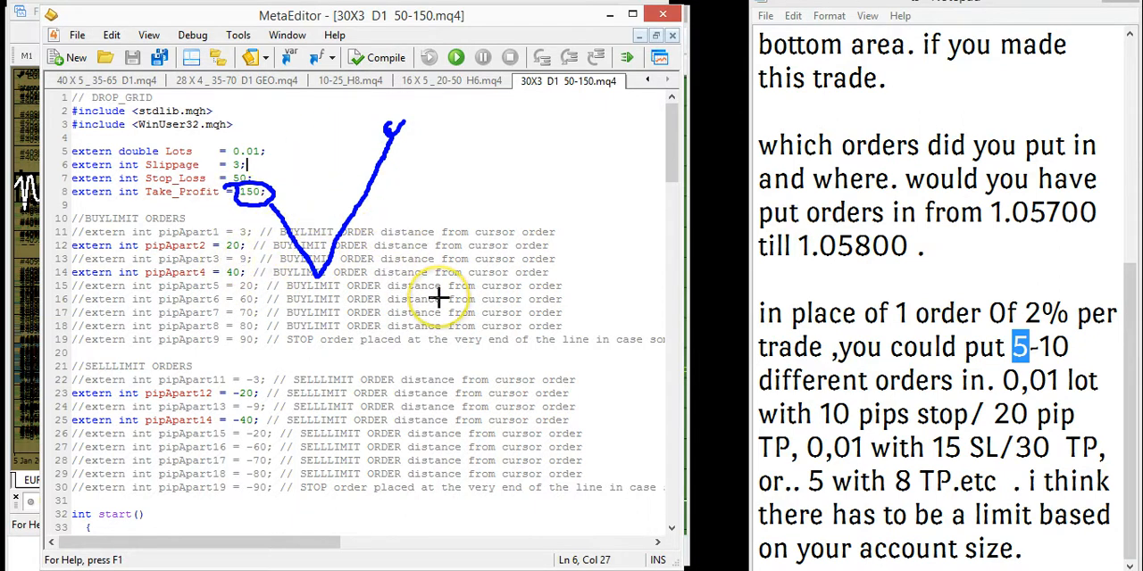
mouse_move(325, 335)
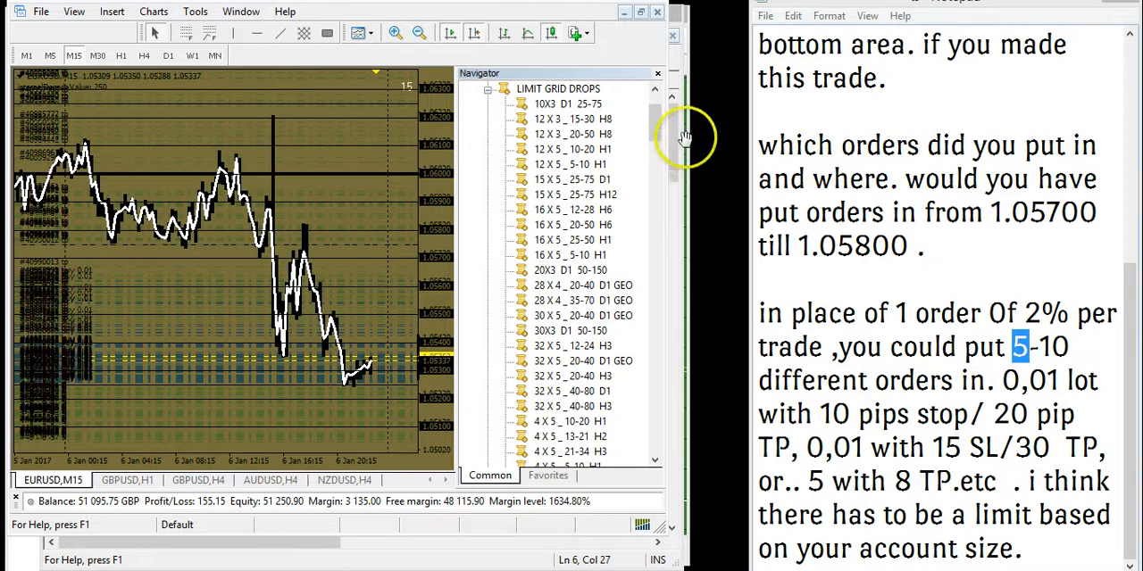
mouse_move(1088, 189)
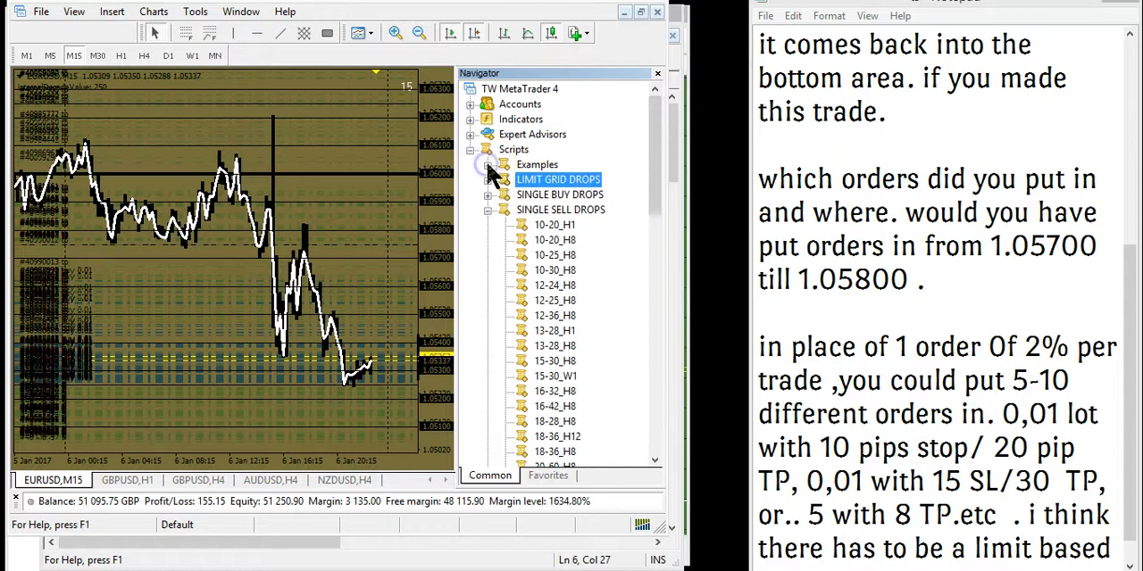
- Collapse the Navigator script folders and select the CLOSE TICKET script under Scripts
scroll("down", 3)
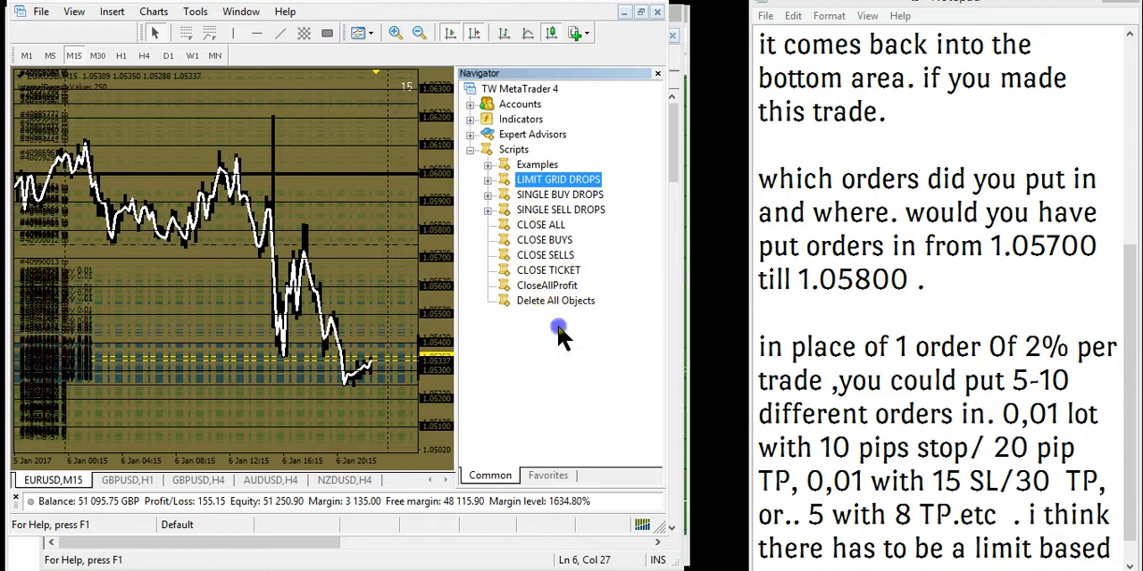
left_click(548, 270)
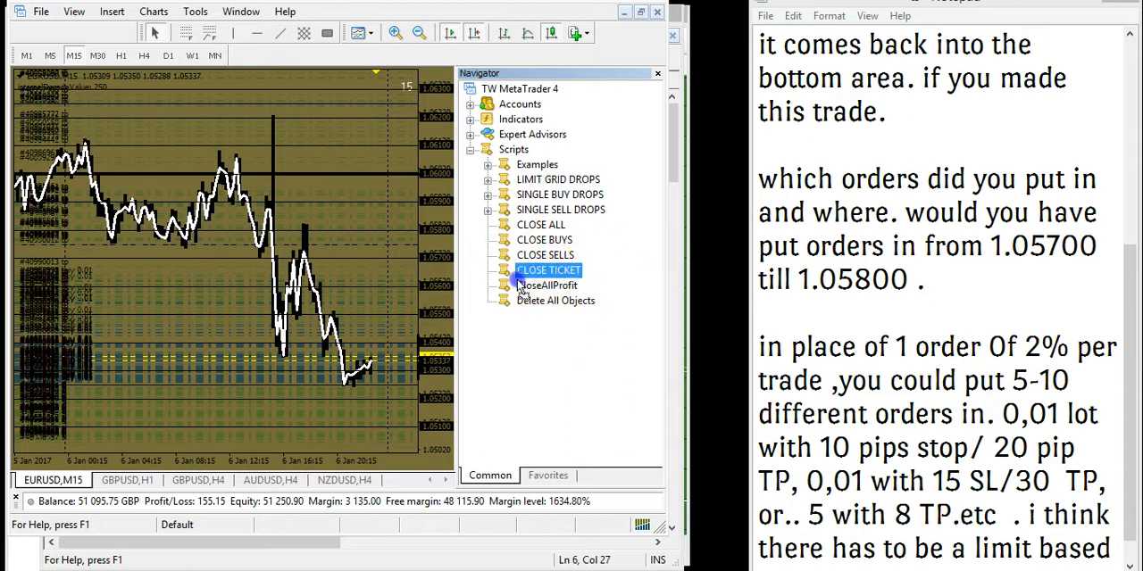